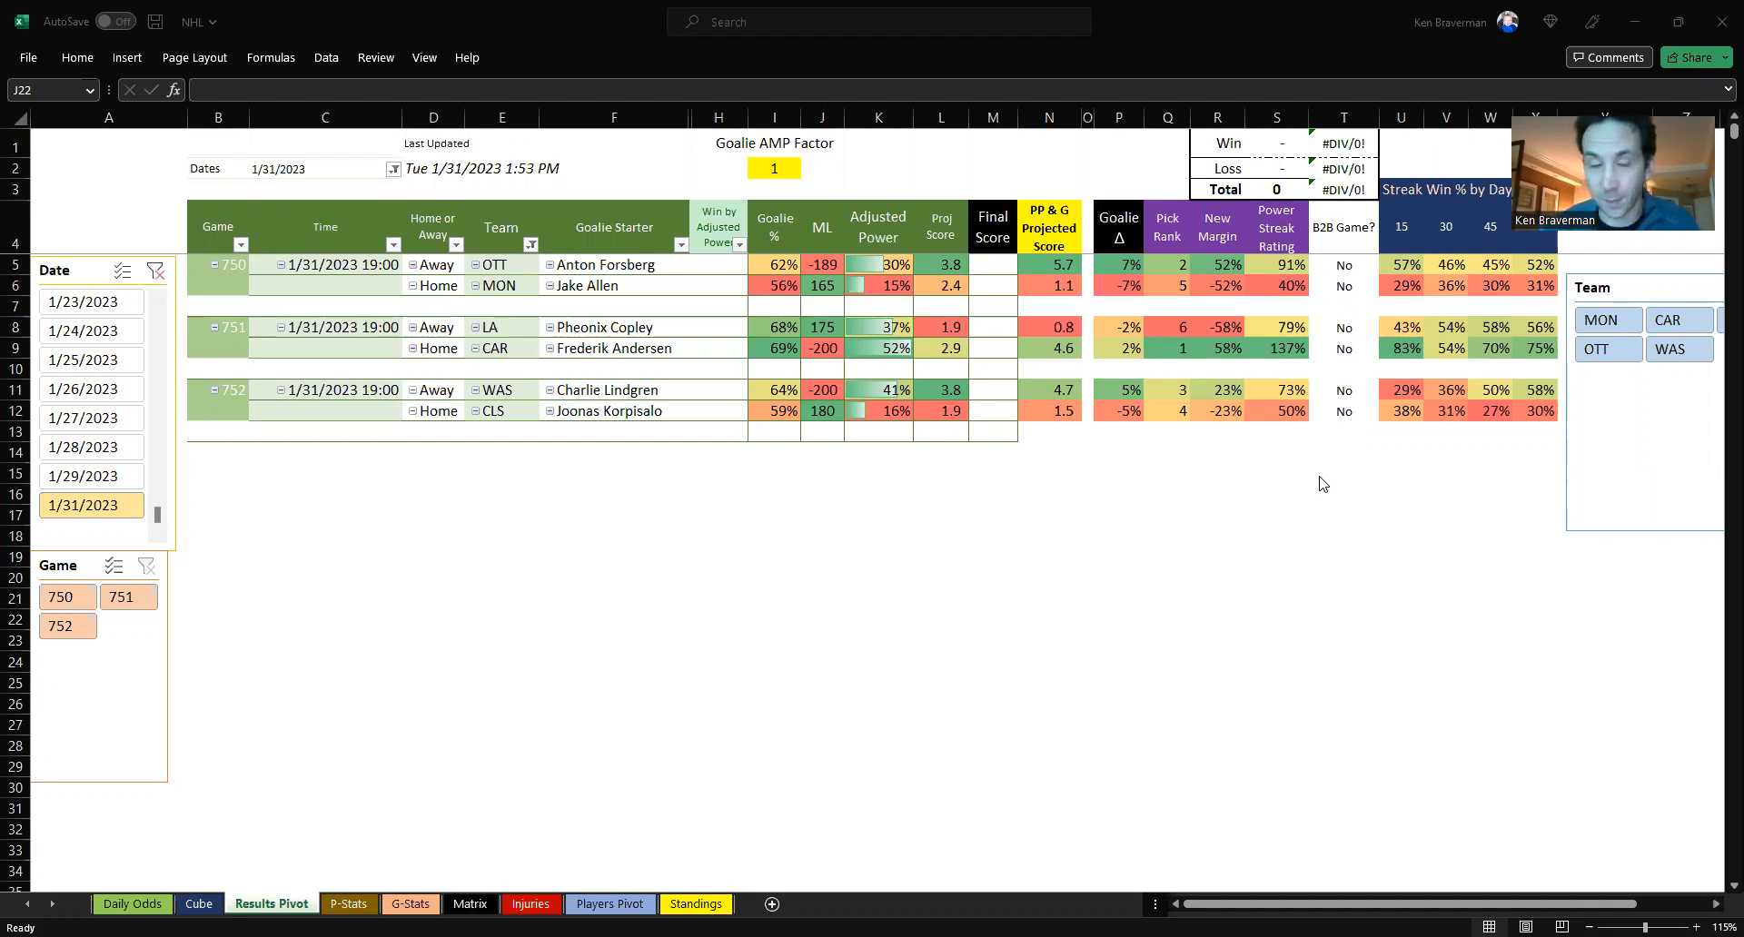
pyautogui.moveTo(655, 509)
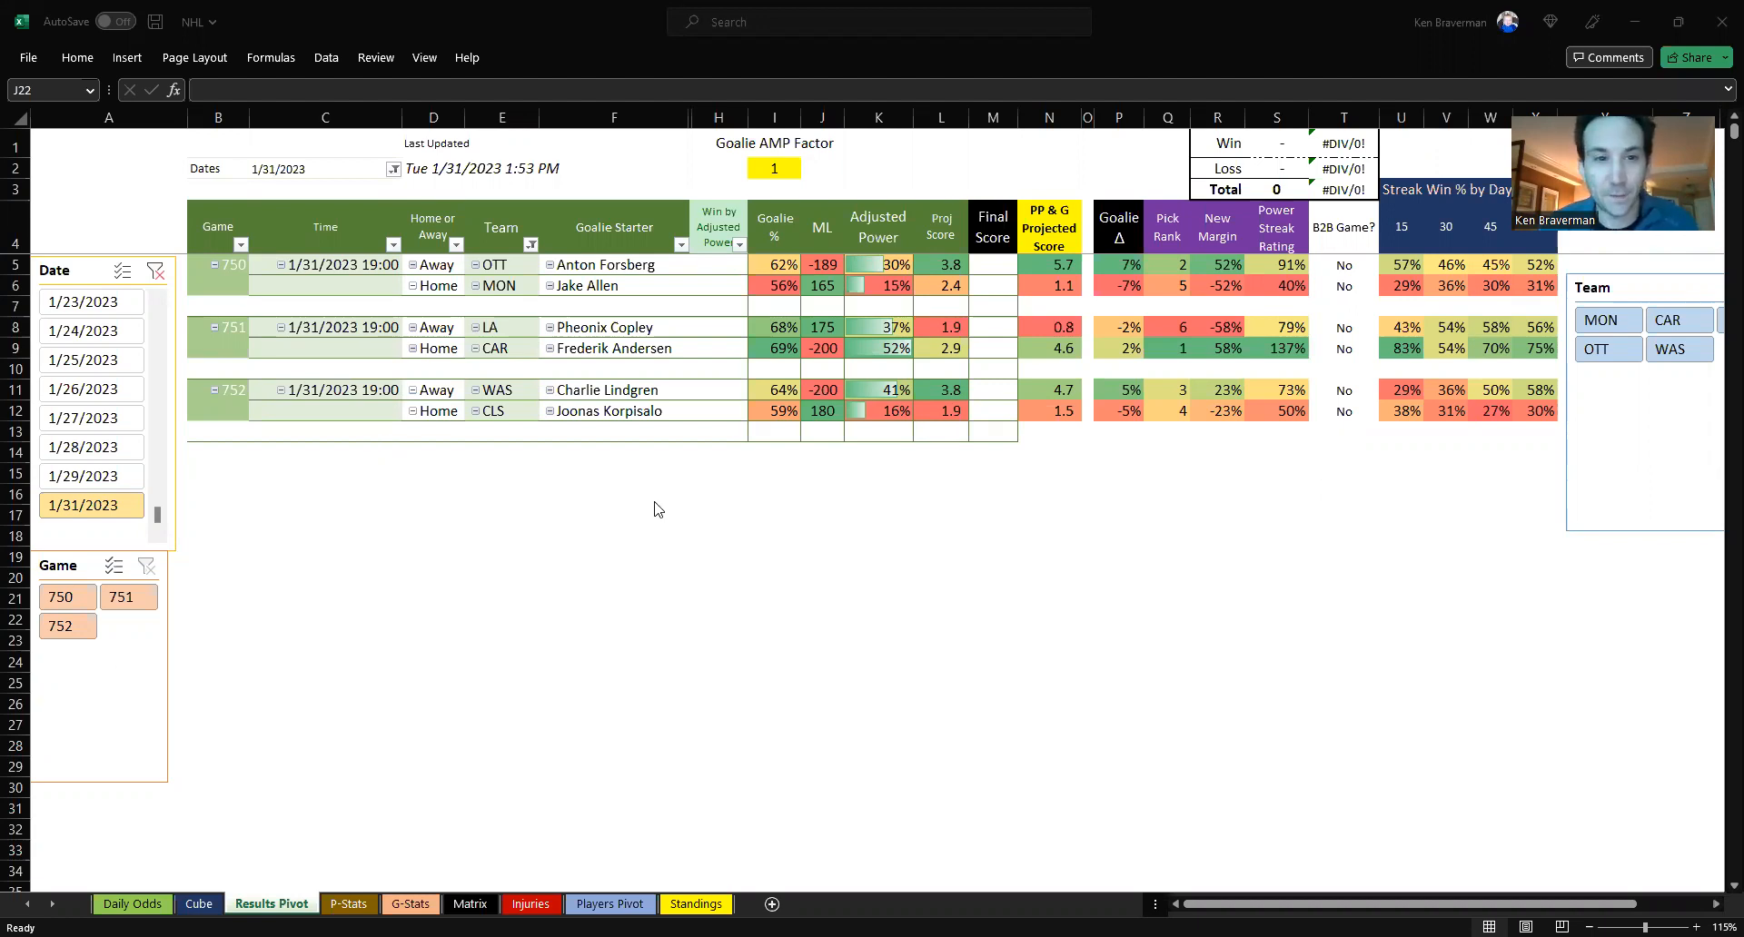
# - Scroll the NCAAM Basketball sheet, then view the NHL sheet's 1/30 and 1/31 goalie tables
pyautogui.click(823, 620)
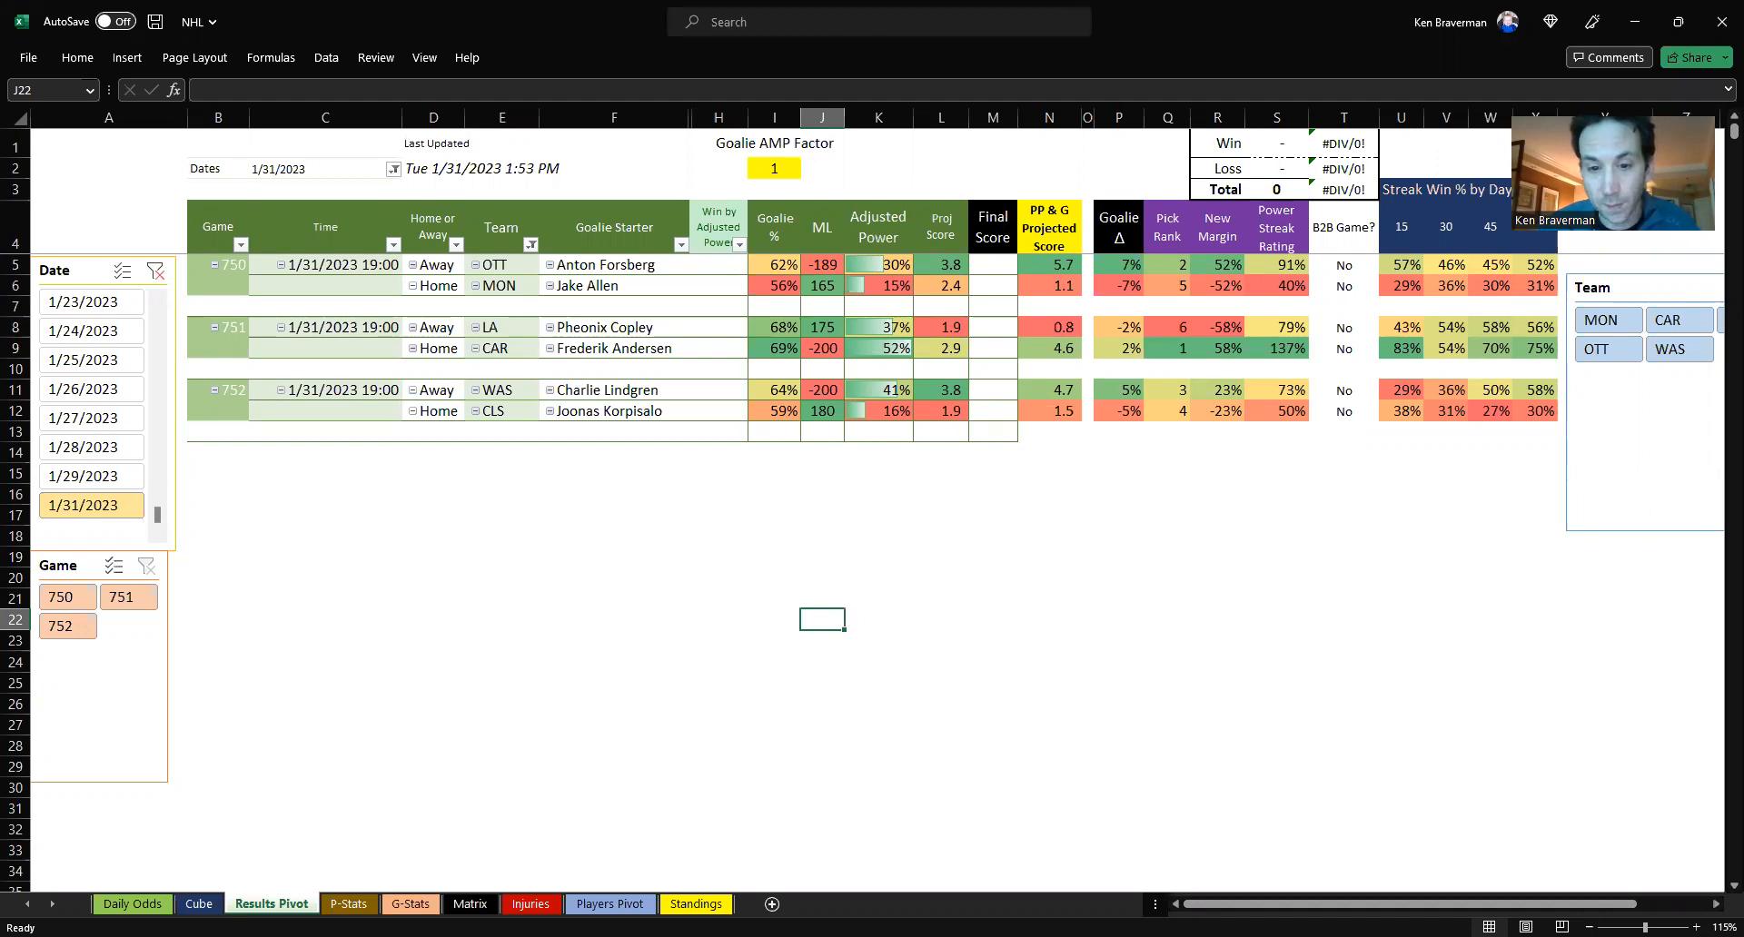
pyautogui.moveTo(370, 277)
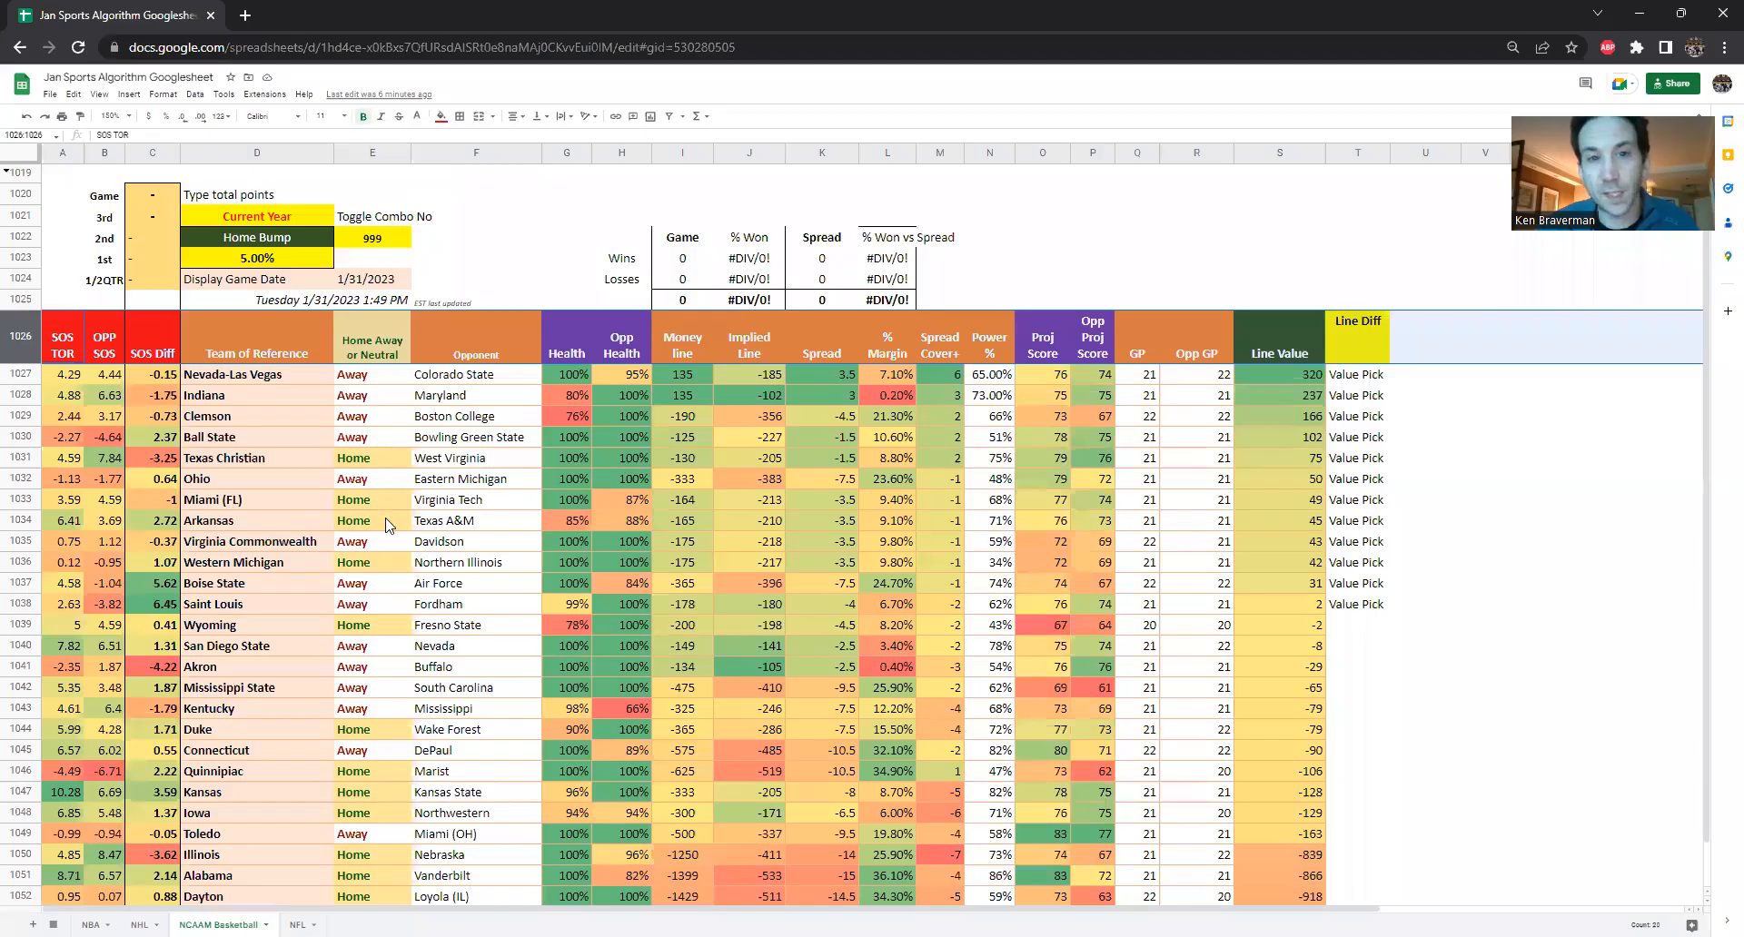
pyautogui.scroll(-3)
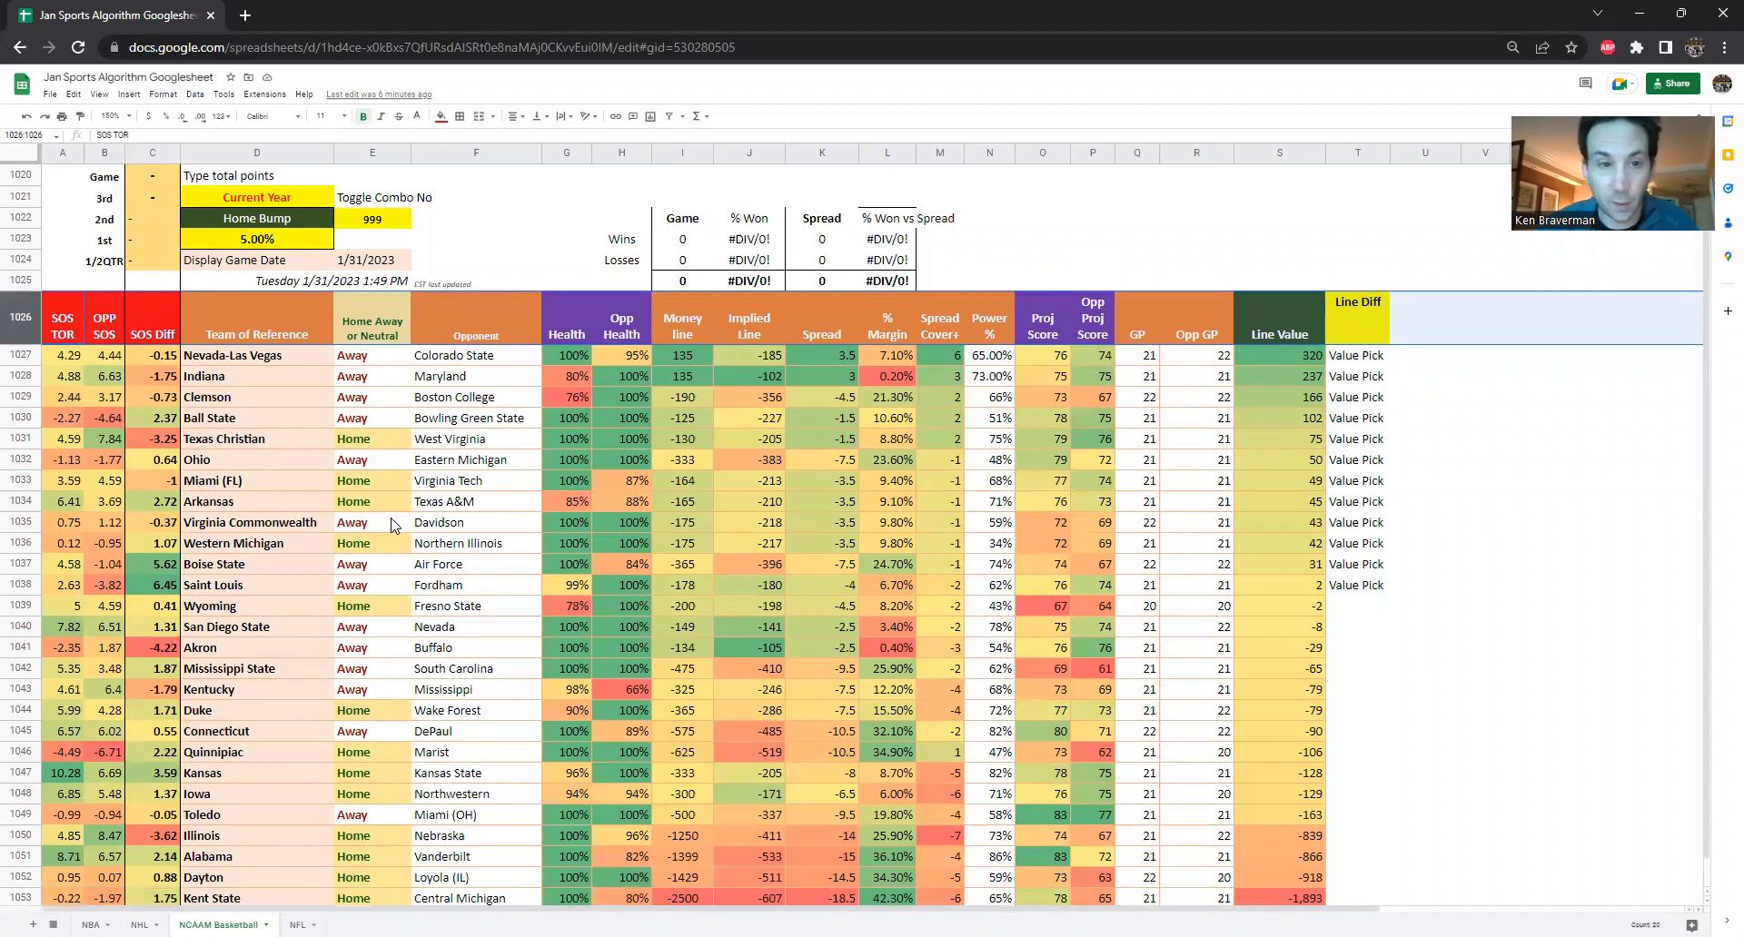
pyautogui.scroll(-3)
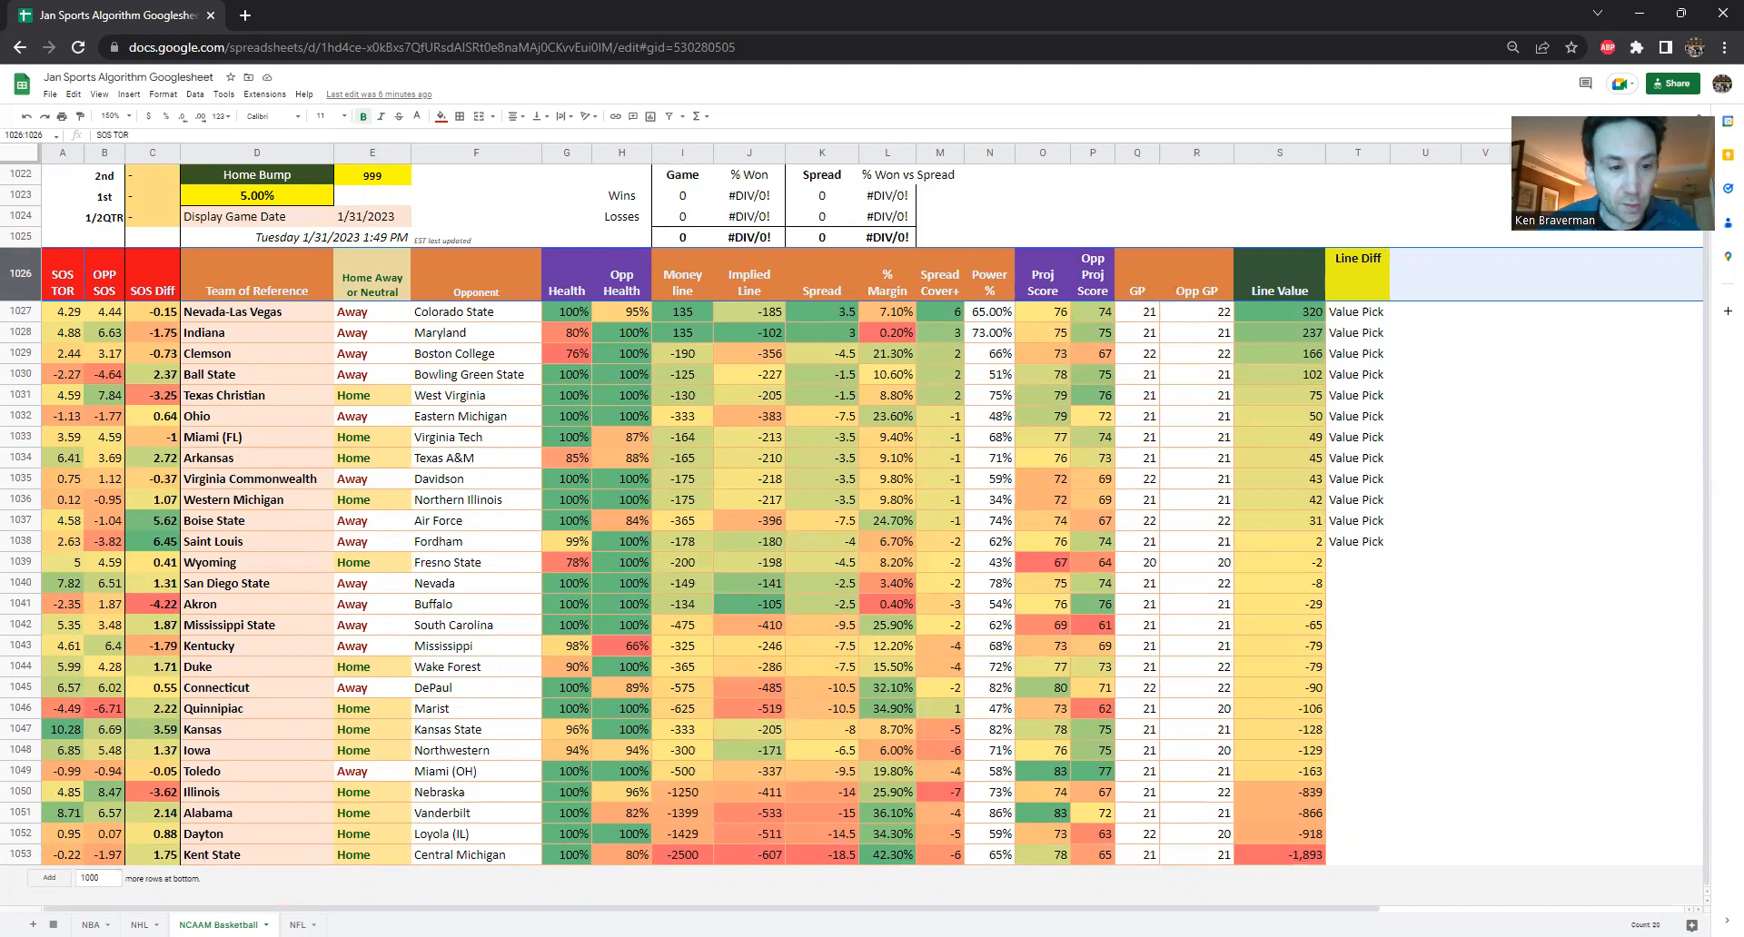
pyautogui.click(139, 924)
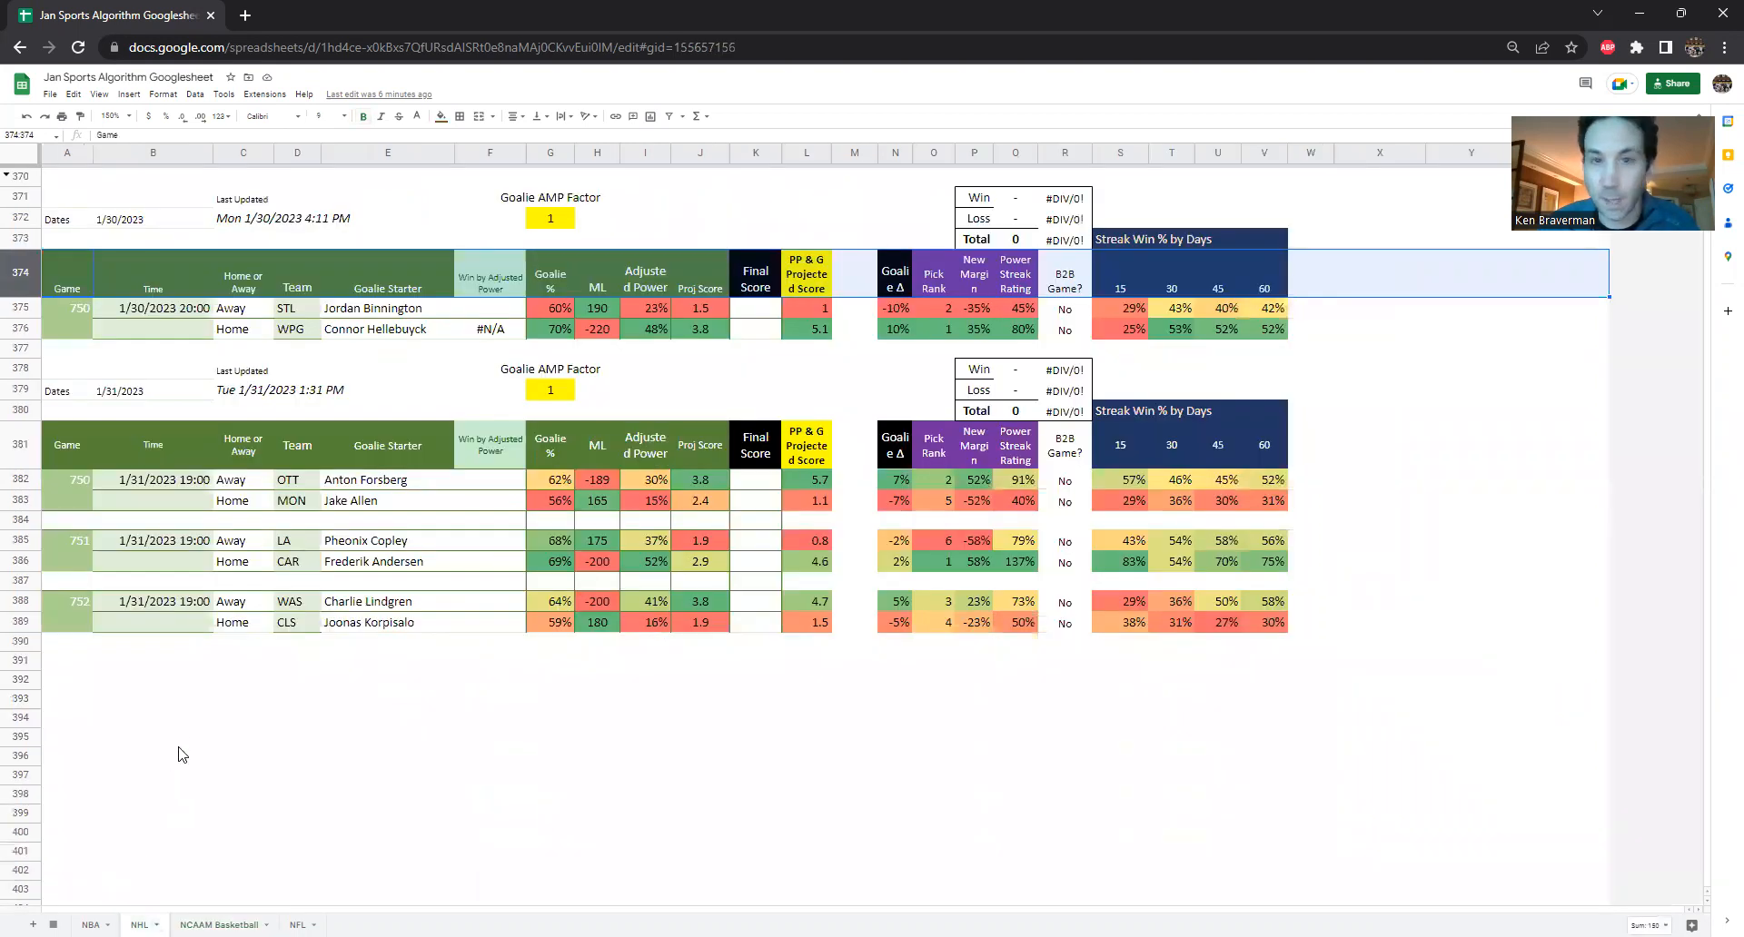
pyautogui.moveTo(387, 668)
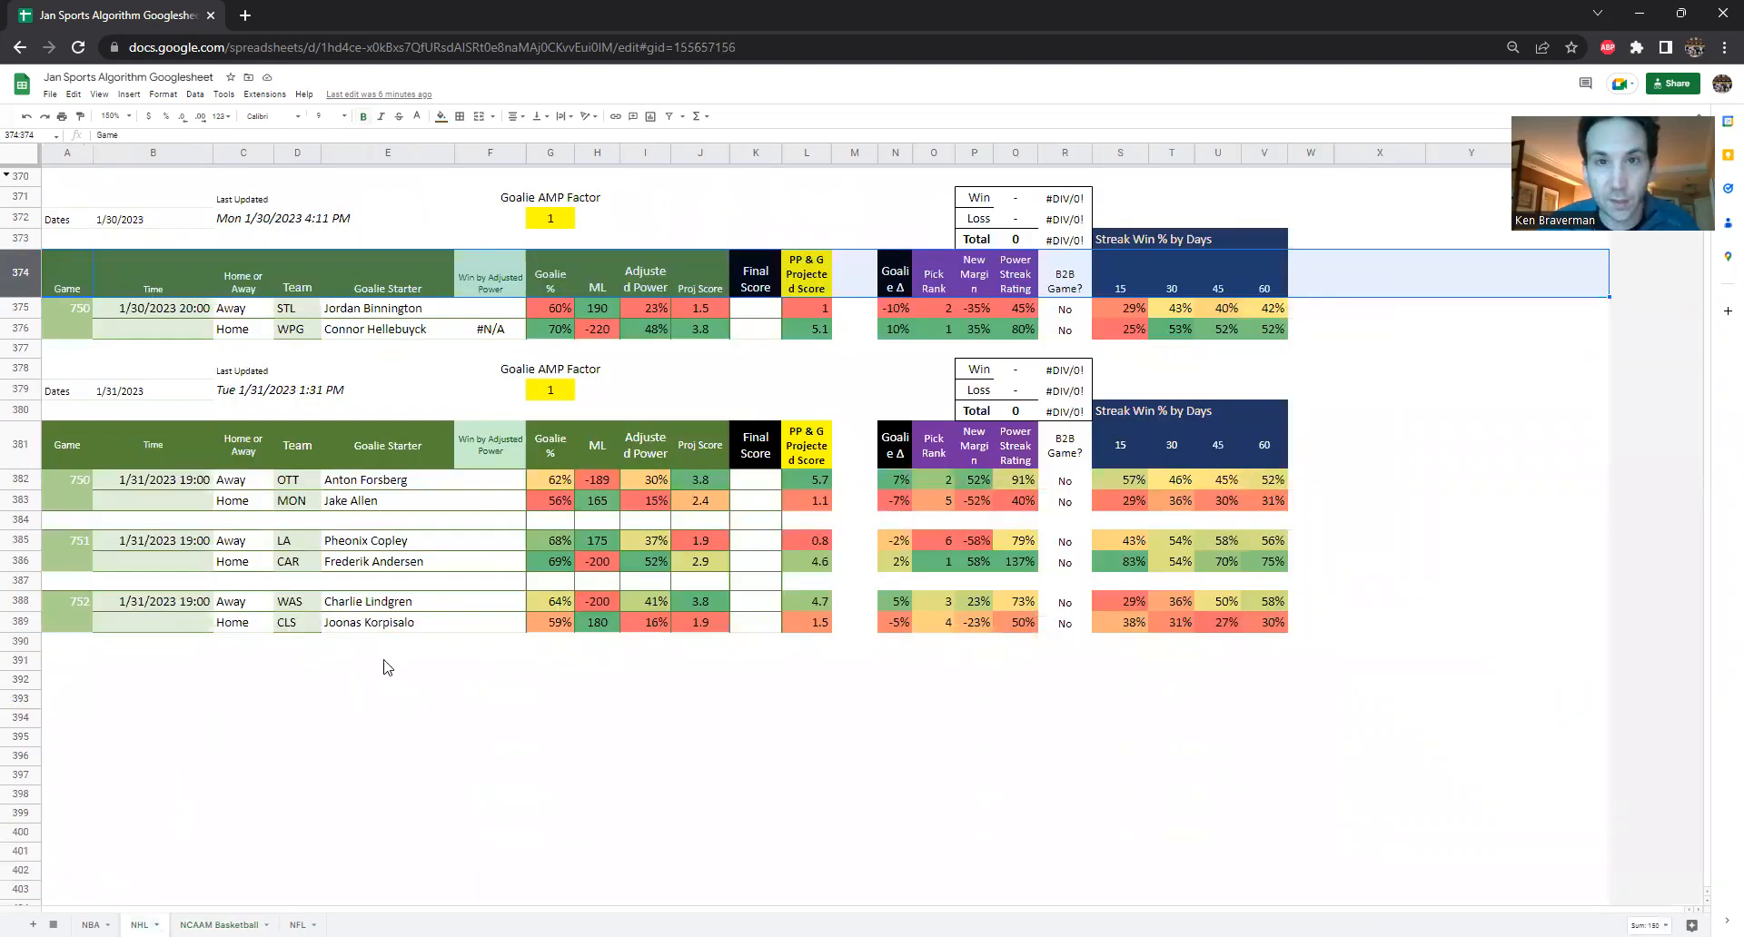
pyautogui.moveTo(282, 662)
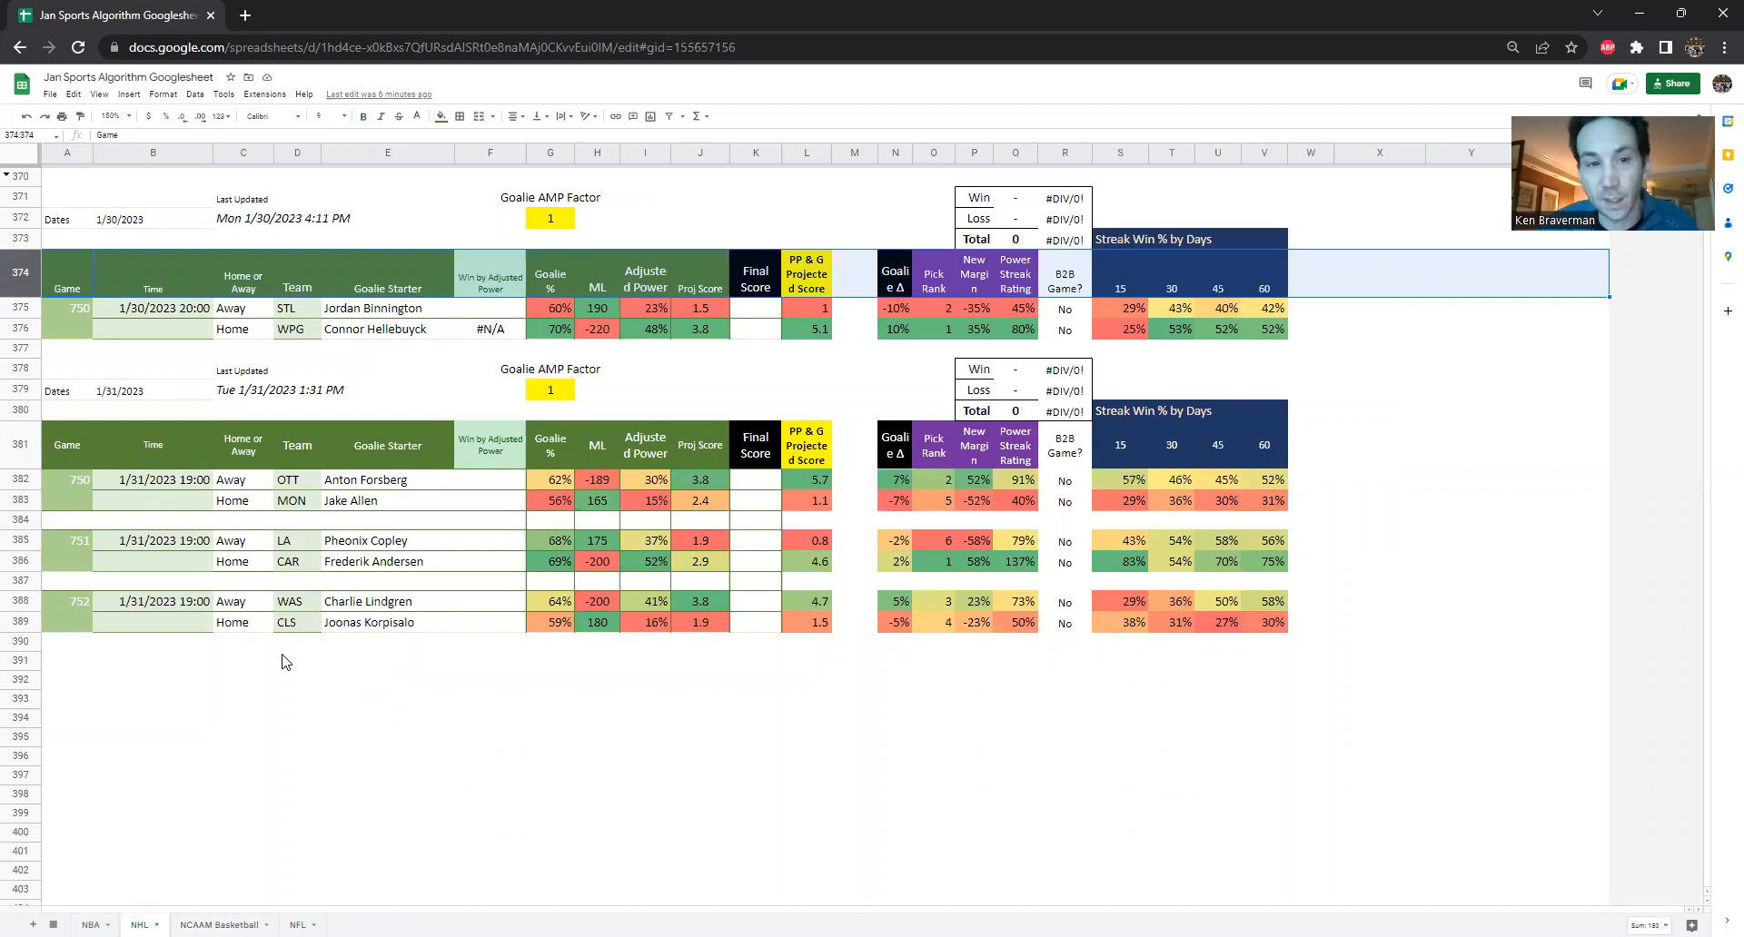
pyautogui.moveTo(318, 681)
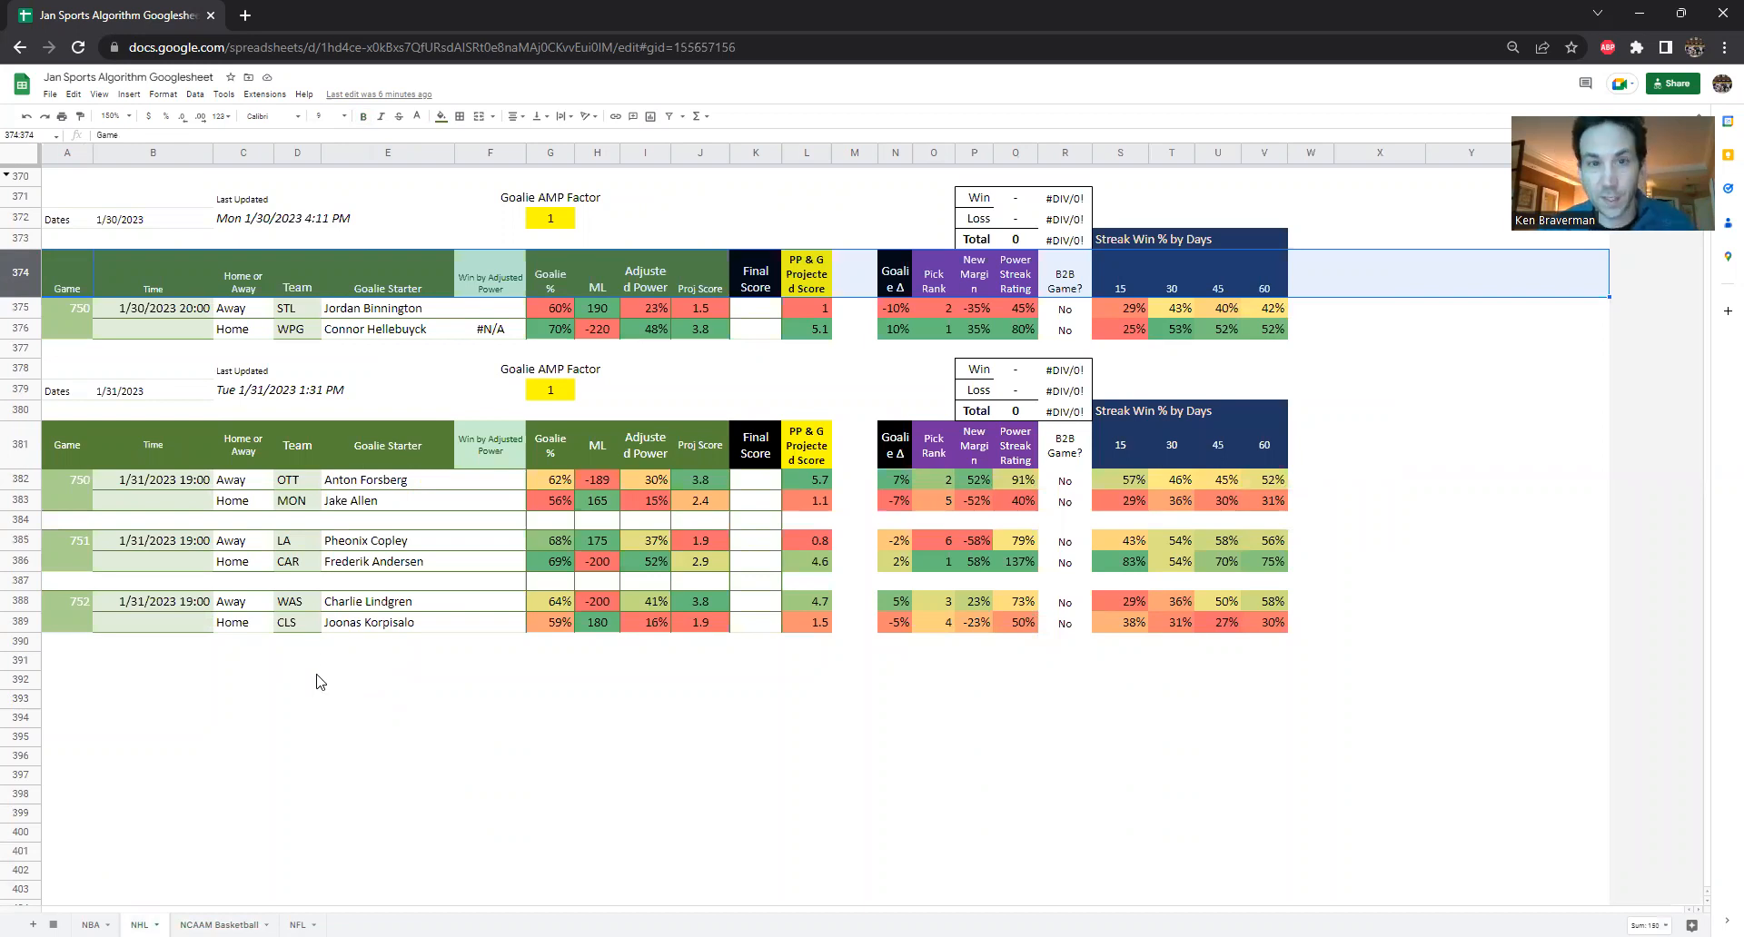
pyautogui.moveTo(279, 650)
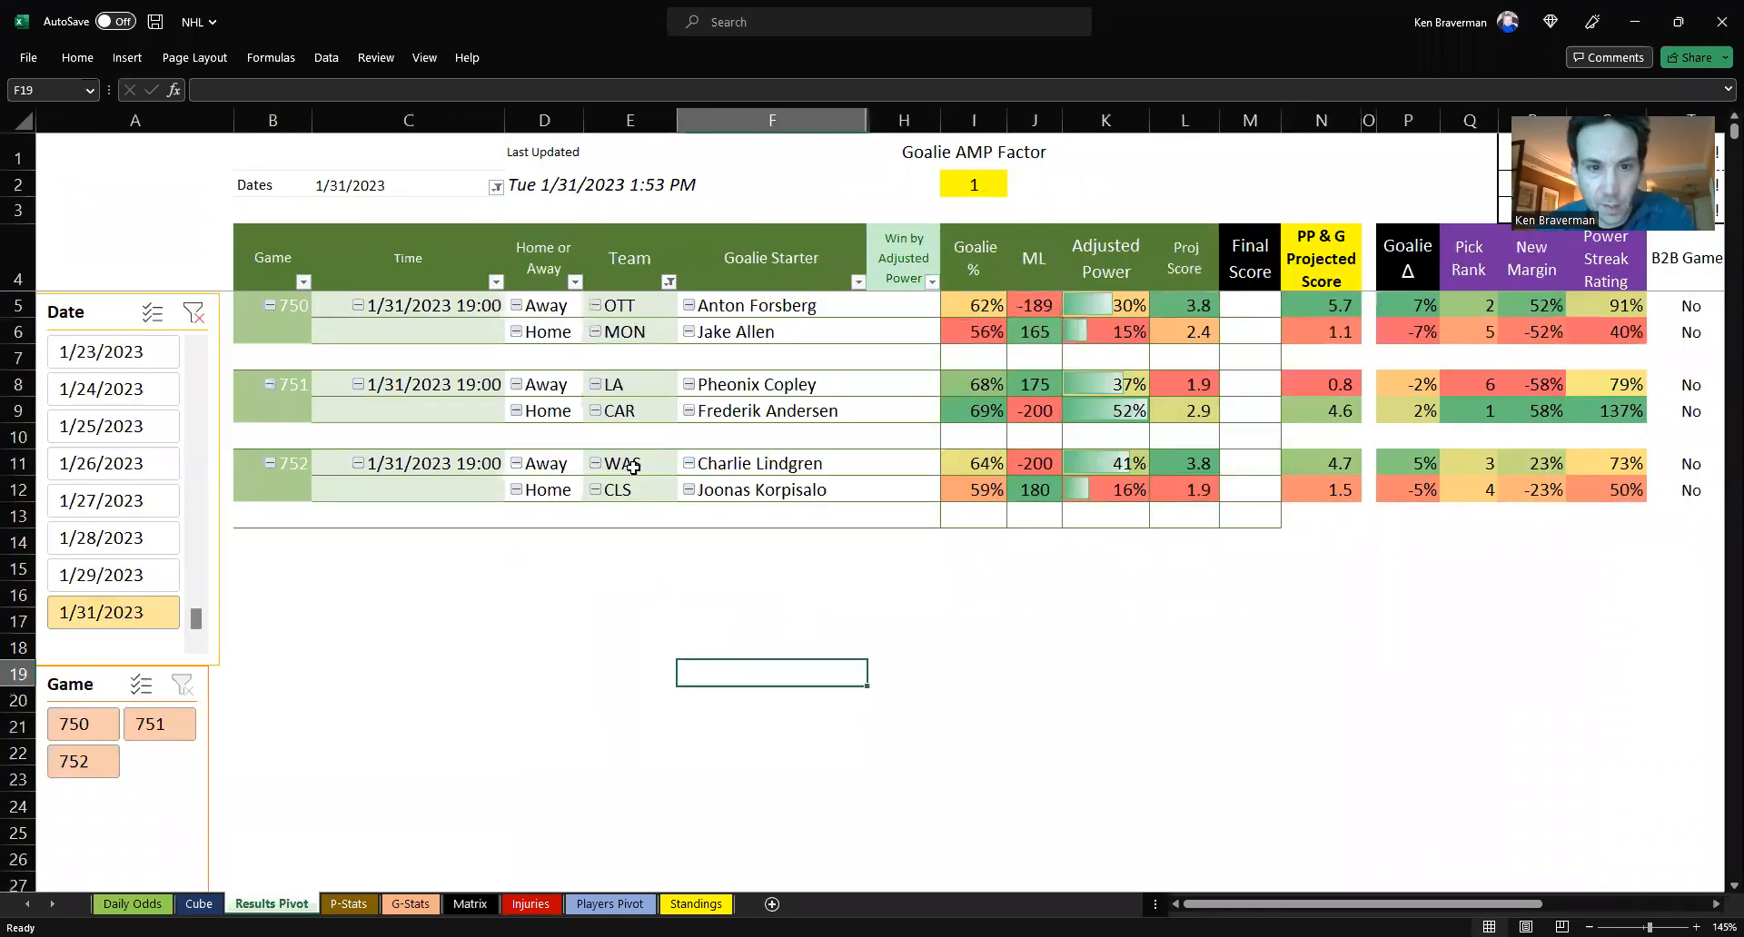
# - Check the NHL Results Pivot cells, then bring up the NBA macro workbook's Results Pivot
pyautogui.click(629, 463)
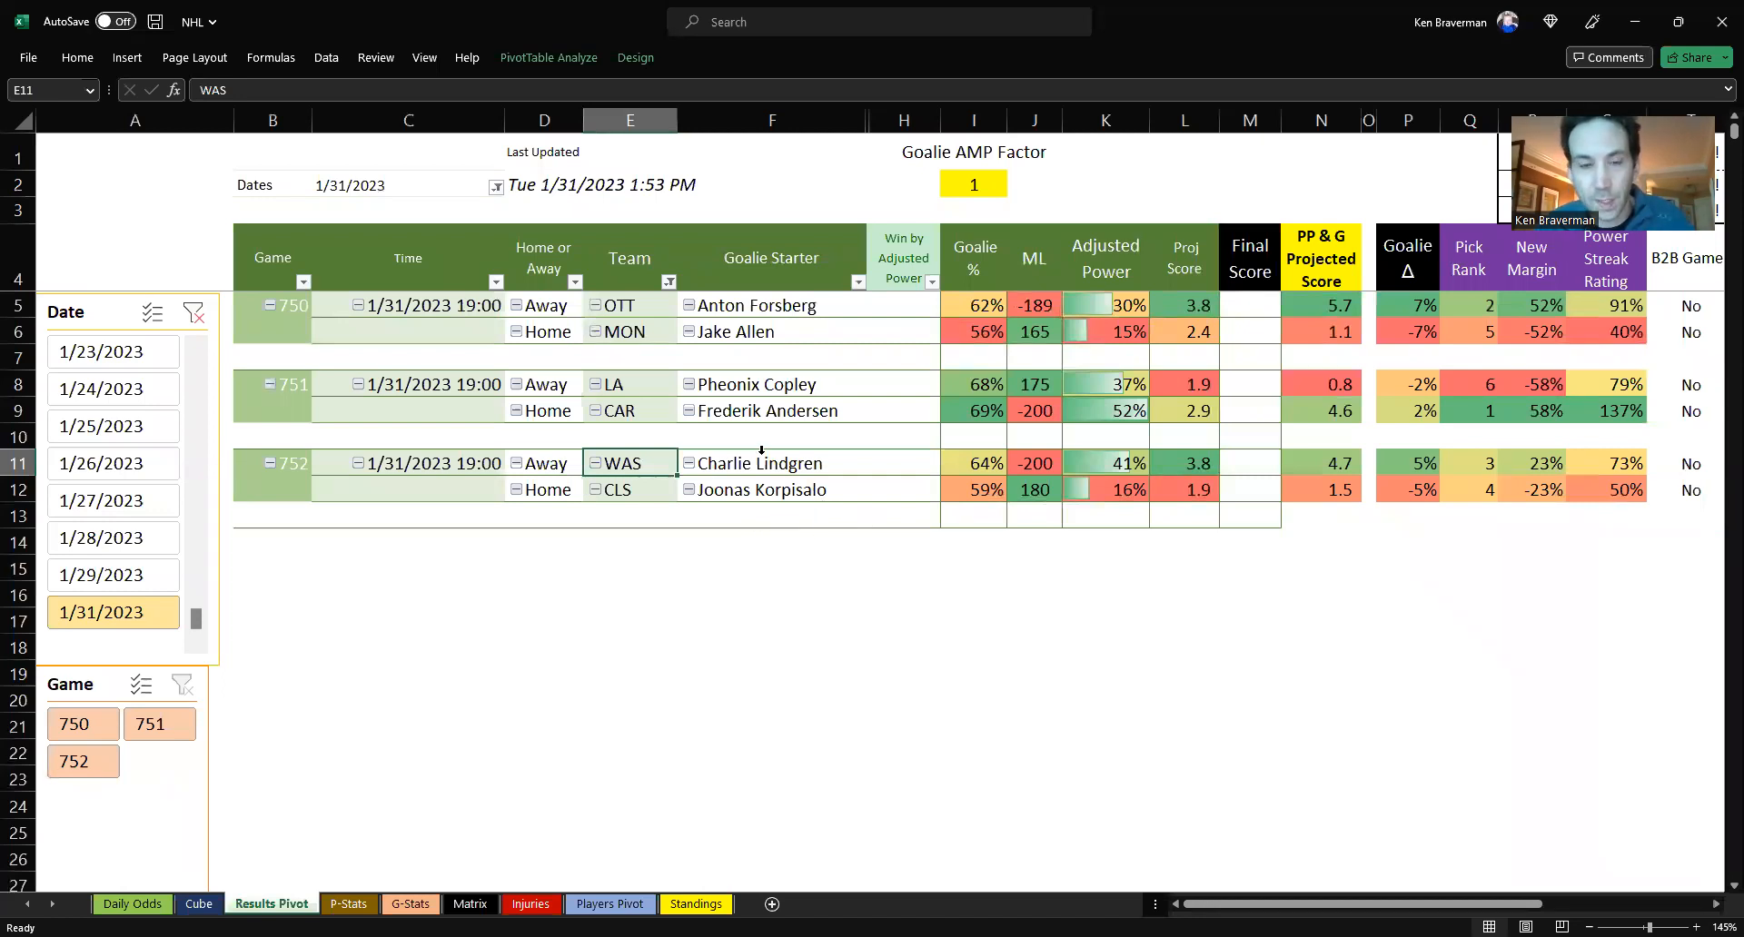
pyautogui.click(630, 383)
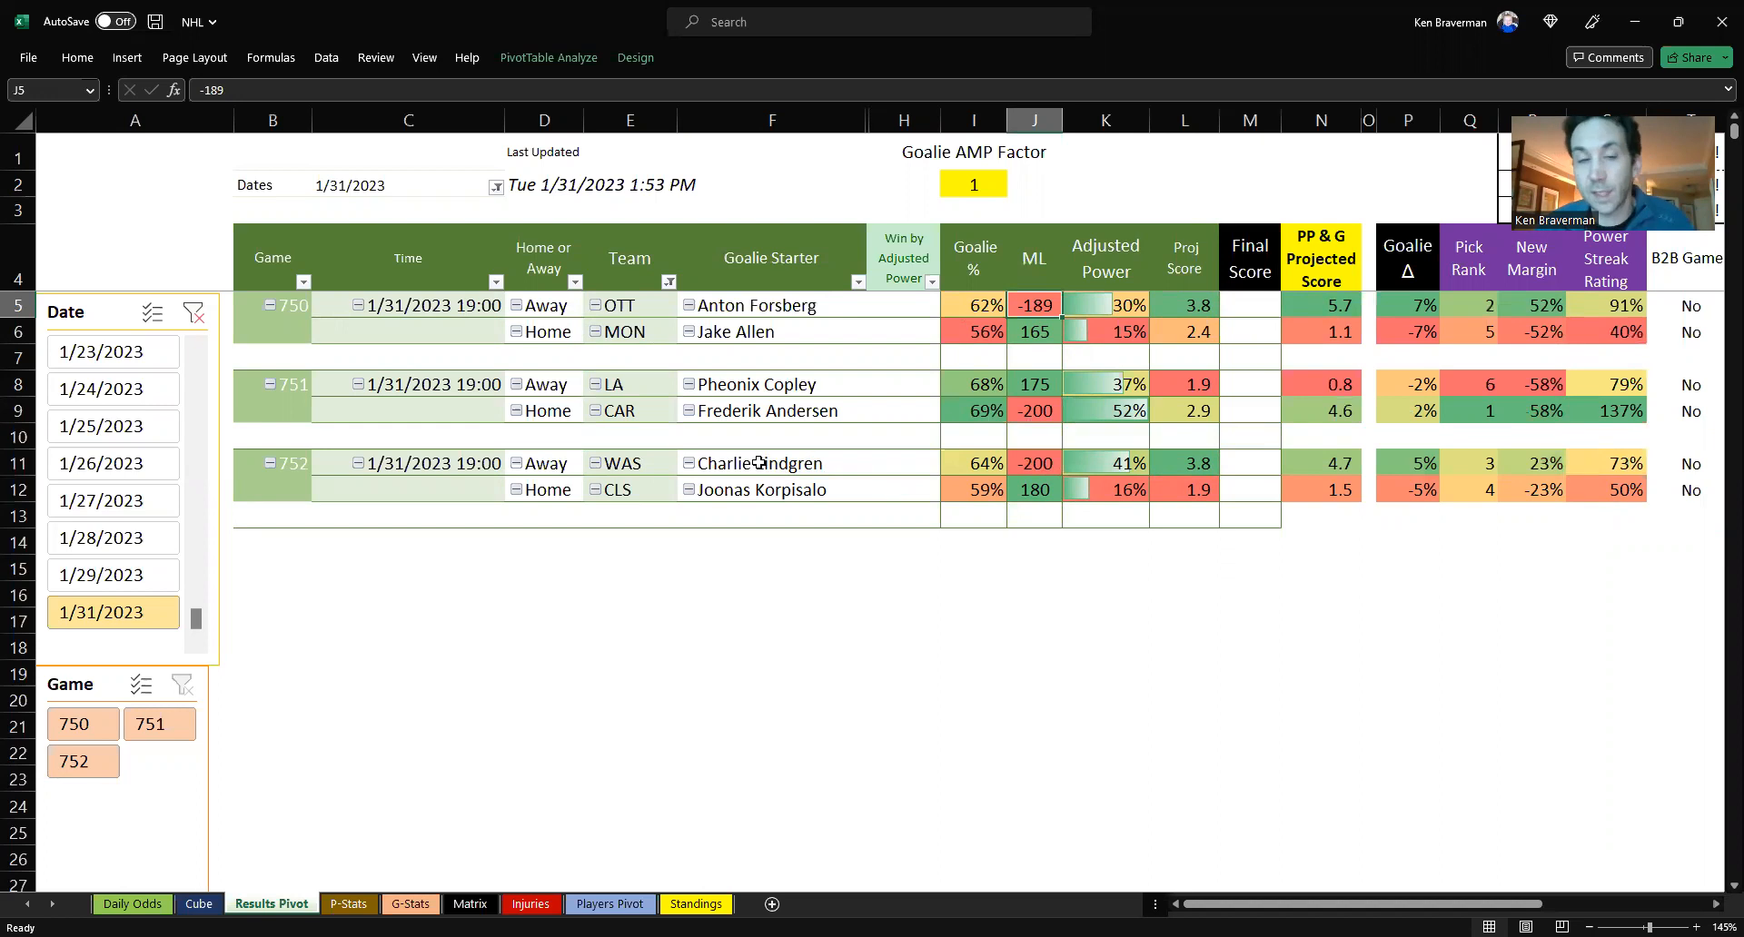
pyautogui.moveTo(758, 462)
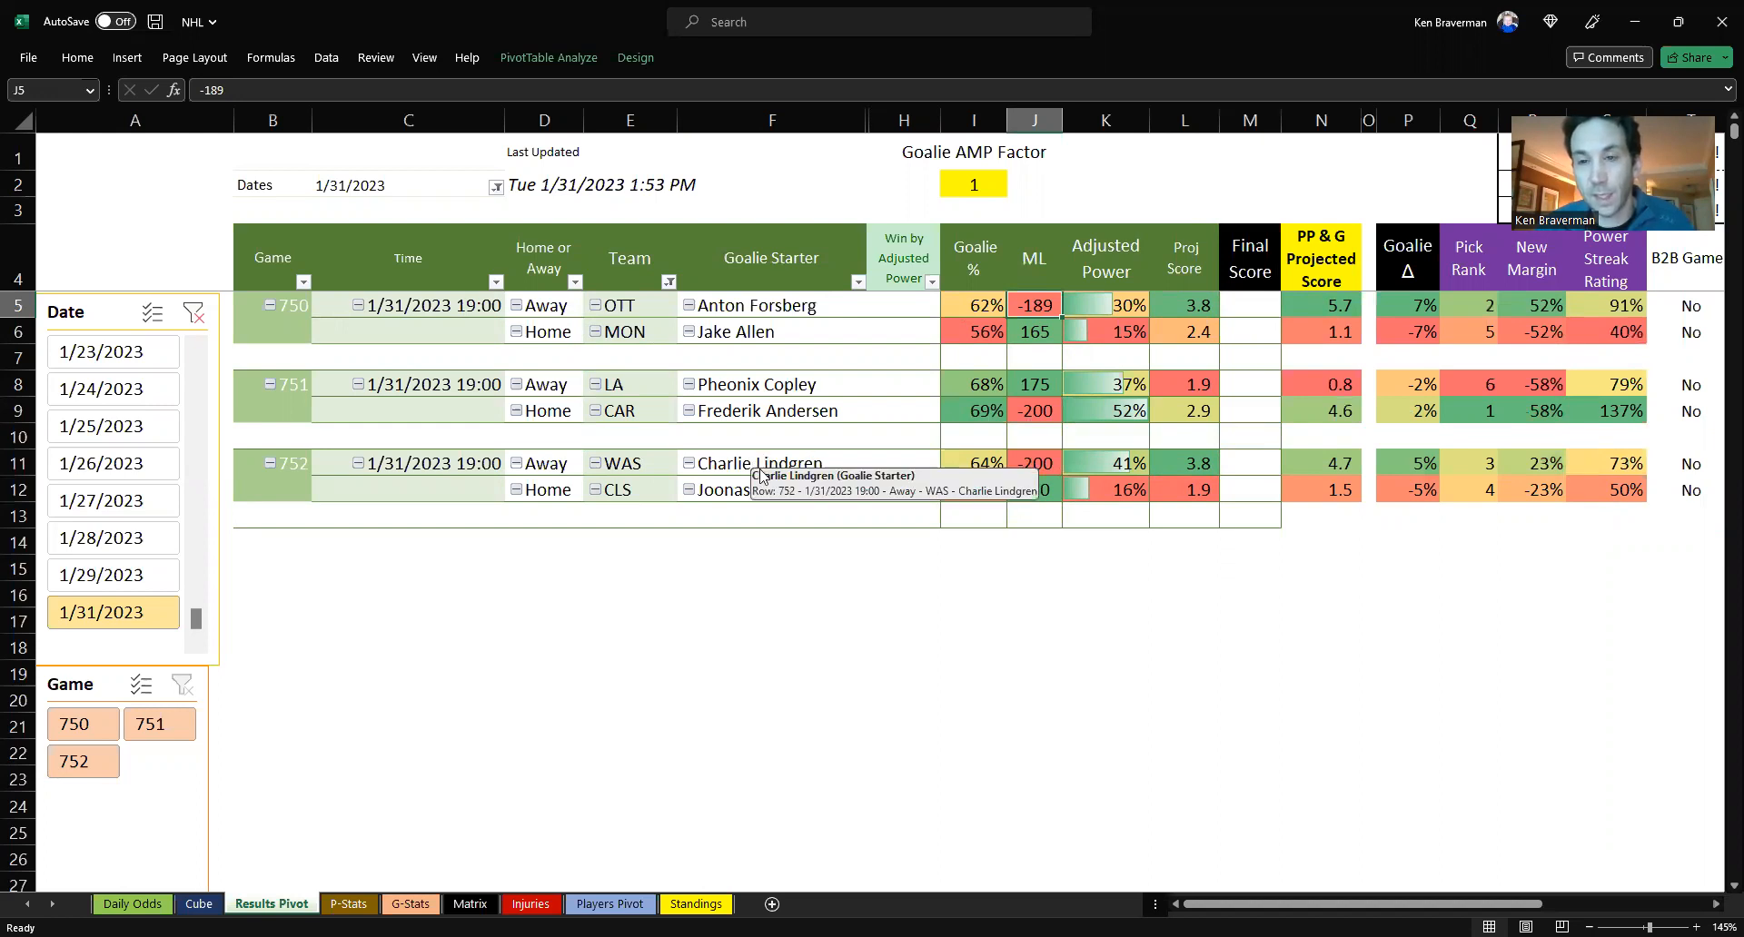
pyautogui.moveTo(764, 478)
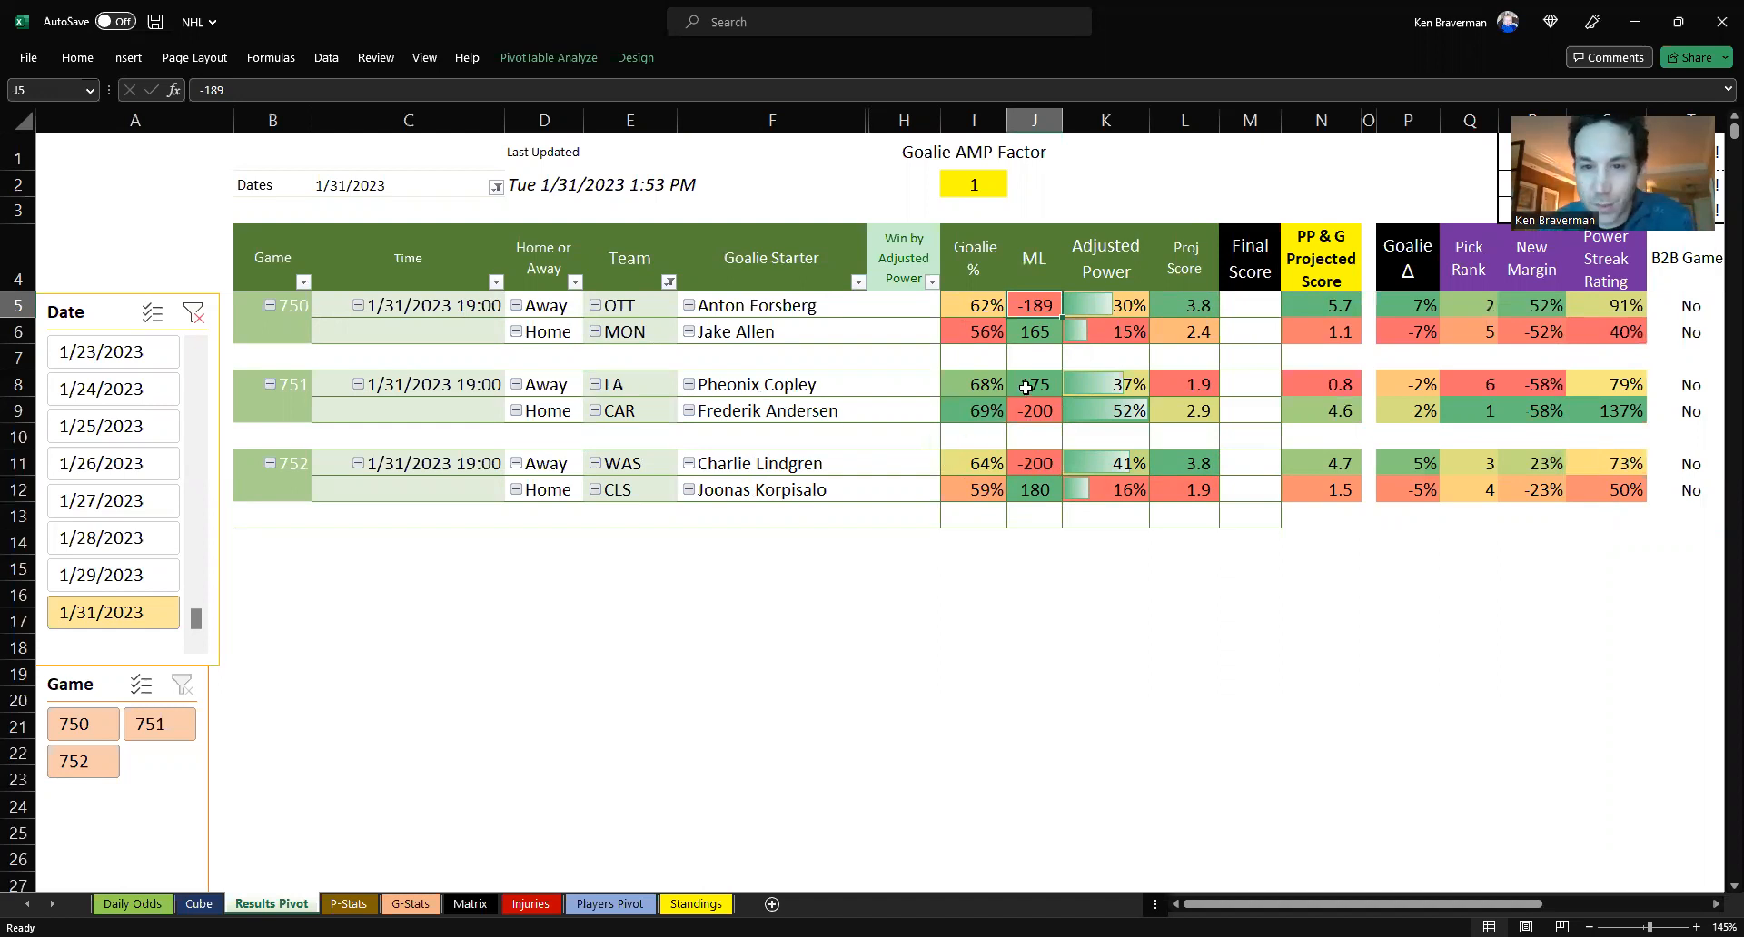
pyautogui.click(1032, 383)
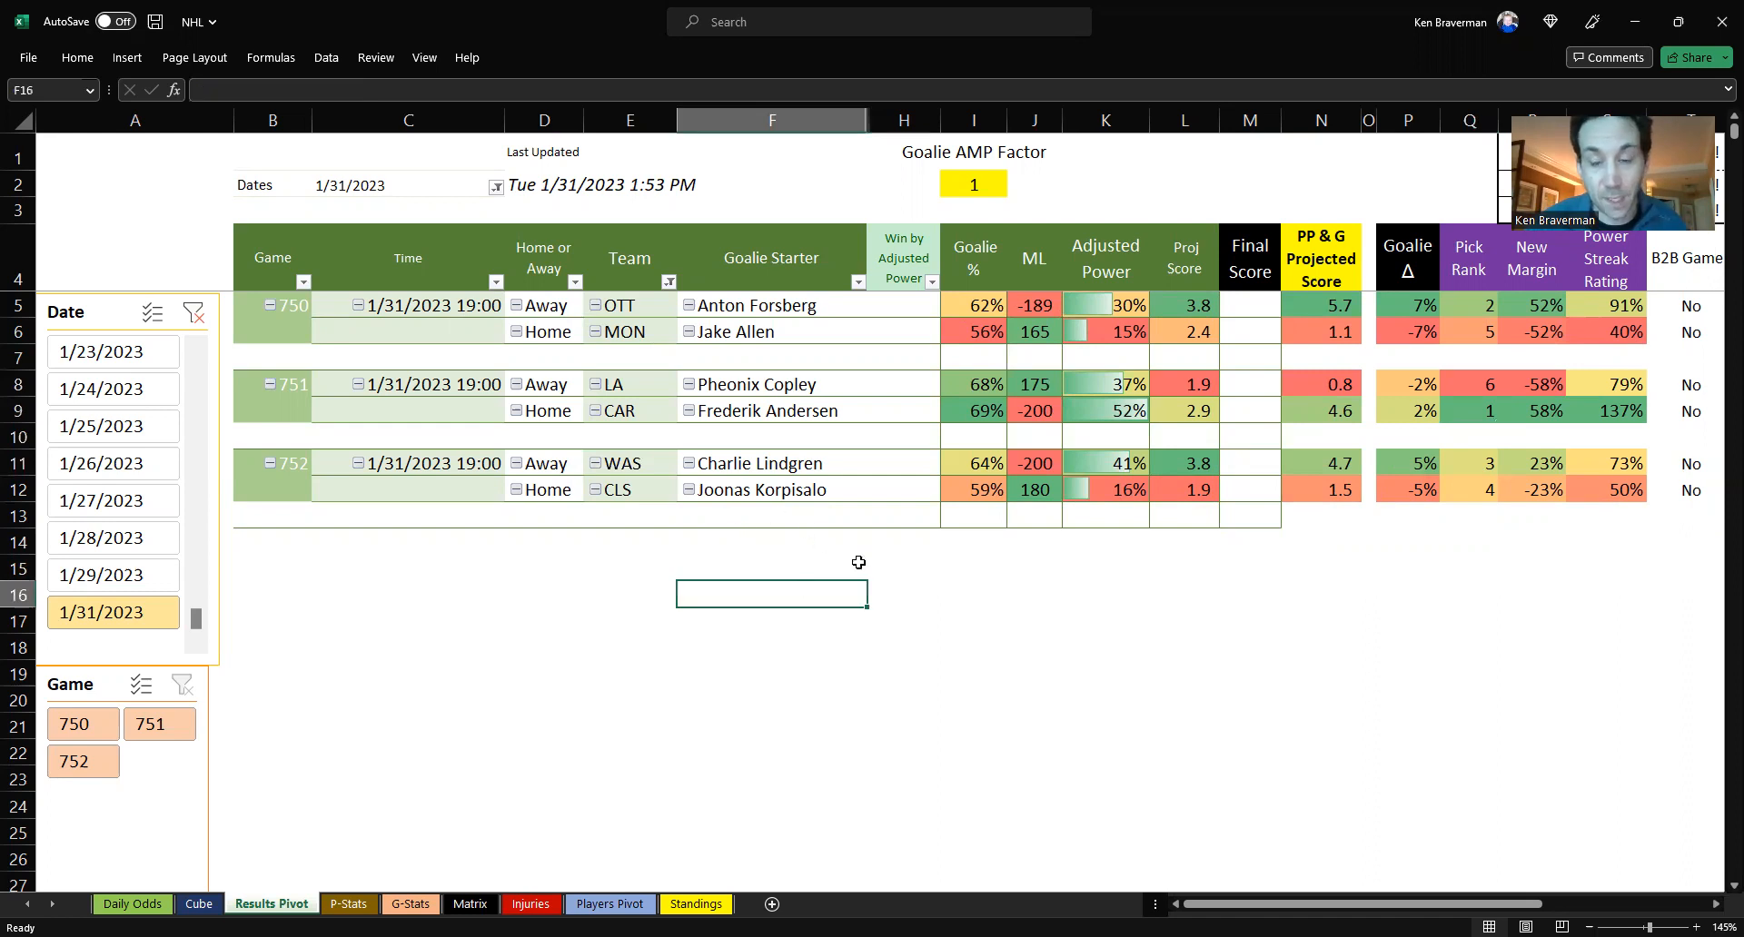
pyautogui.moveTo(1178, 530)
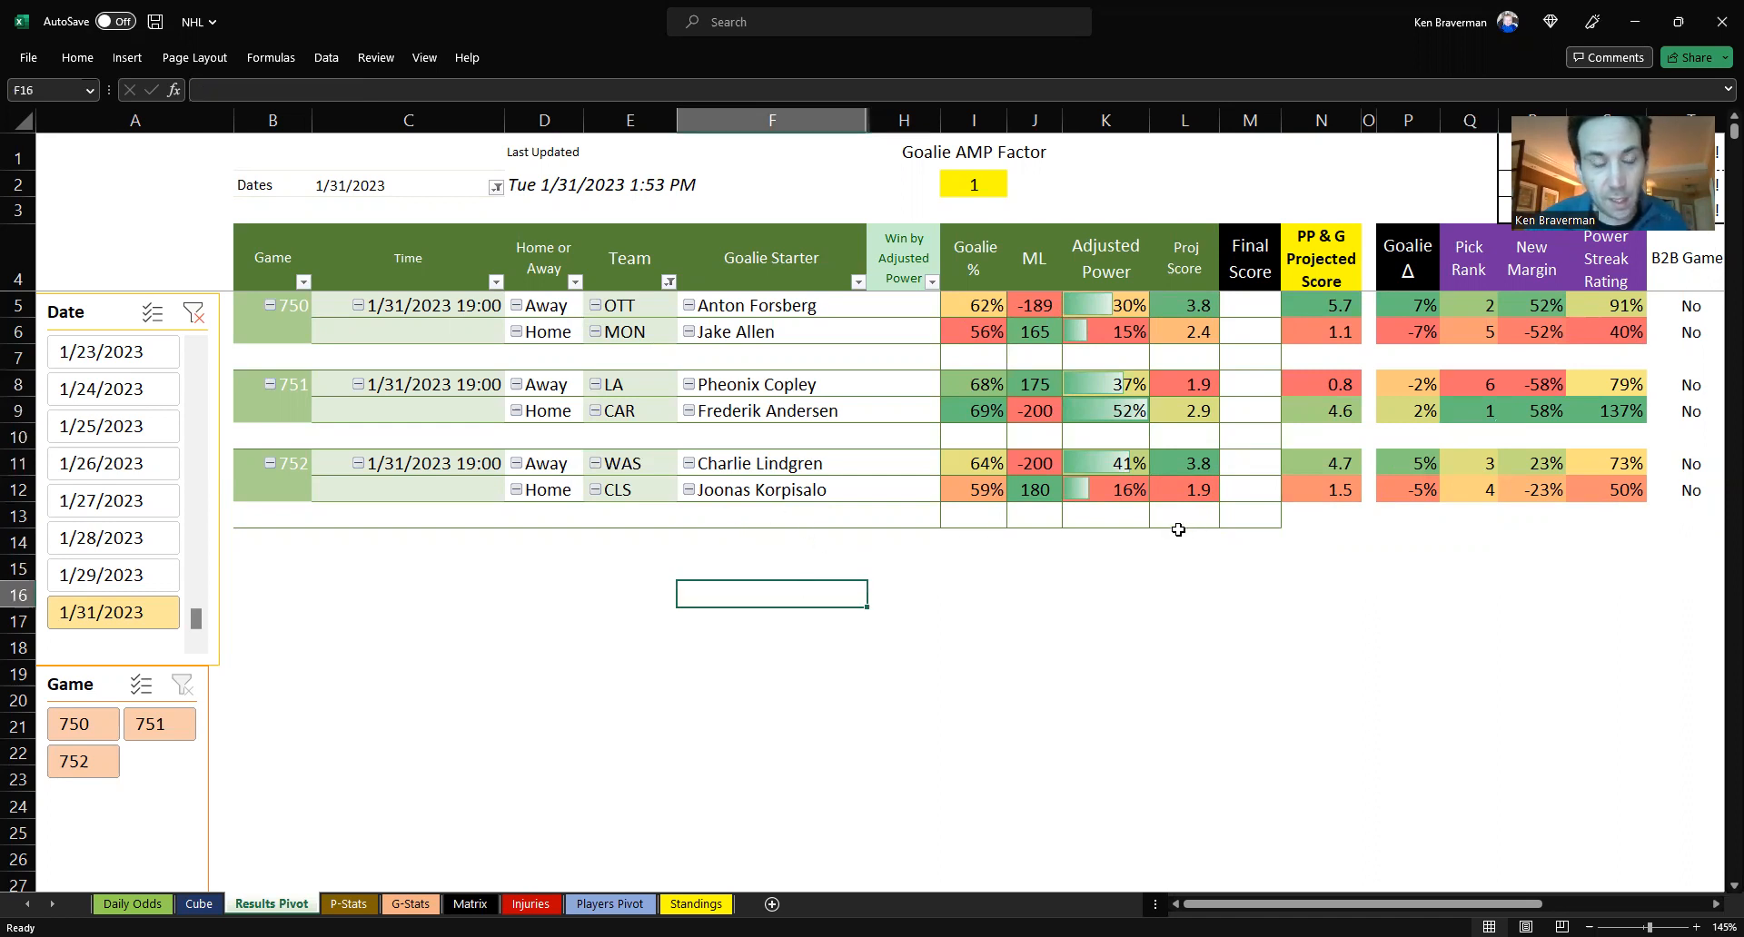
pyautogui.moveTo(1174, 531)
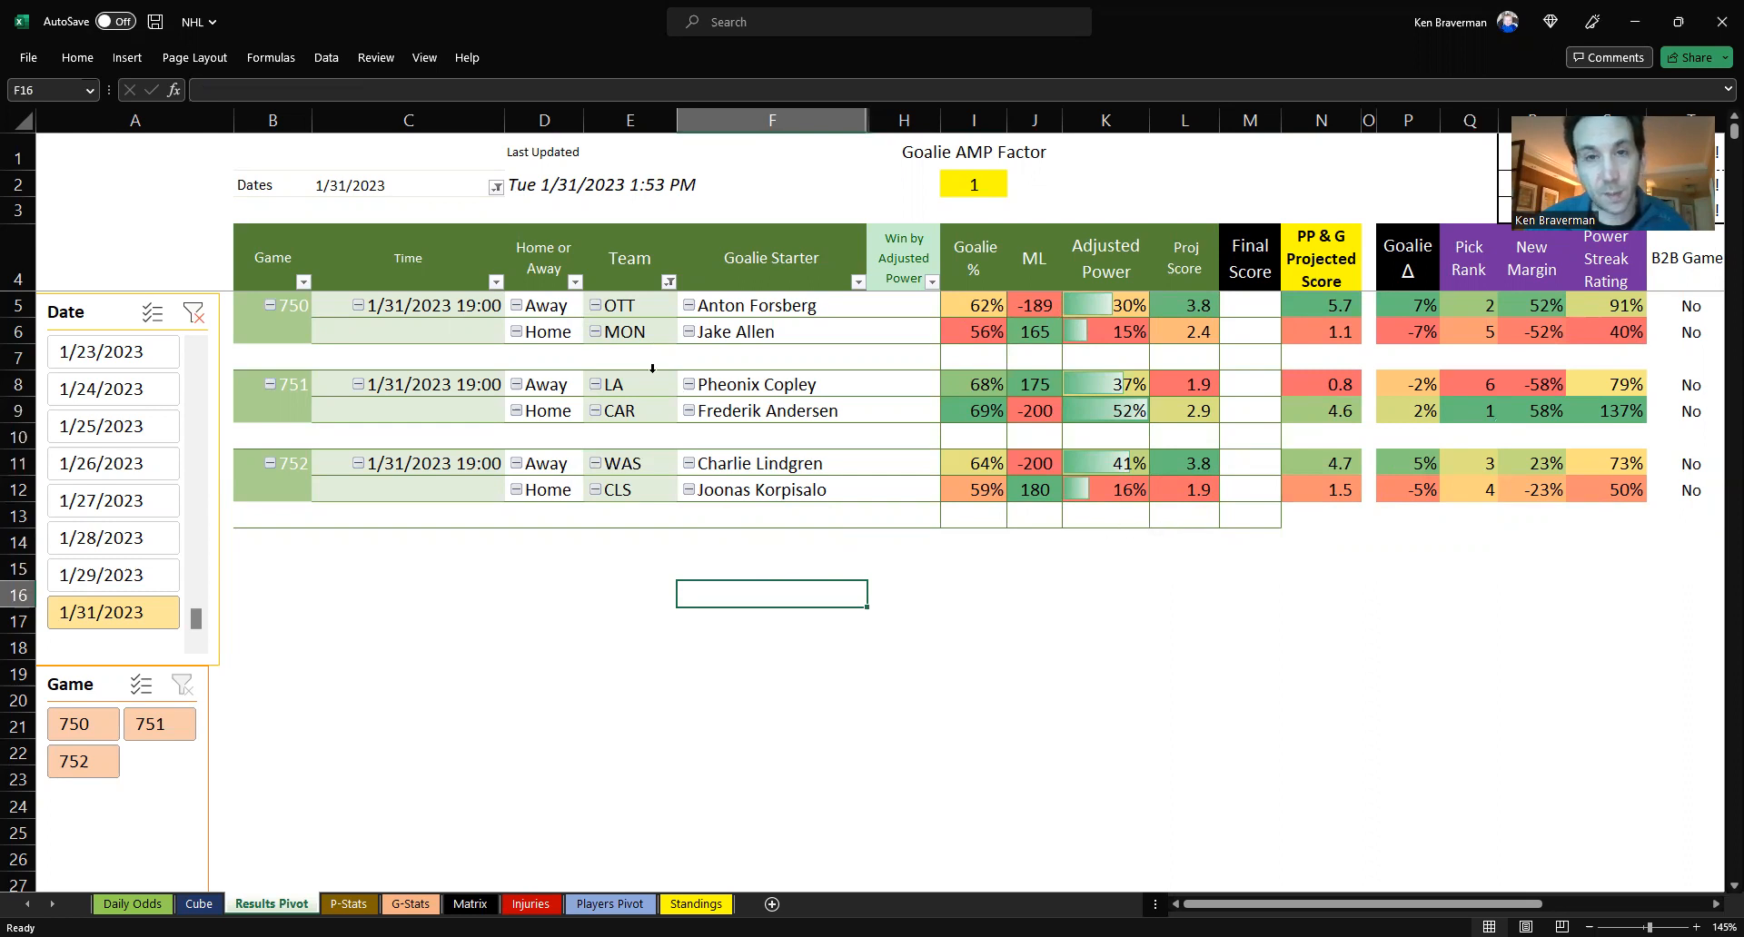
pyautogui.moveTo(953, 526)
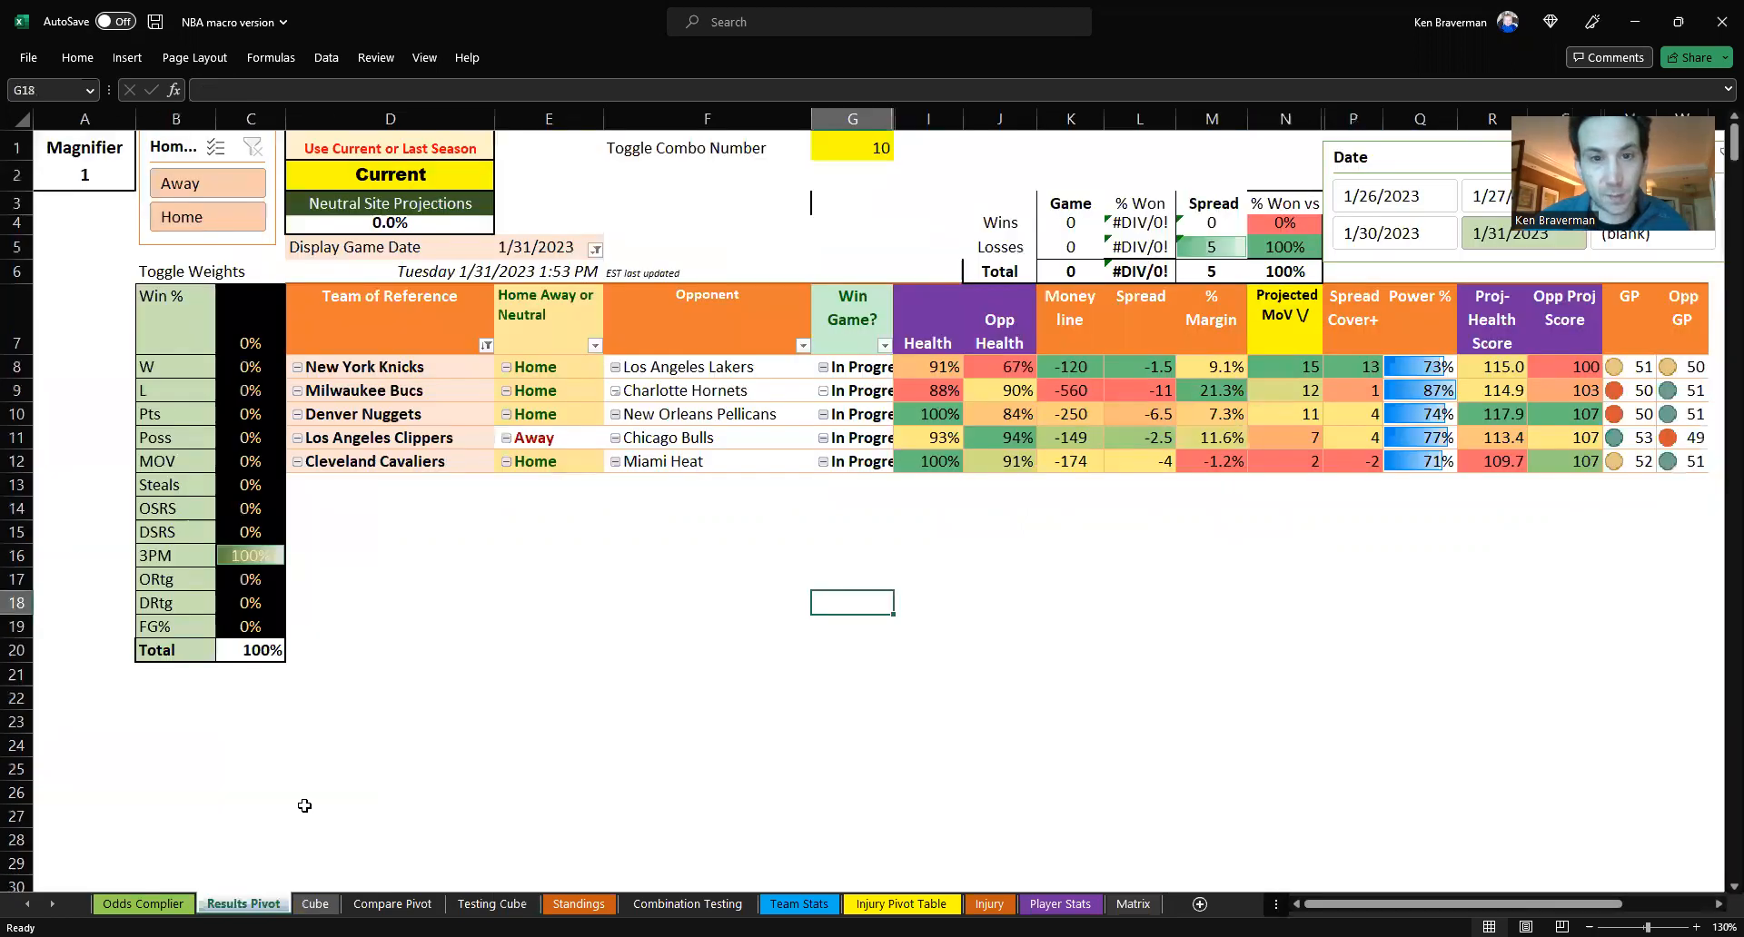
pyautogui.click(851, 145)
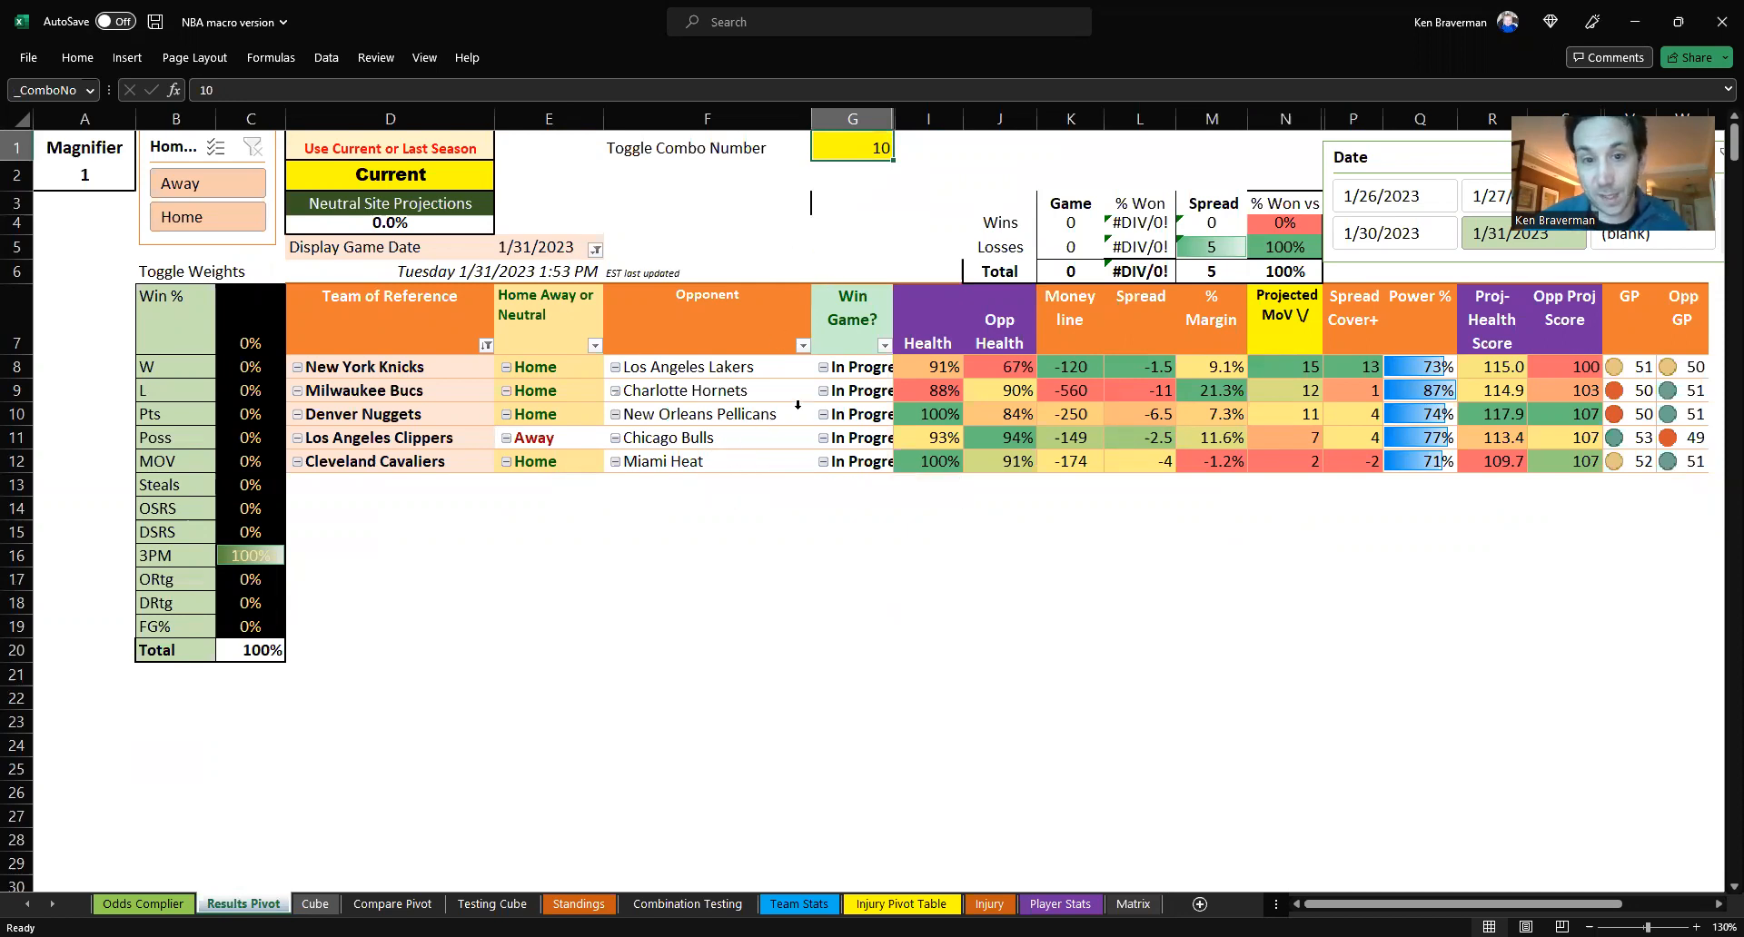
pyautogui.click(705, 579)
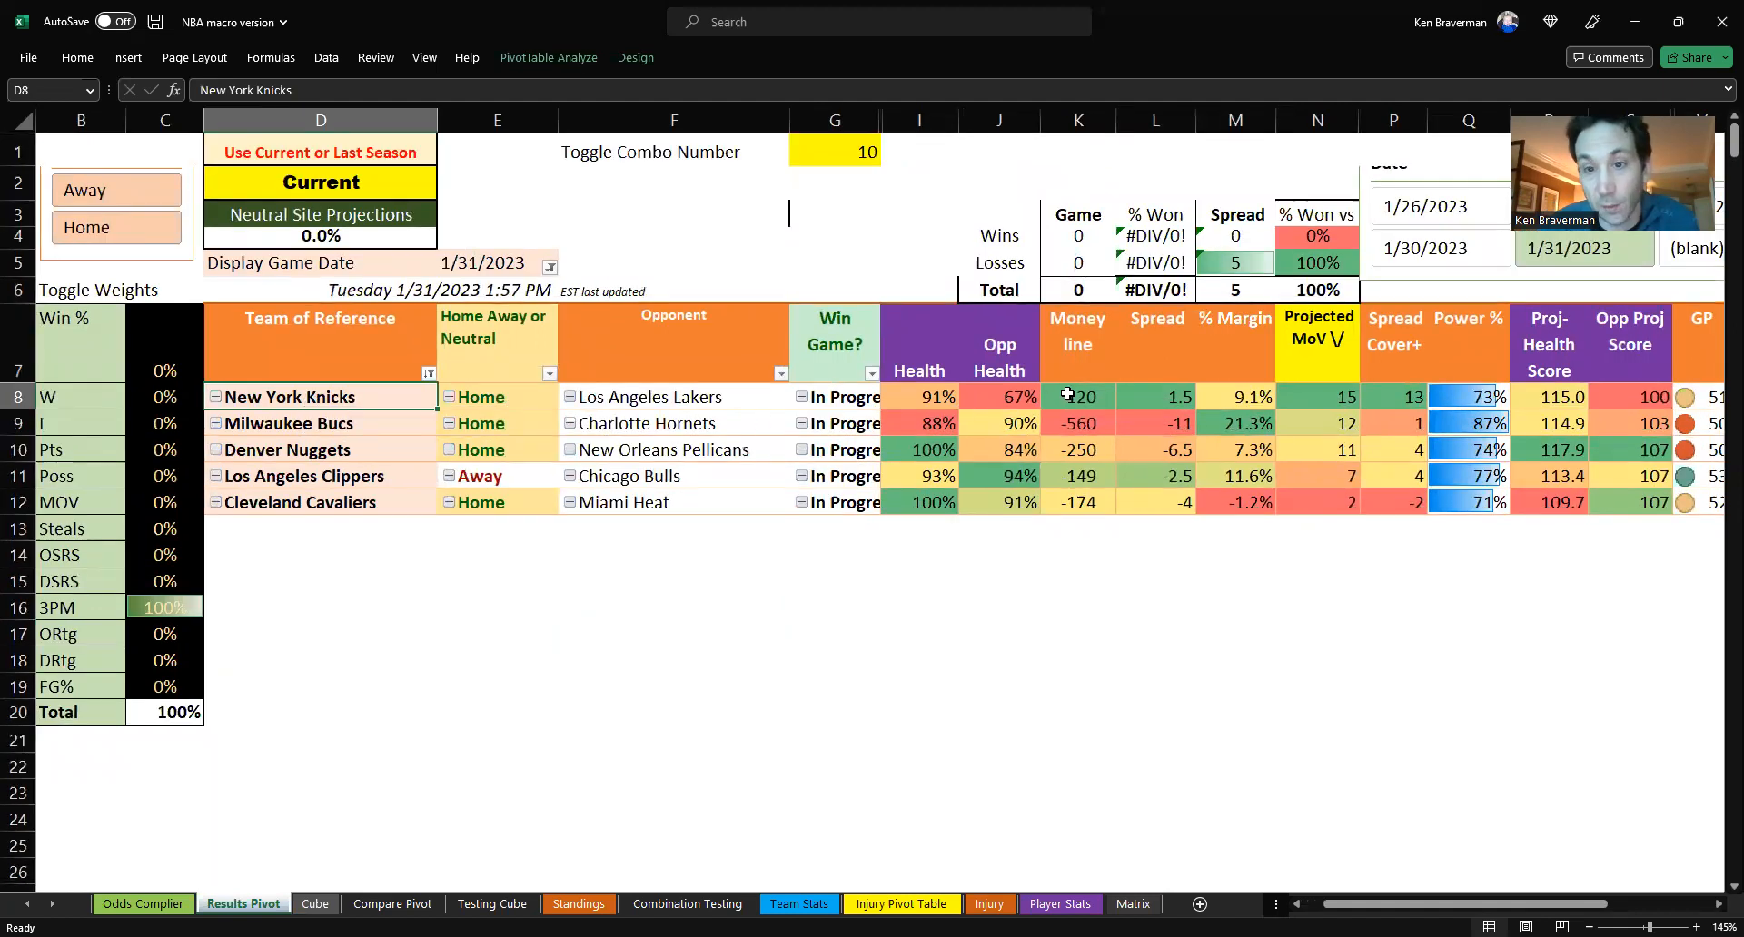
pyautogui.click(997, 396)
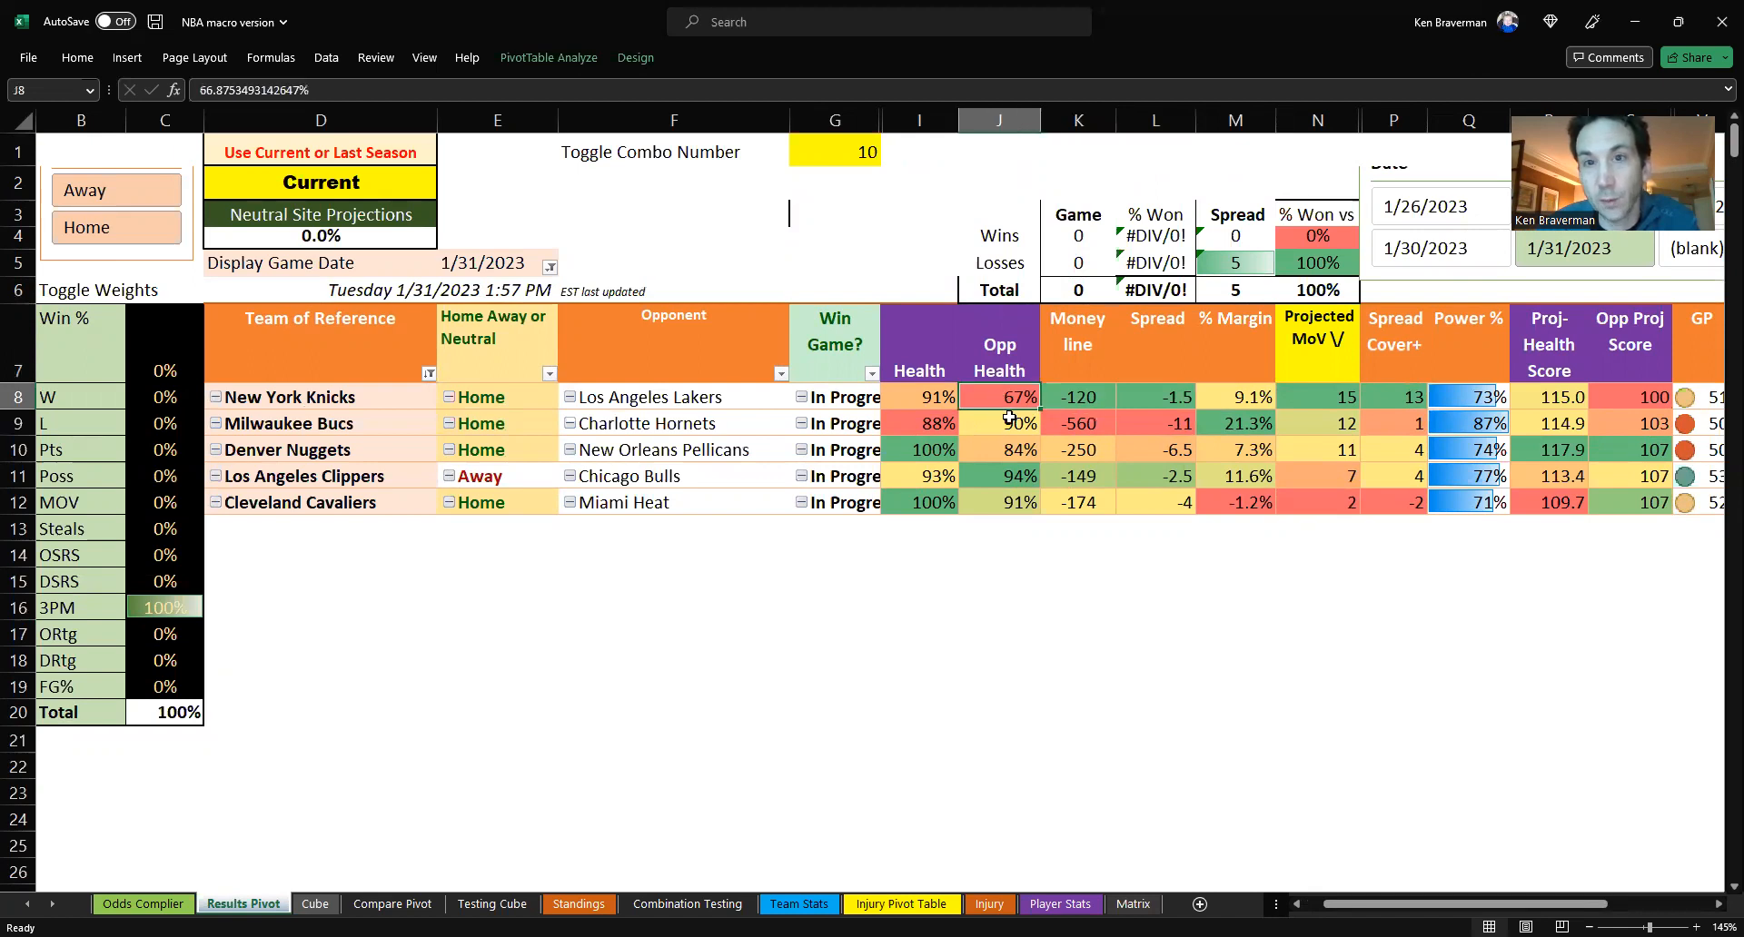
pyautogui.moveTo(1004, 449)
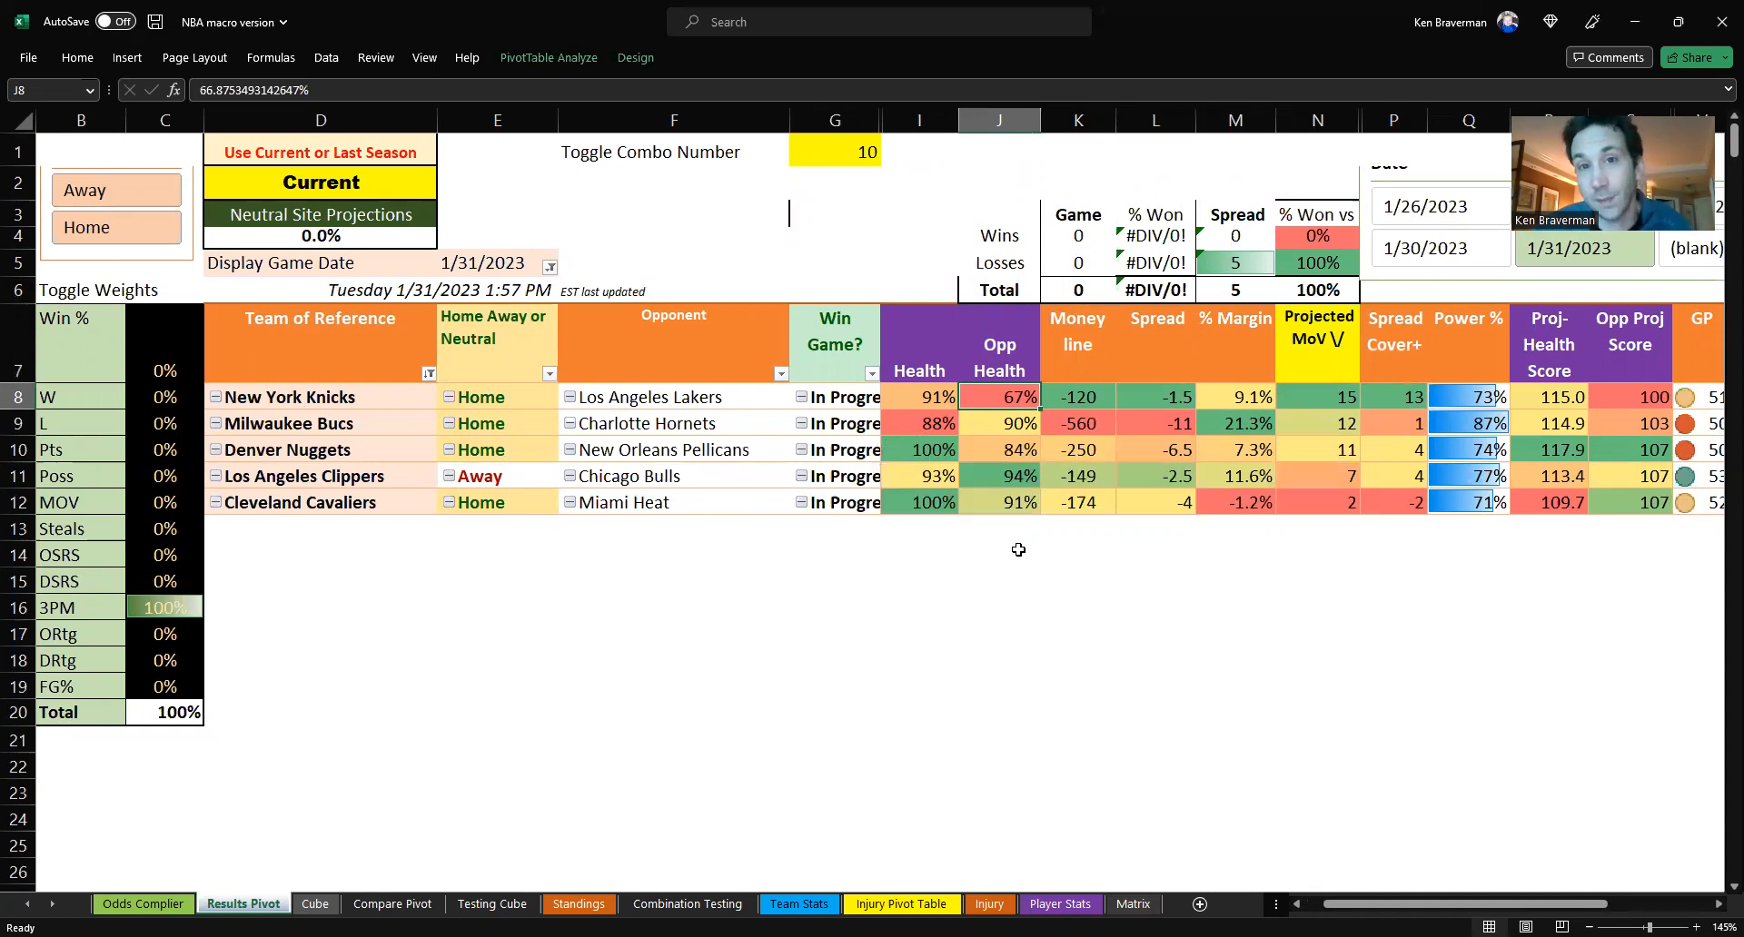
pyautogui.moveTo(1006, 544)
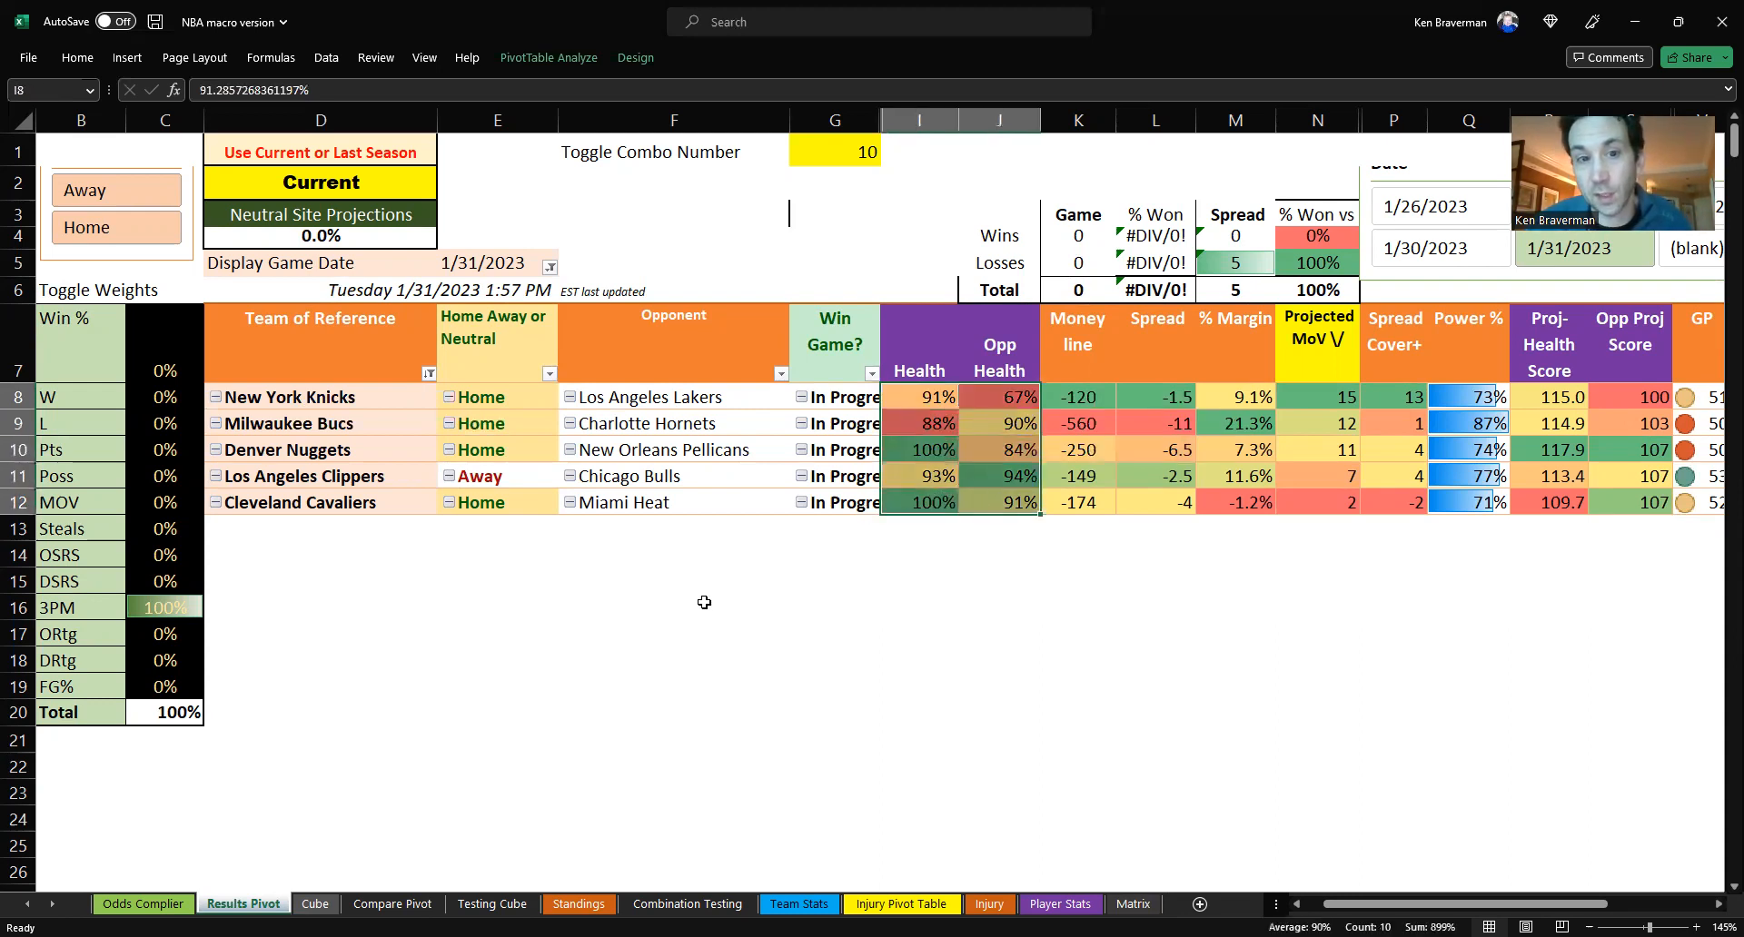
pyautogui.click(673, 606)
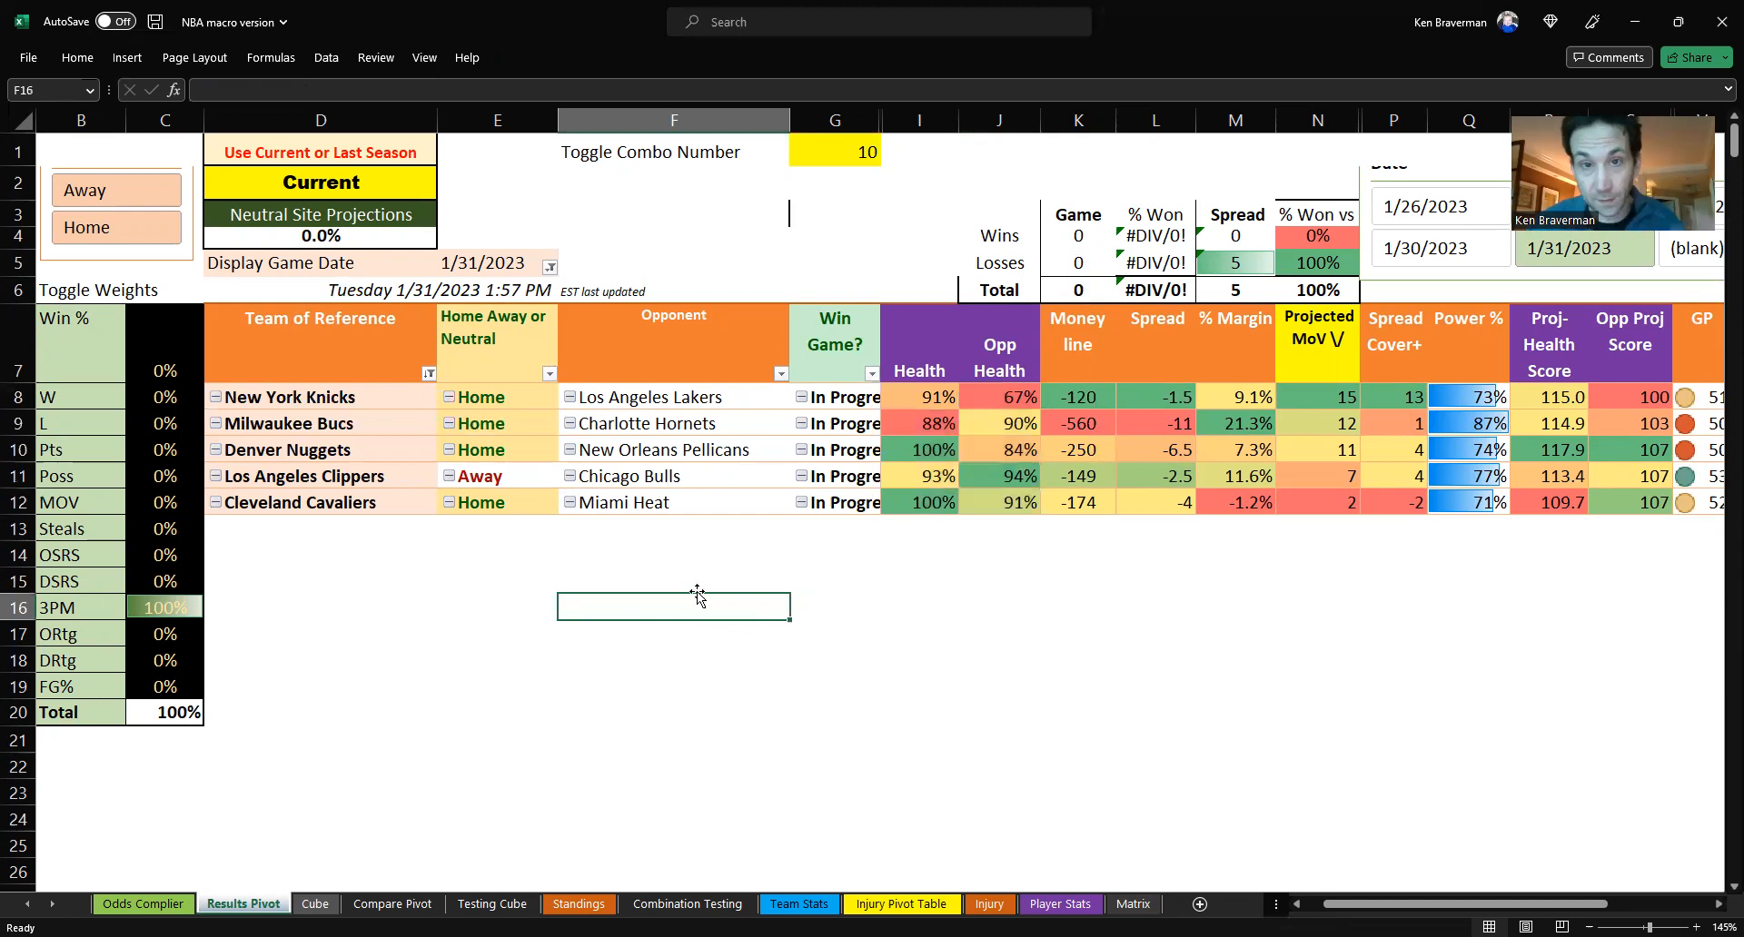
pyautogui.click(673, 633)
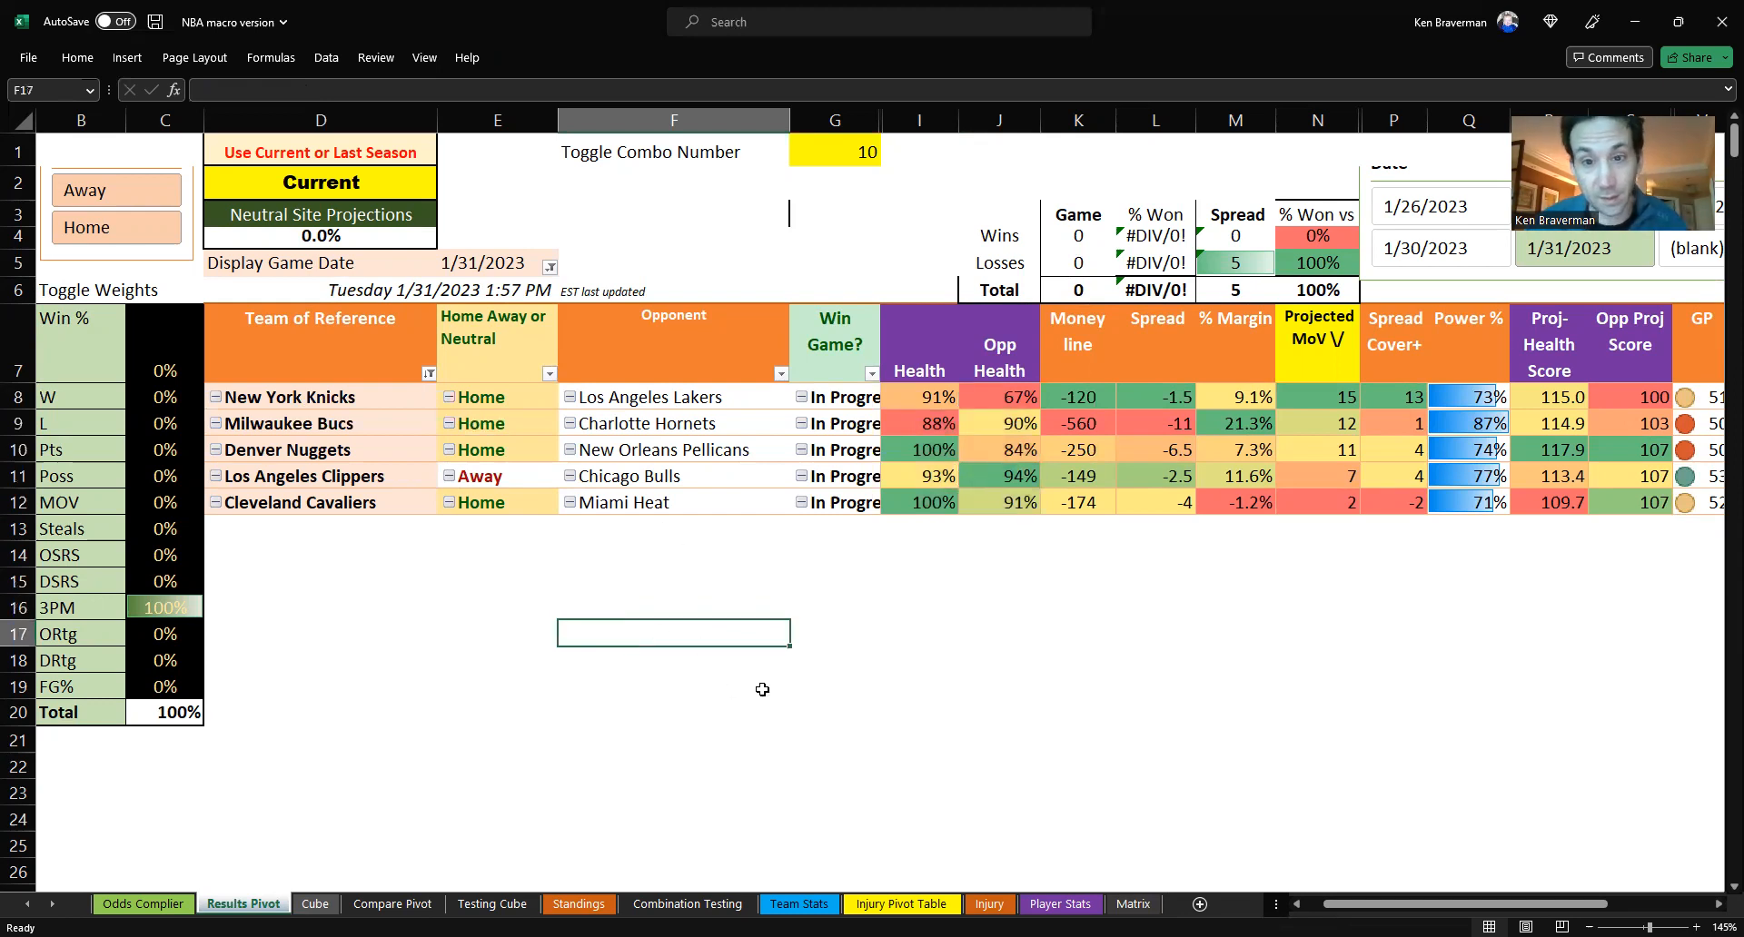
pyautogui.click(1655, 926)
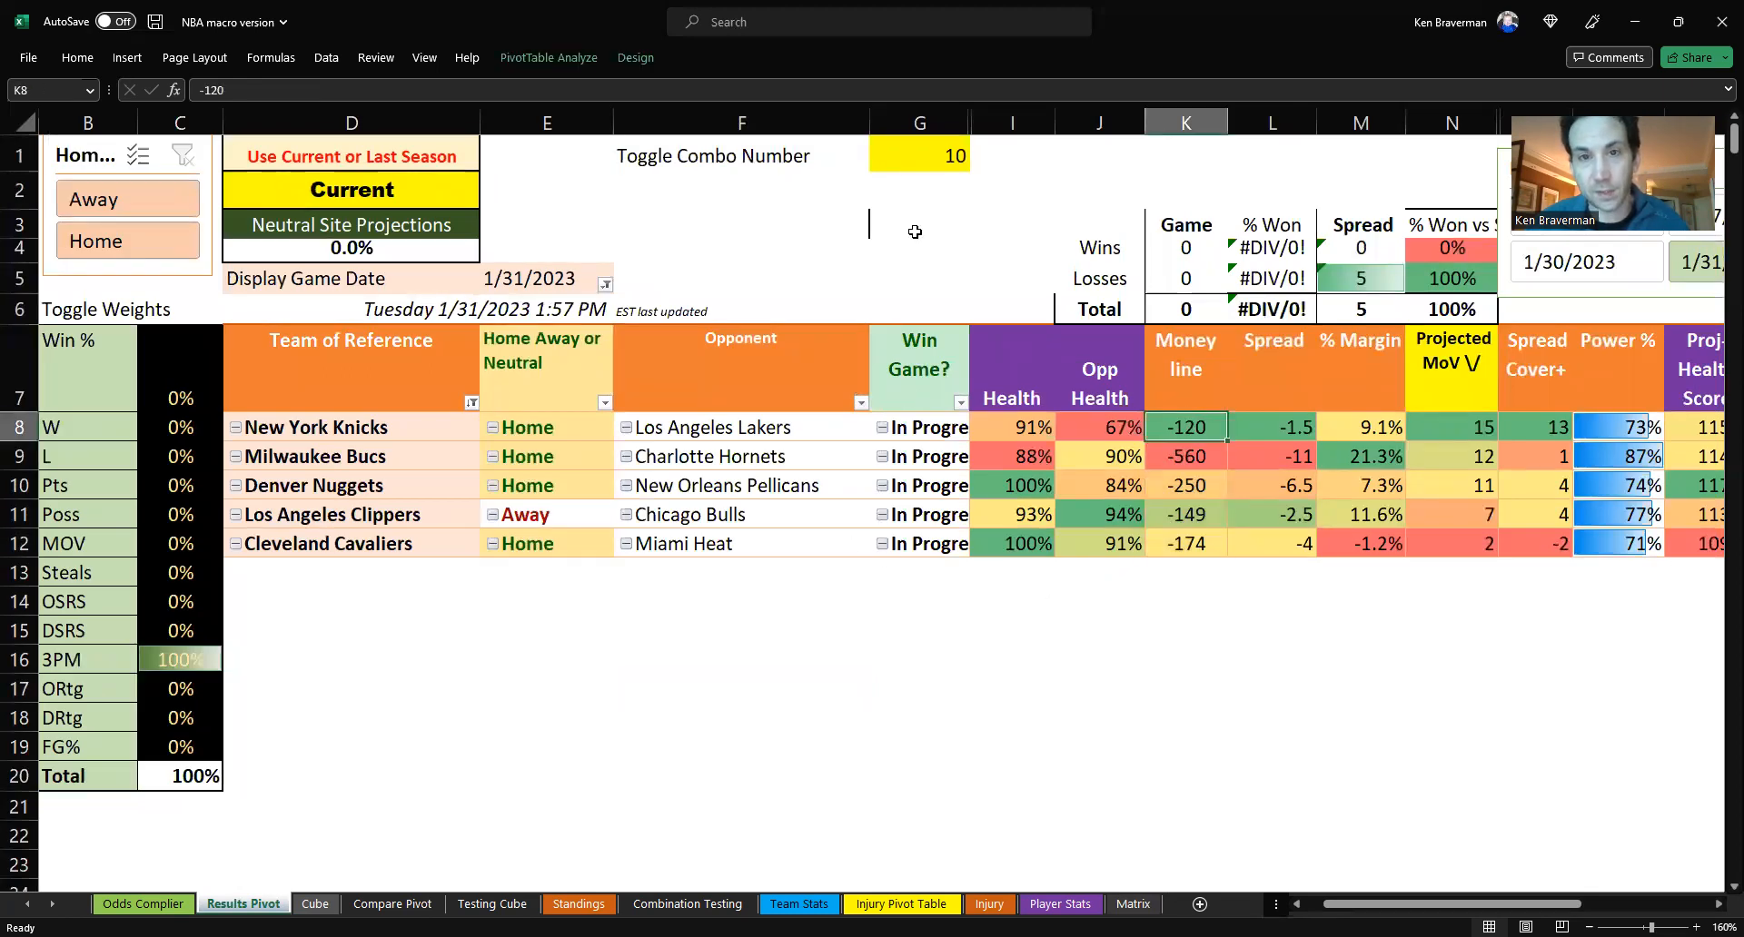
# - Enter combo number 66 and refresh the NBA Results Pivot to re-rank the games
pyautogui.write('66')
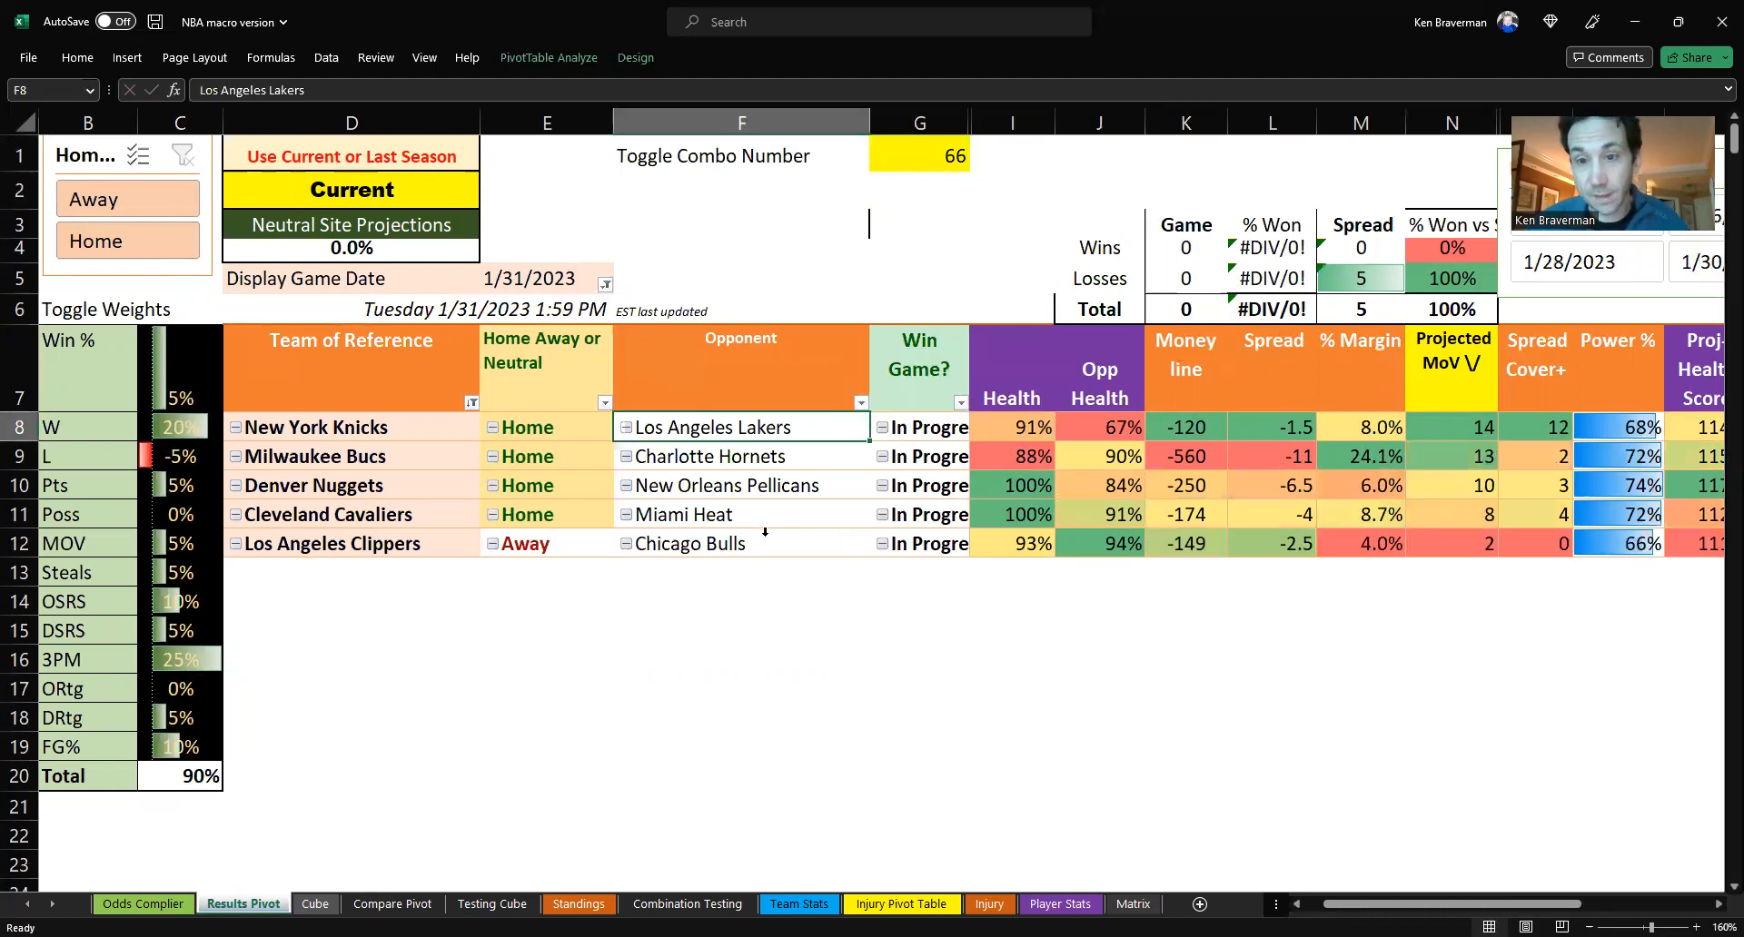
pyautogui.rightClick(688, 514)
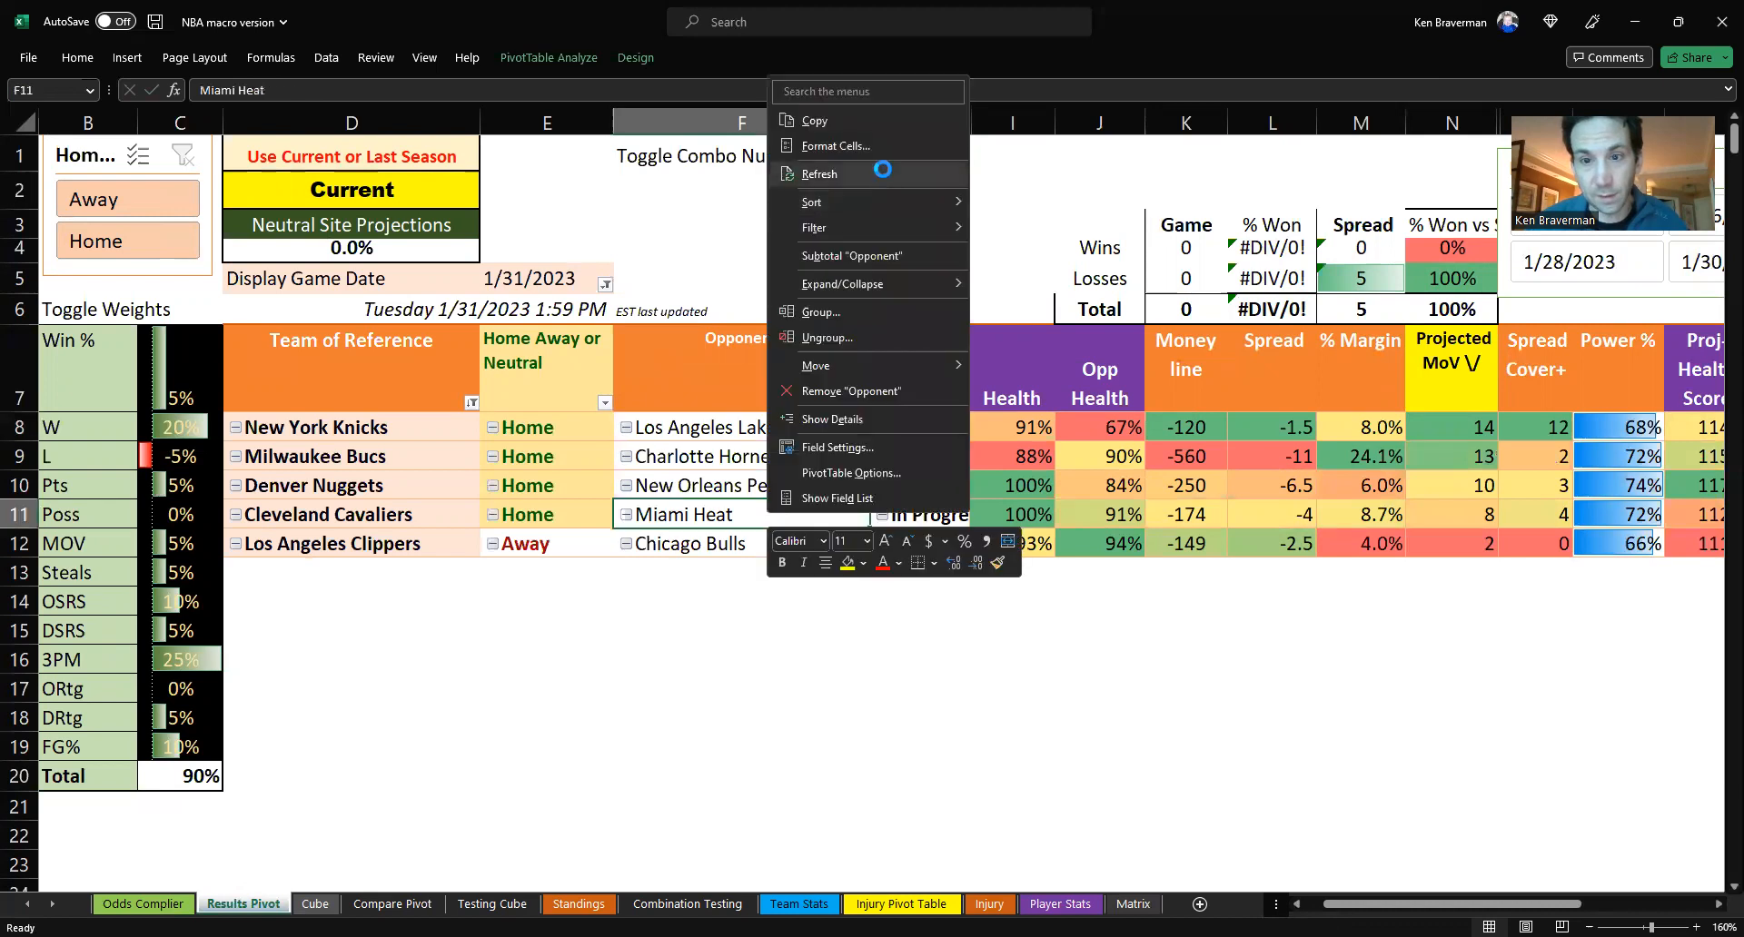
pyautogui.click(918, 155)
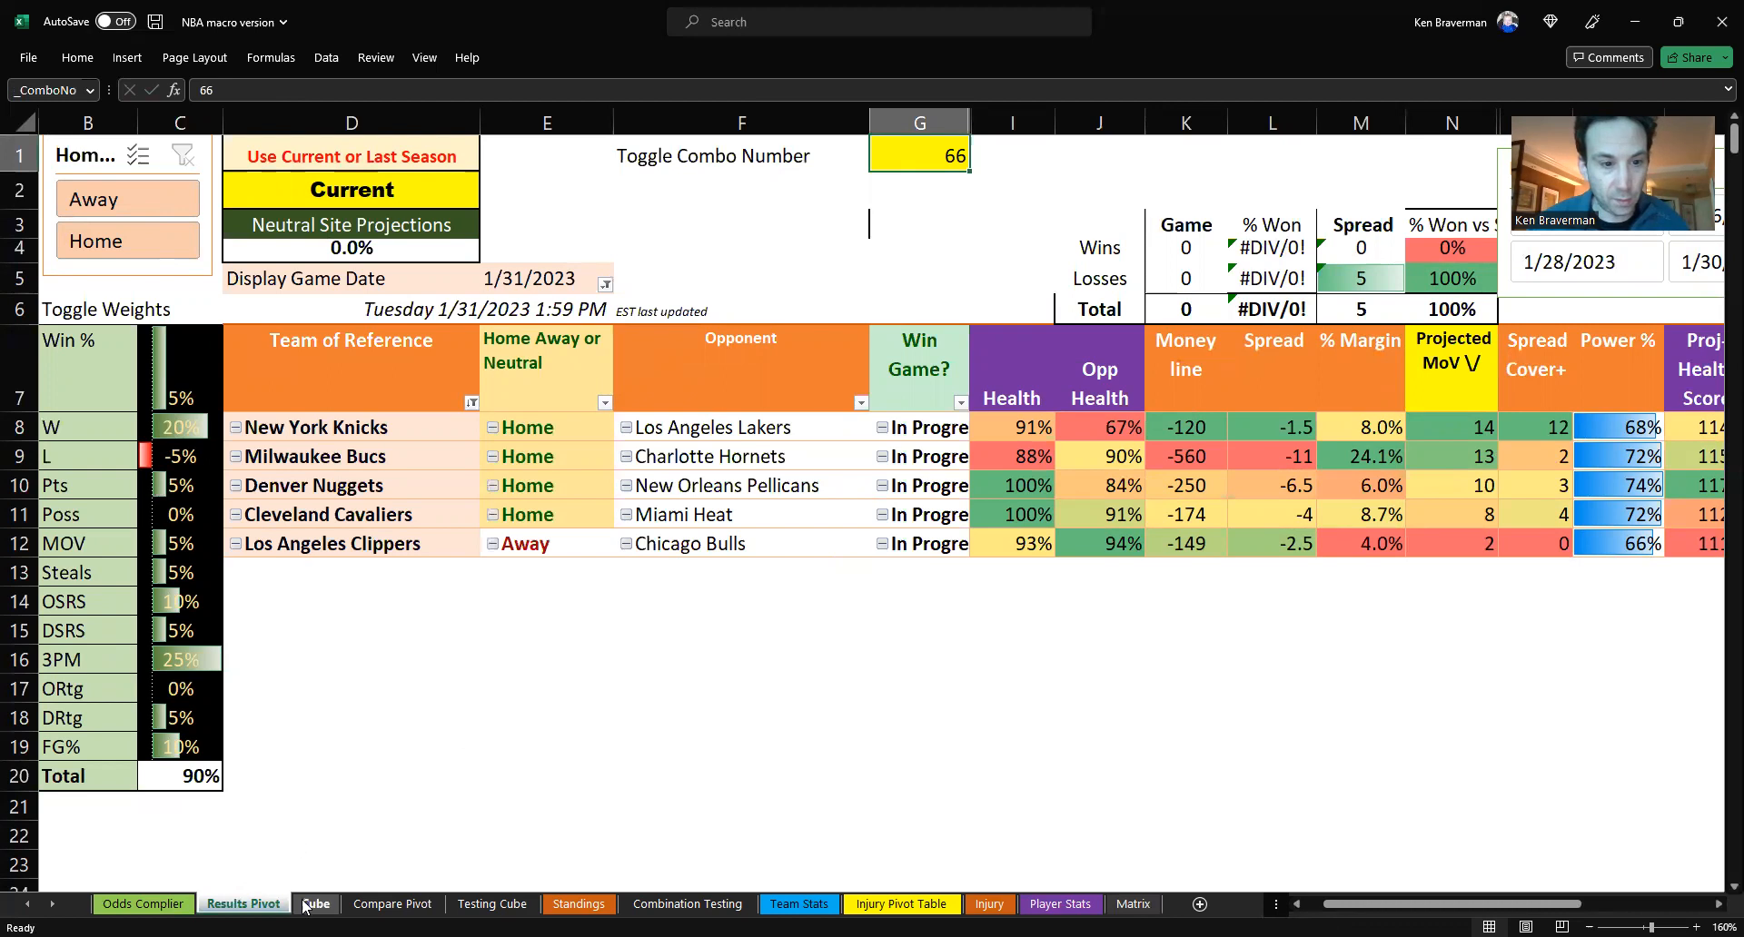
# - Scroll through the weight combinations on the Combination Testing sheet
pyautogui.click(687, 911)
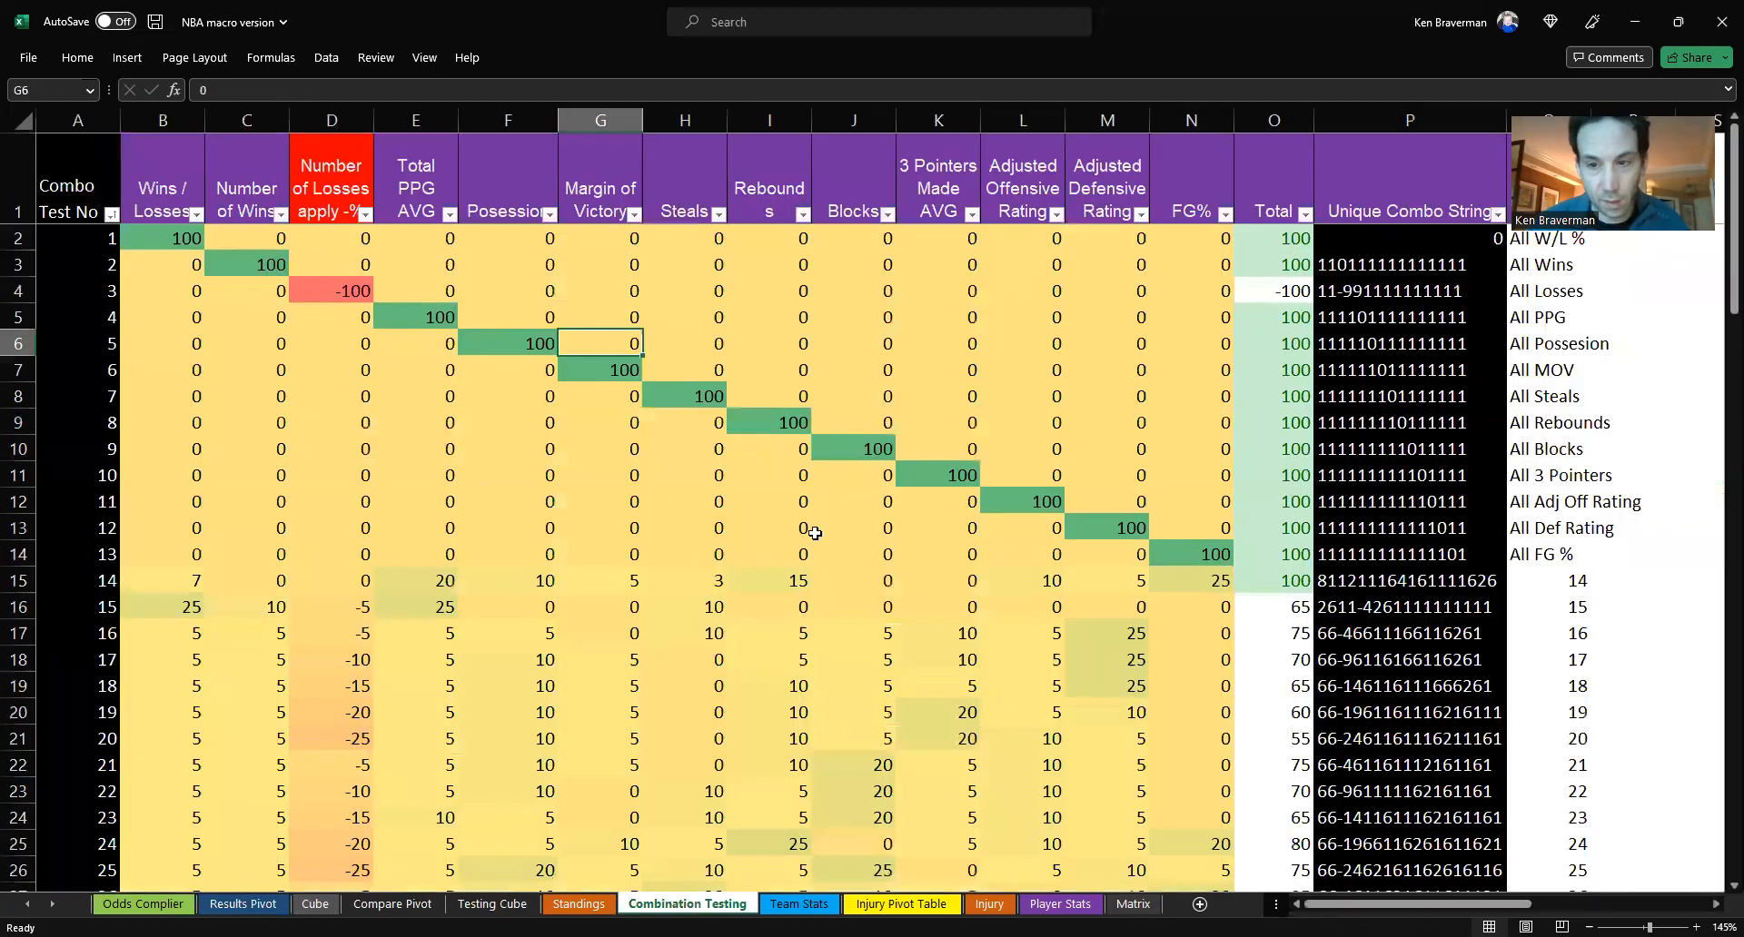
pyautogui.scroll(-3)
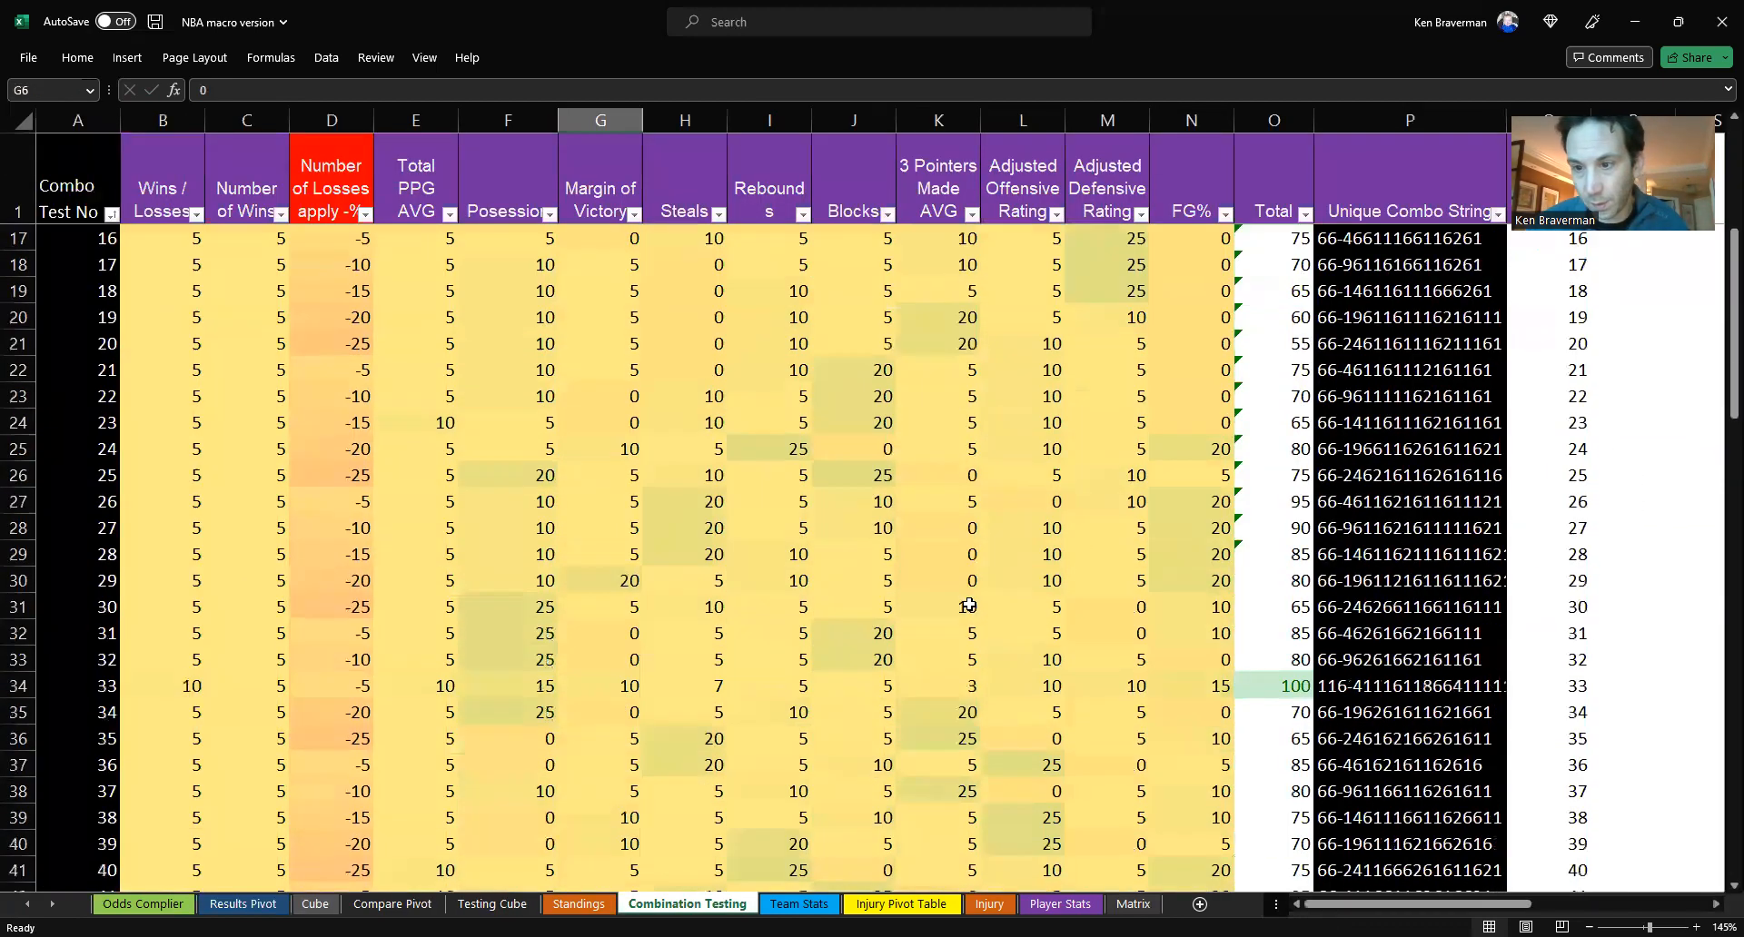
pyautogui.scroll(-3)
pyautogui.write('7')
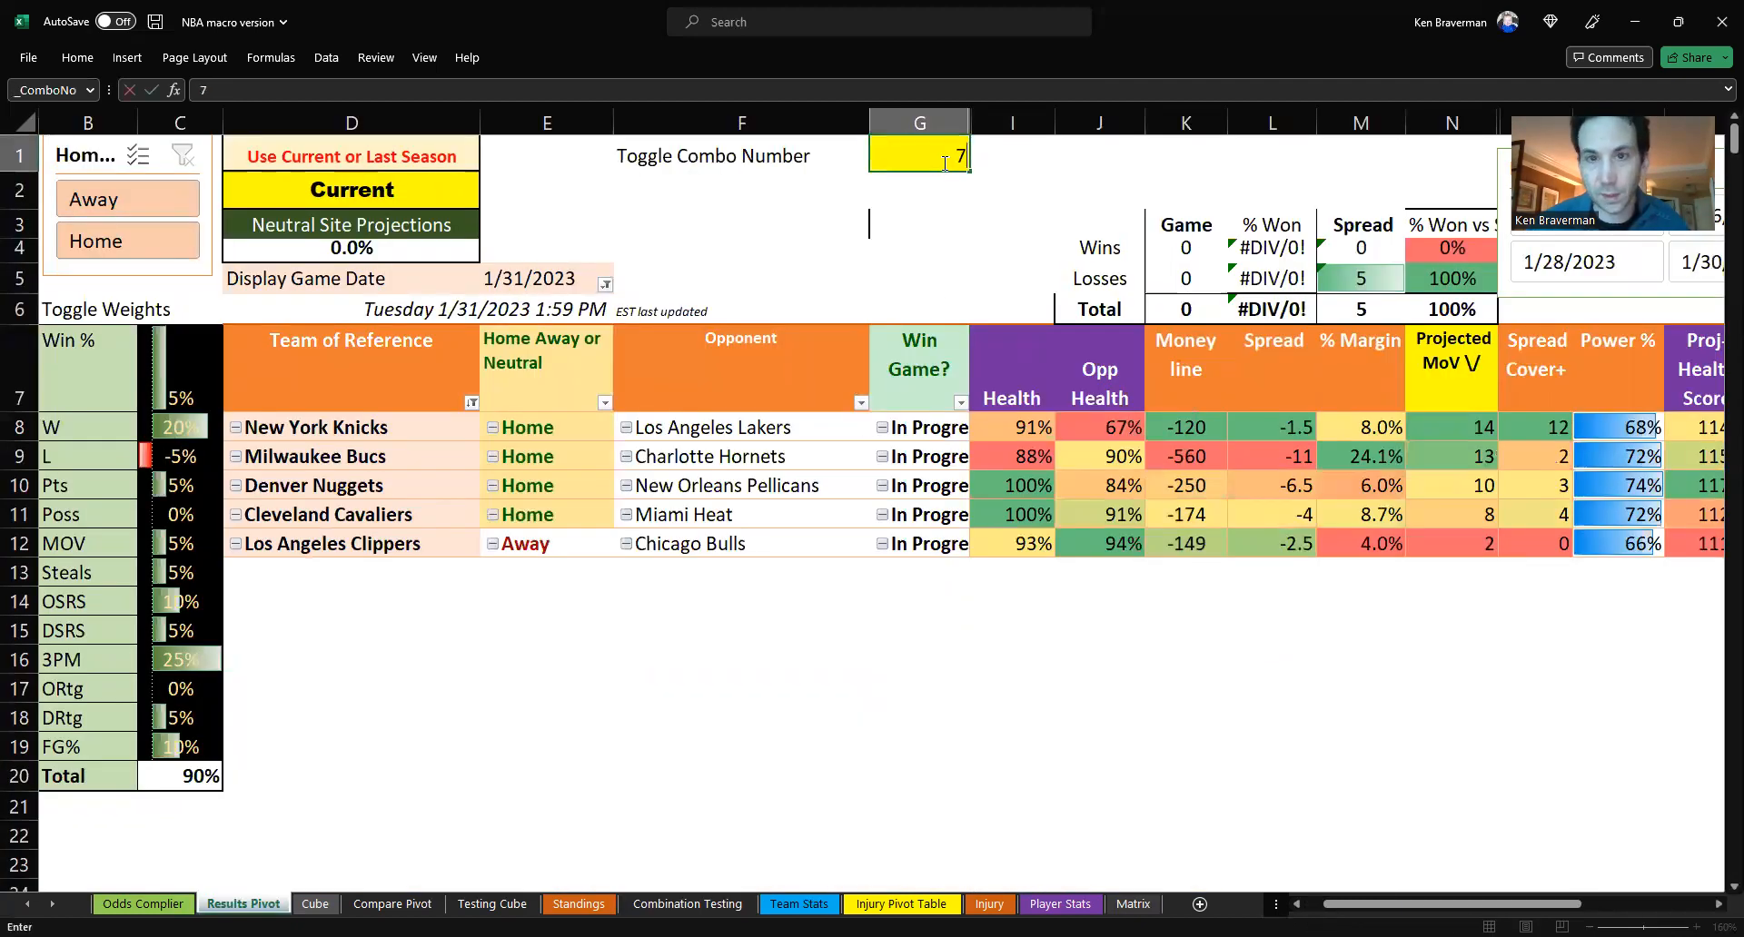
# - Apply combo 75, refresh the results pivot, and check the Lakers' opponent health value
pyautogui.write('5')
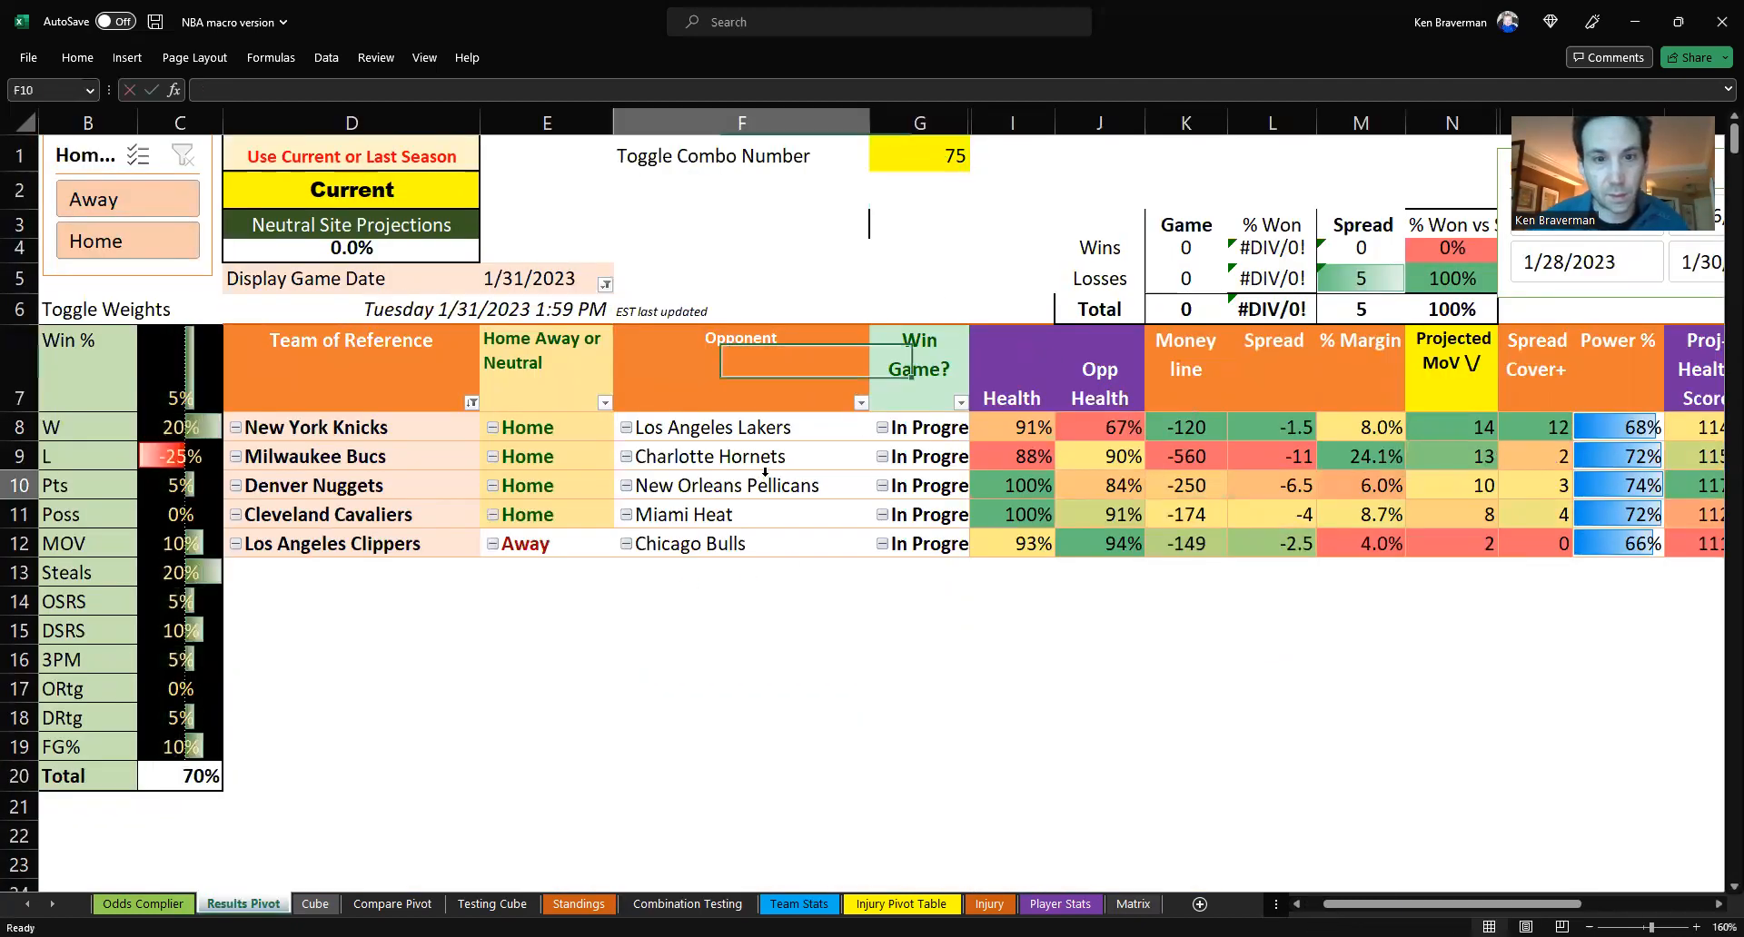
pyautogui.rightClick(723, 485)
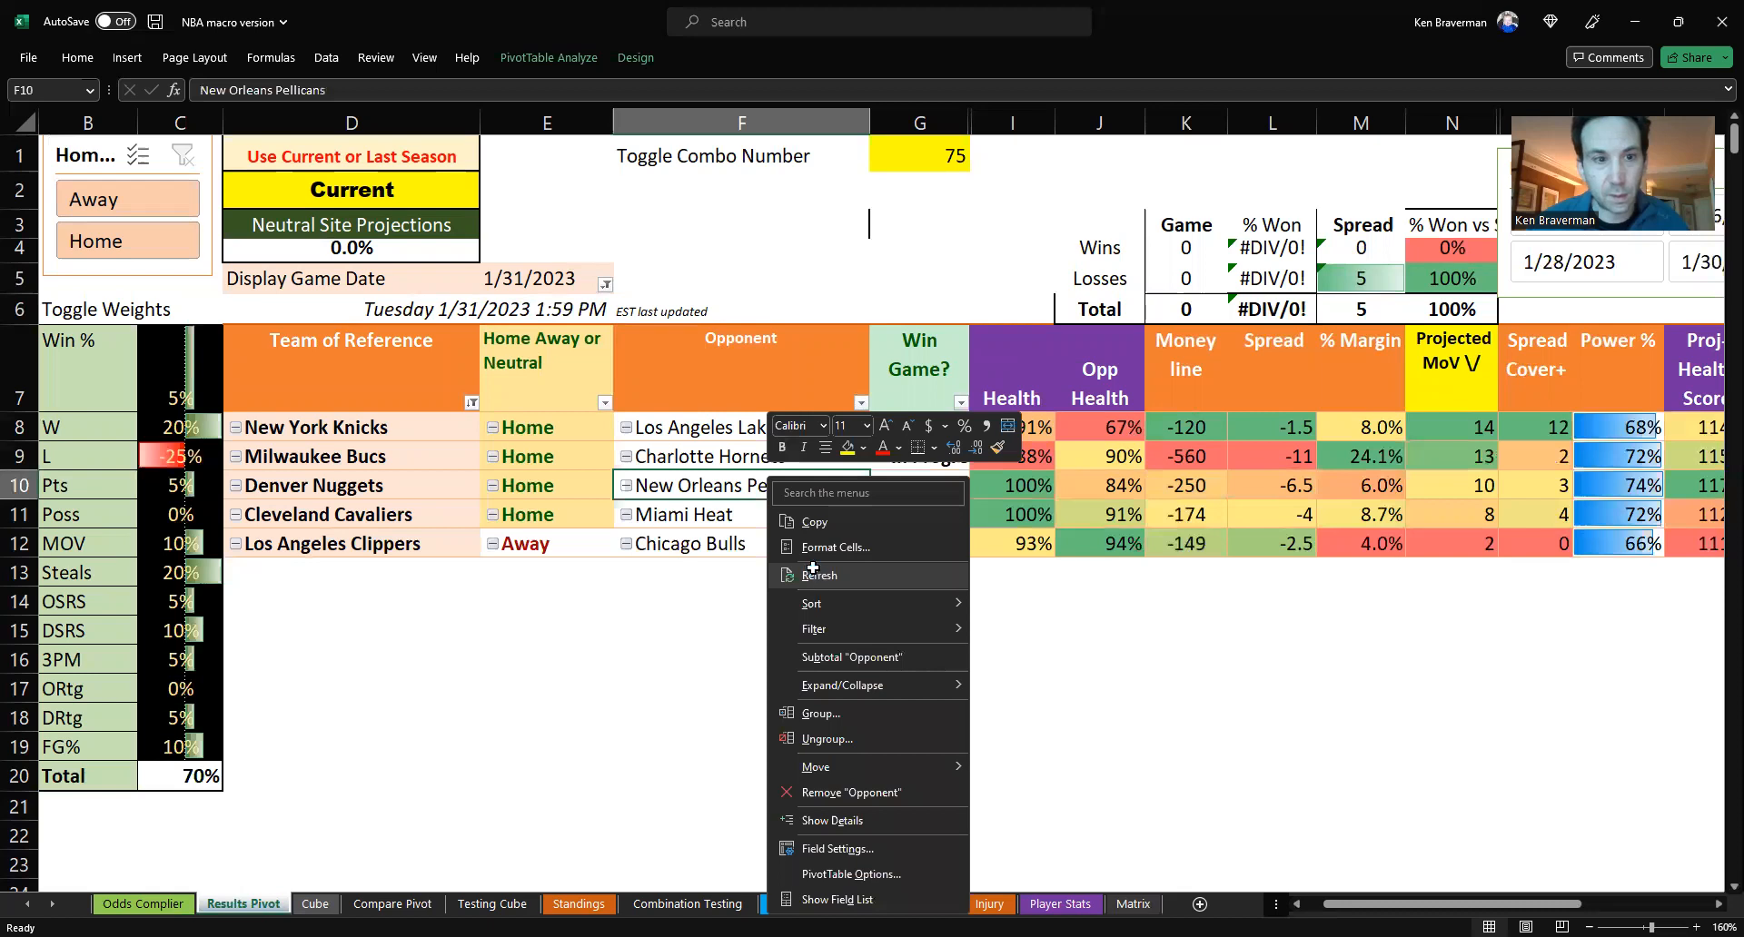
pyautogui.click(818, 575)
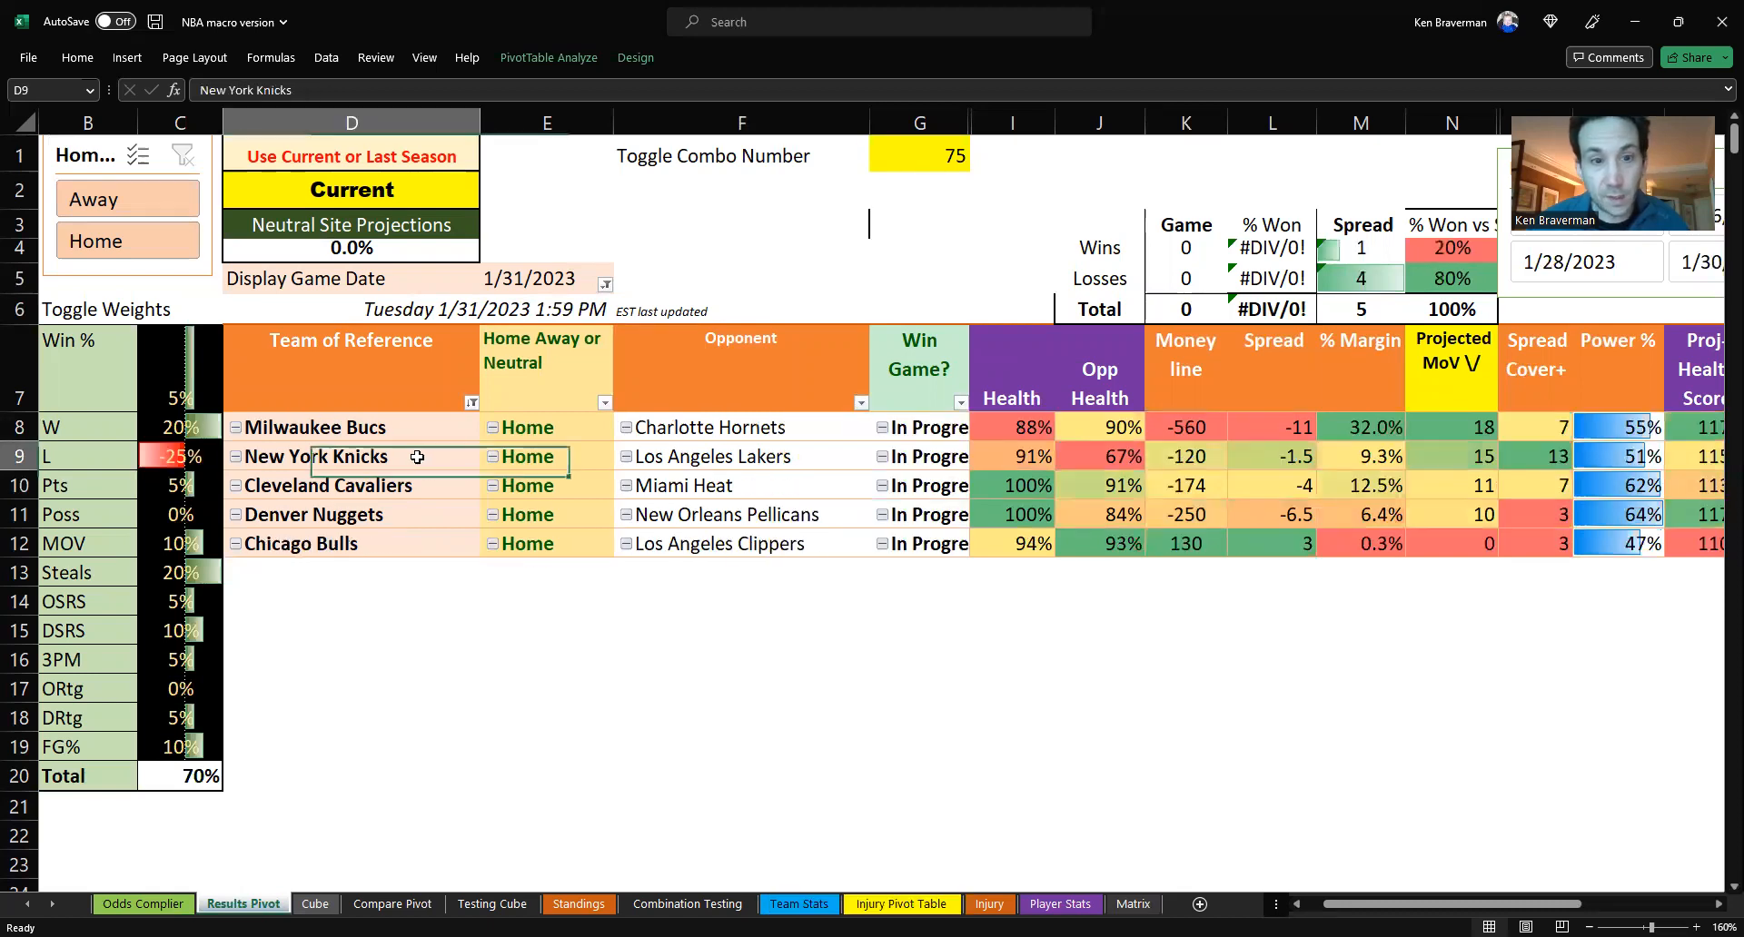
pyautogui.moveTo(1119, 485)
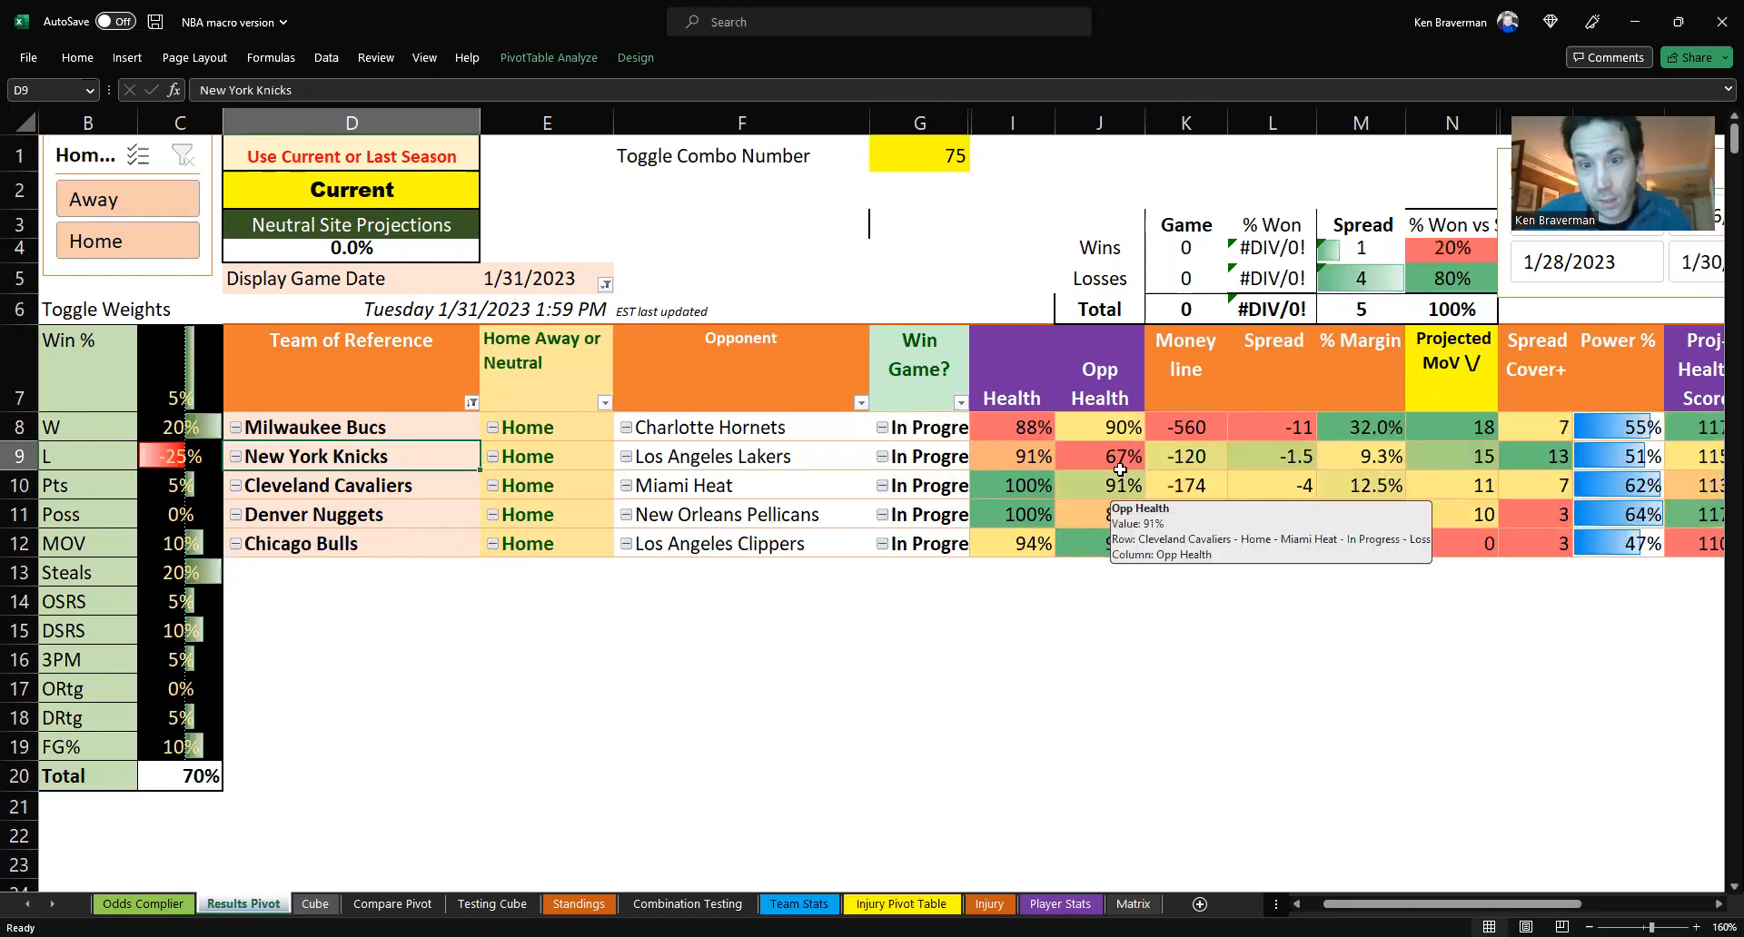
pyautogui.click(1098, 456)
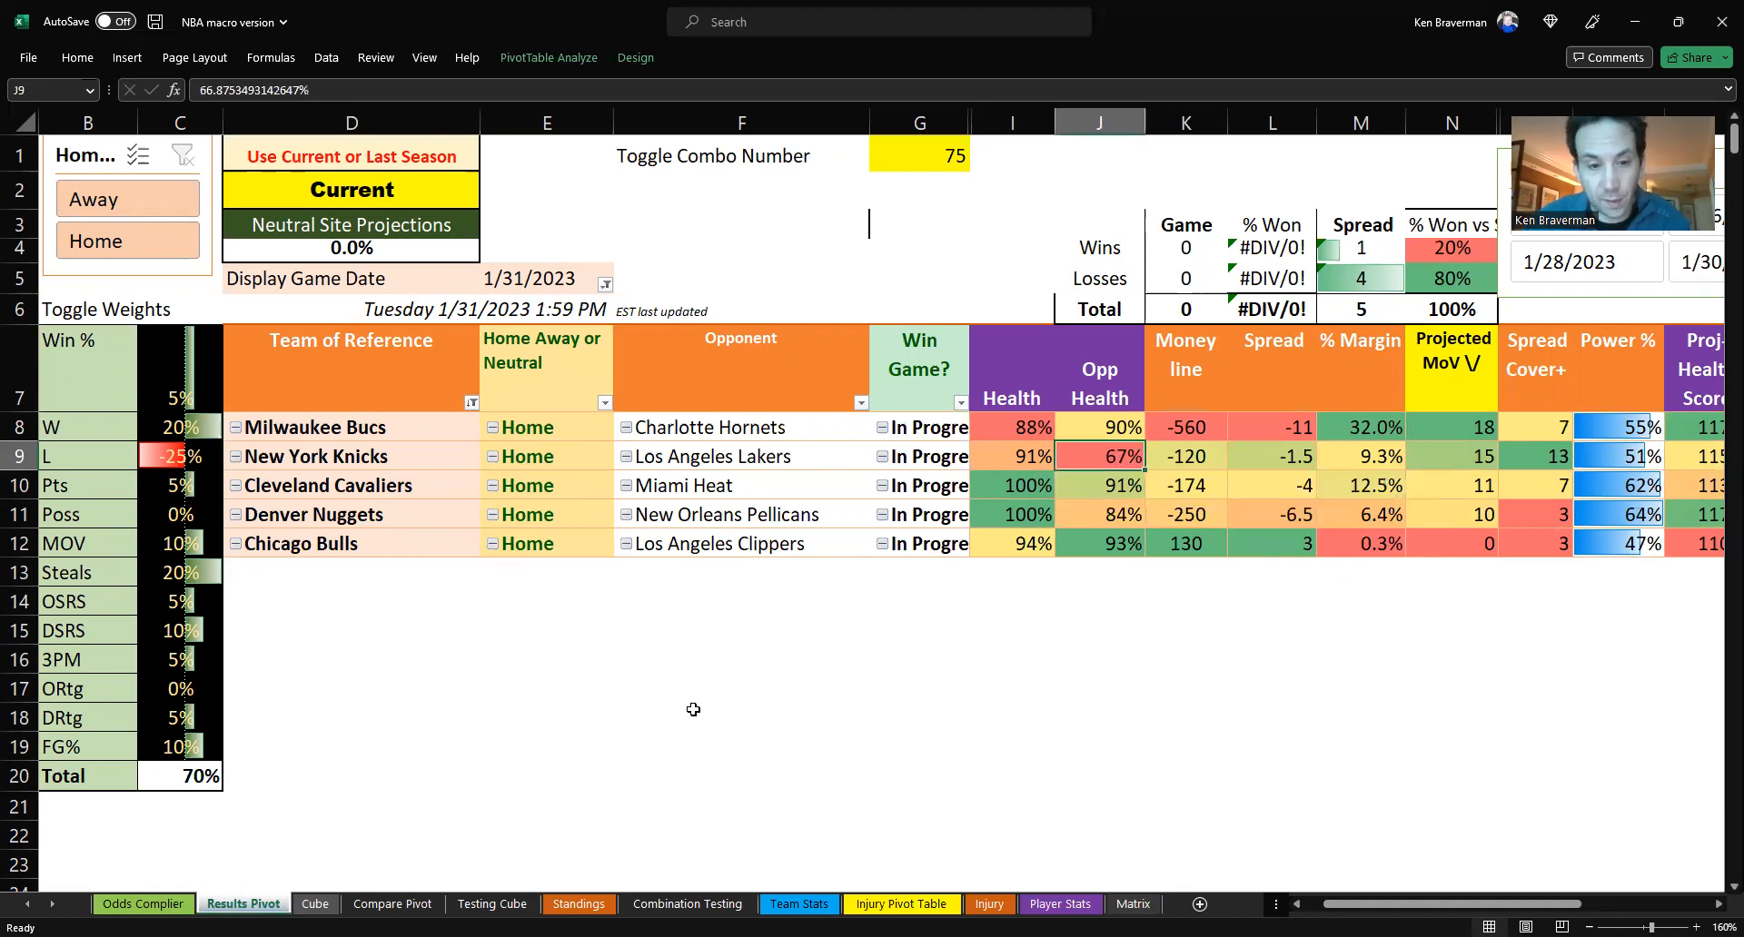
pyautogui.click(901, 904)
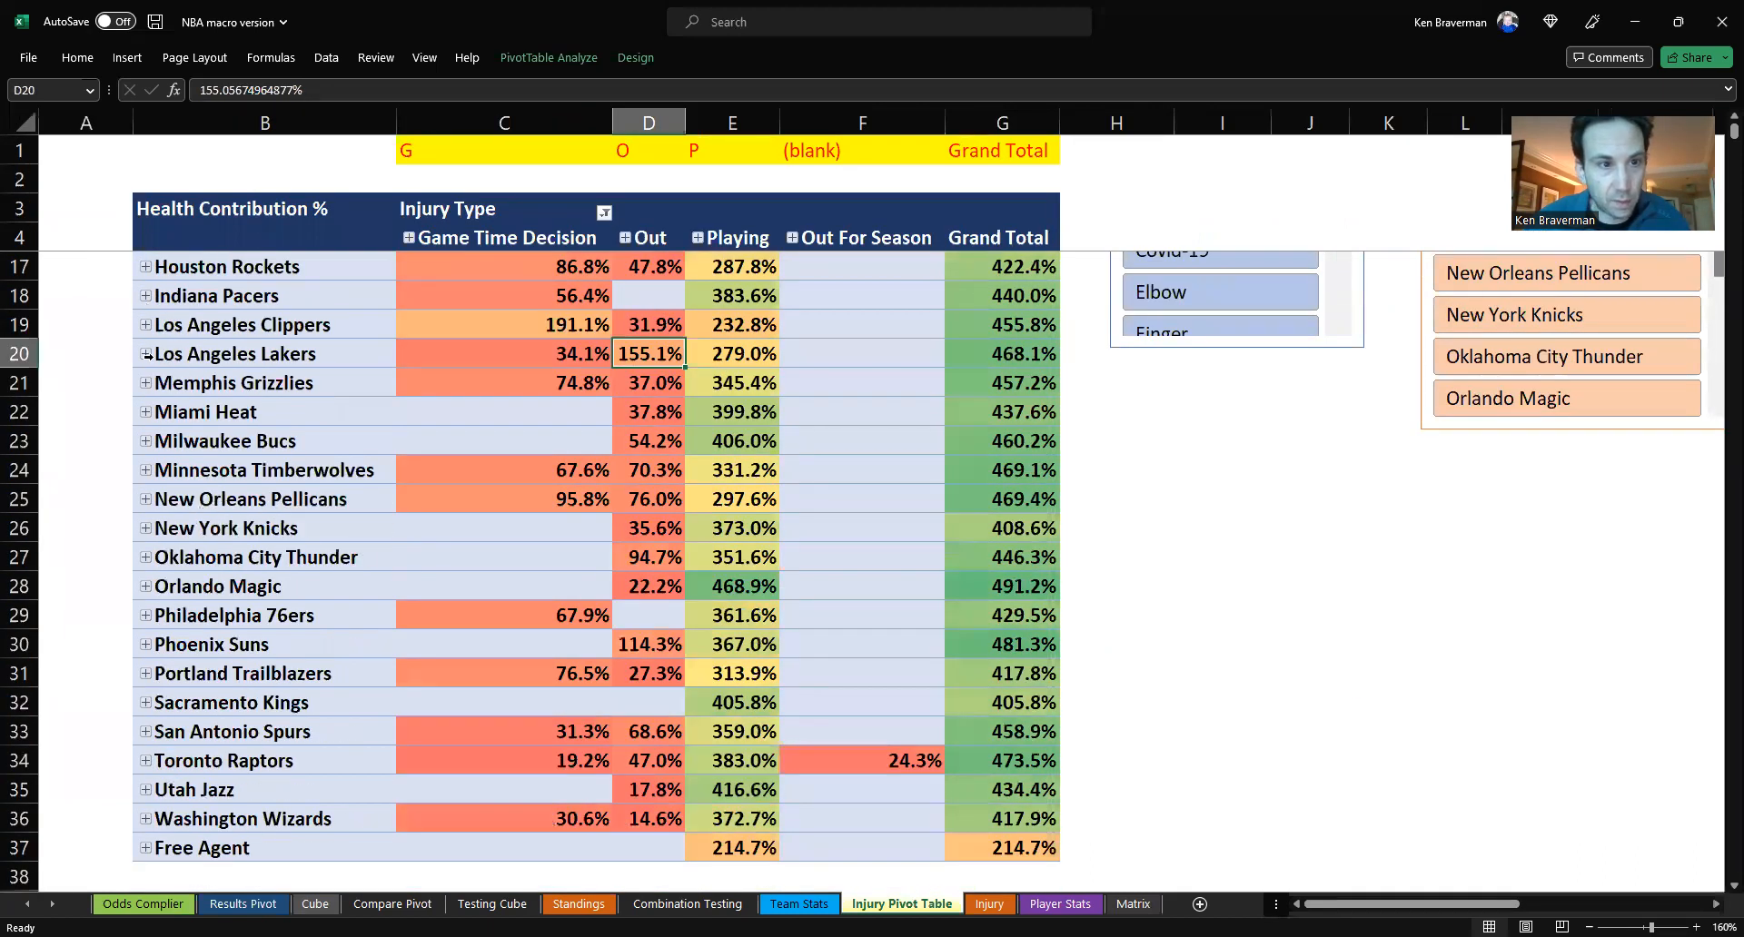
# - Expand Los Angeles Lakers in the Injury Pivot Table and scroll through player contributions
pyautogui.click(145, 353)
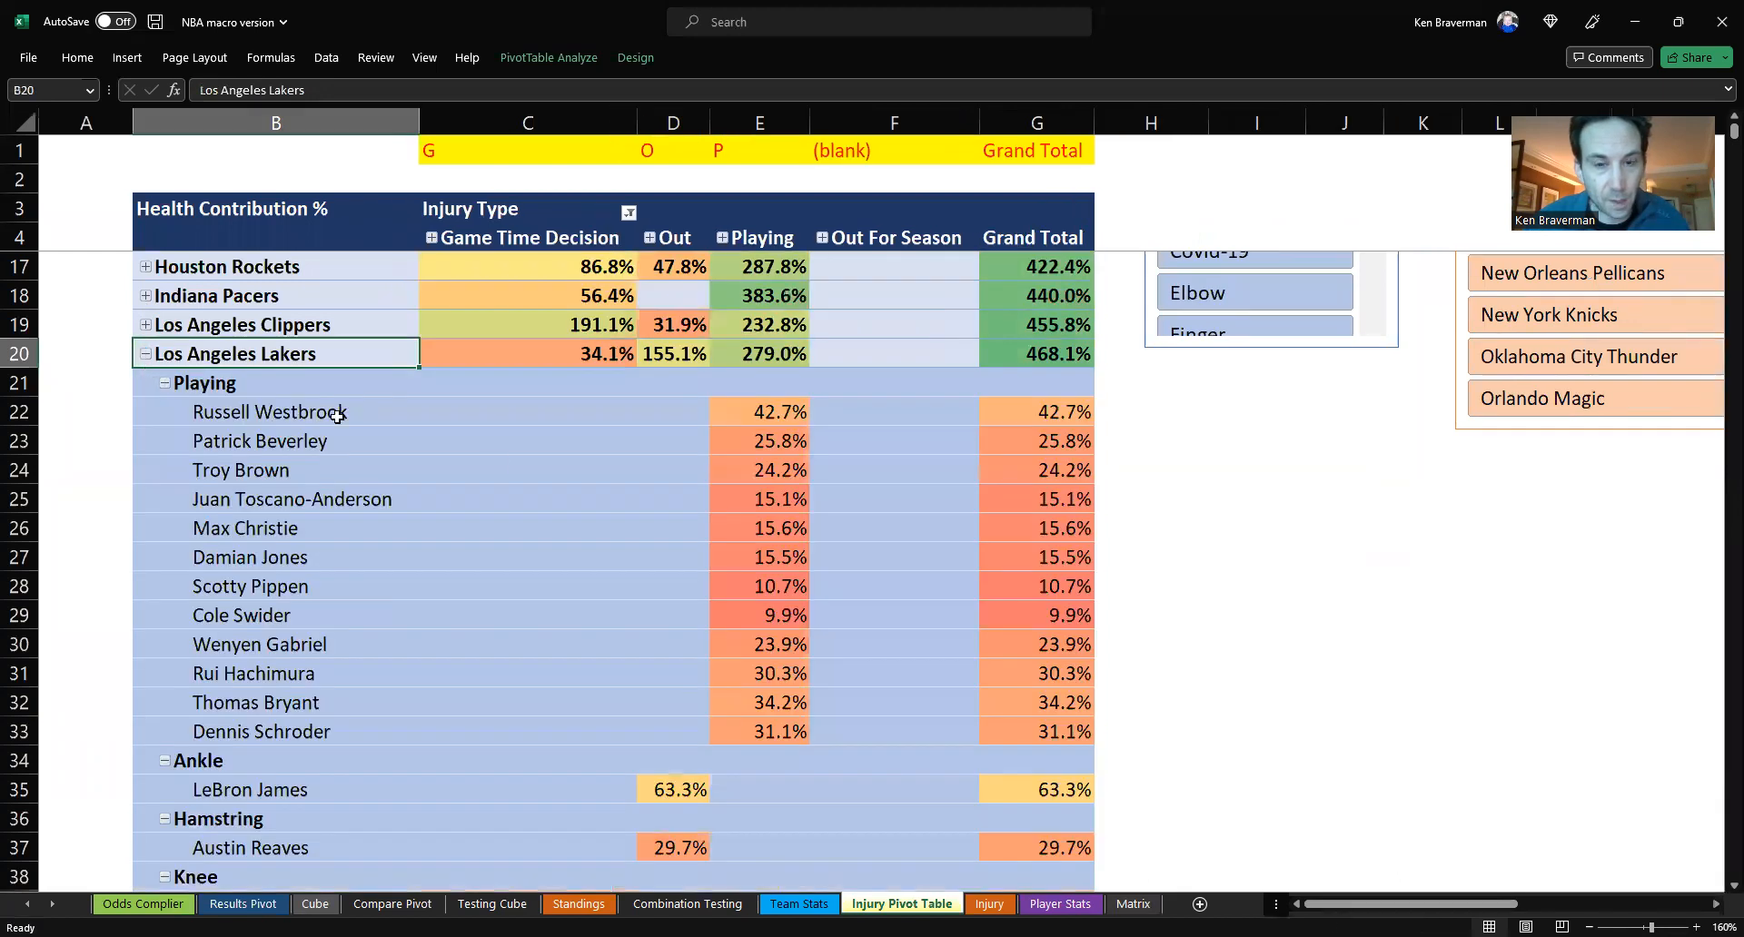
pyautogui.scroll(-3)
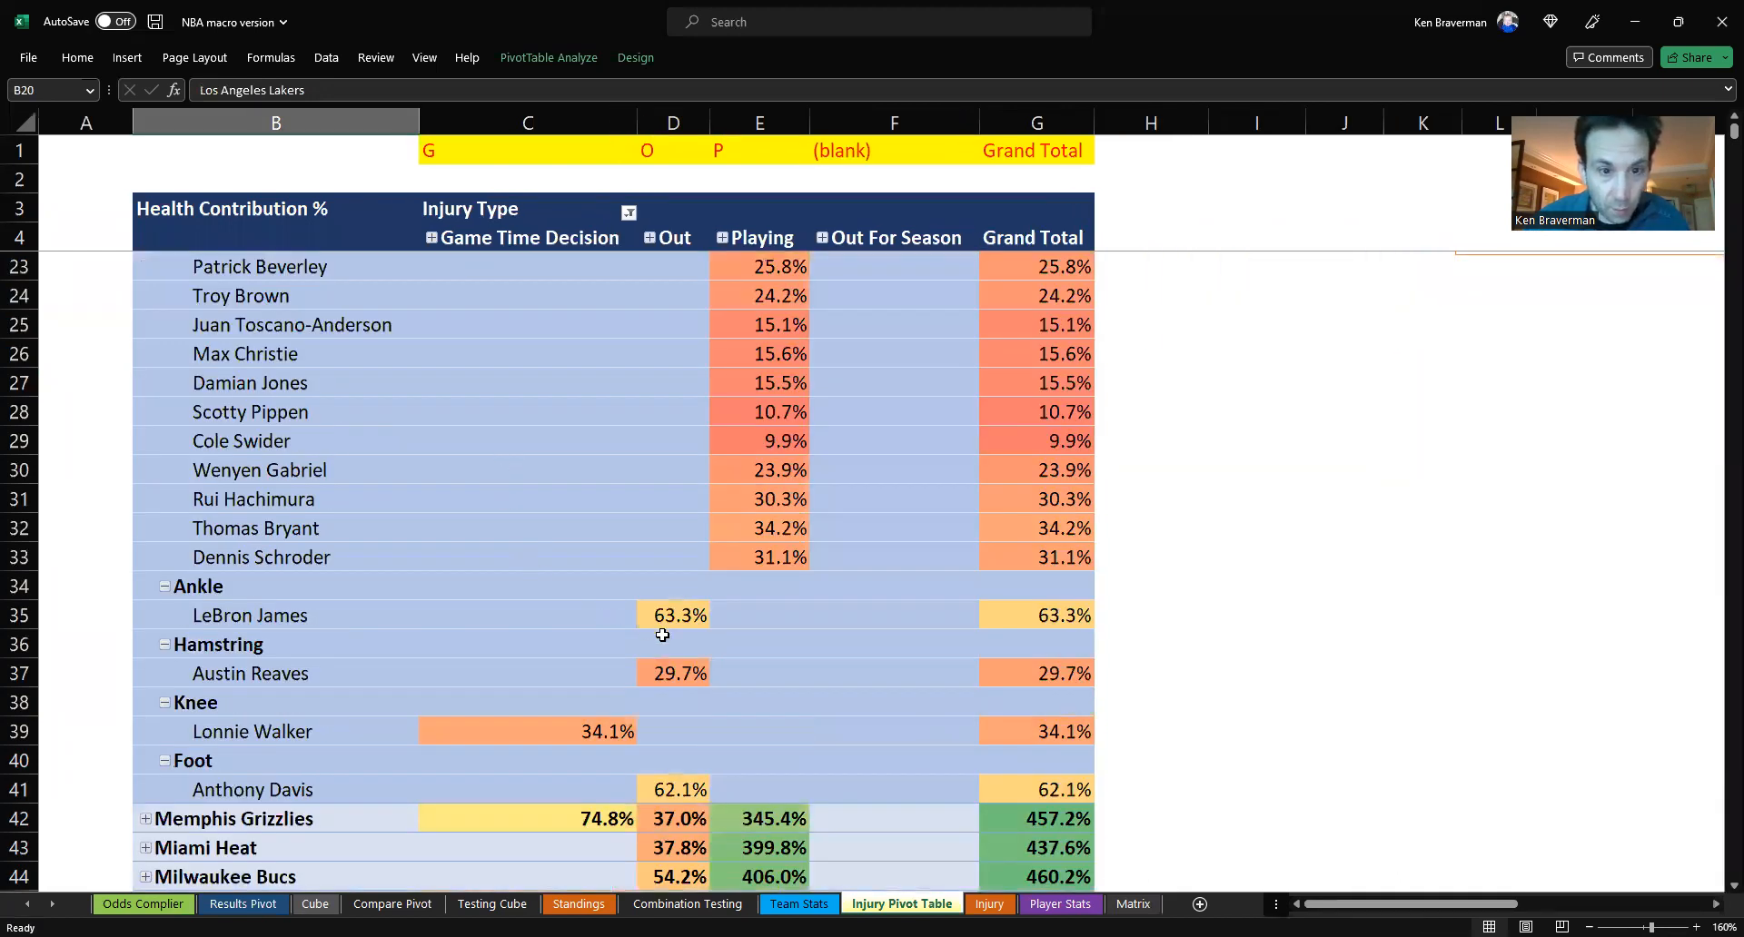
pyautogui.moveTo(574, 737)
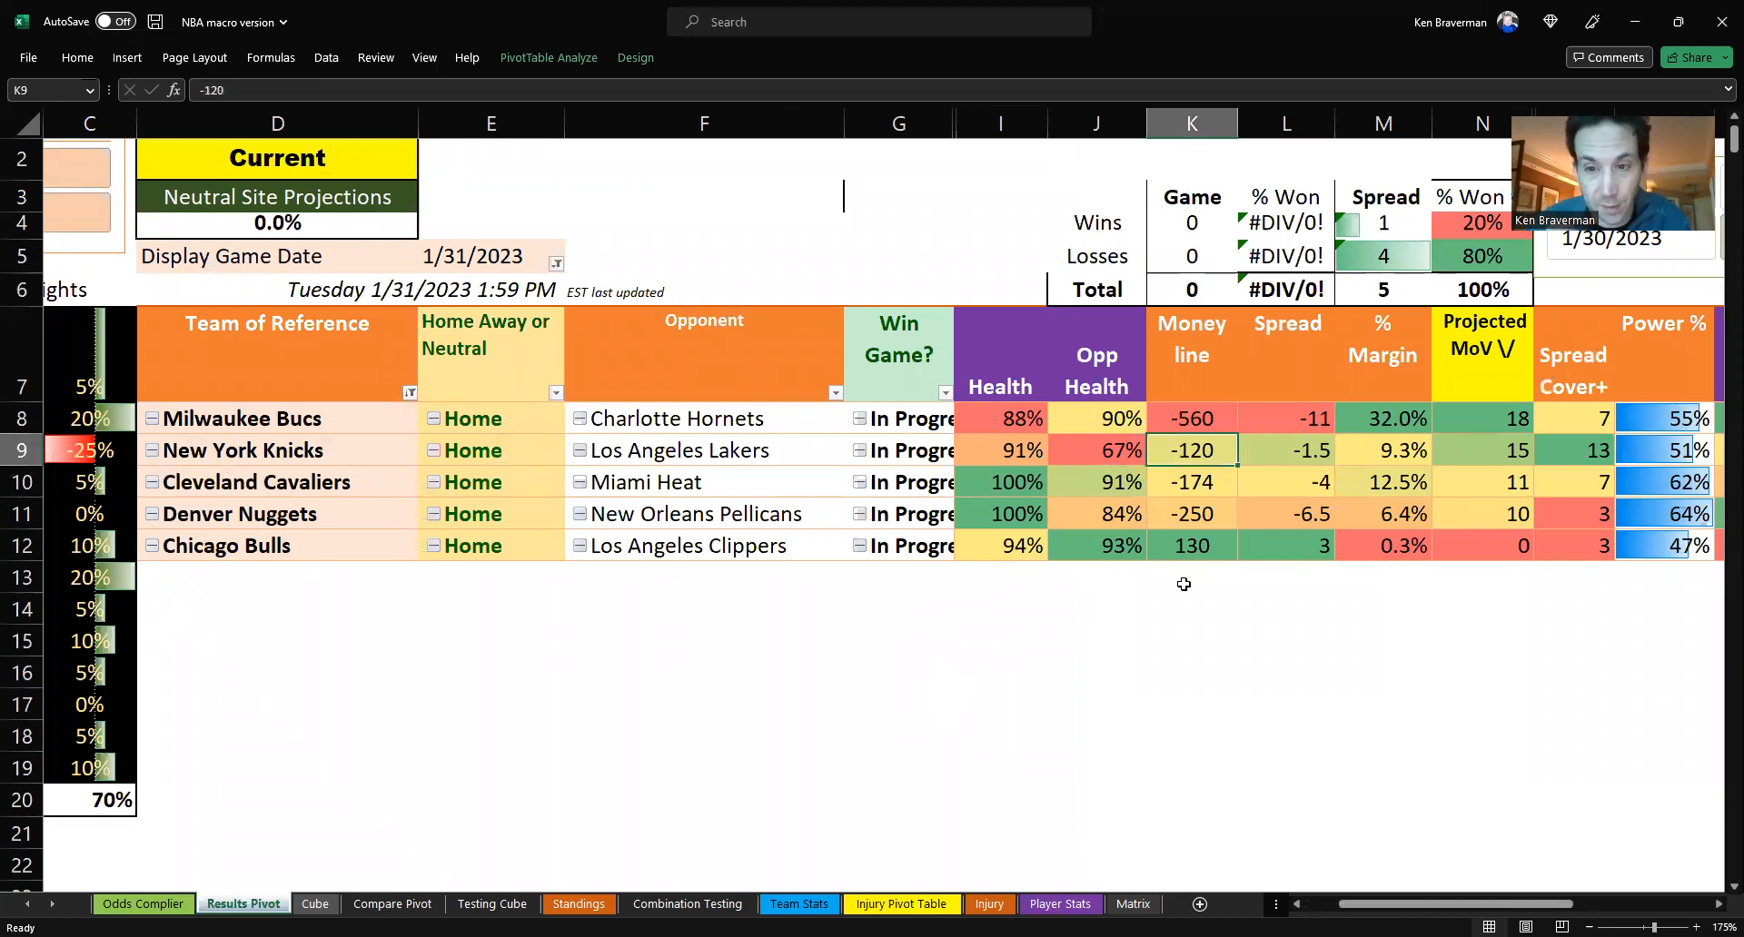
# - Set Toggle Combo Number G1 to 10, then check the Combination Testing sheet
pyautogui.click(277, 545)
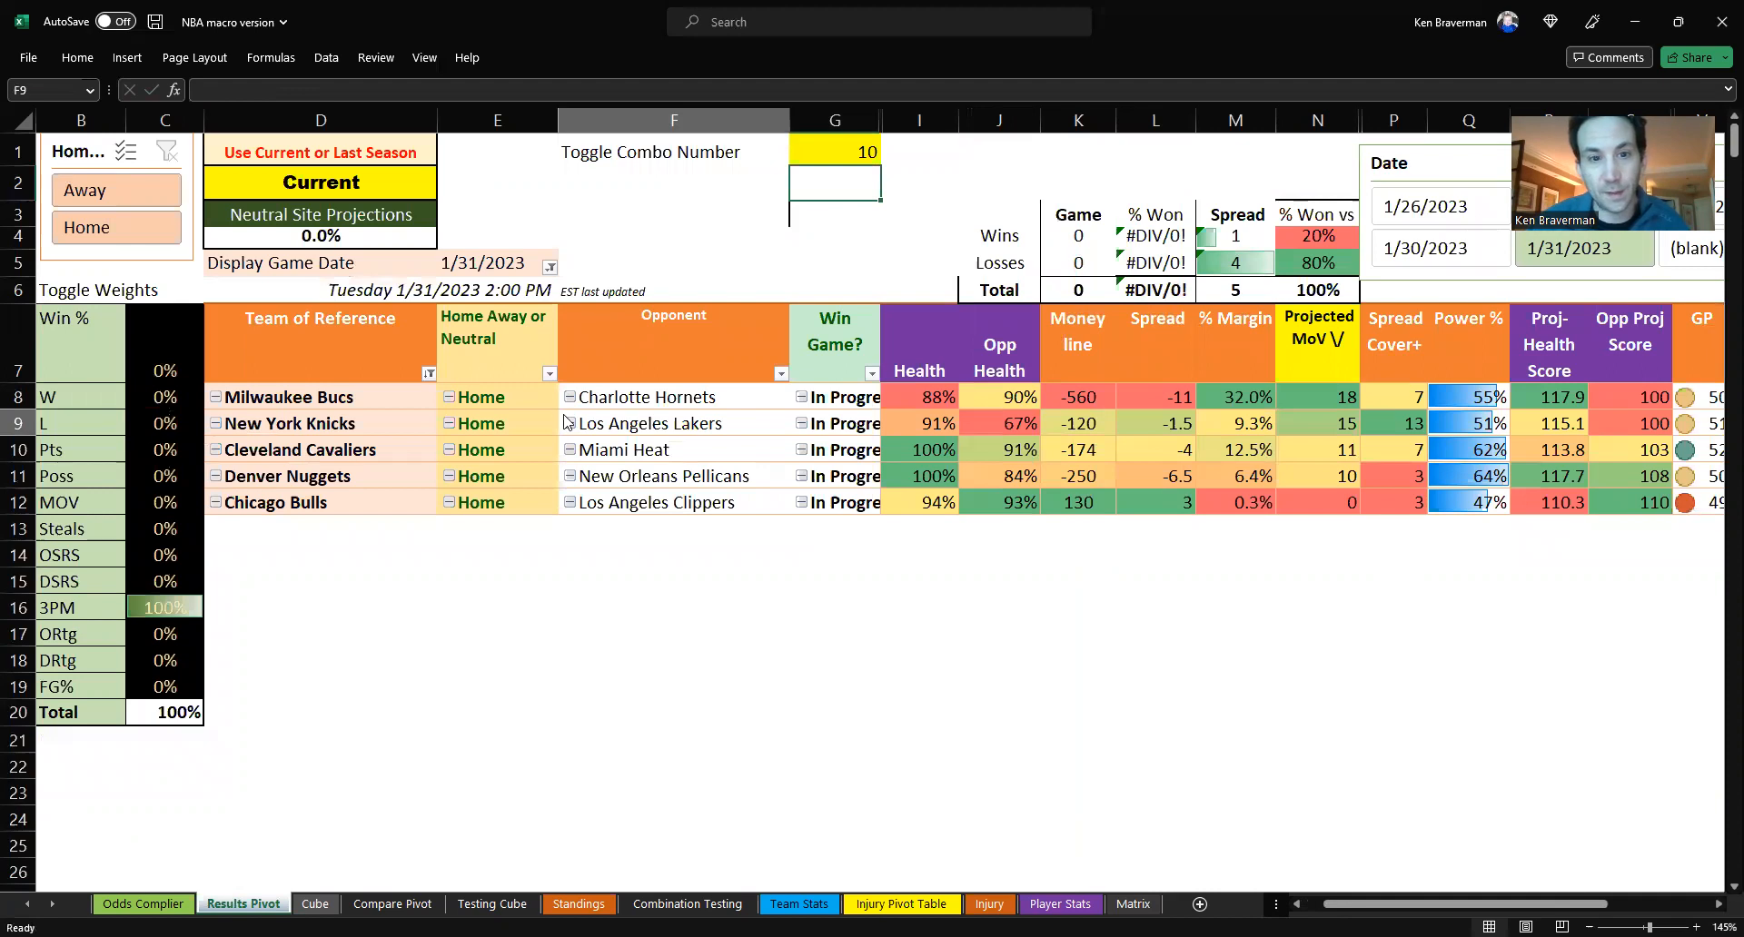
pyautogui.click(673, 423)
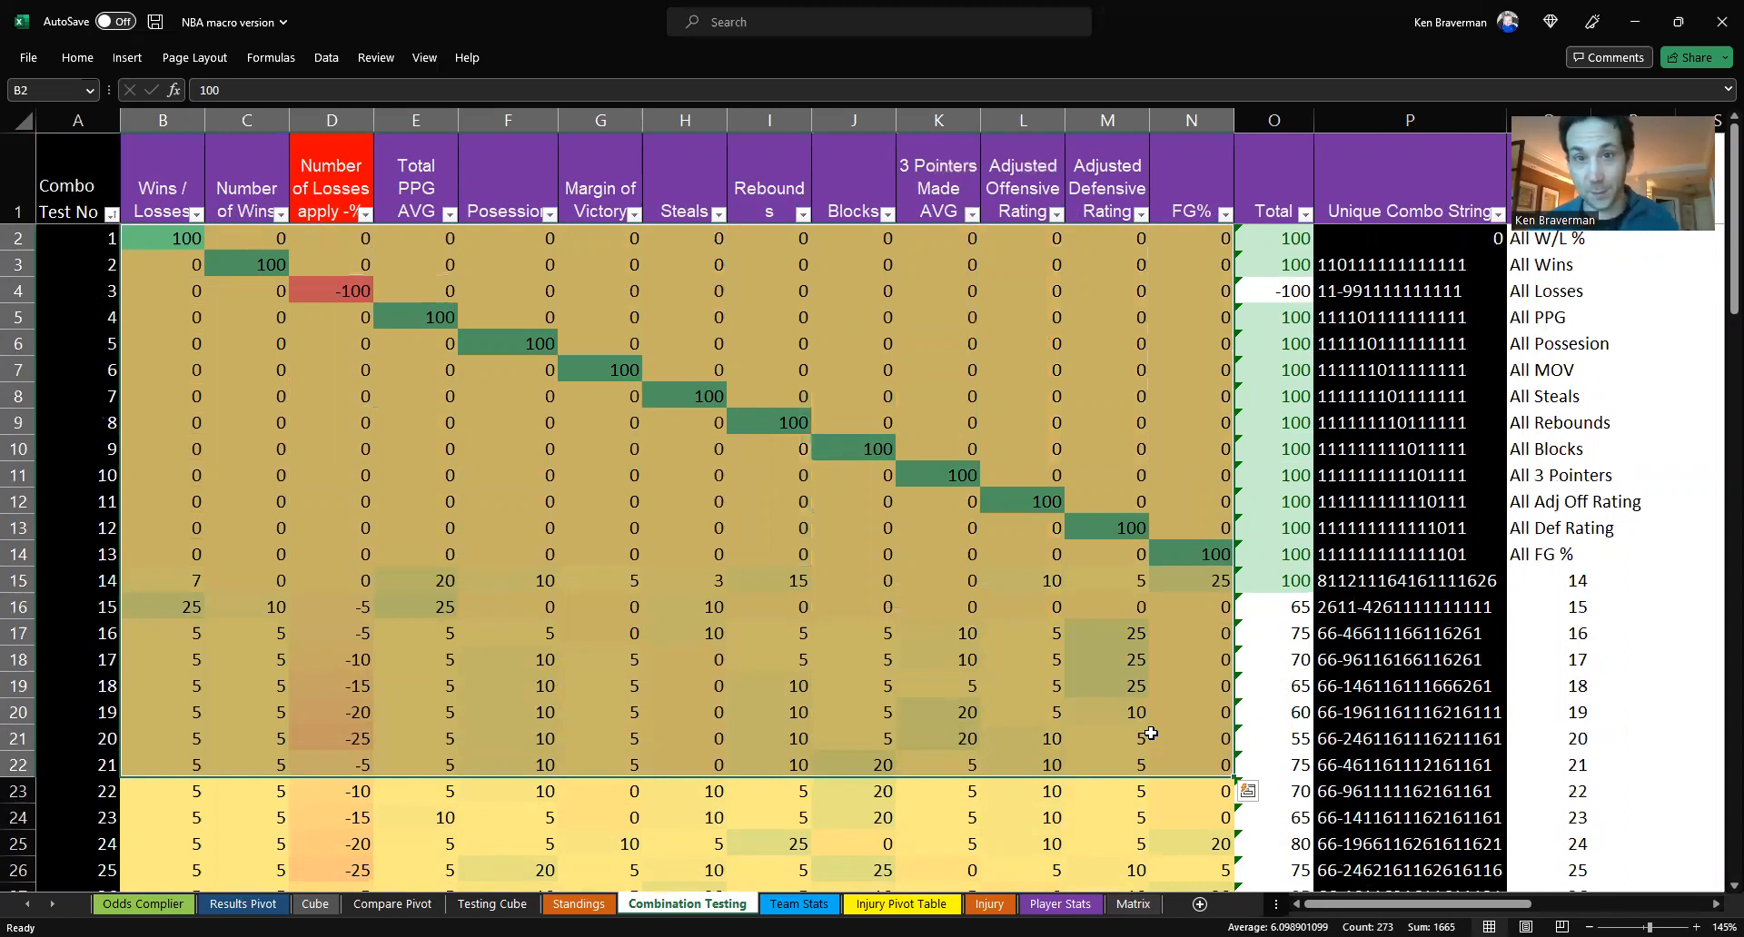
pyautogui.moveTo(560, 516)
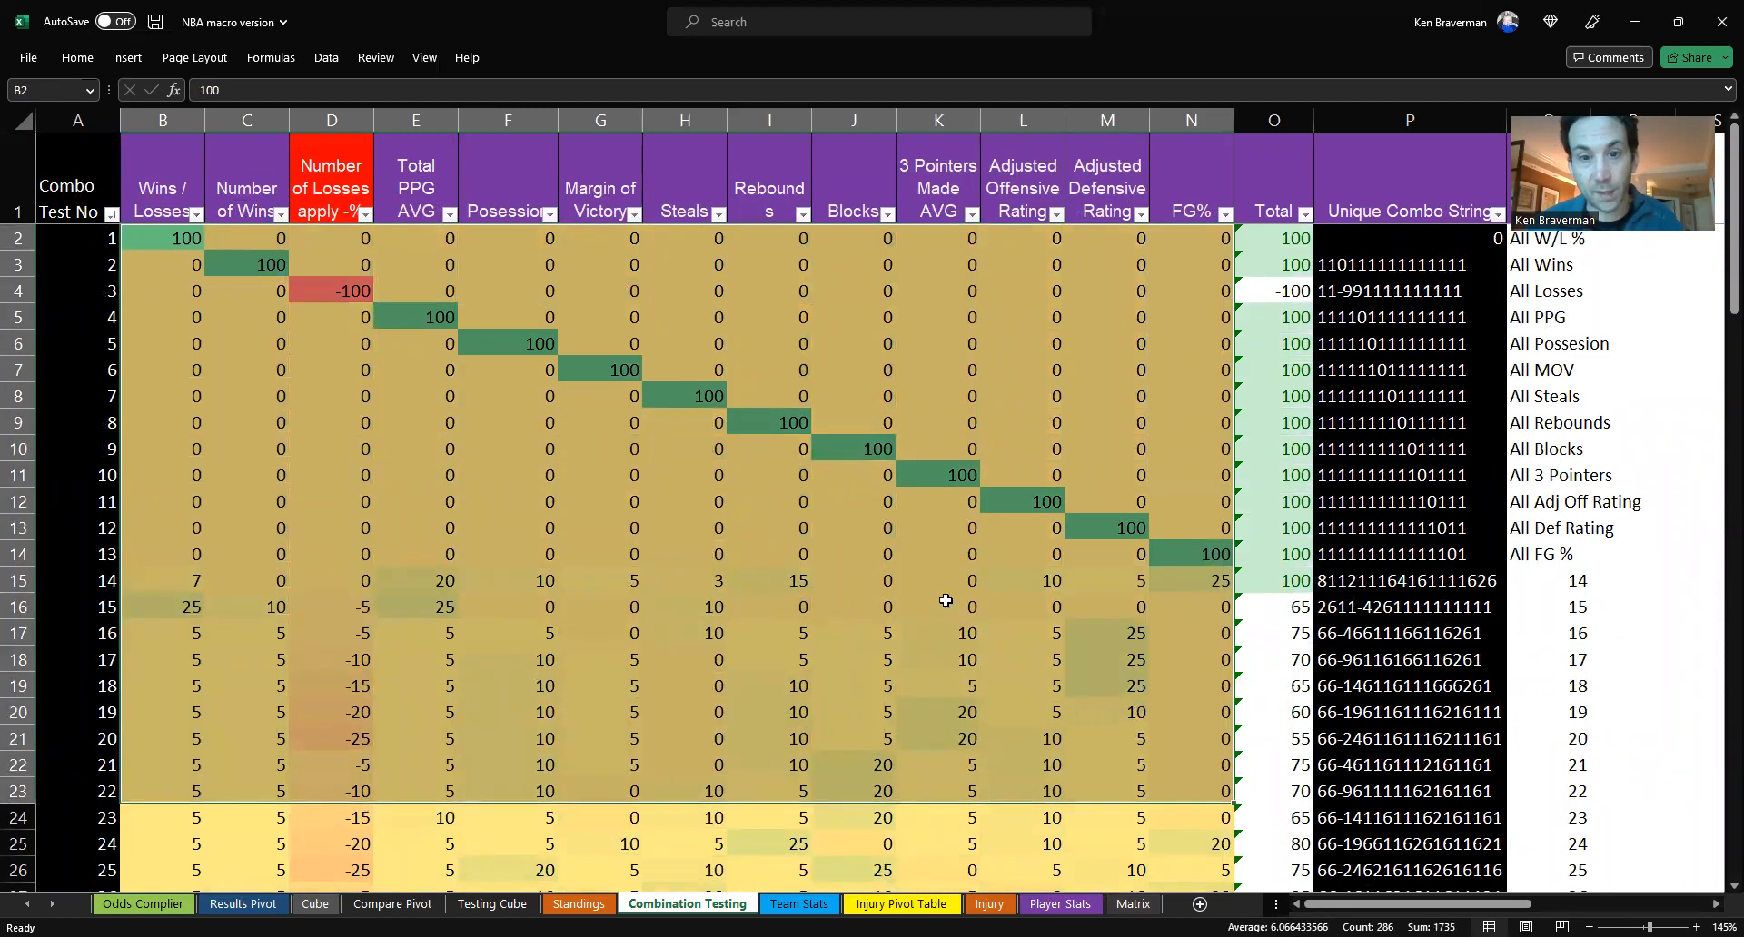
pyautogui.moveTo(381, 483)
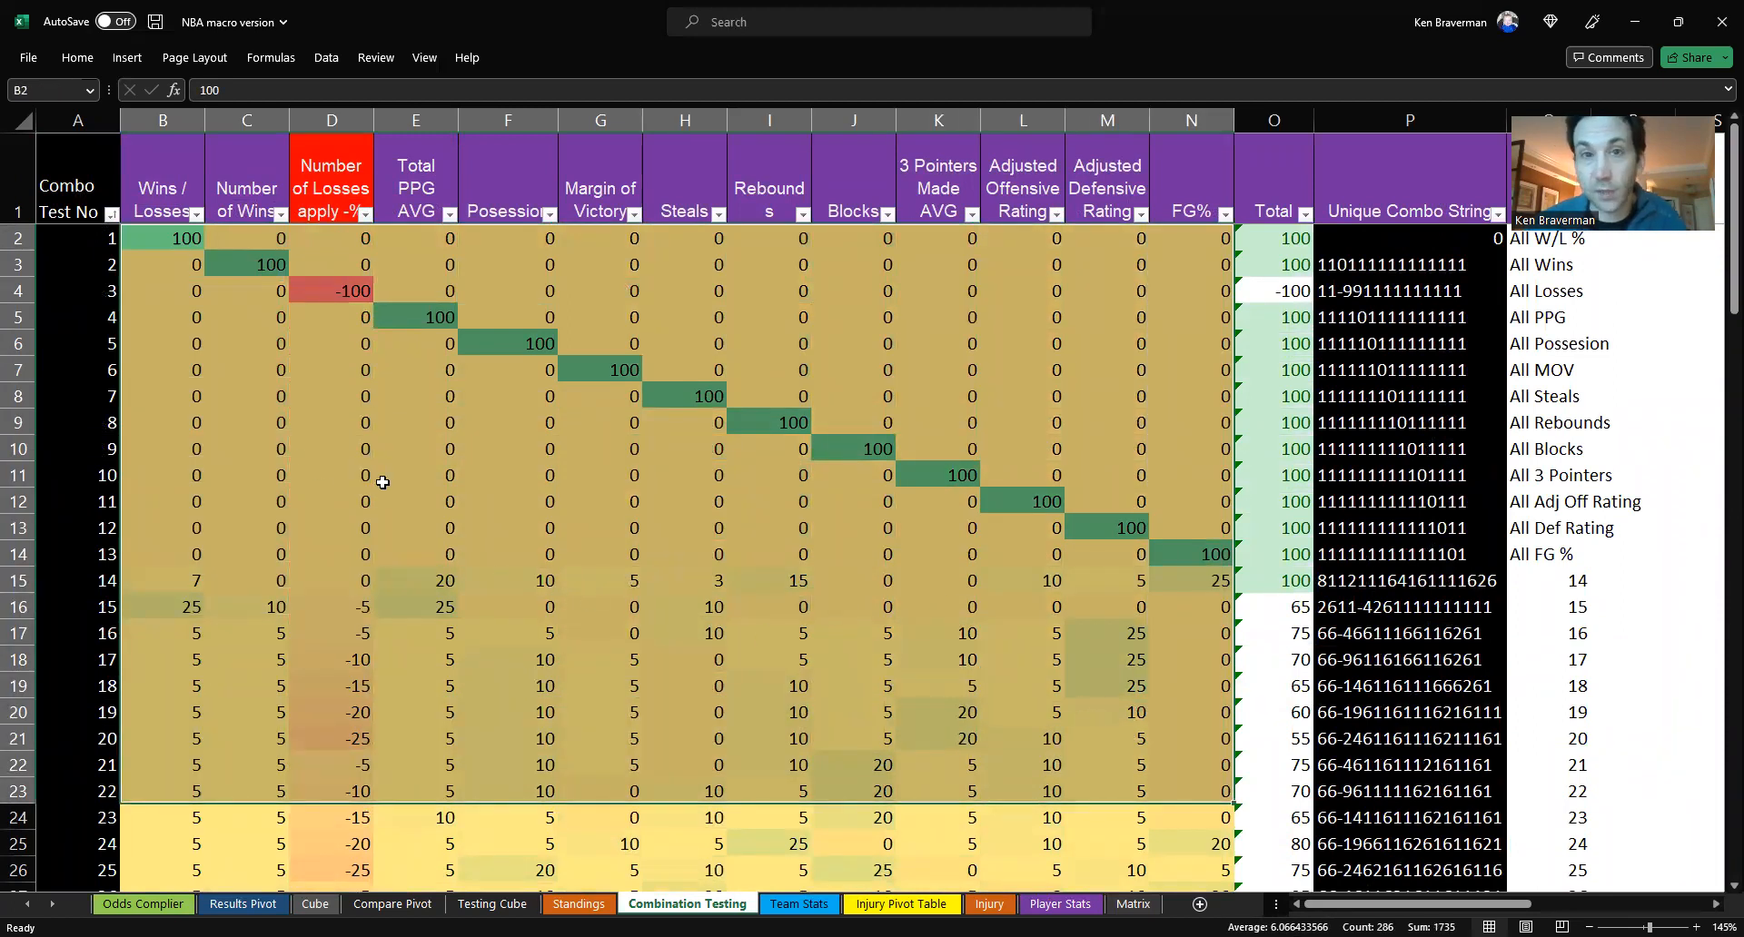
# - Review a combination row, then return to the Results Pivot with the Knicks first
pyautogui.click(768, 500)
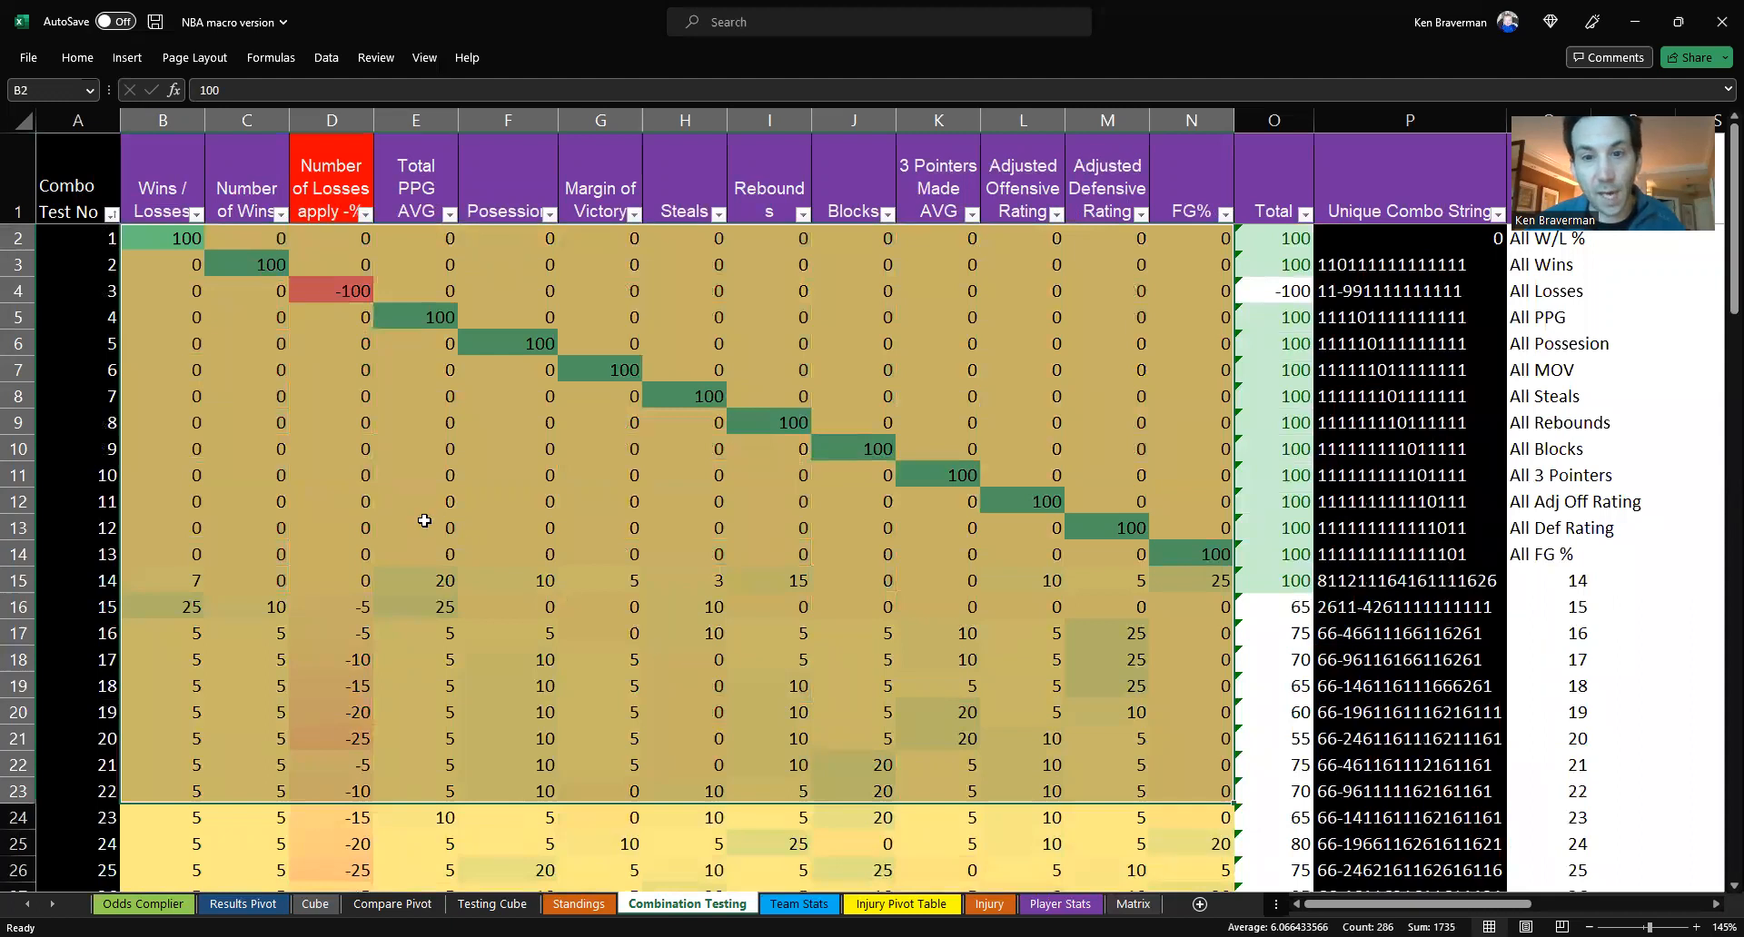
pyautogui.moveTo(437, 512)
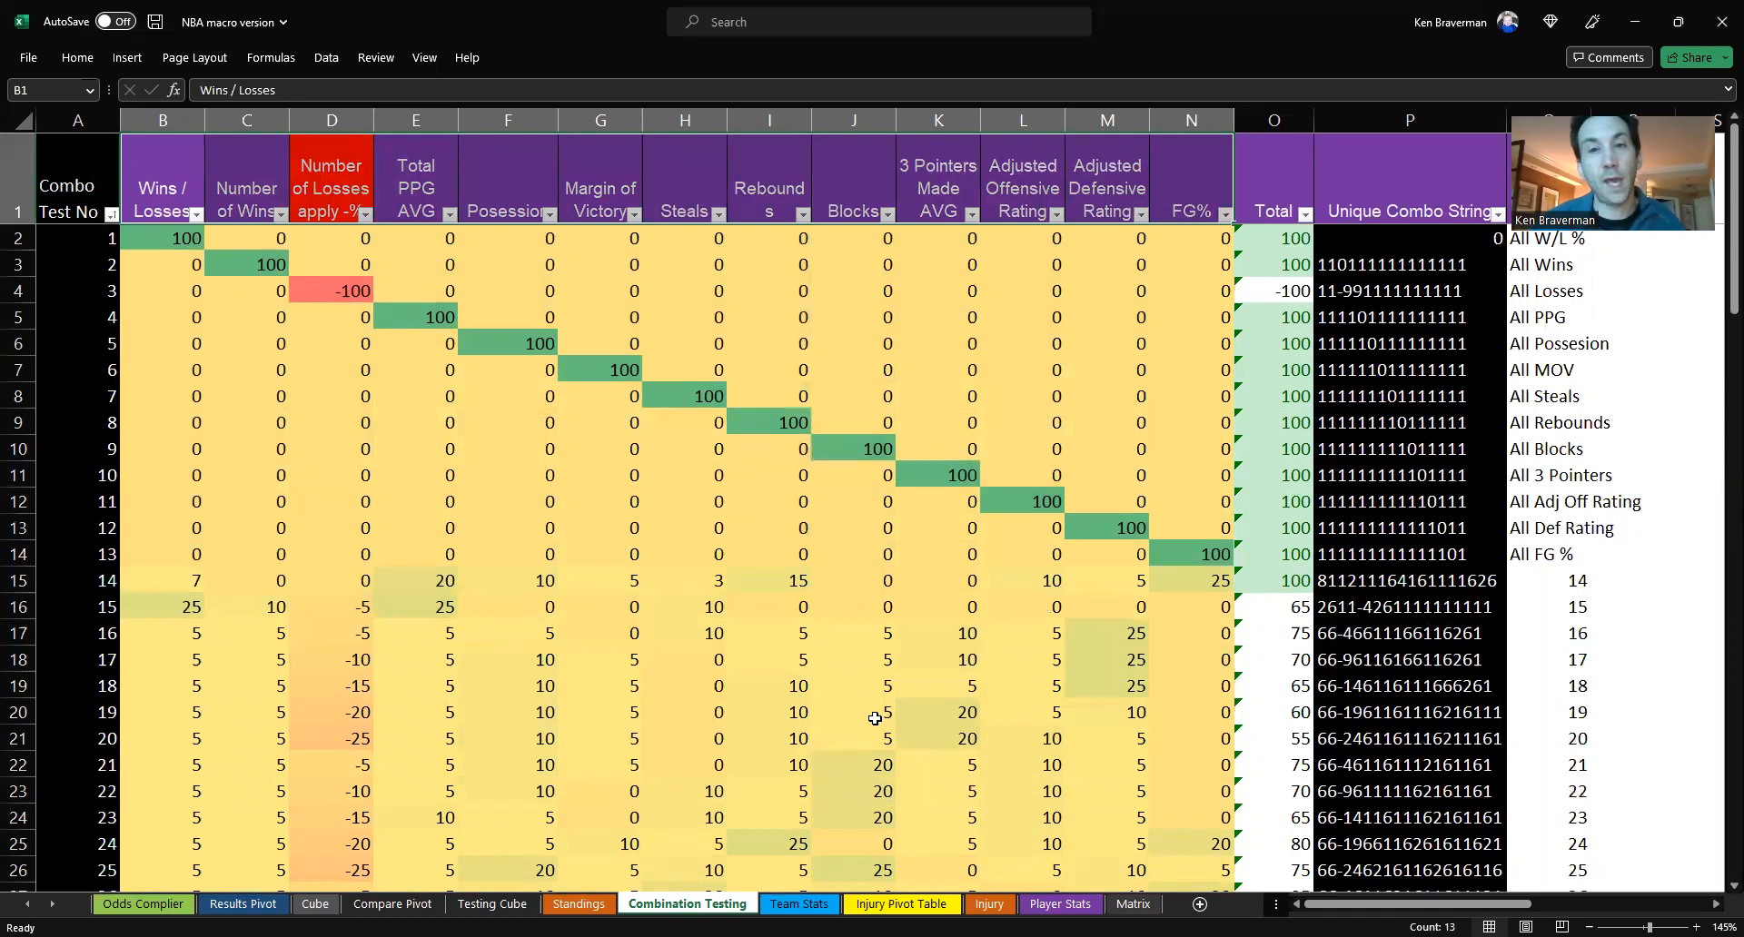
pyautogui.moveTo(865, 734)
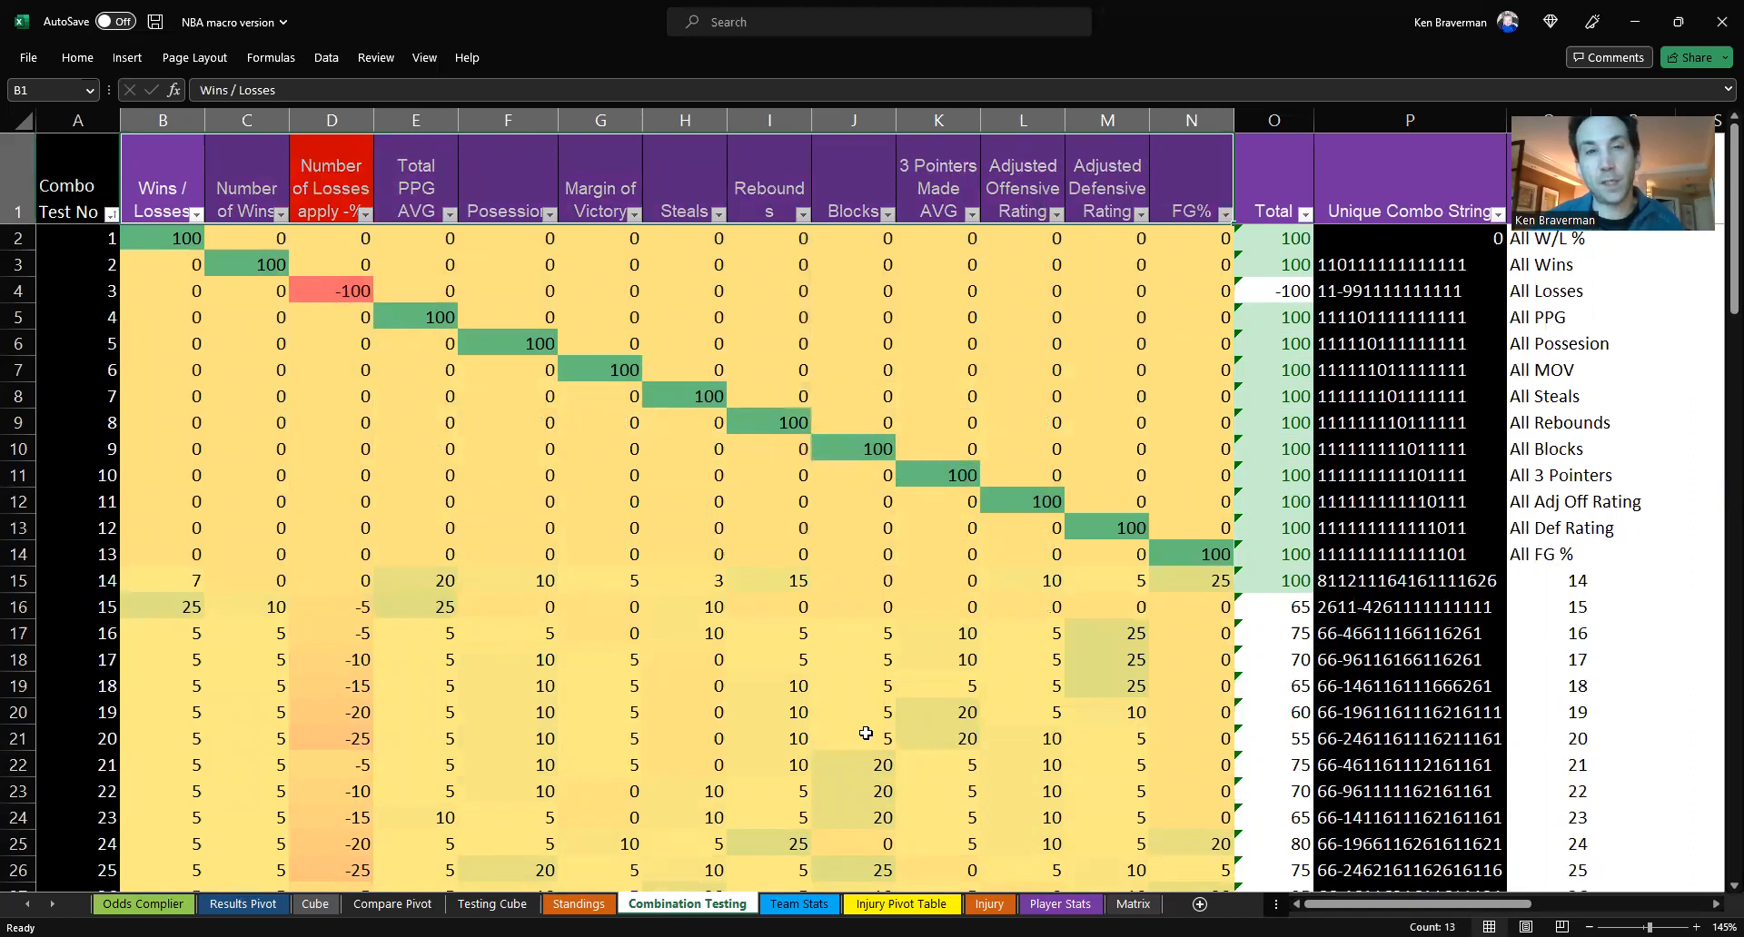
pyautogui.moveTo(499, 463)
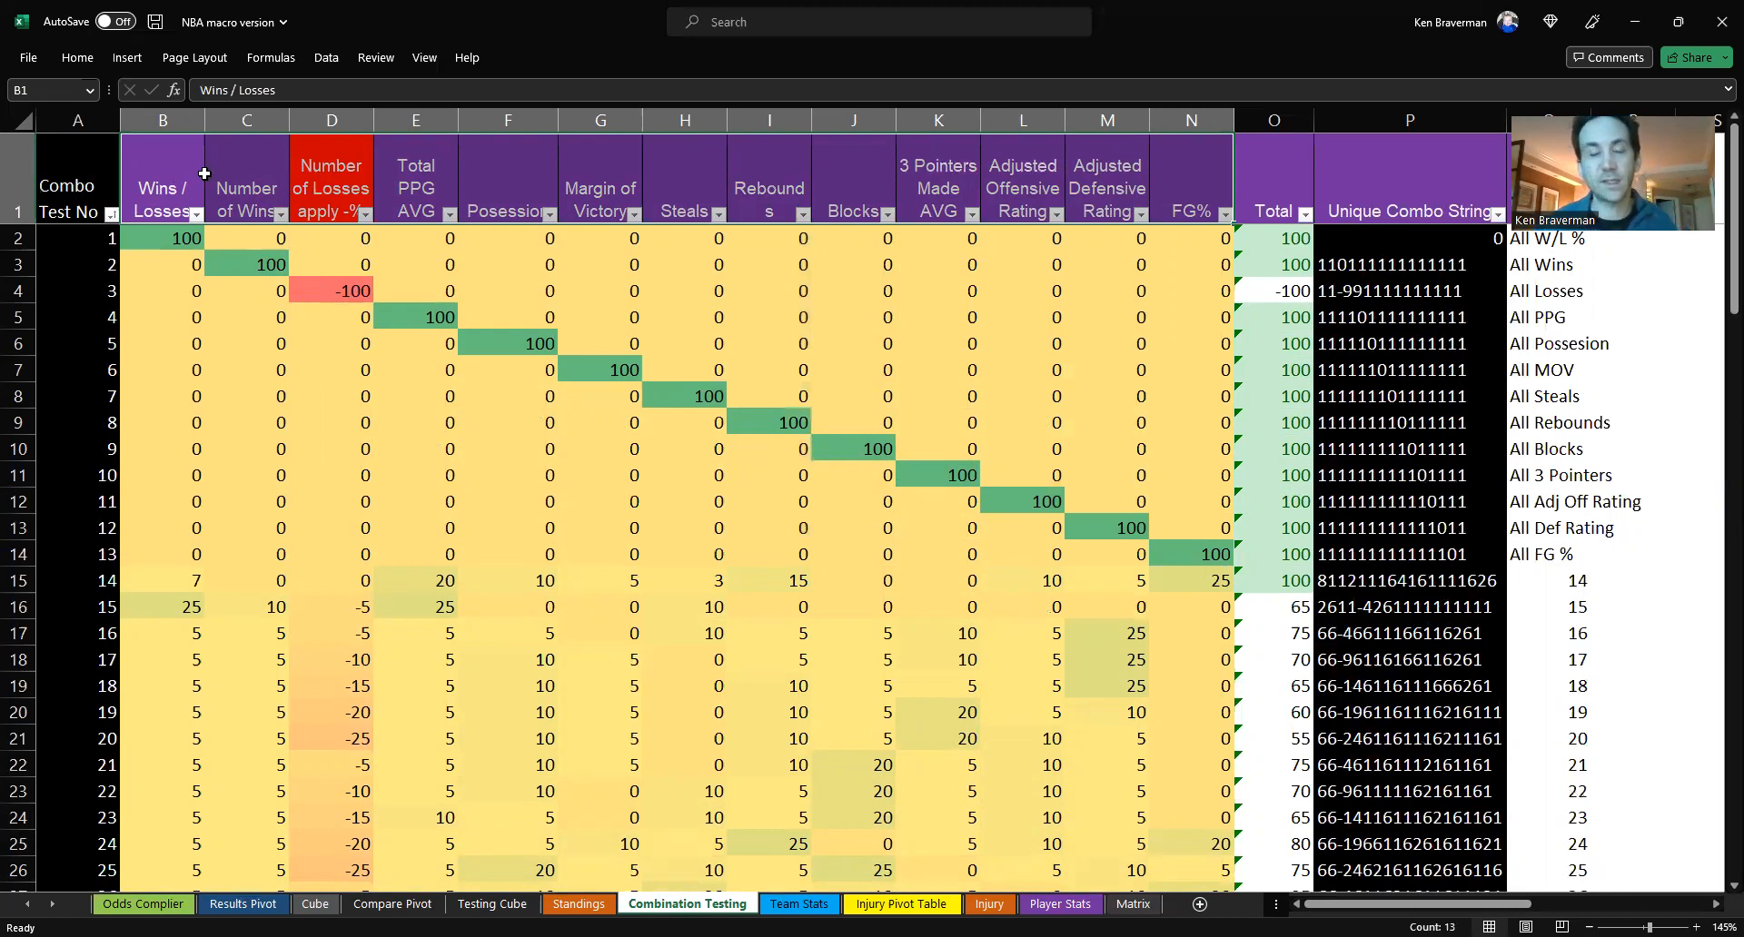
pyautogui.moveTo(99, 575)
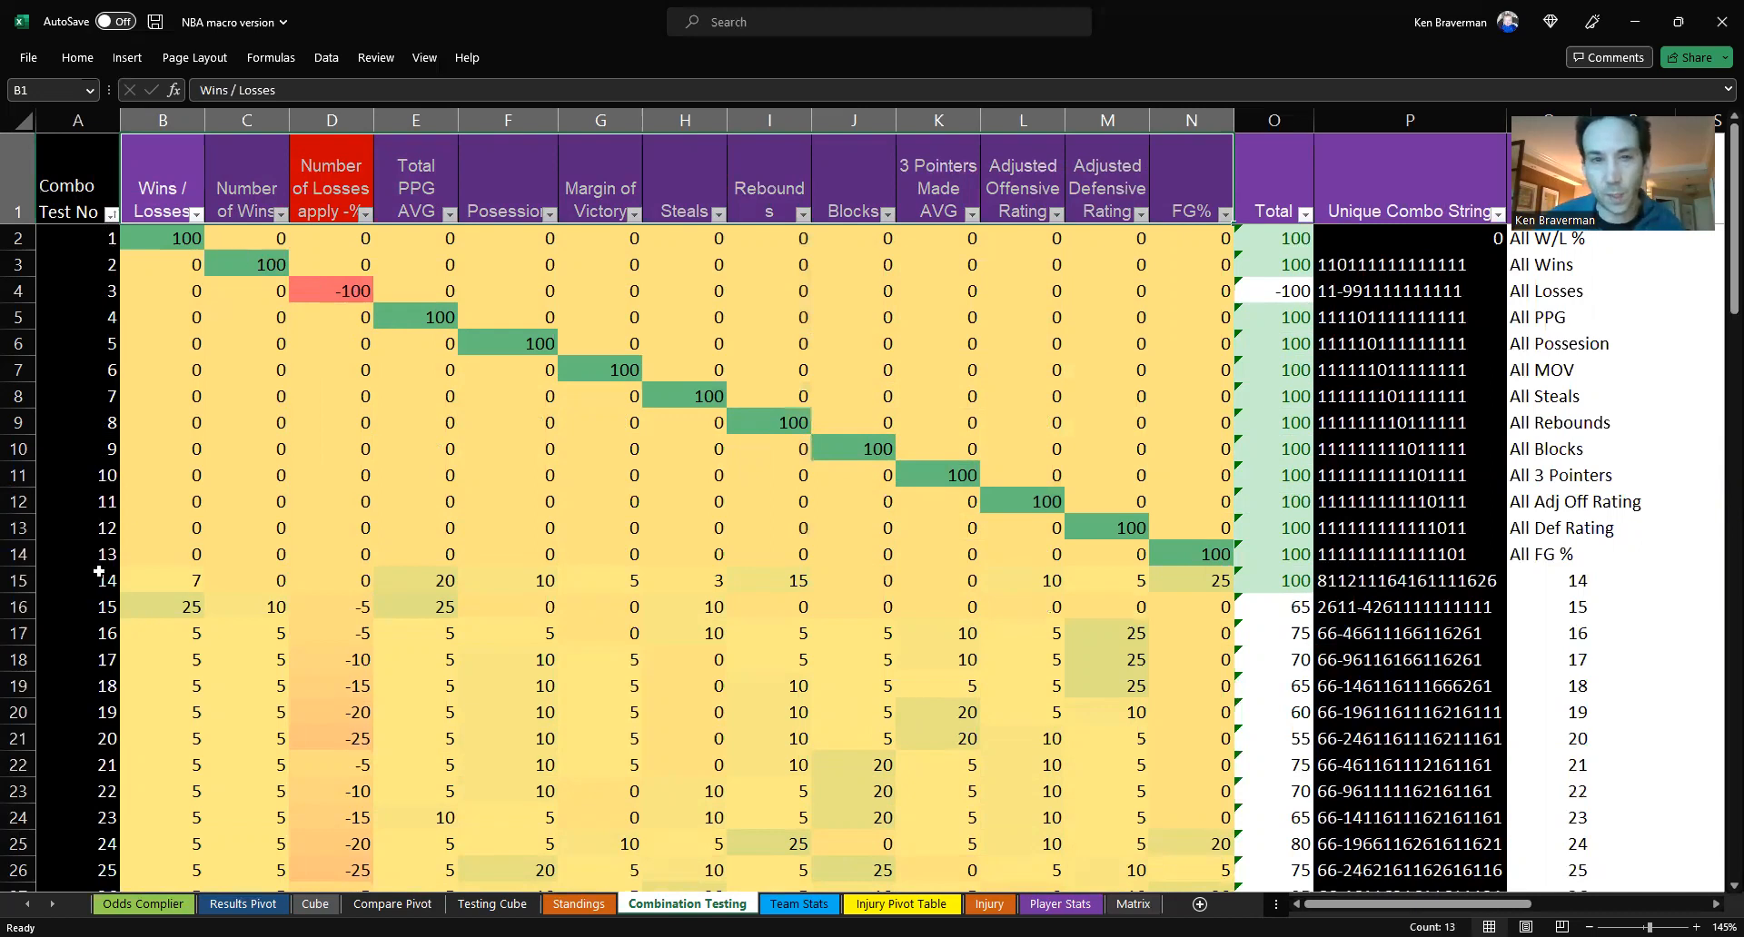
pyautogui.click(243, 903)
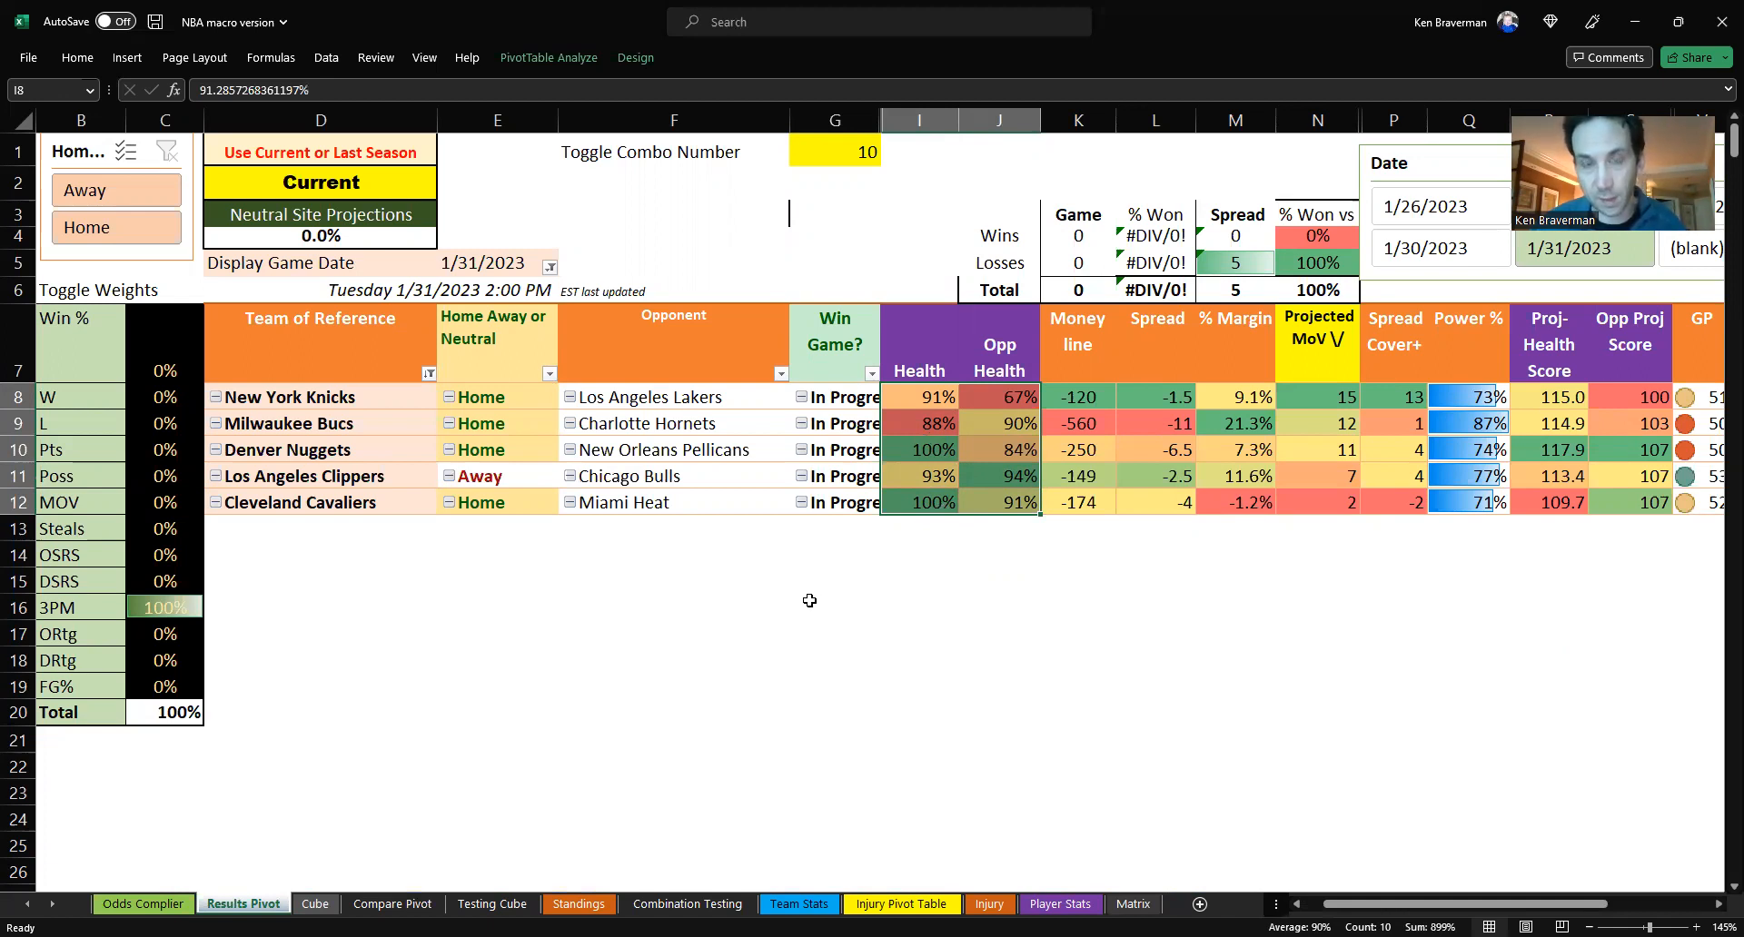
pyautogui.moveTo(570, 535)
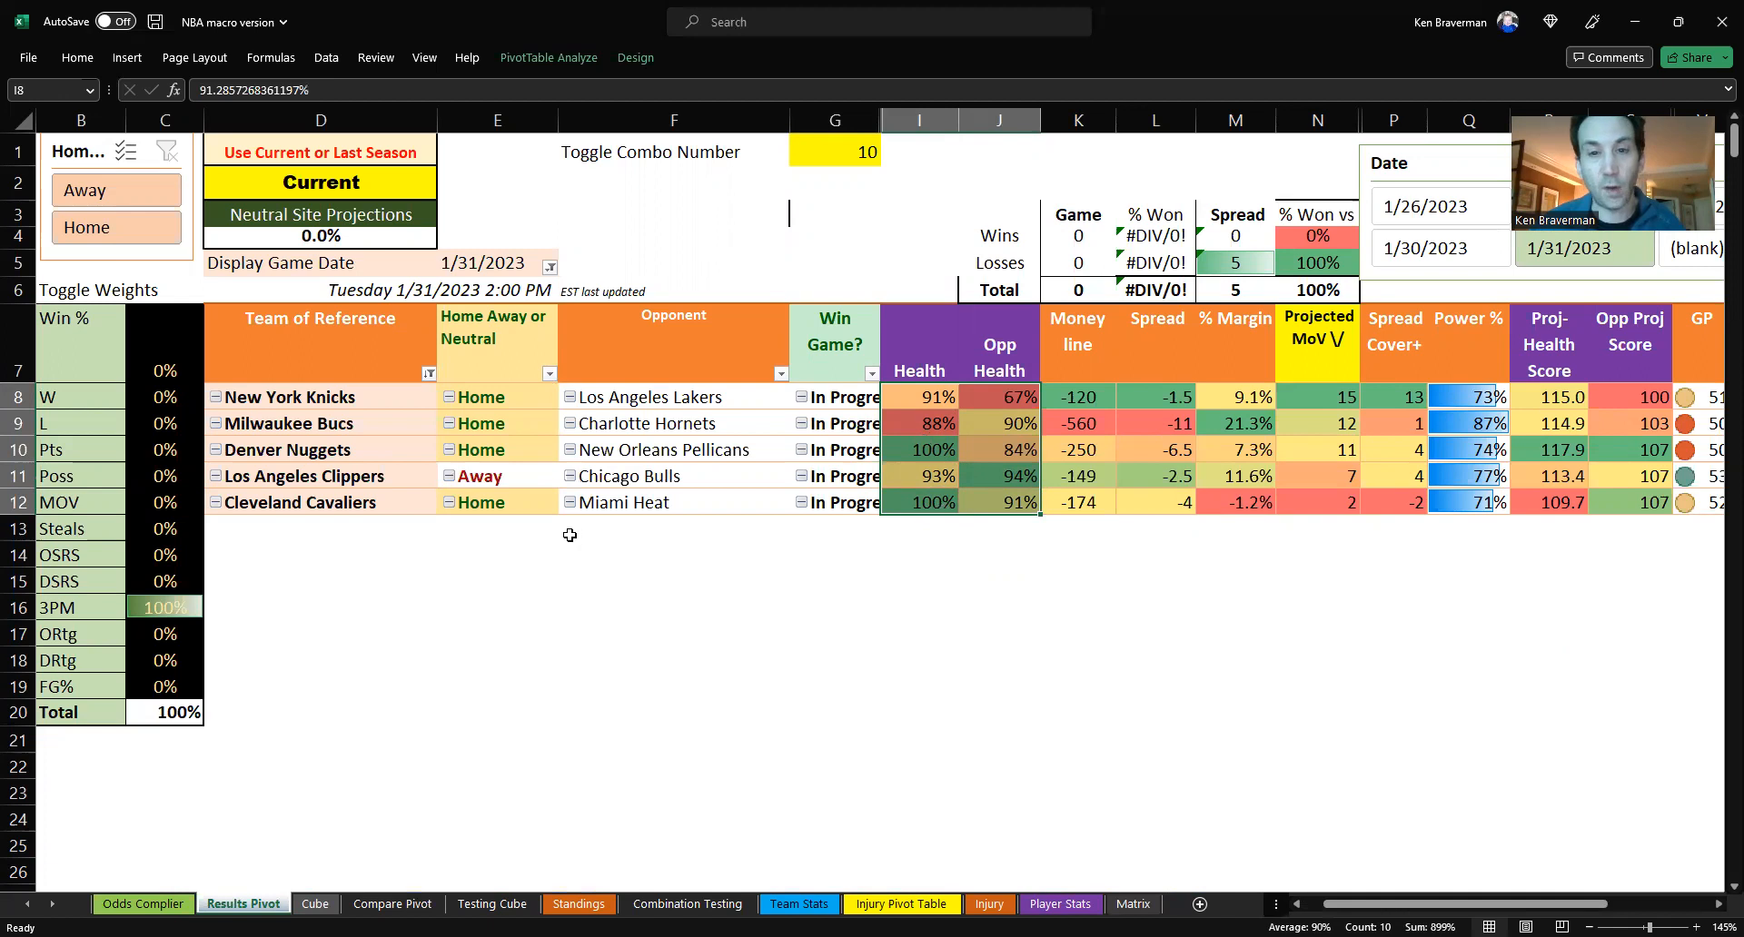
pyautogui.moveTo(425, 877)
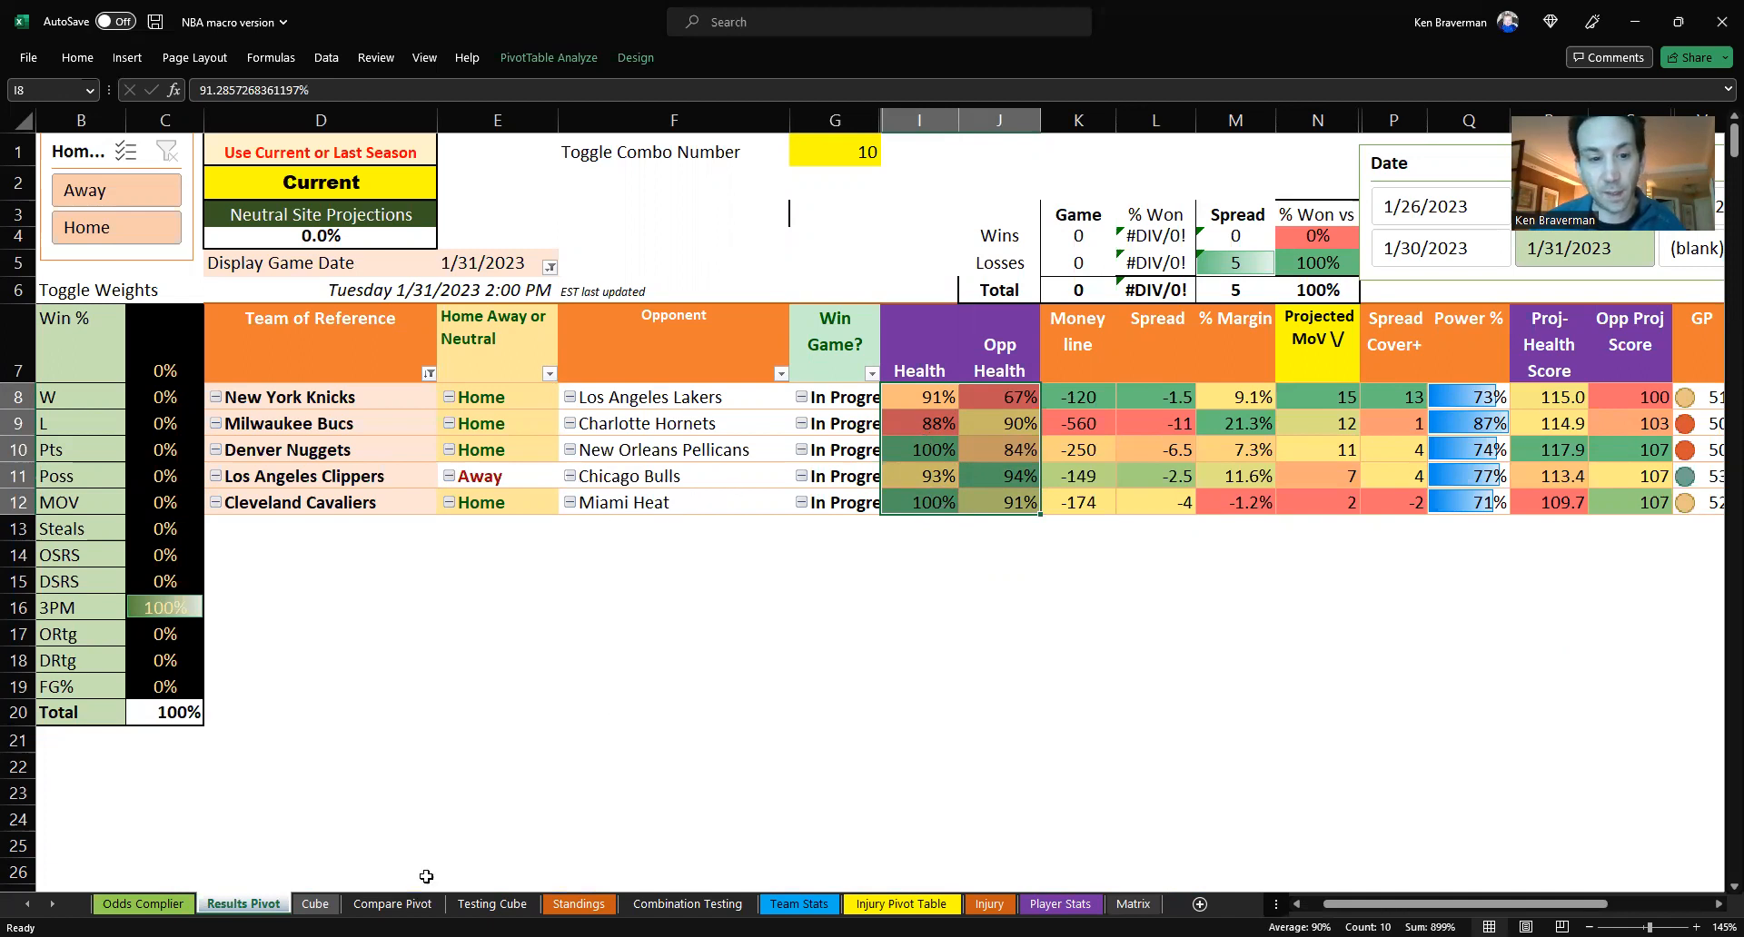
pyautogui.click(391, 903)
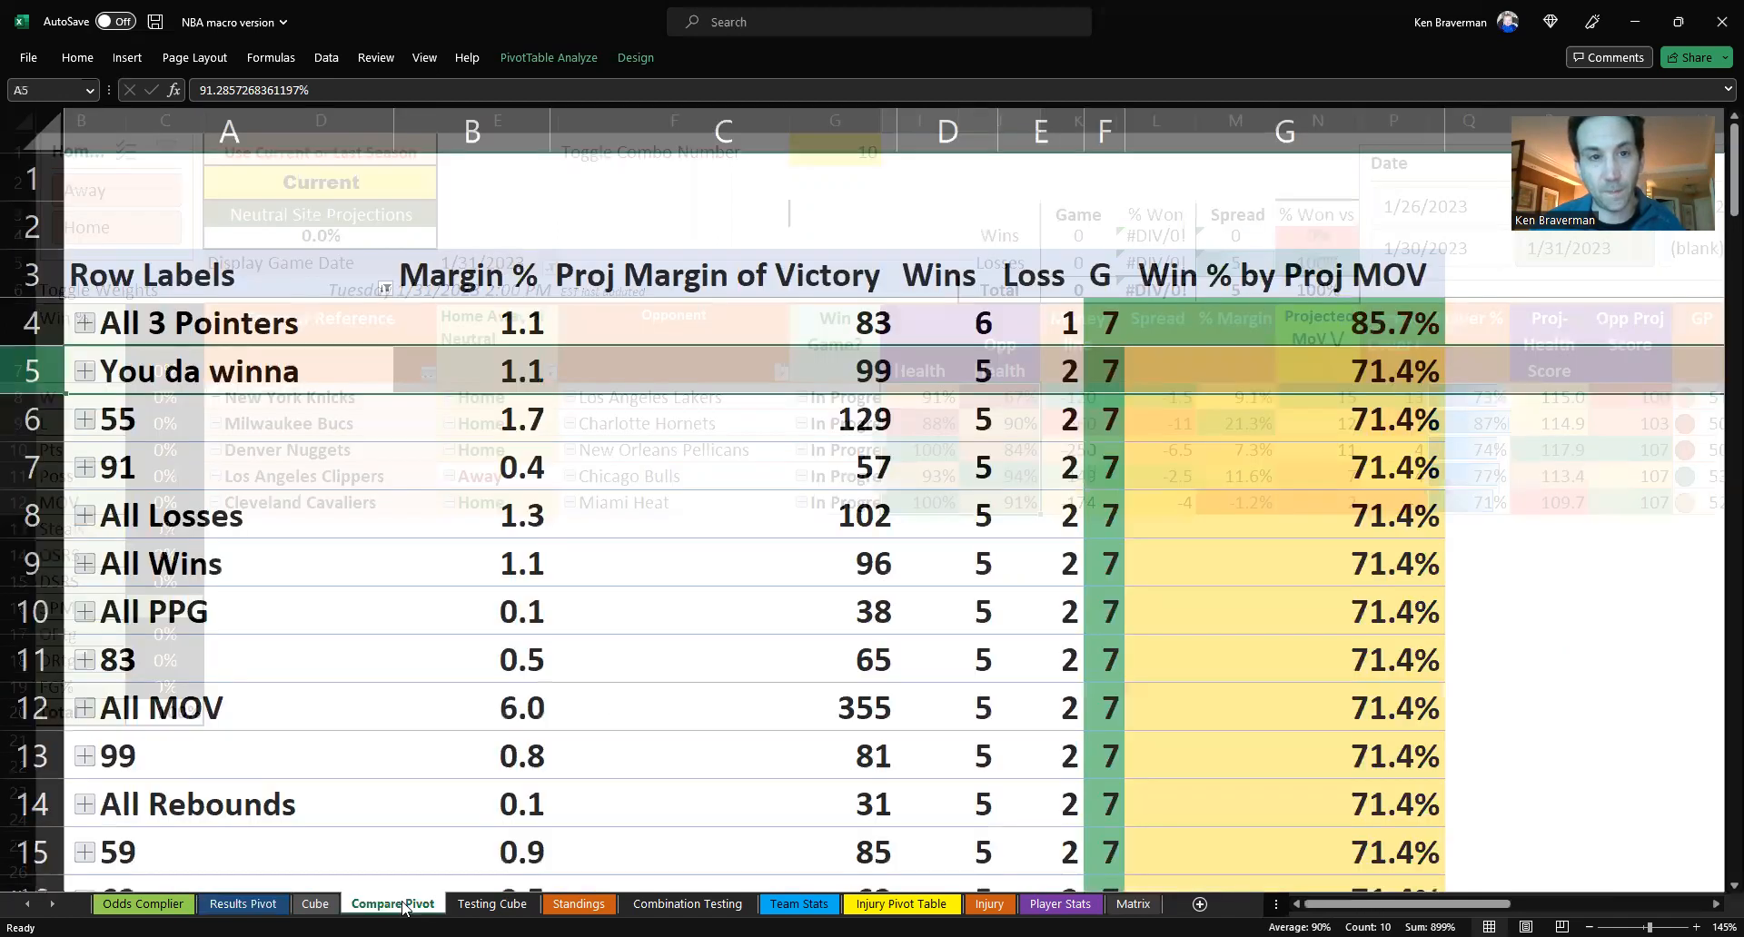
pyautogui.click(687, 903)
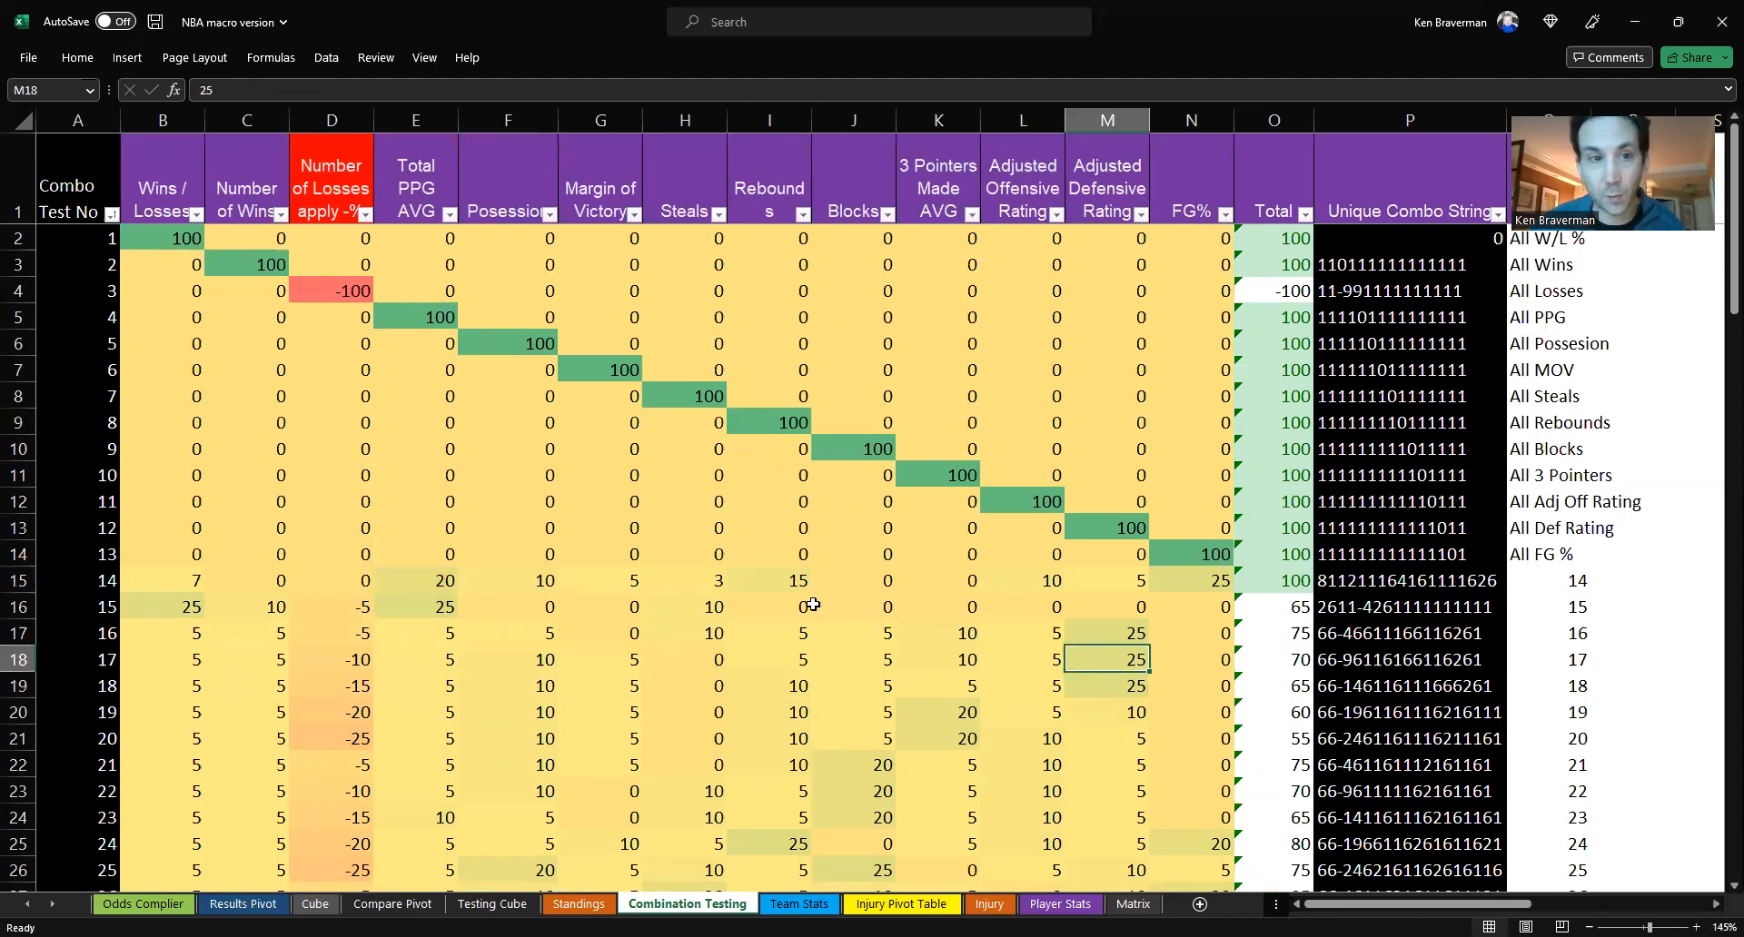
pyautogui.moveTo(714, 595)
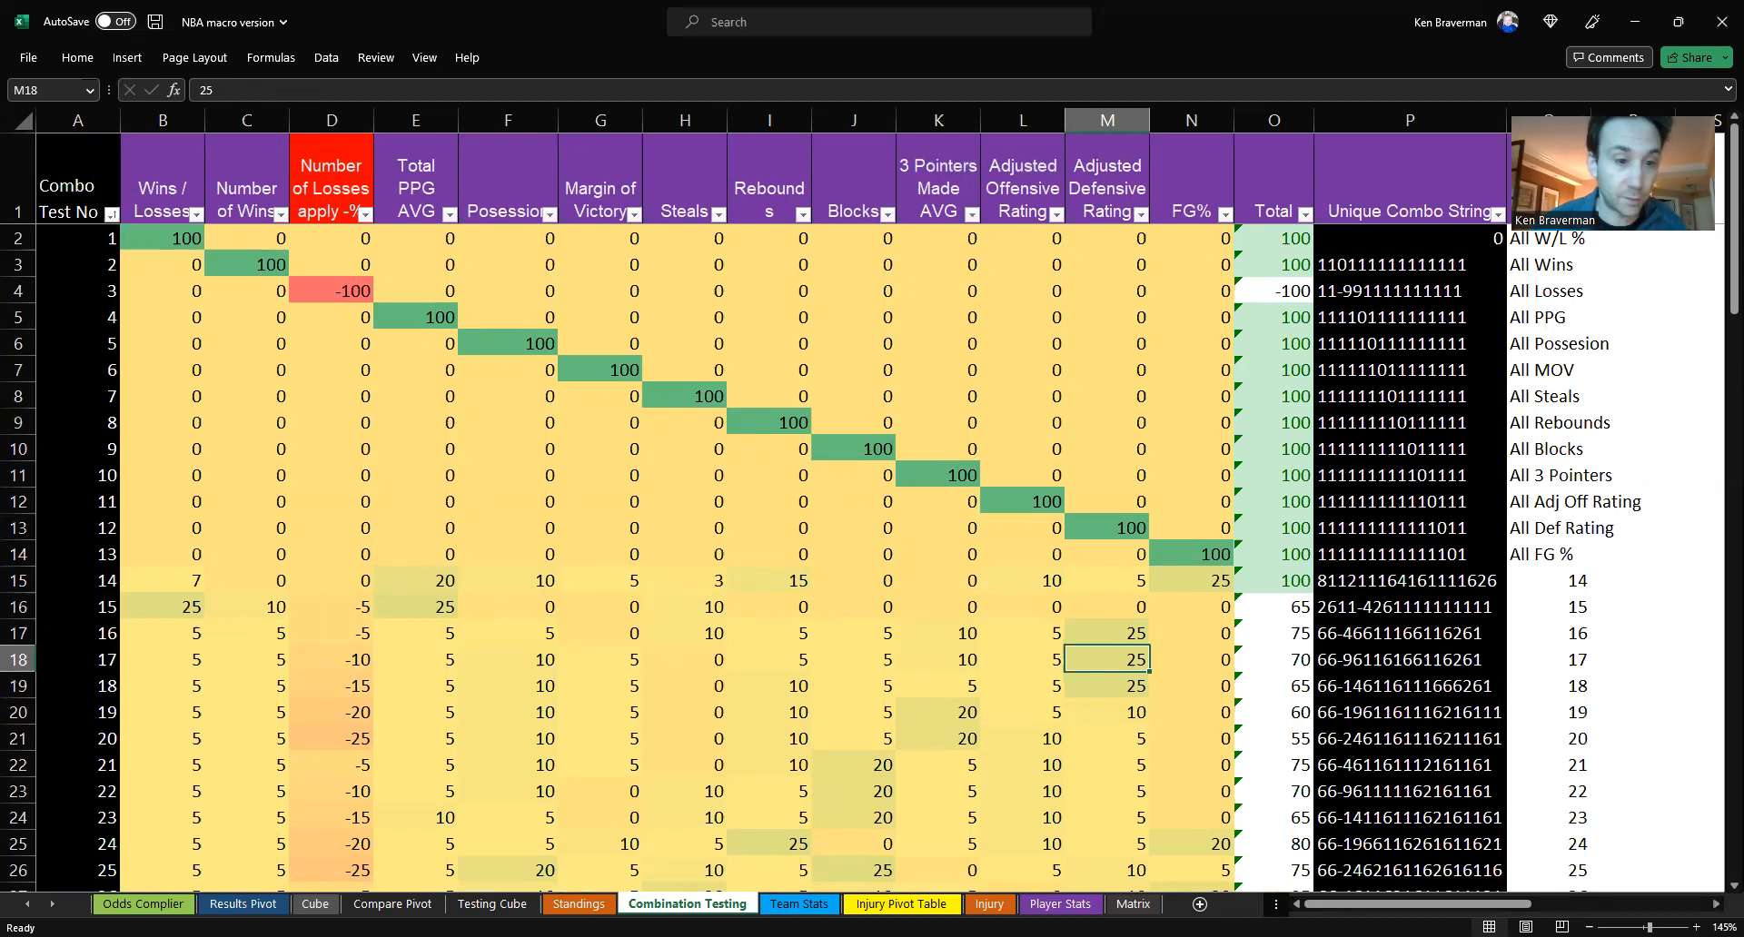
pyautogui.click(242, 902)
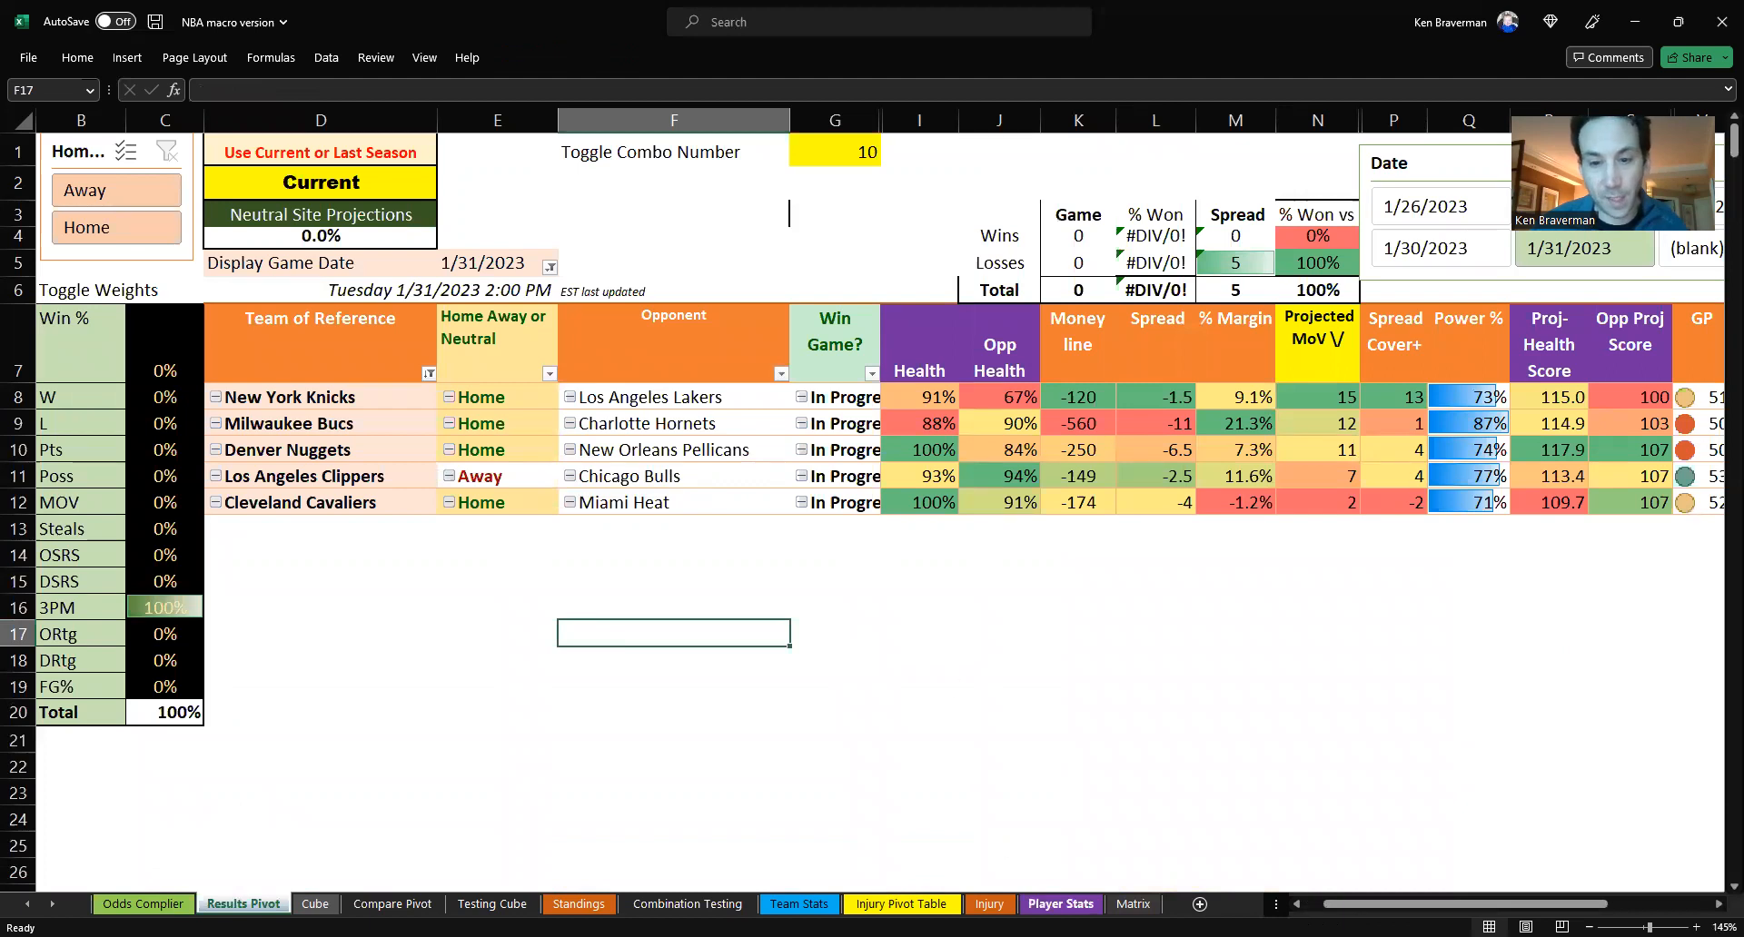
pyautogui.moveTo(744, 629)
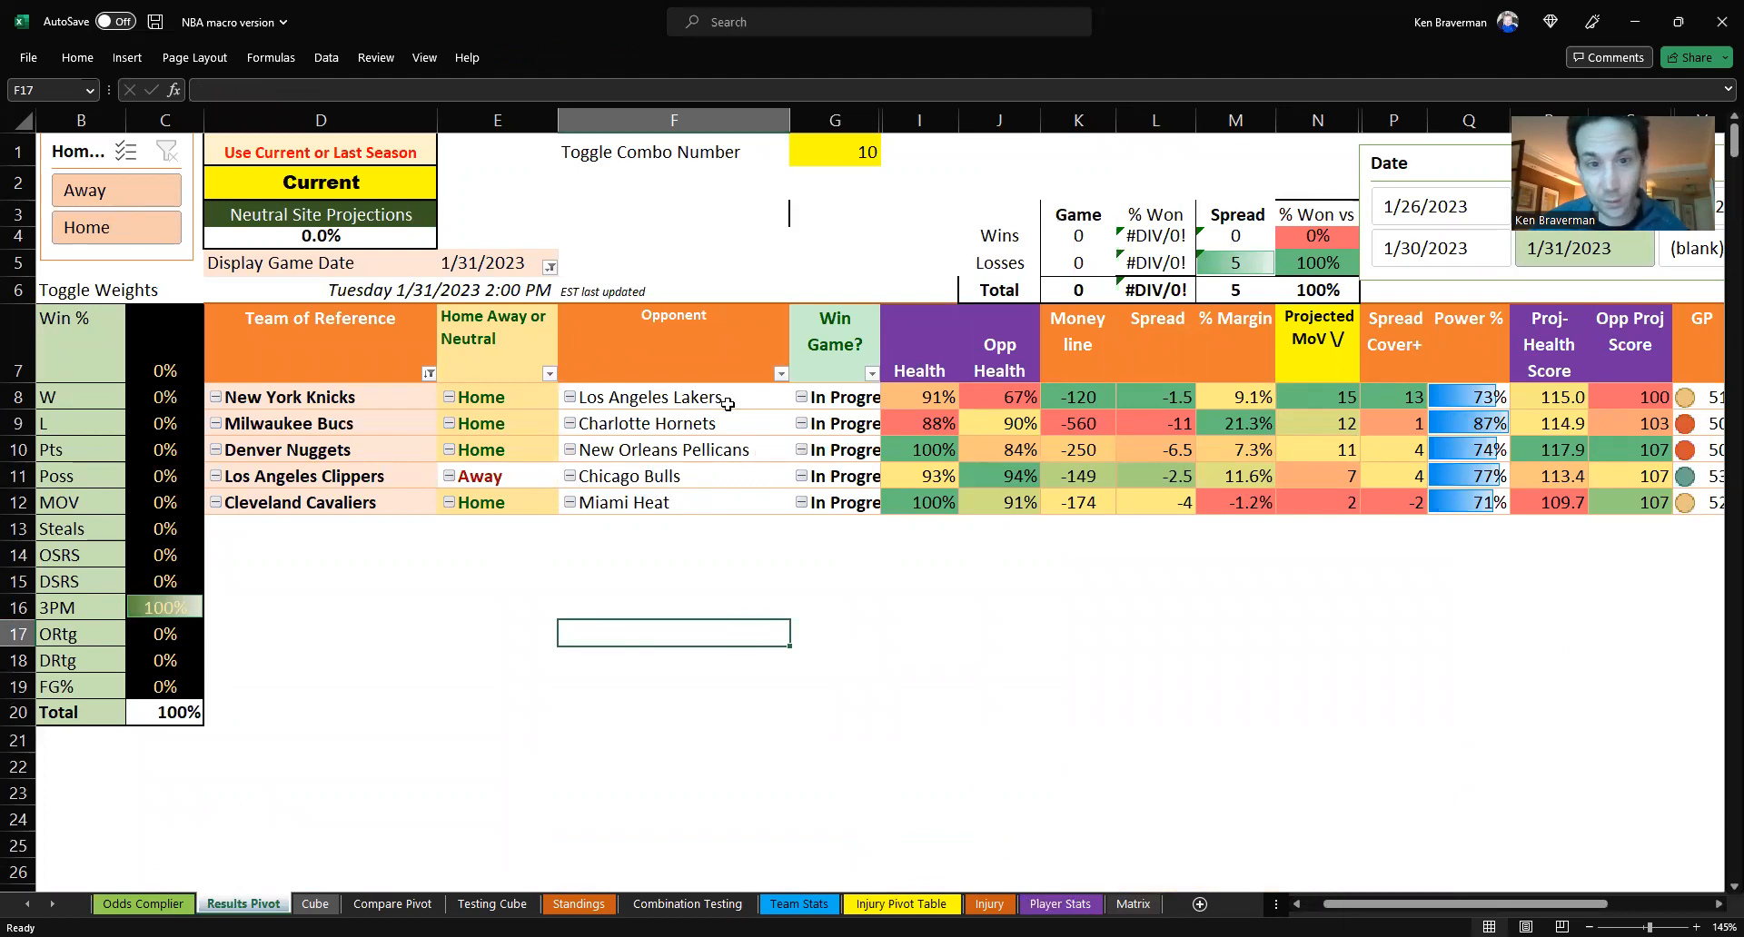
pyautogui.click(673, 397)
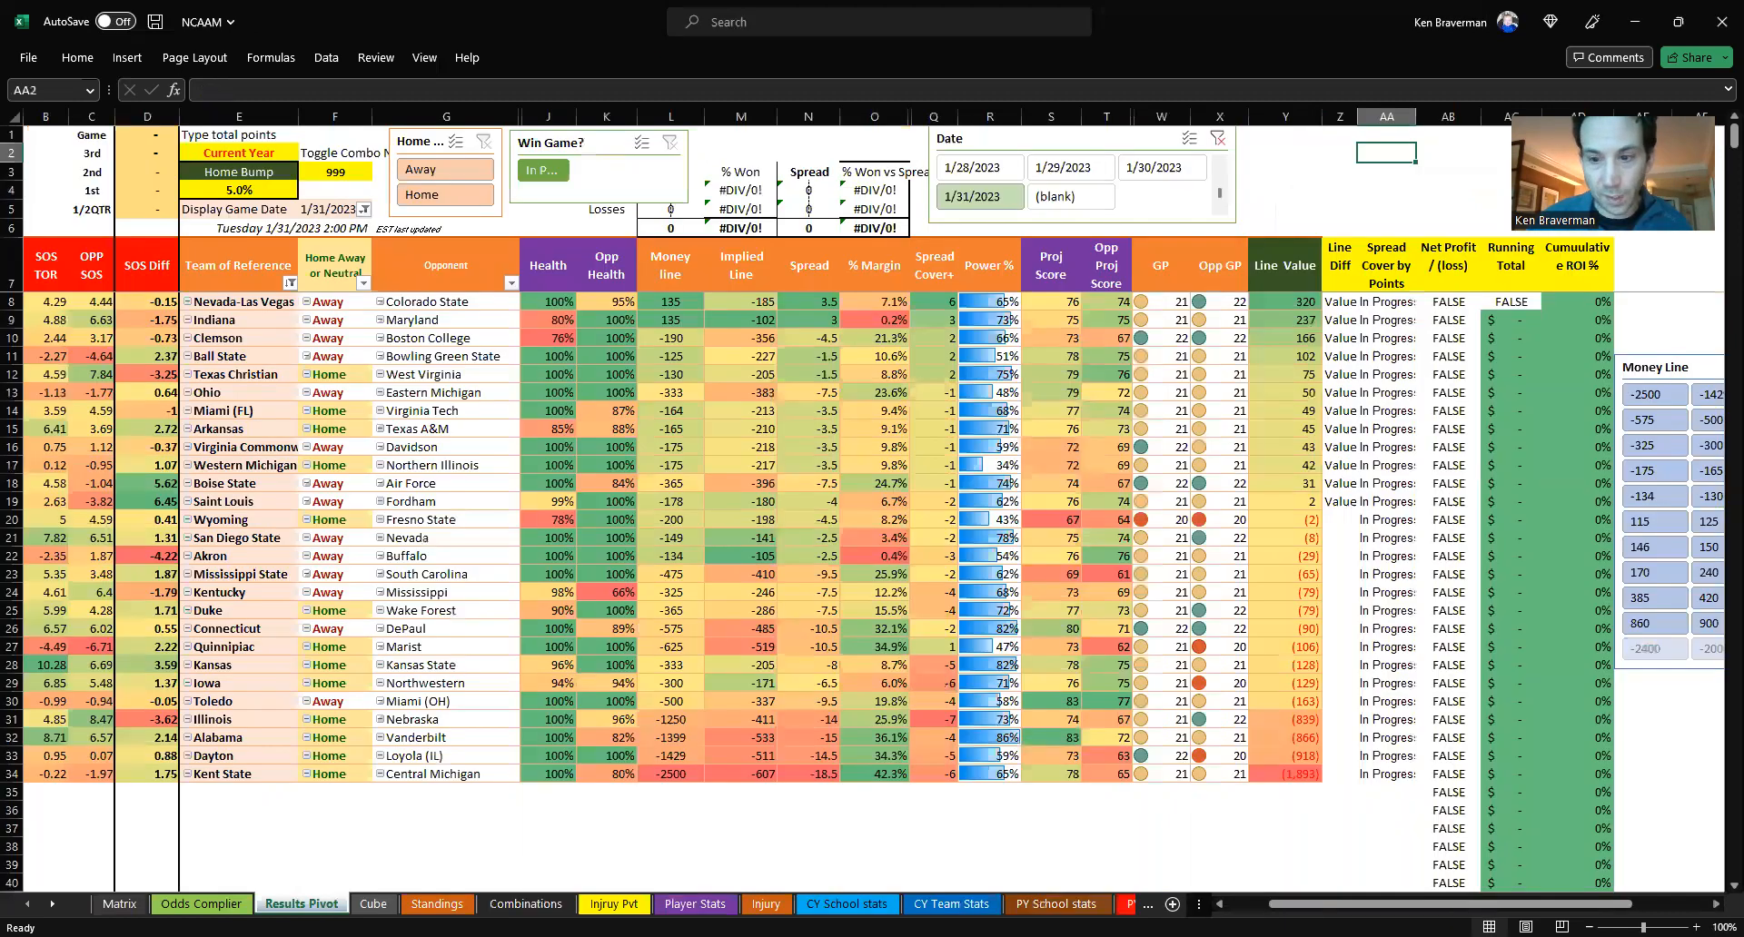
pyautogui.hscroll(-3)
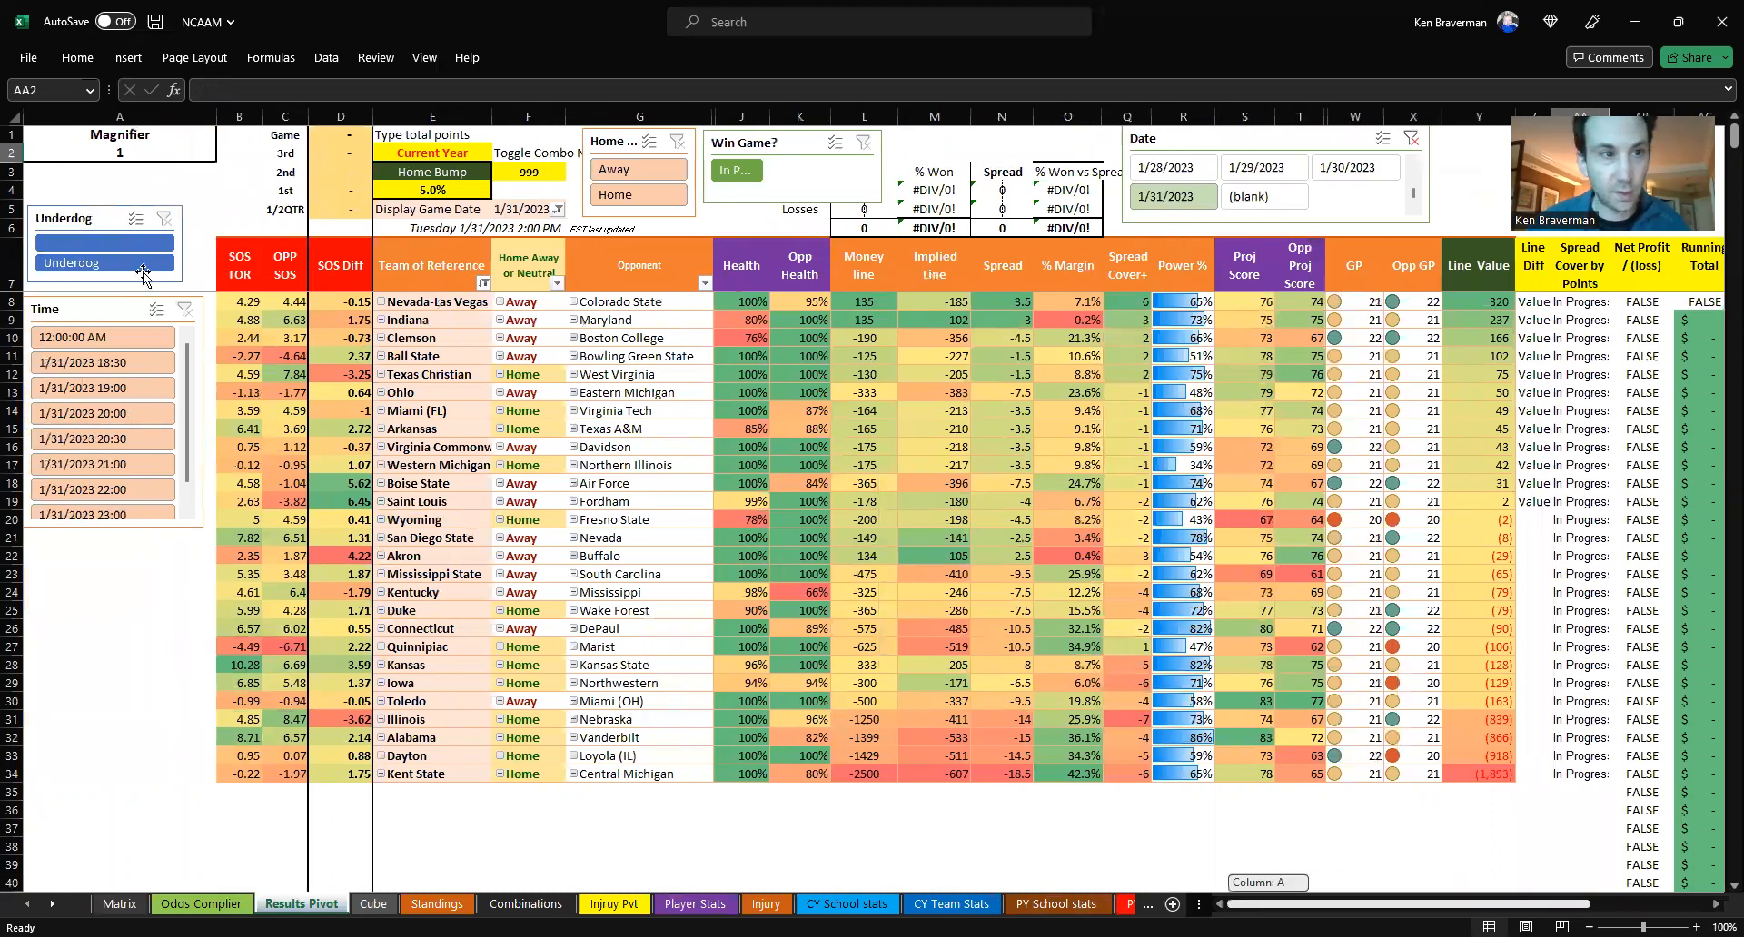
pyautogui.click(638, 194)
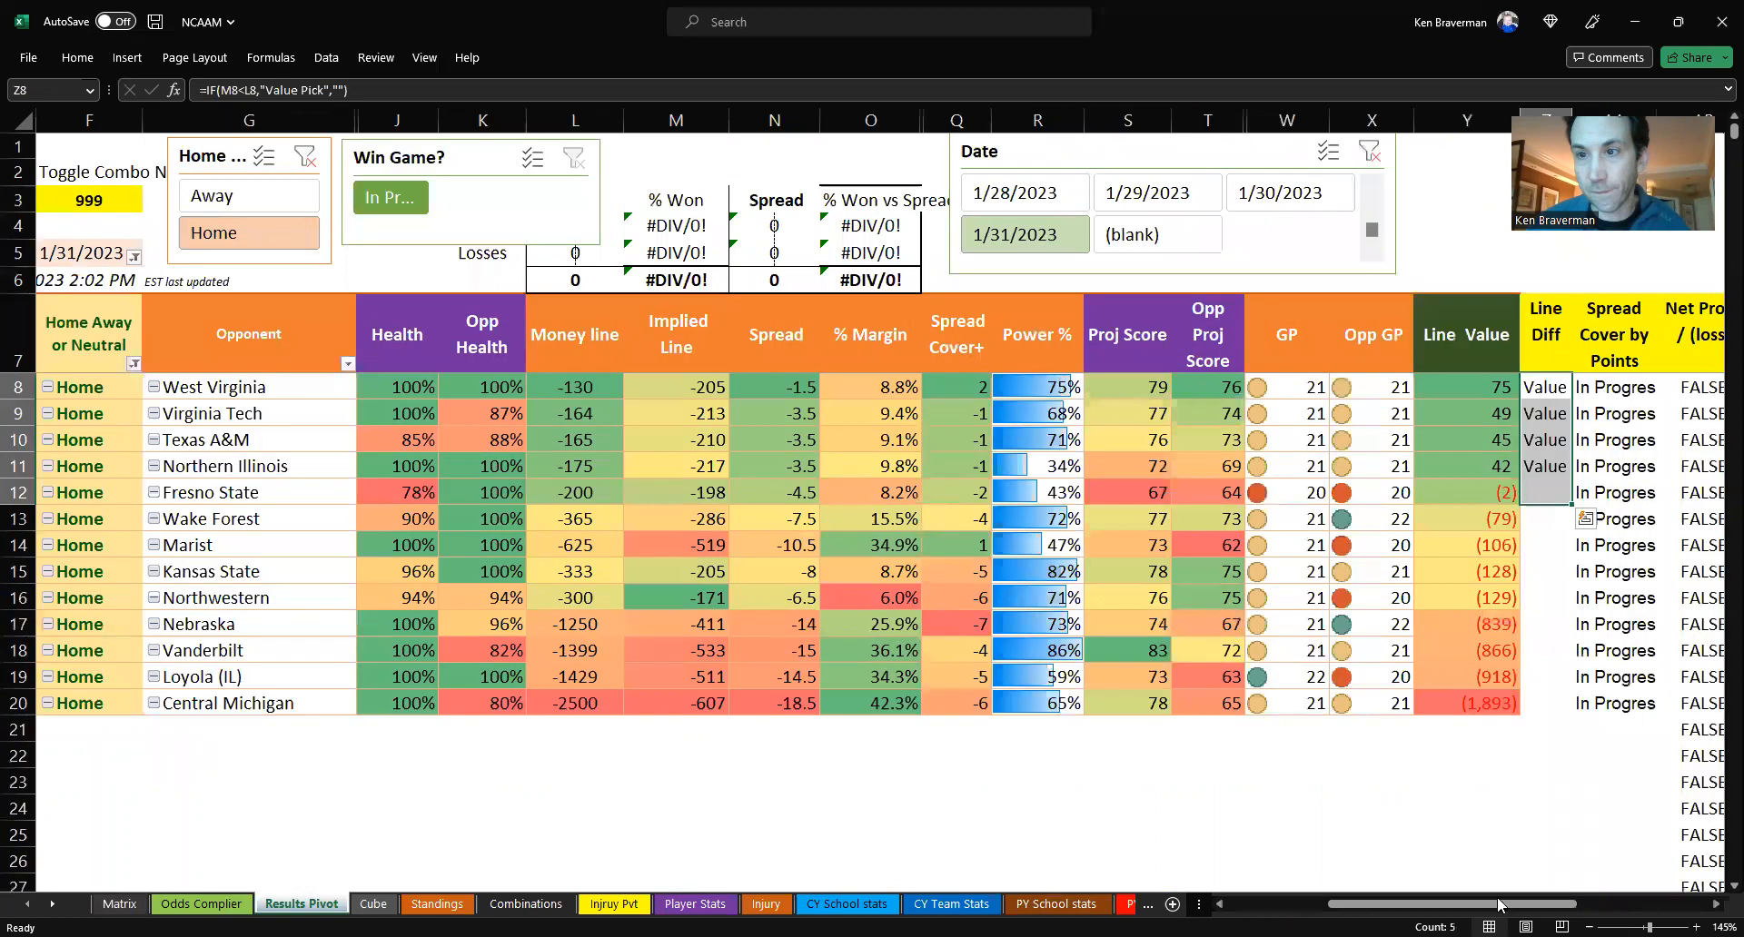
pyautogui.hscroll(-3)
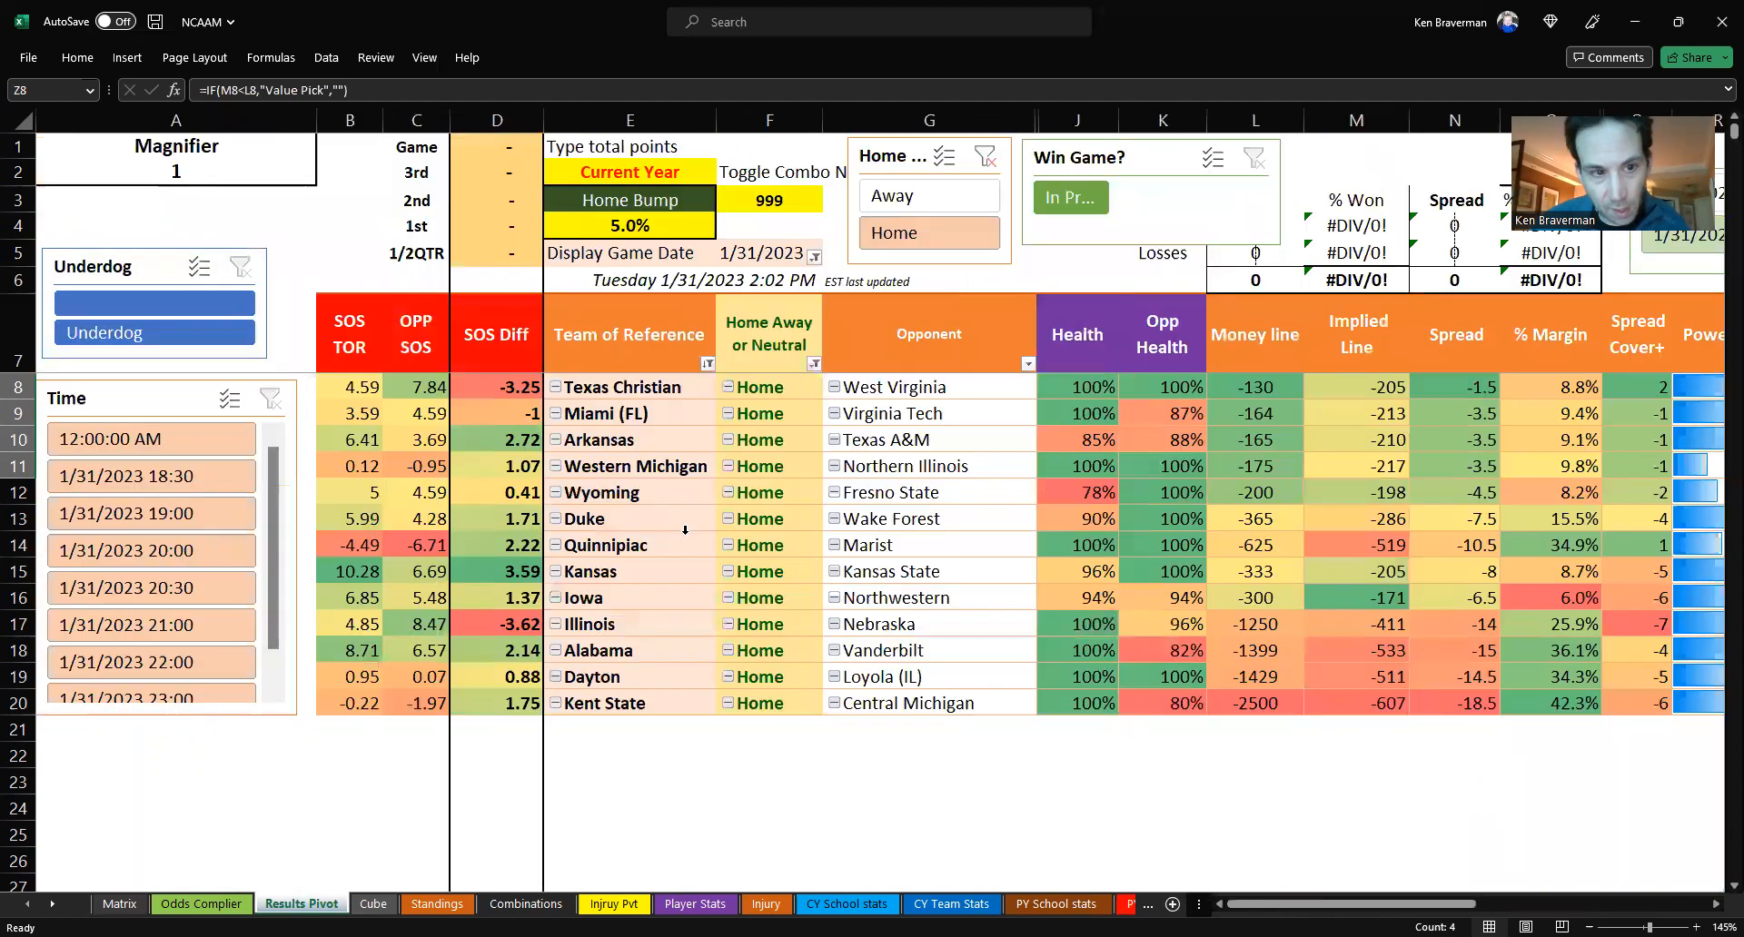
# - Inspect Duke's home-game figures and its -7.5 spread, triggering the PivotTable warning
pyautogui.click(629, 518)
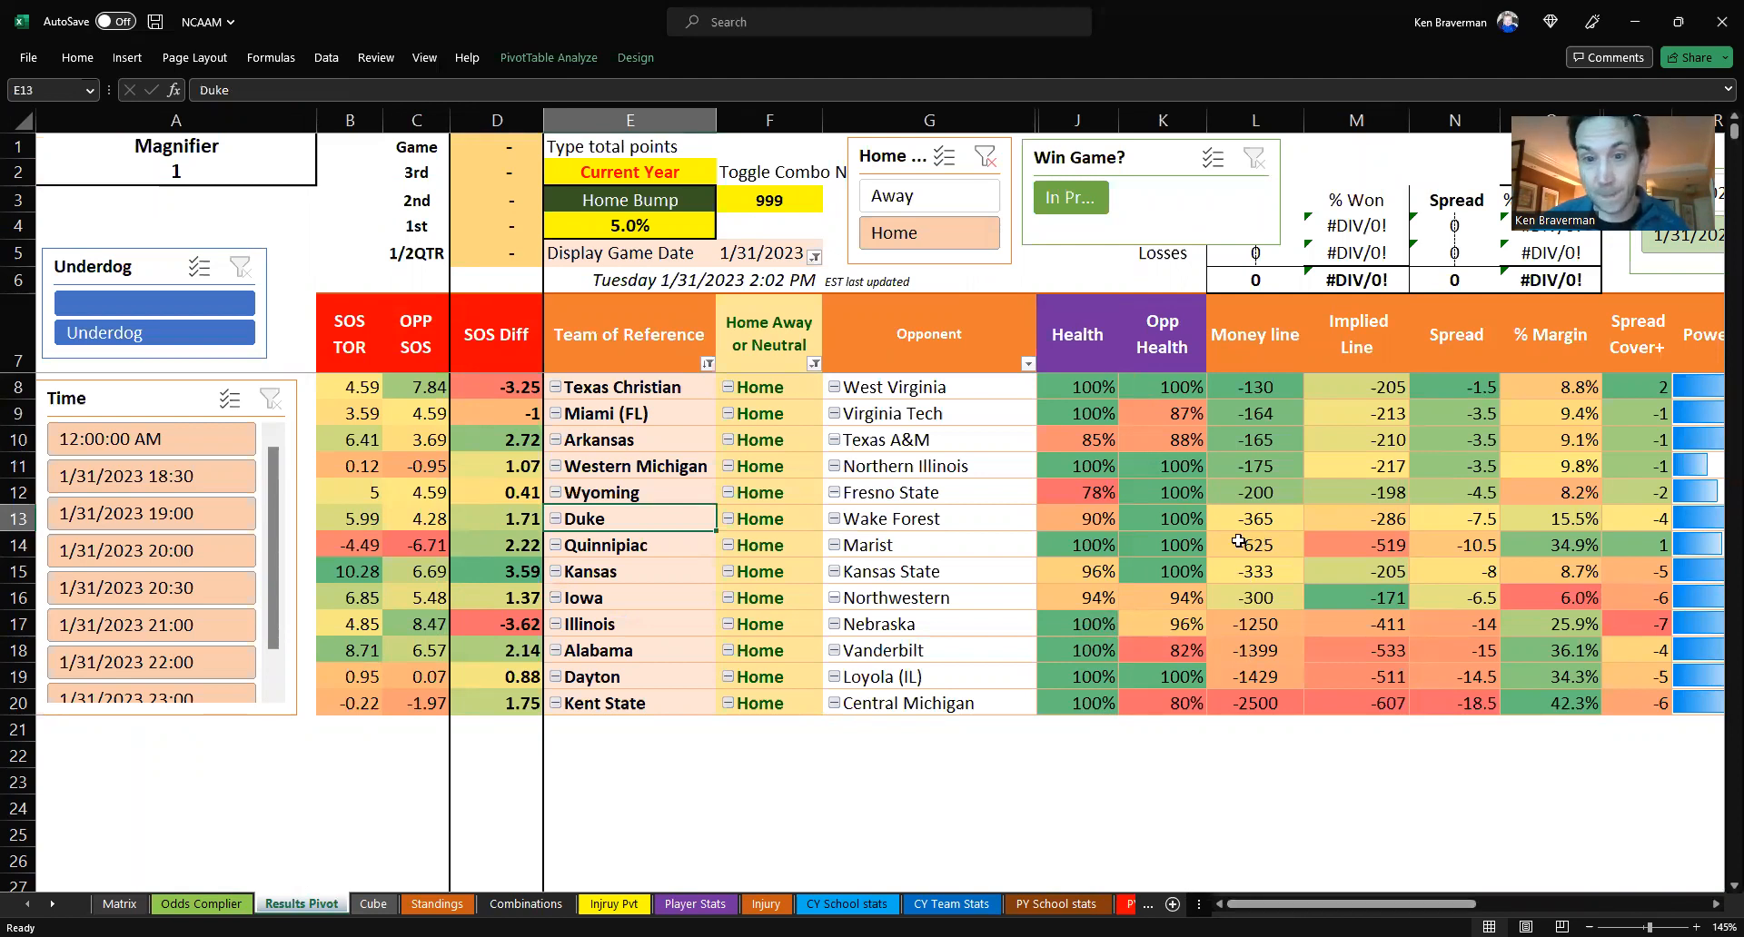
pyautogui.click(1075, 517)
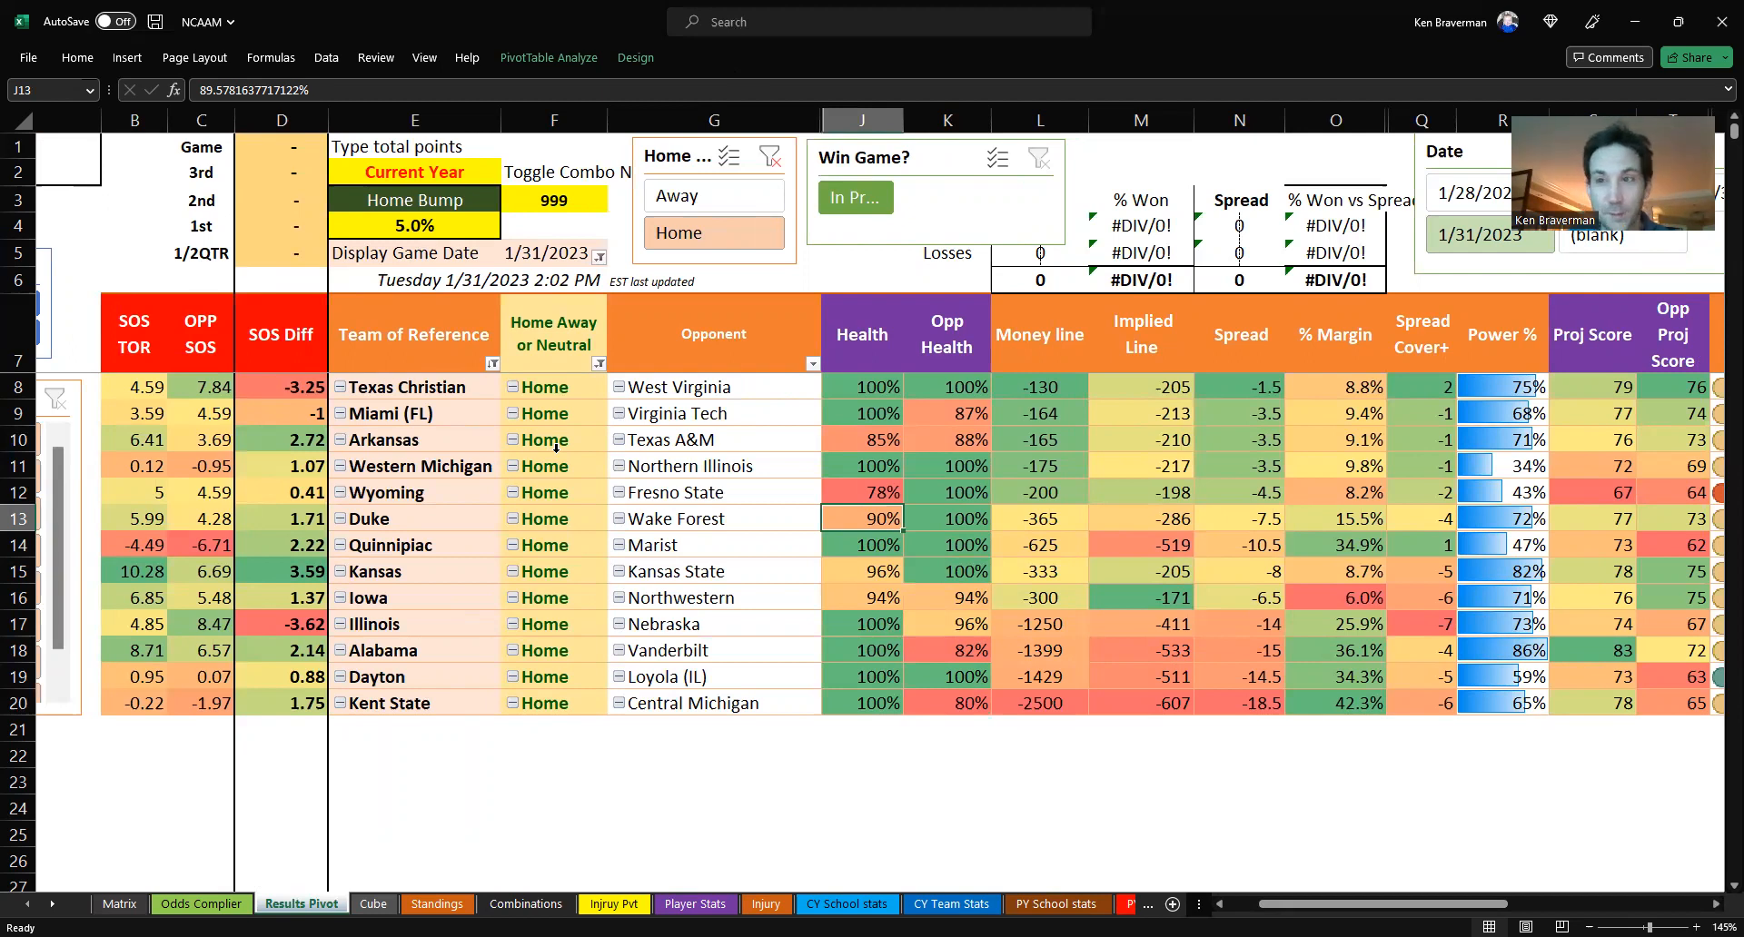
pyautogui.moveTo(367, 718)
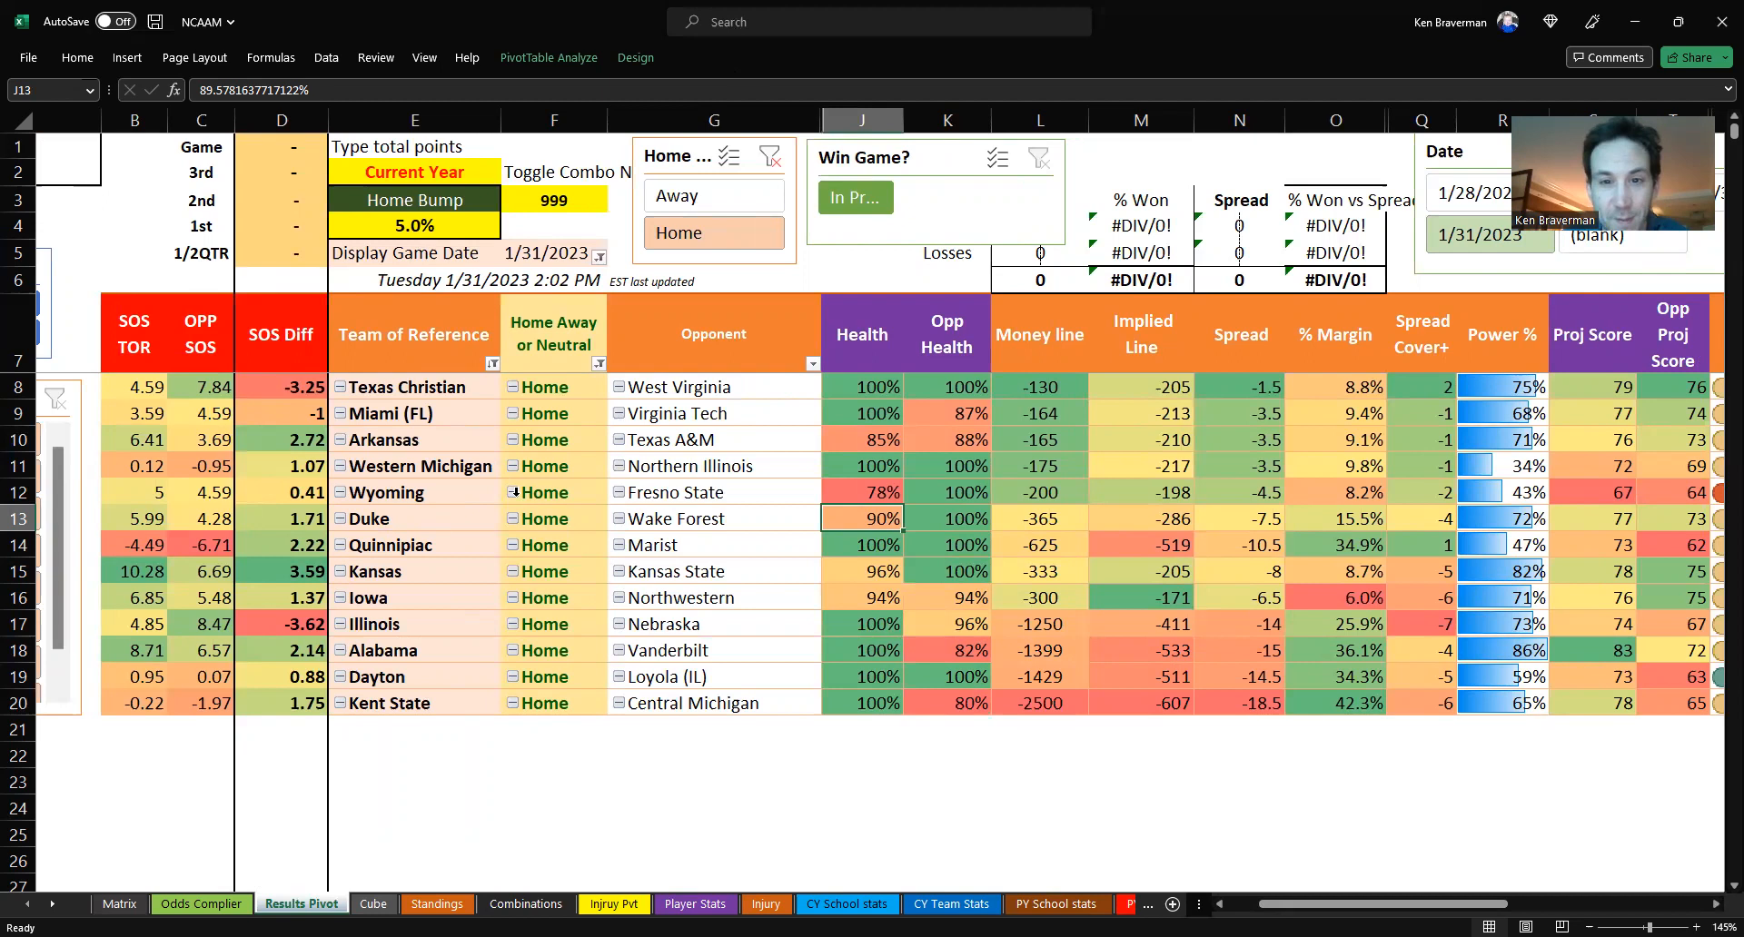
pyautogui.moveTo(1145, 581)
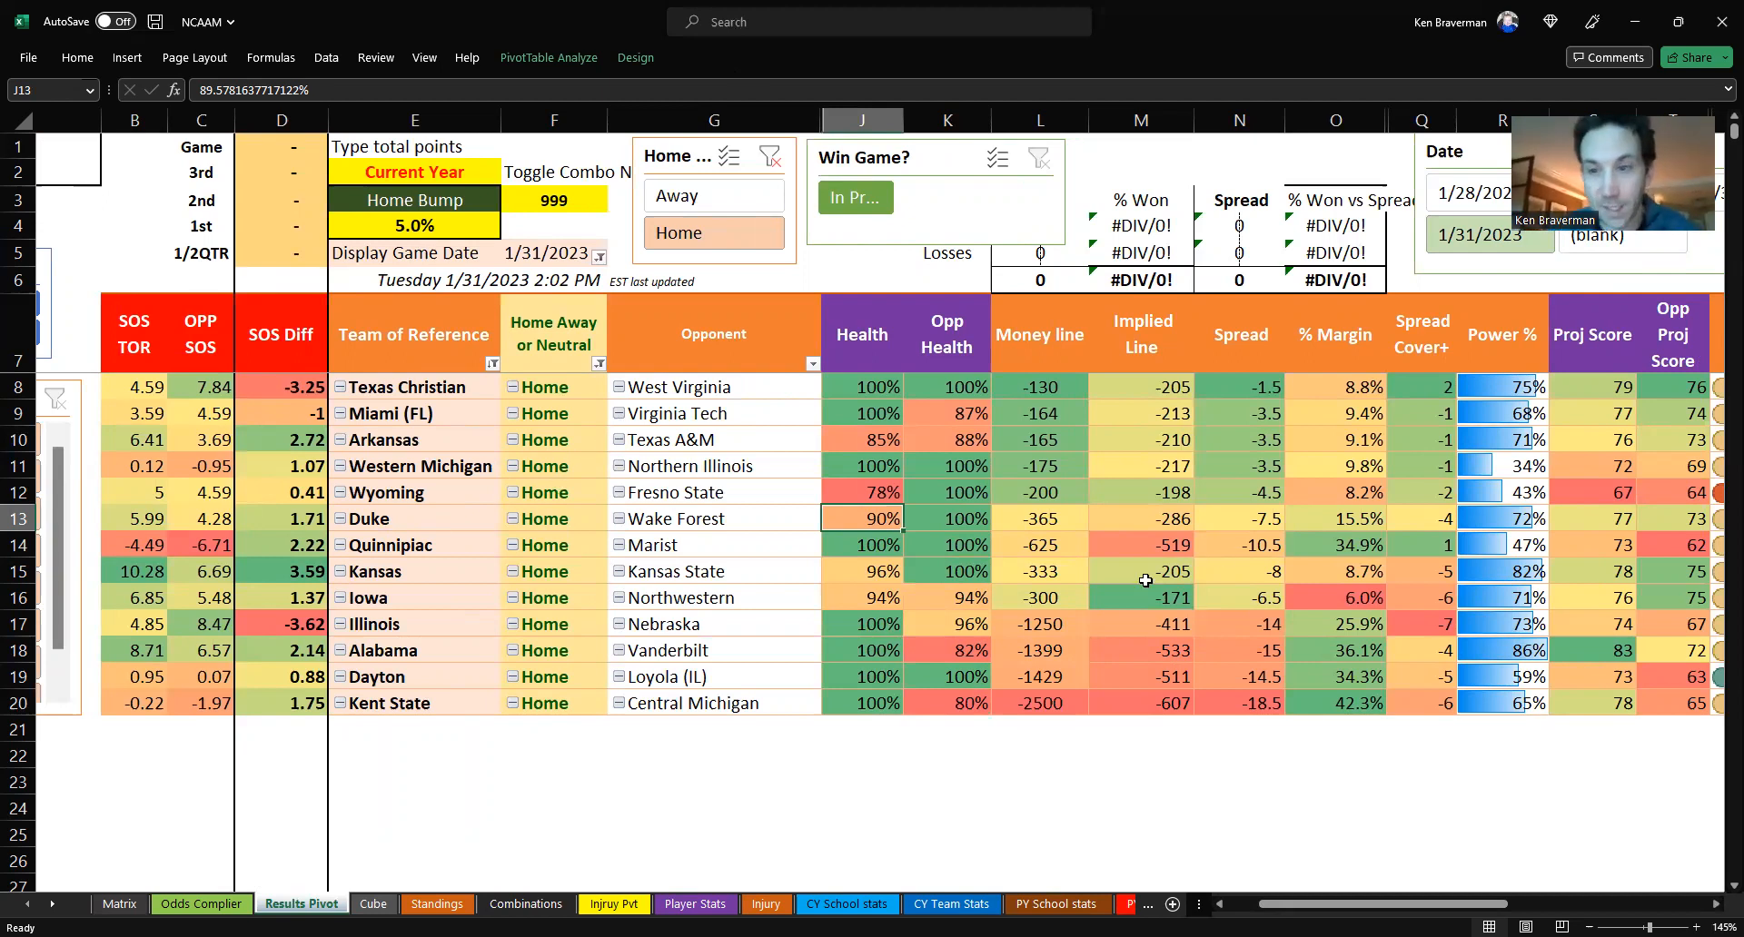
pyautogui.click(1239, 518)
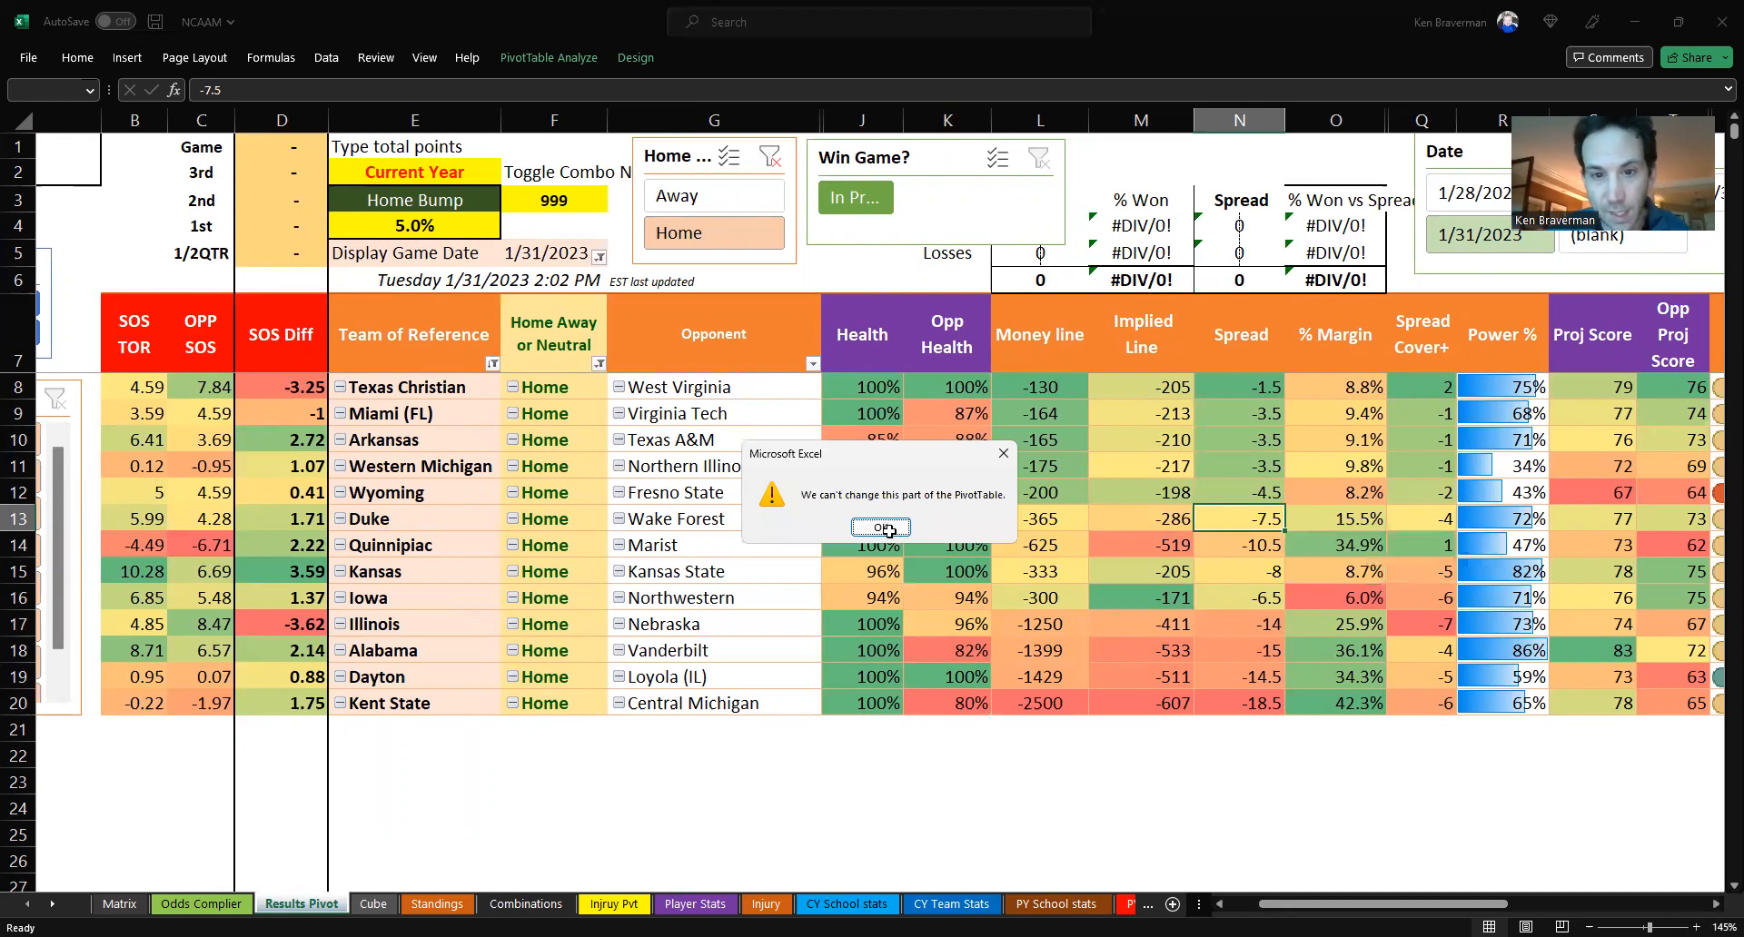
# - Dismiss the warning, check Wyoming versus Fresno State, and mark the top four home teams
pyautogui.click(880, 527)
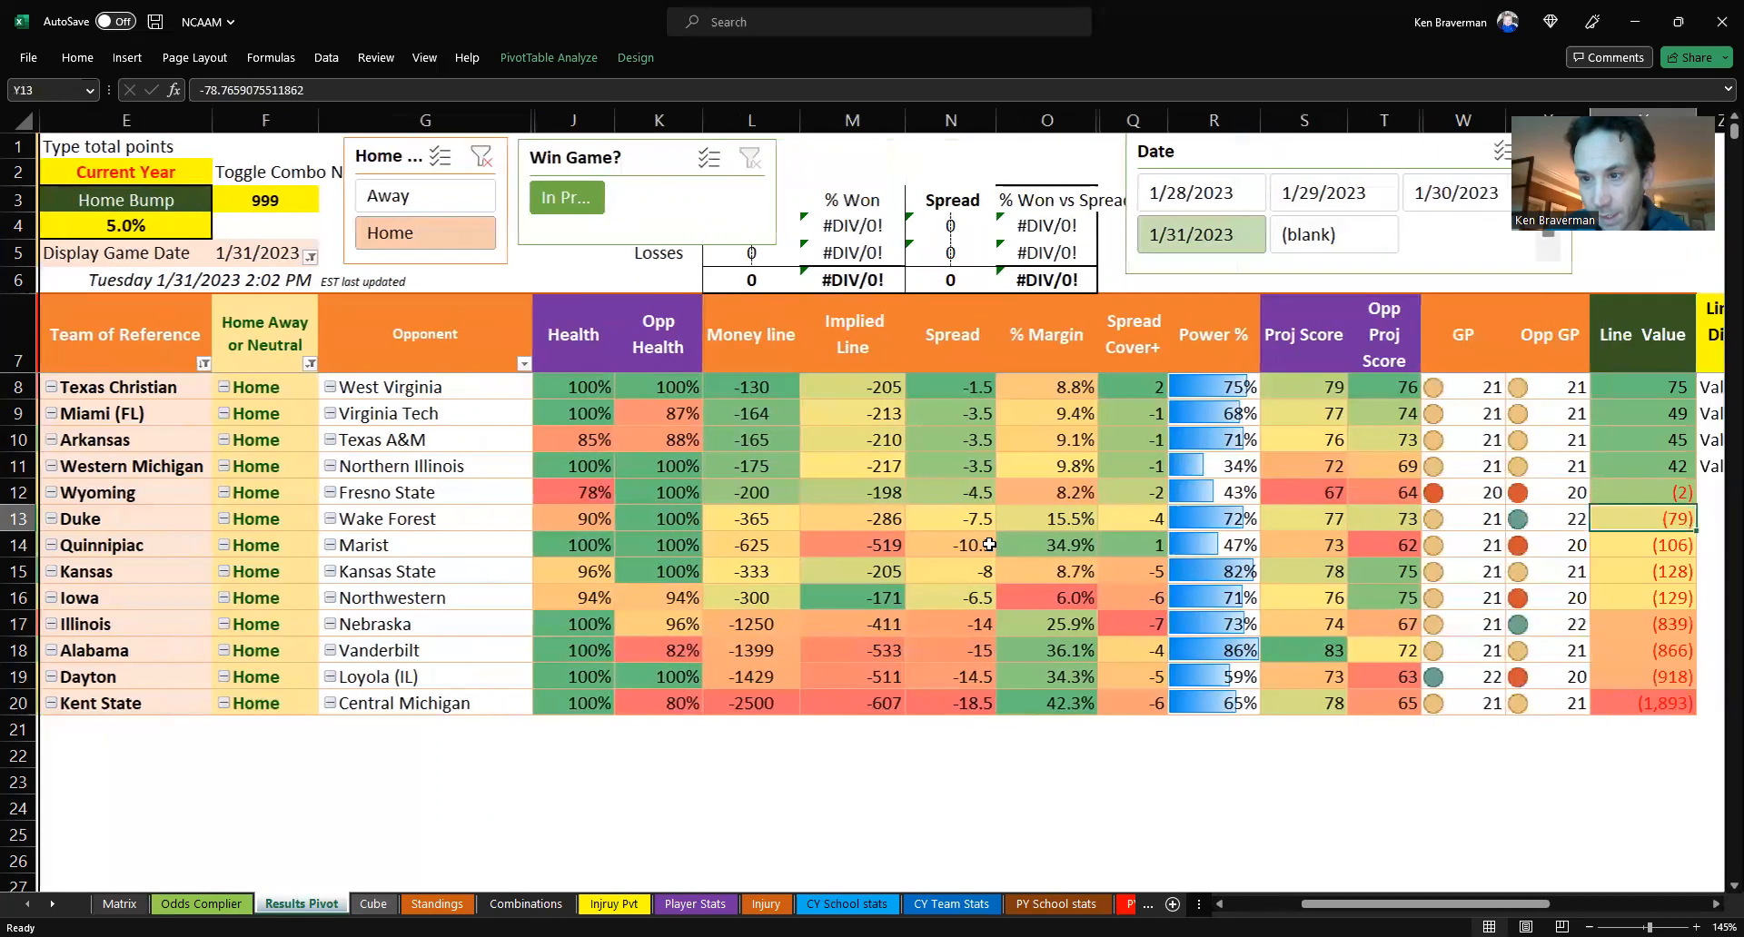
pyautogui.hscroll(3)
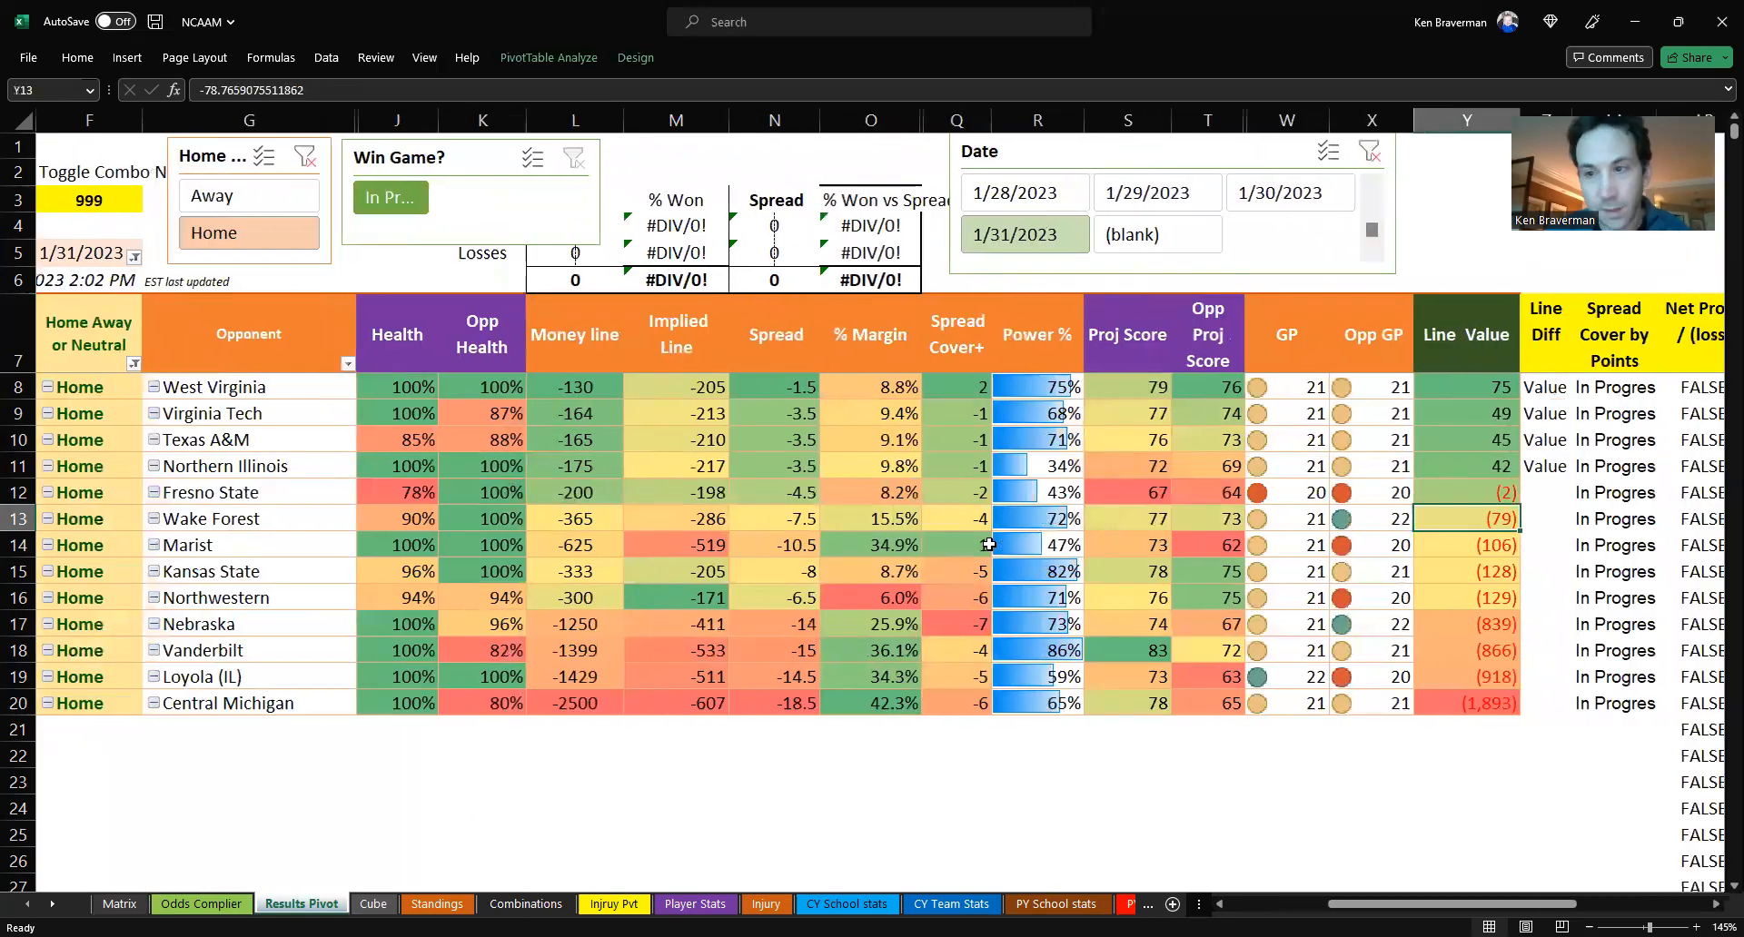
pyautogui.click(1126, 517)
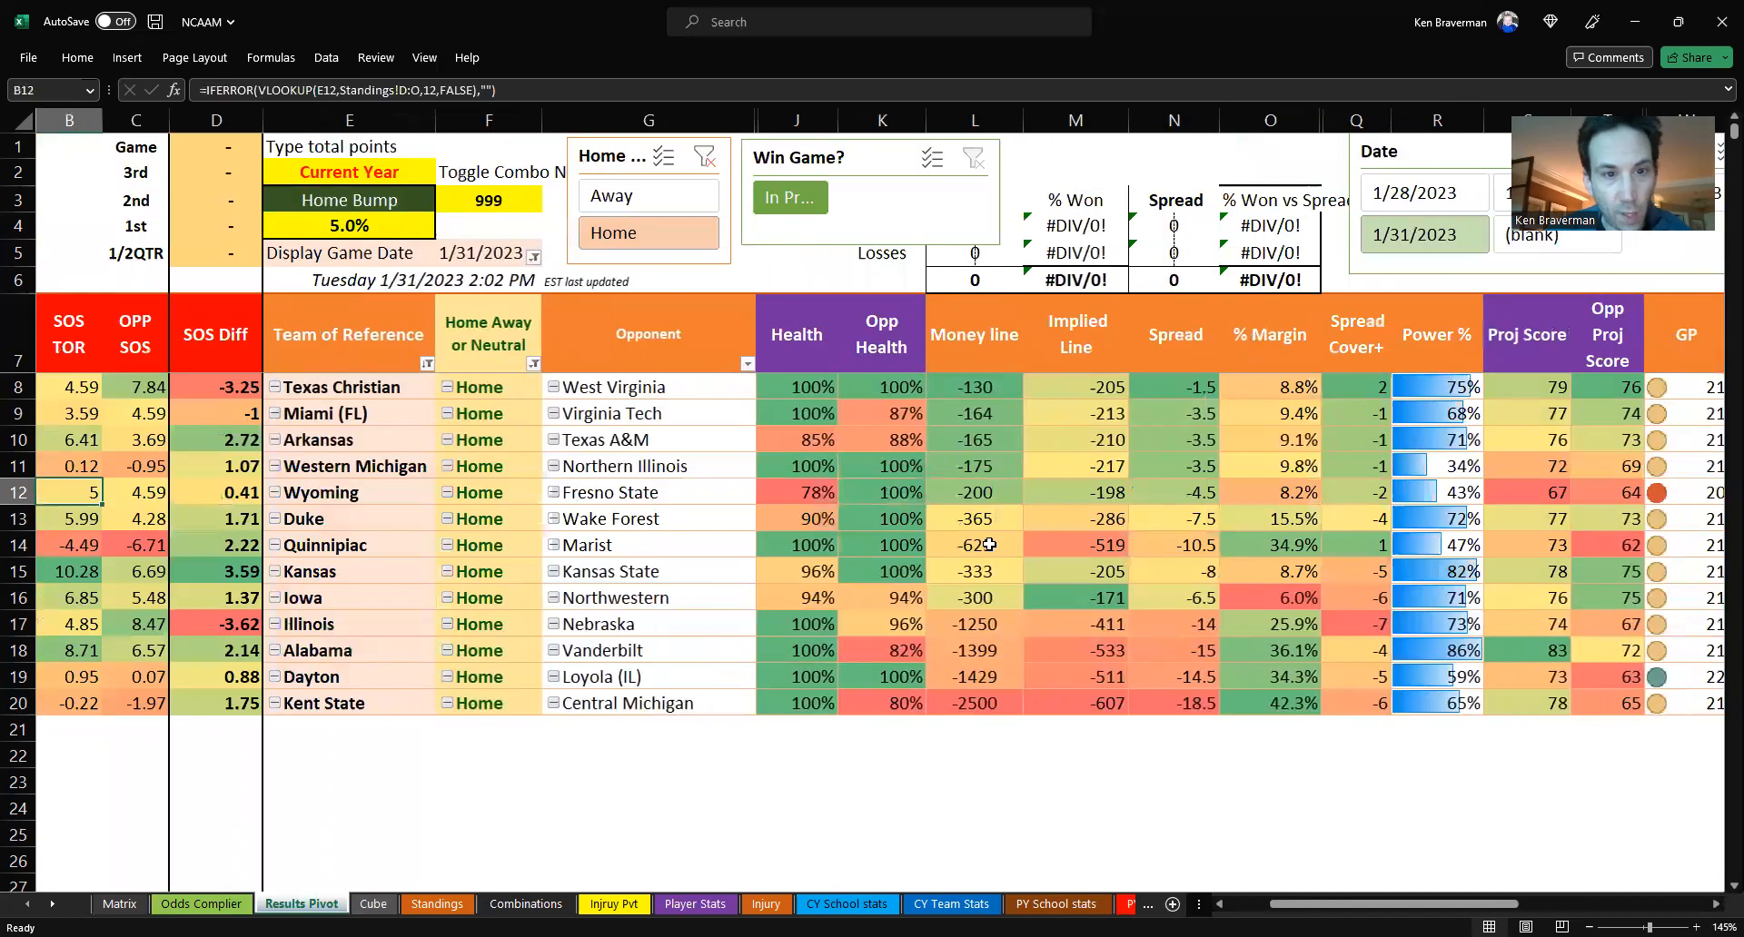
pyautogui.click(610, 491)
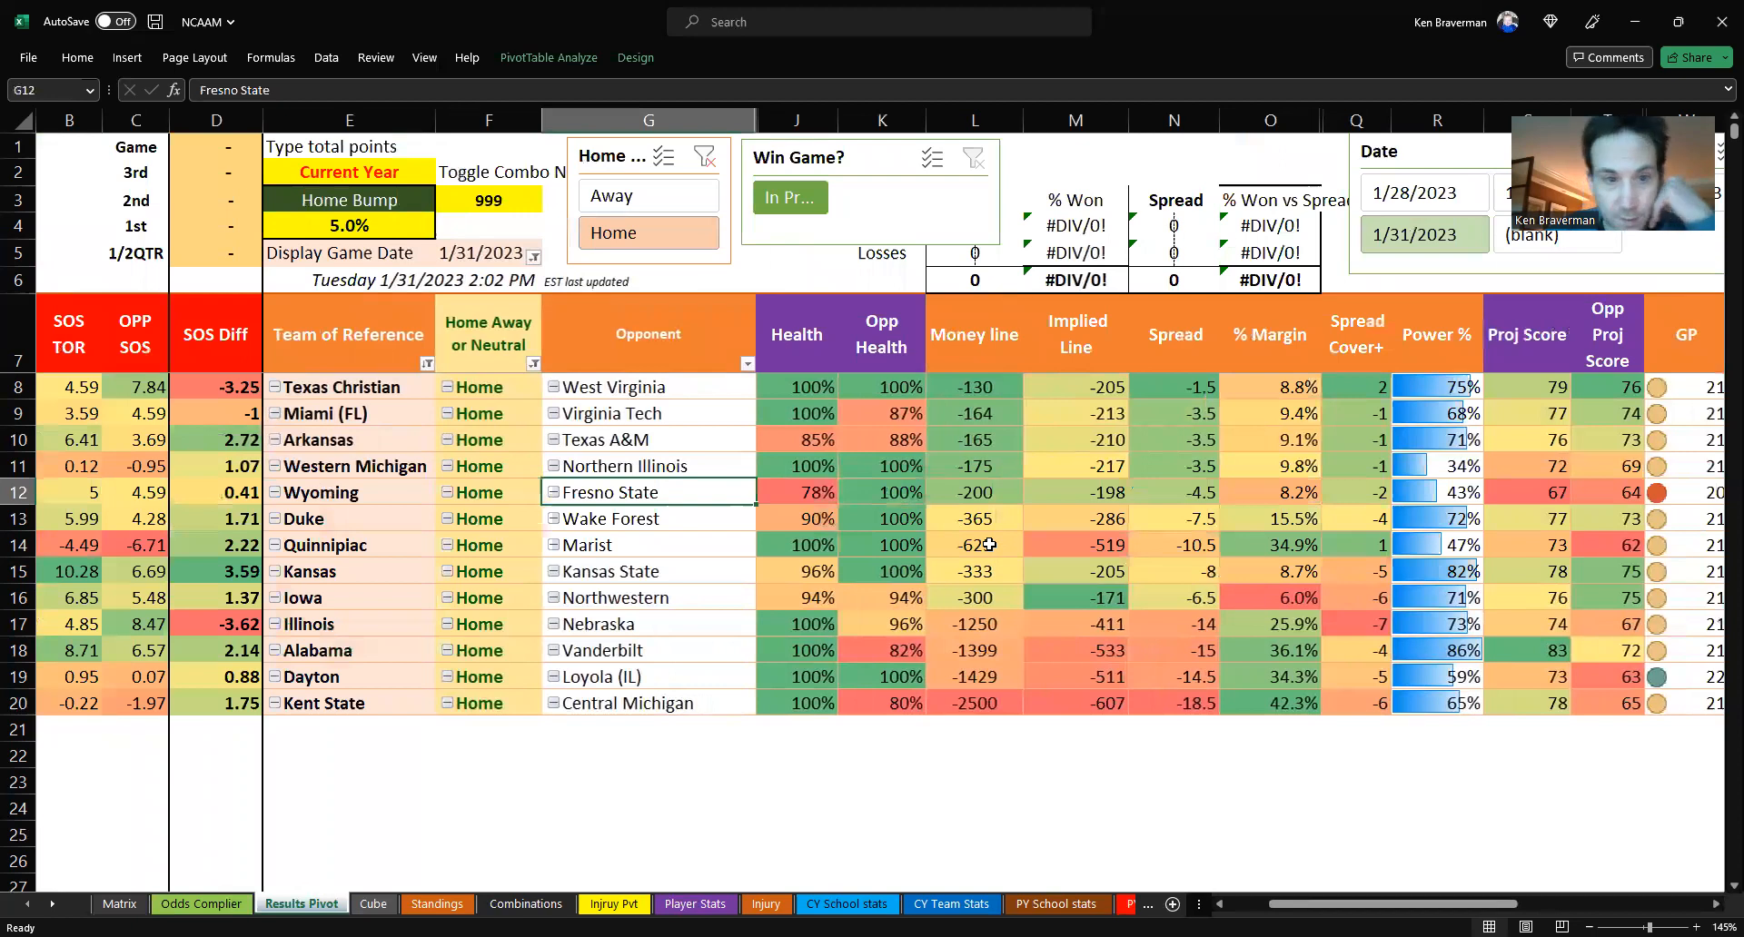
pyautogui.click(322, 492)
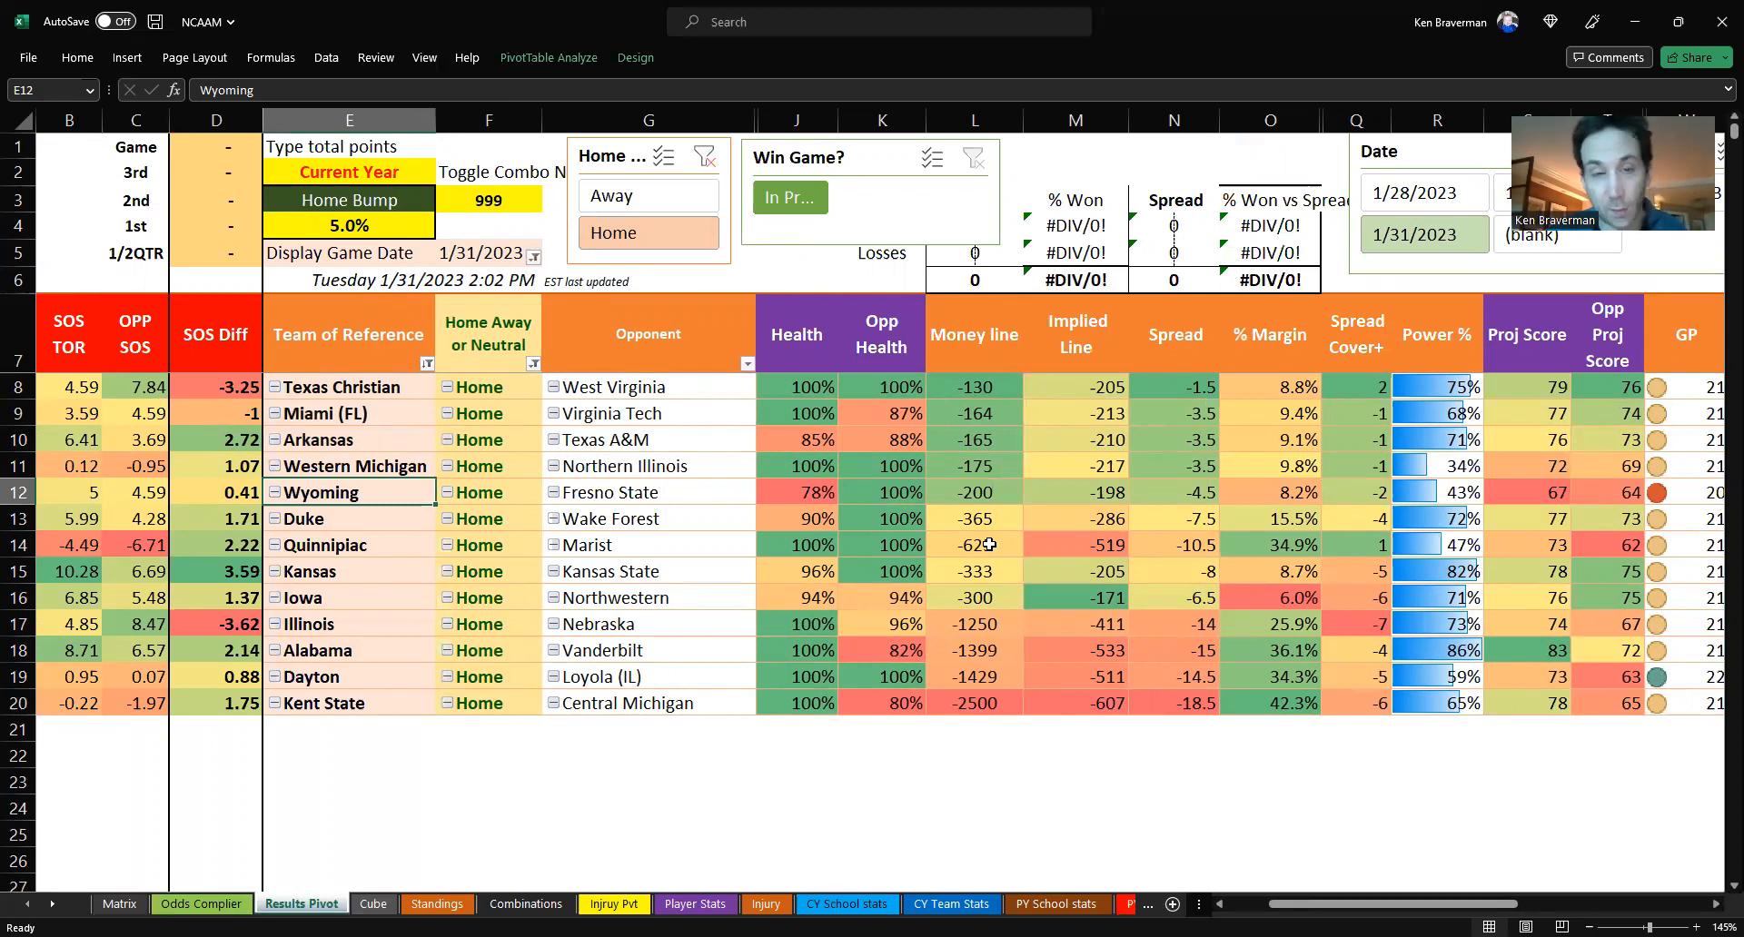
pyautogui.moveTo(361, 517)
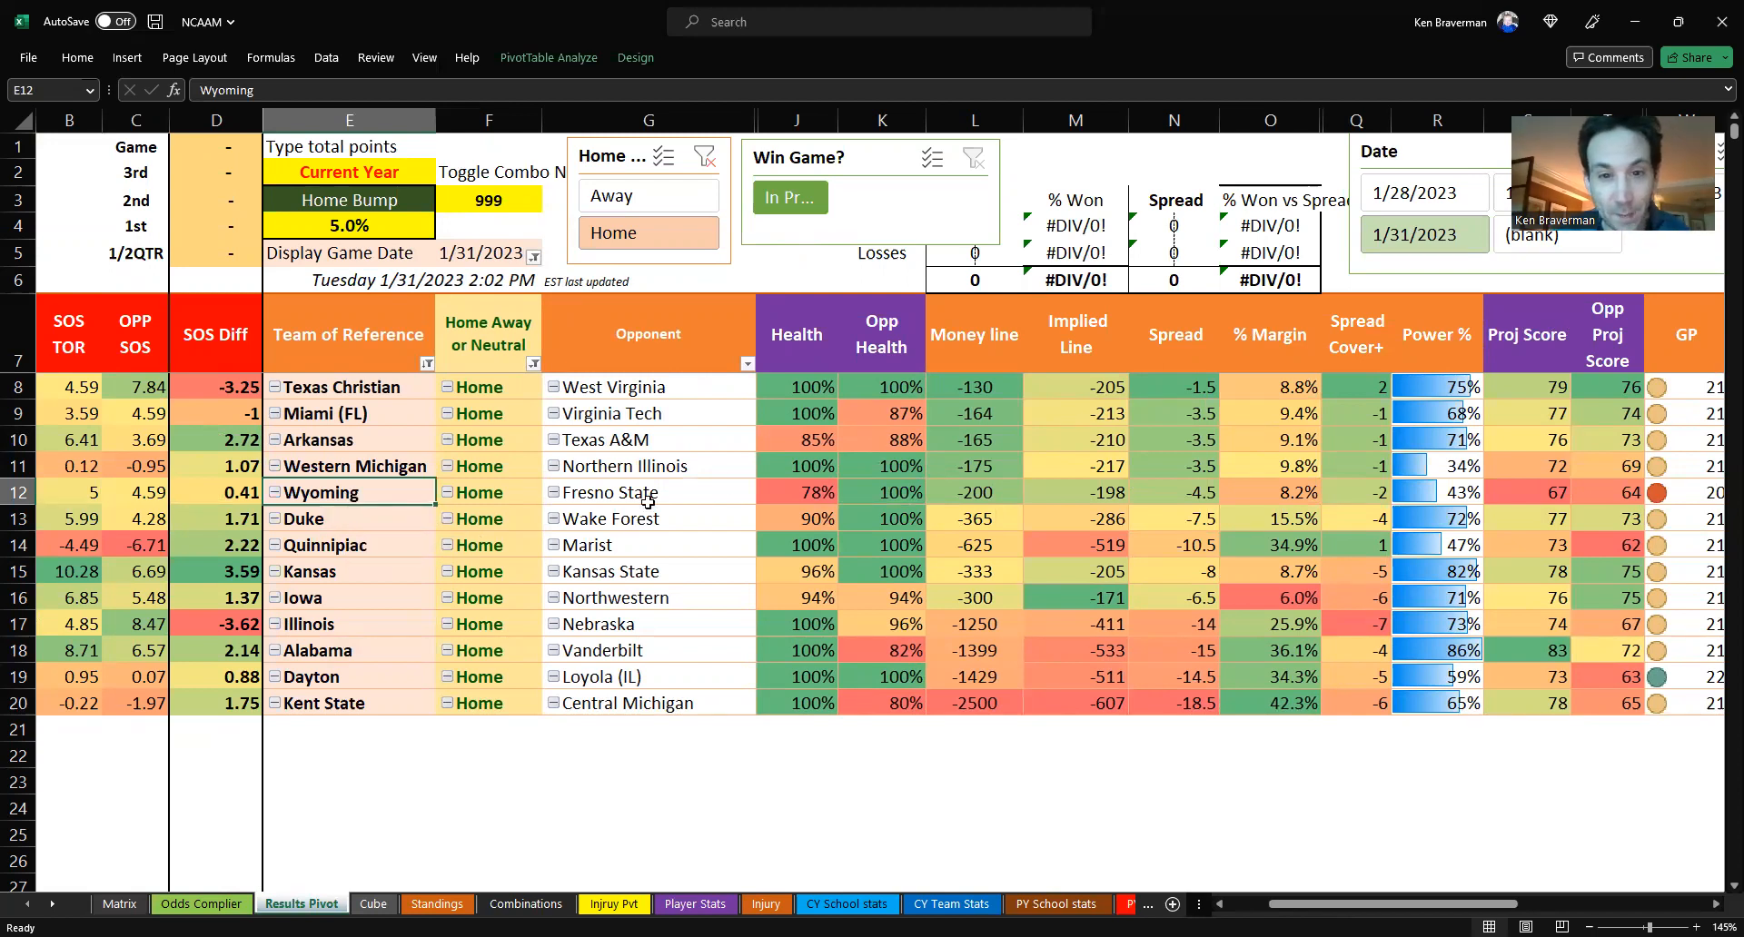
pyautogui.click(796, 492)
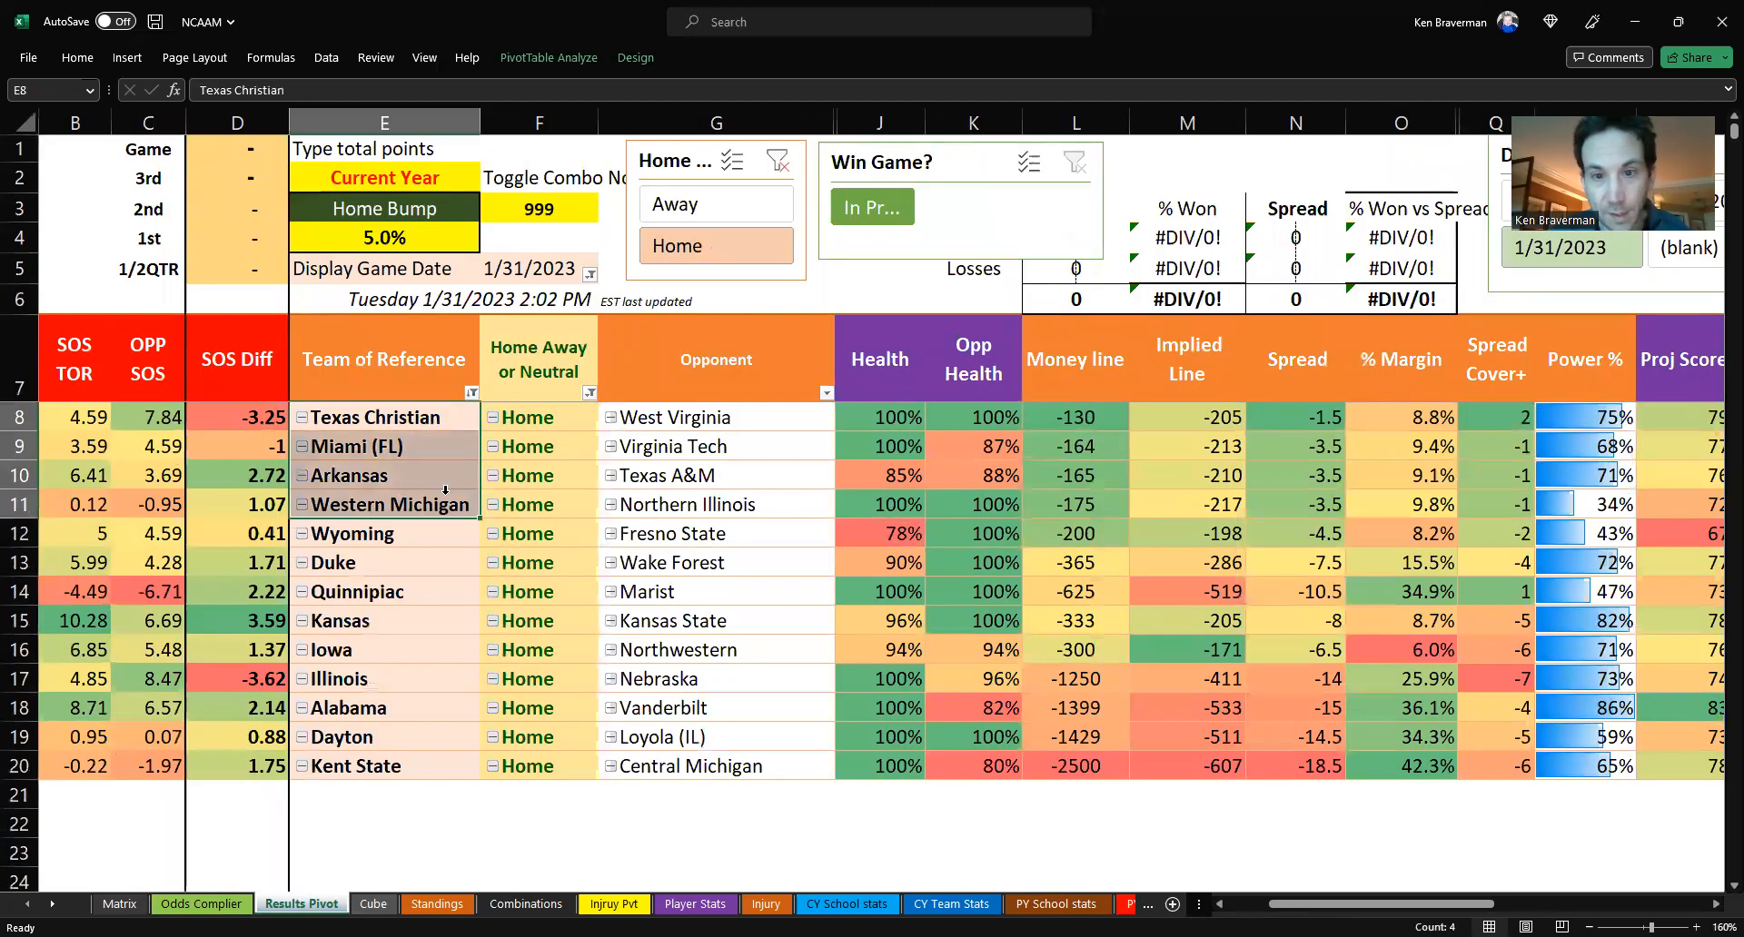
# - Compare top teams' money lines and health (Miami 87%, Wyoming 78%), then filter to away games
pyautogui.moveTo(1075, 417); pyautogui.dragTo(1076, 475)
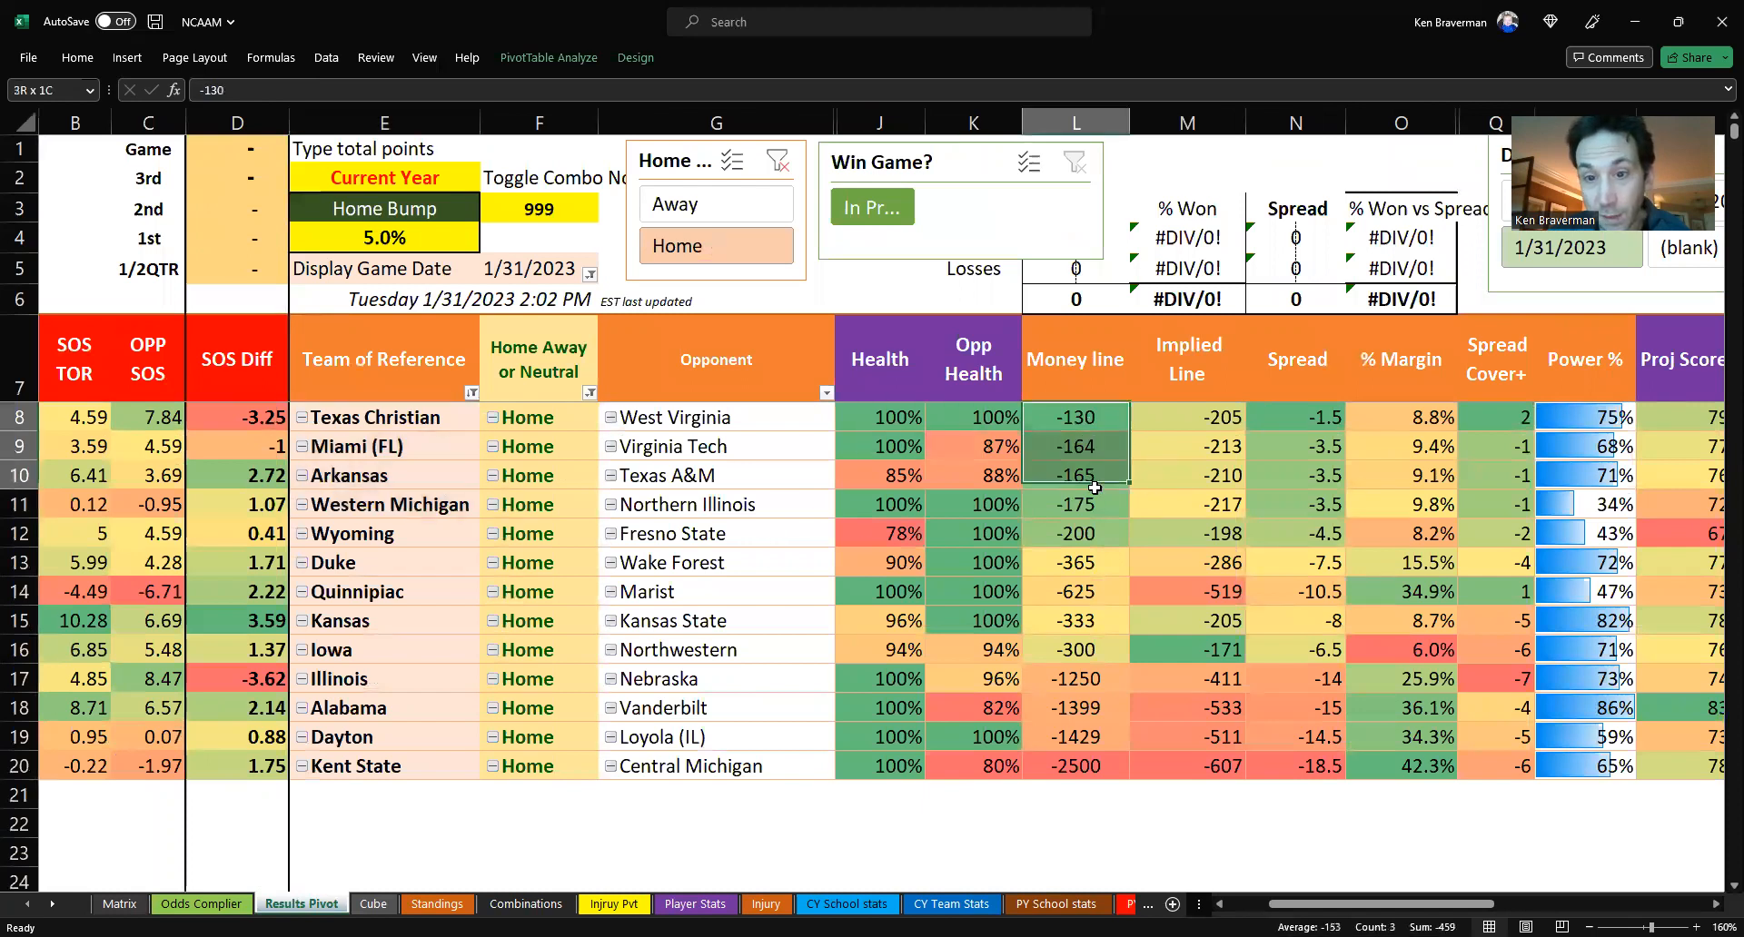
pyautogui.click(1075, 504)
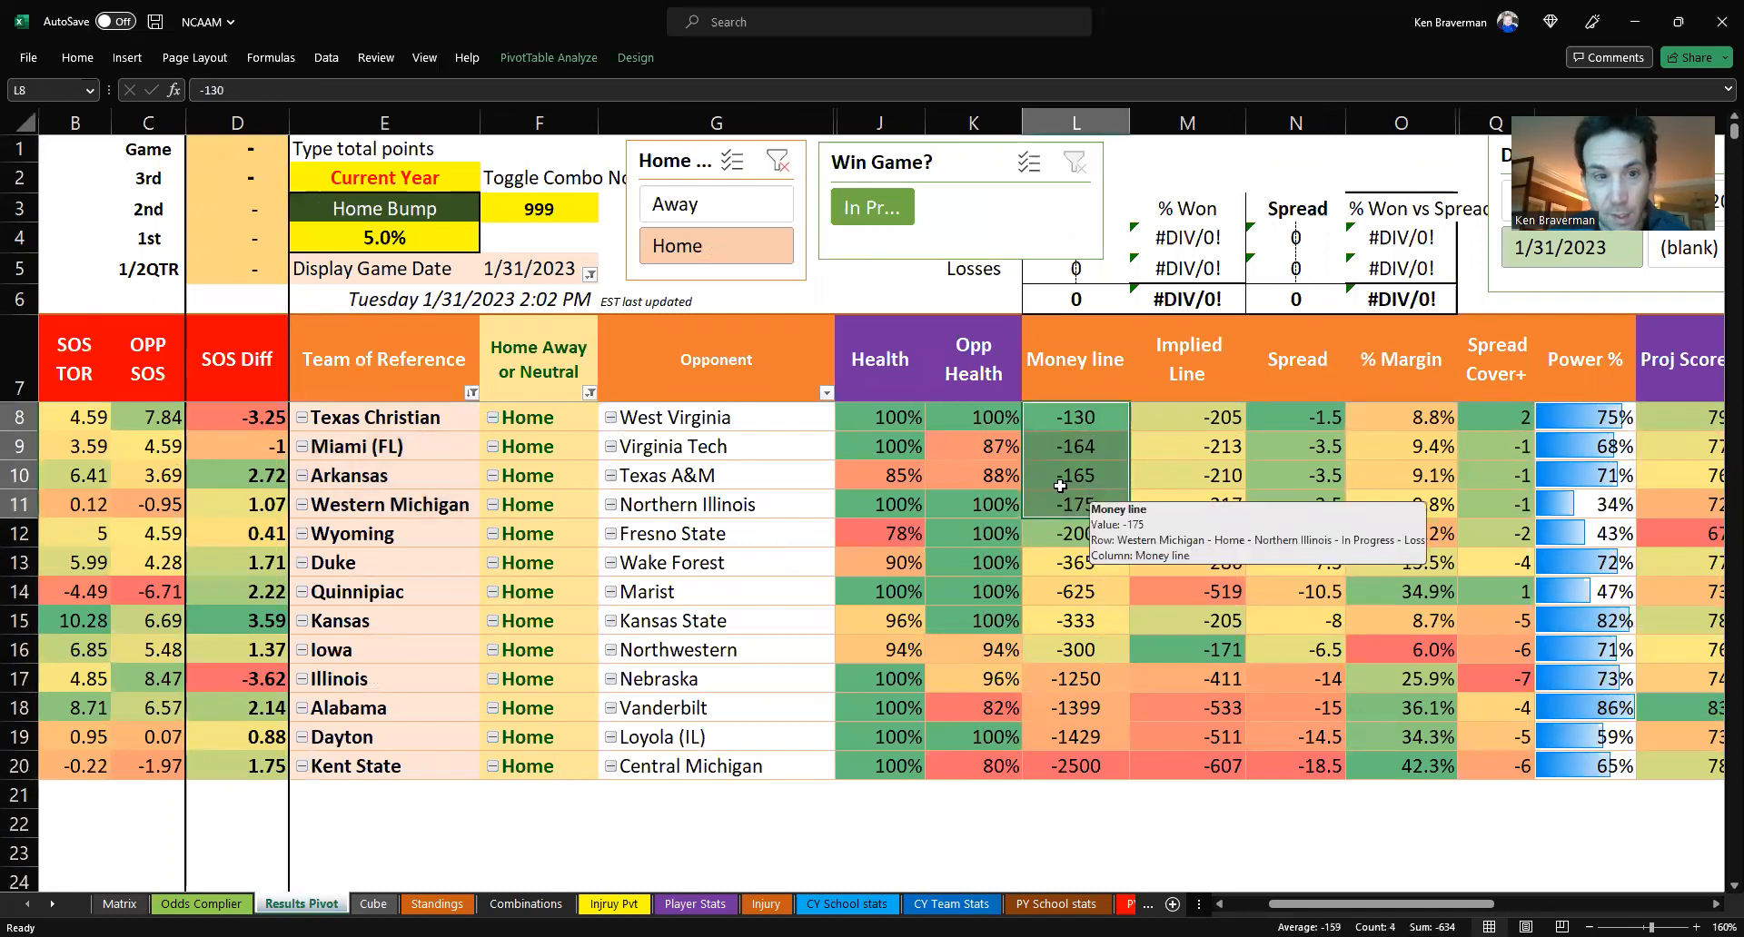
pyautogui.click(878, 475)
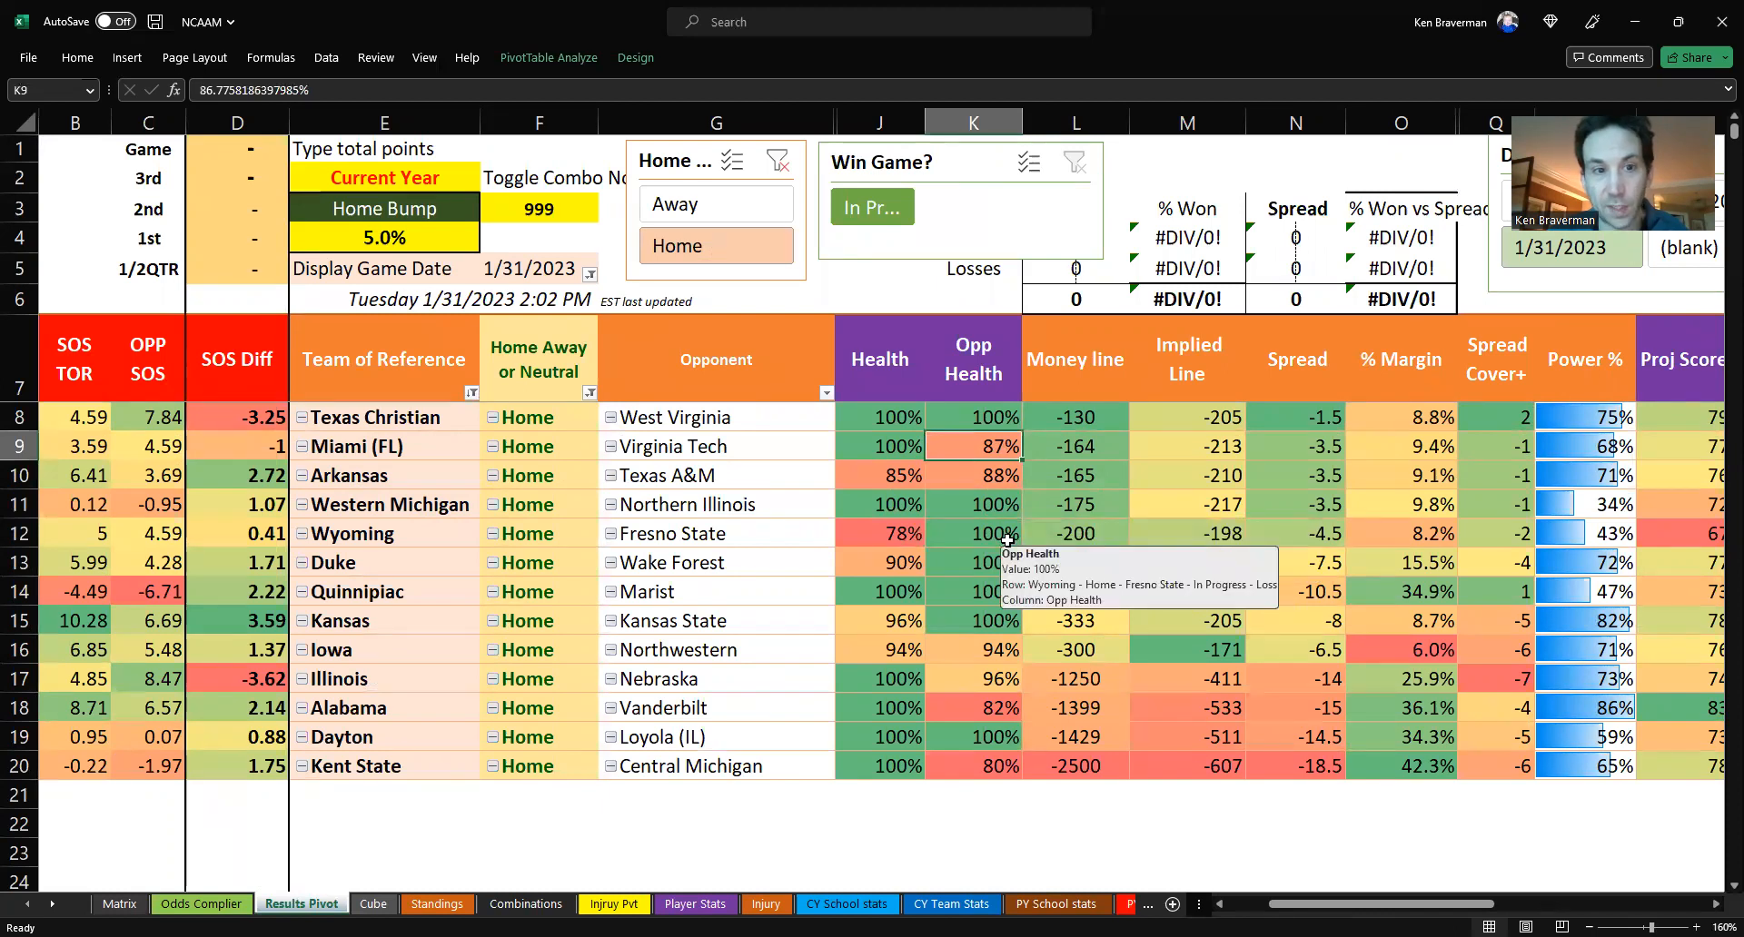
pyautogui.moveTo(1046, 490)
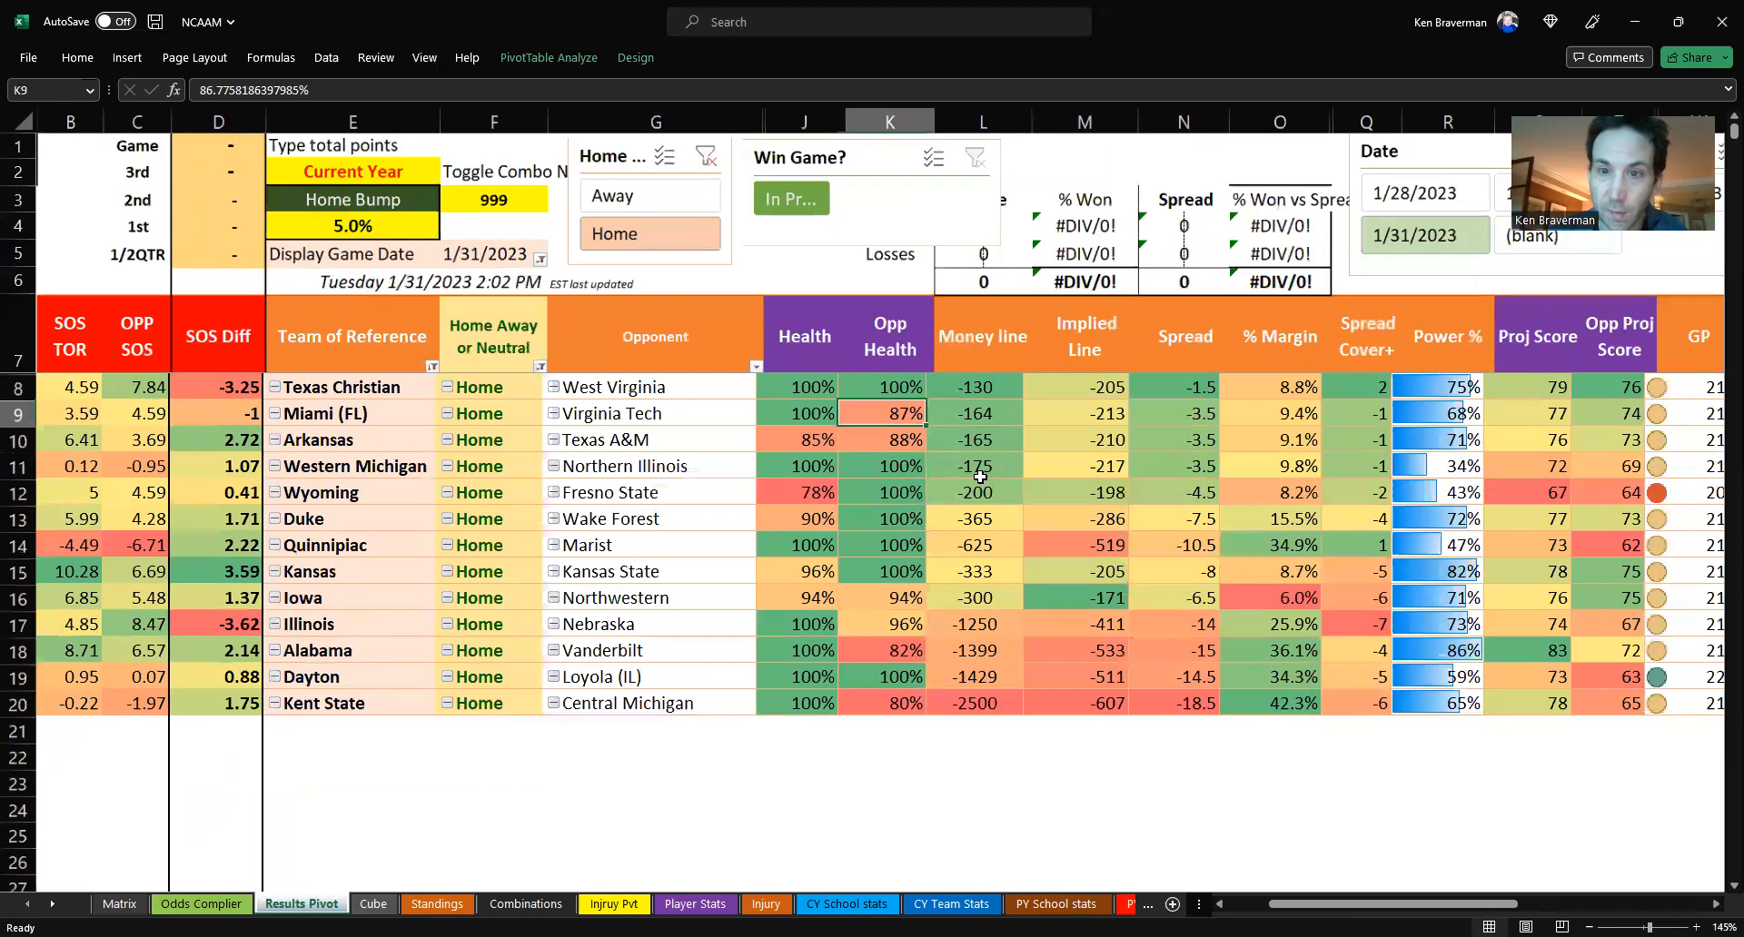
pyautogui.moveTo(976, 466)
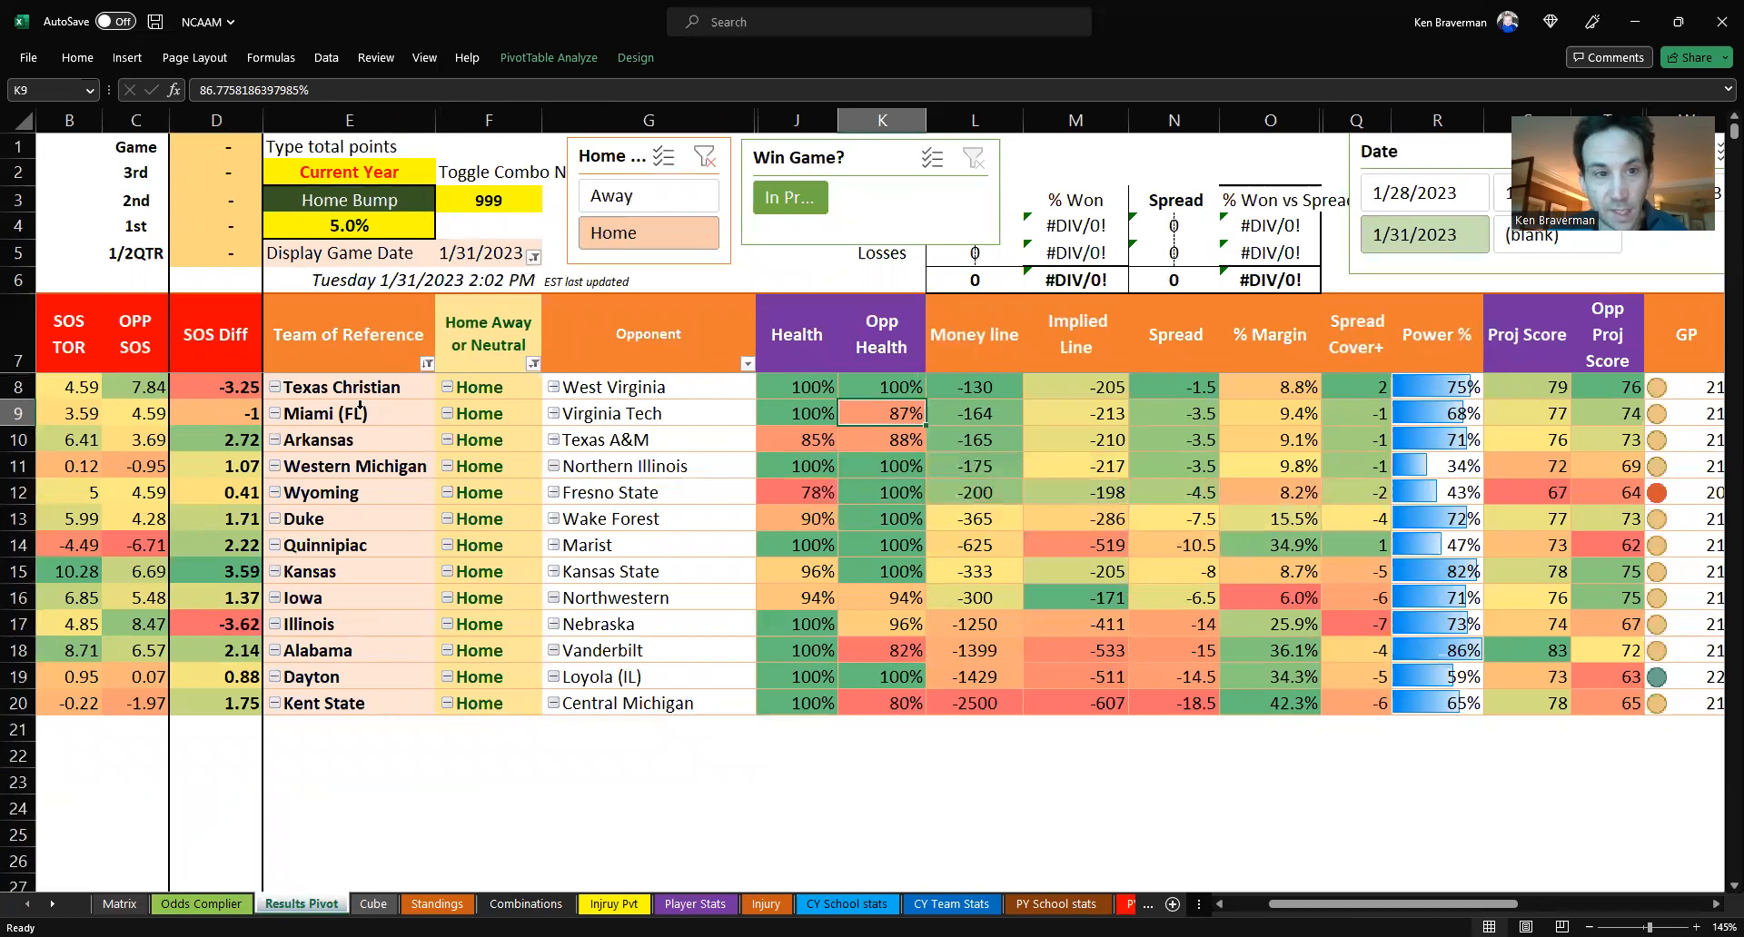
pyautogui.click(348, 386)
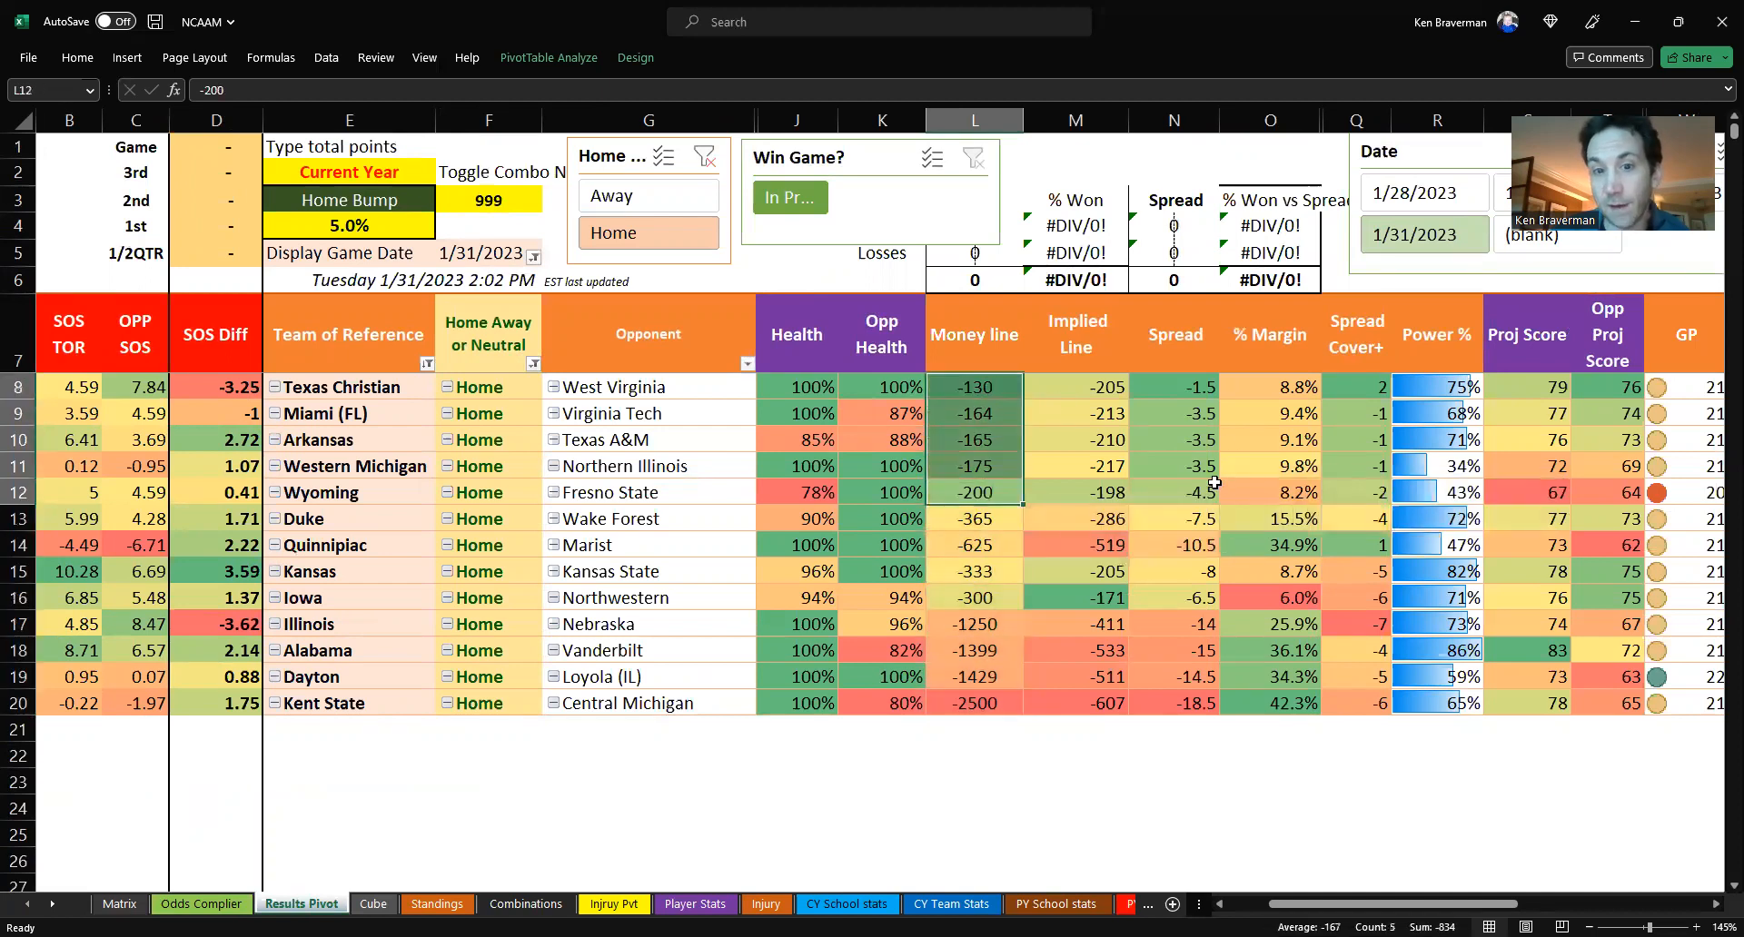
pyautogui.click(797, 491)
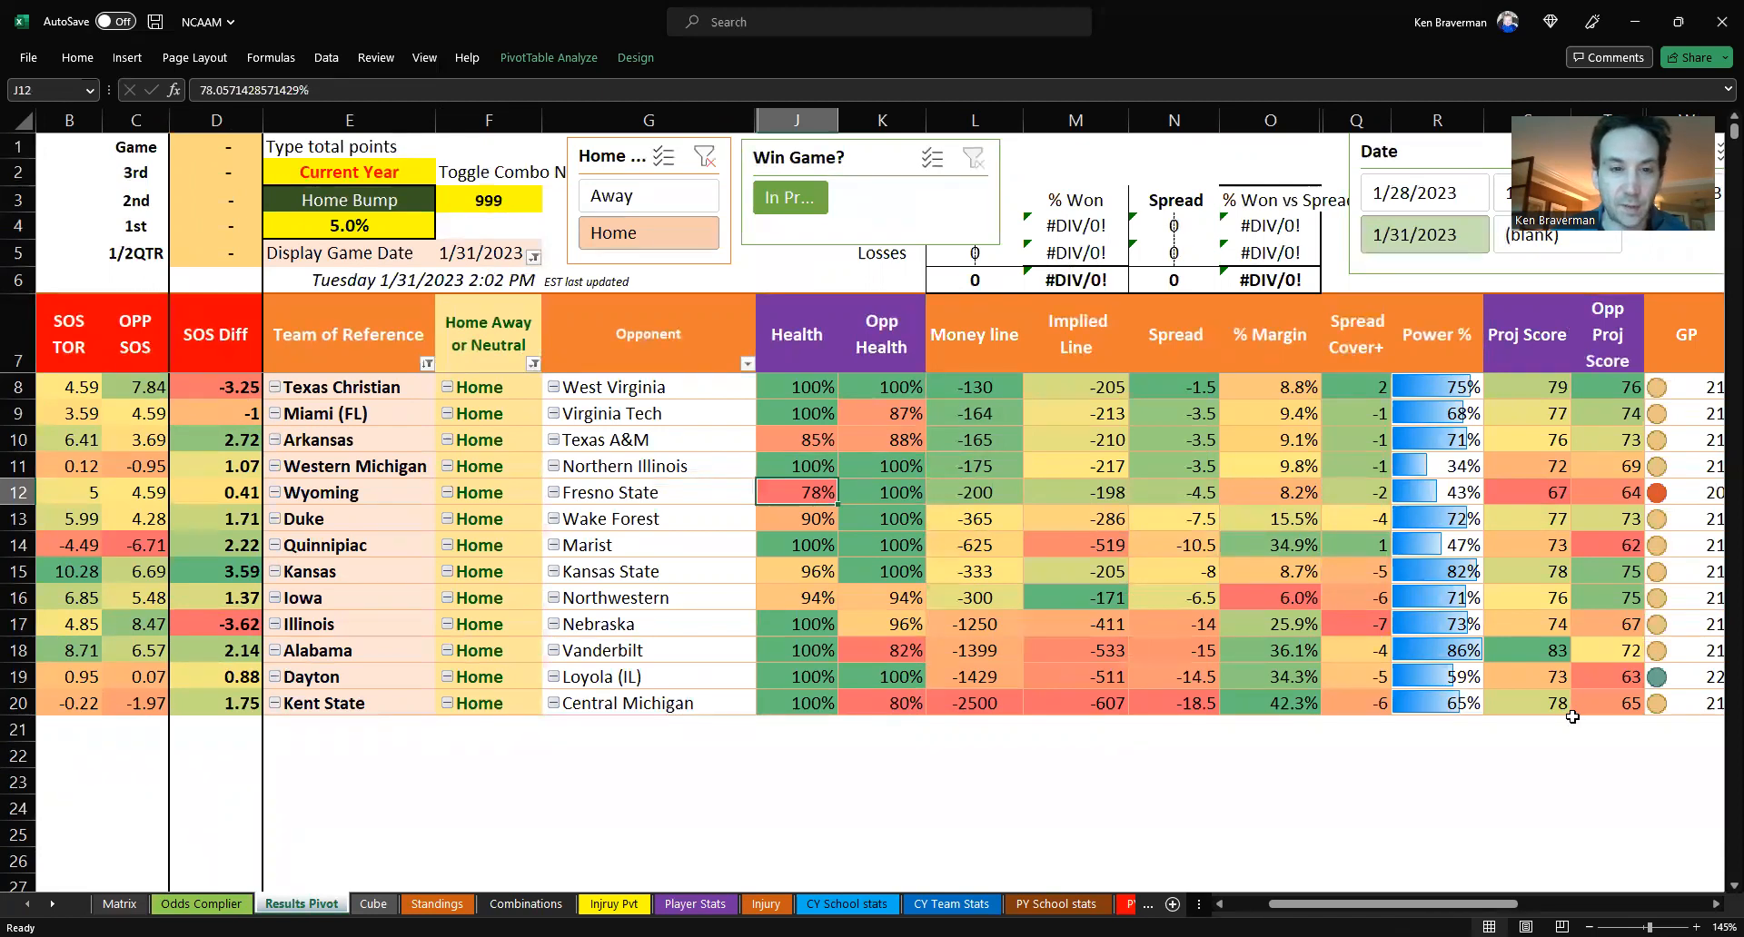
pyautogui.moveTo(1323, 615)
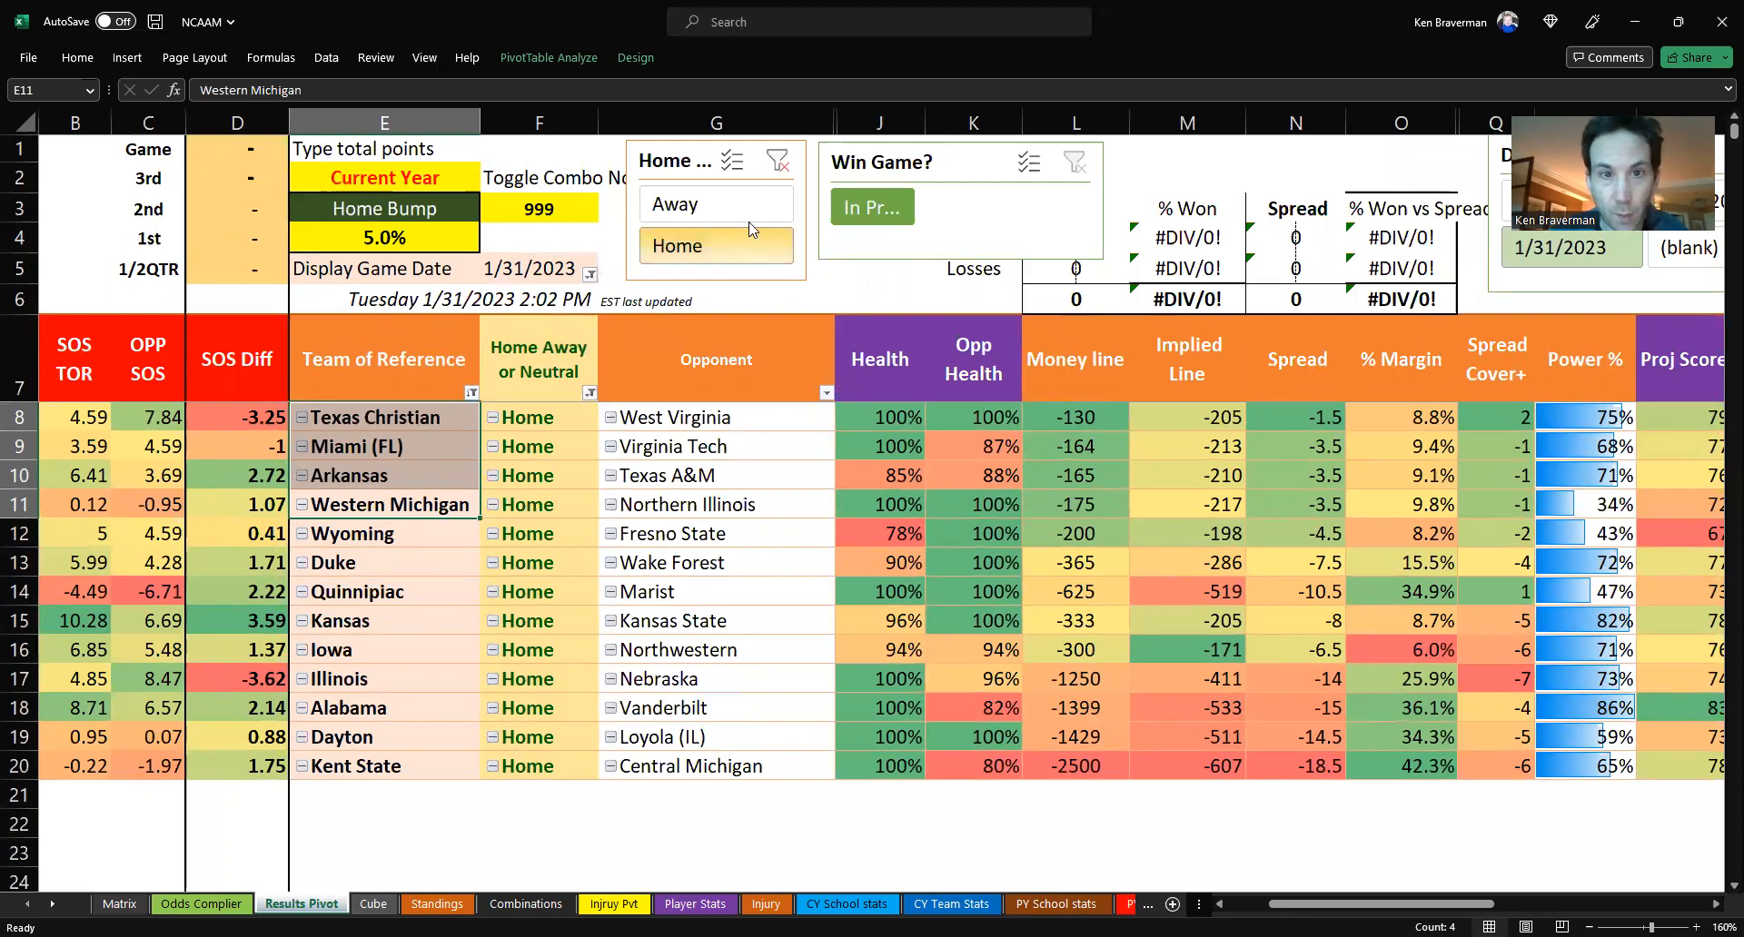
pyautogui.click(678, 203)
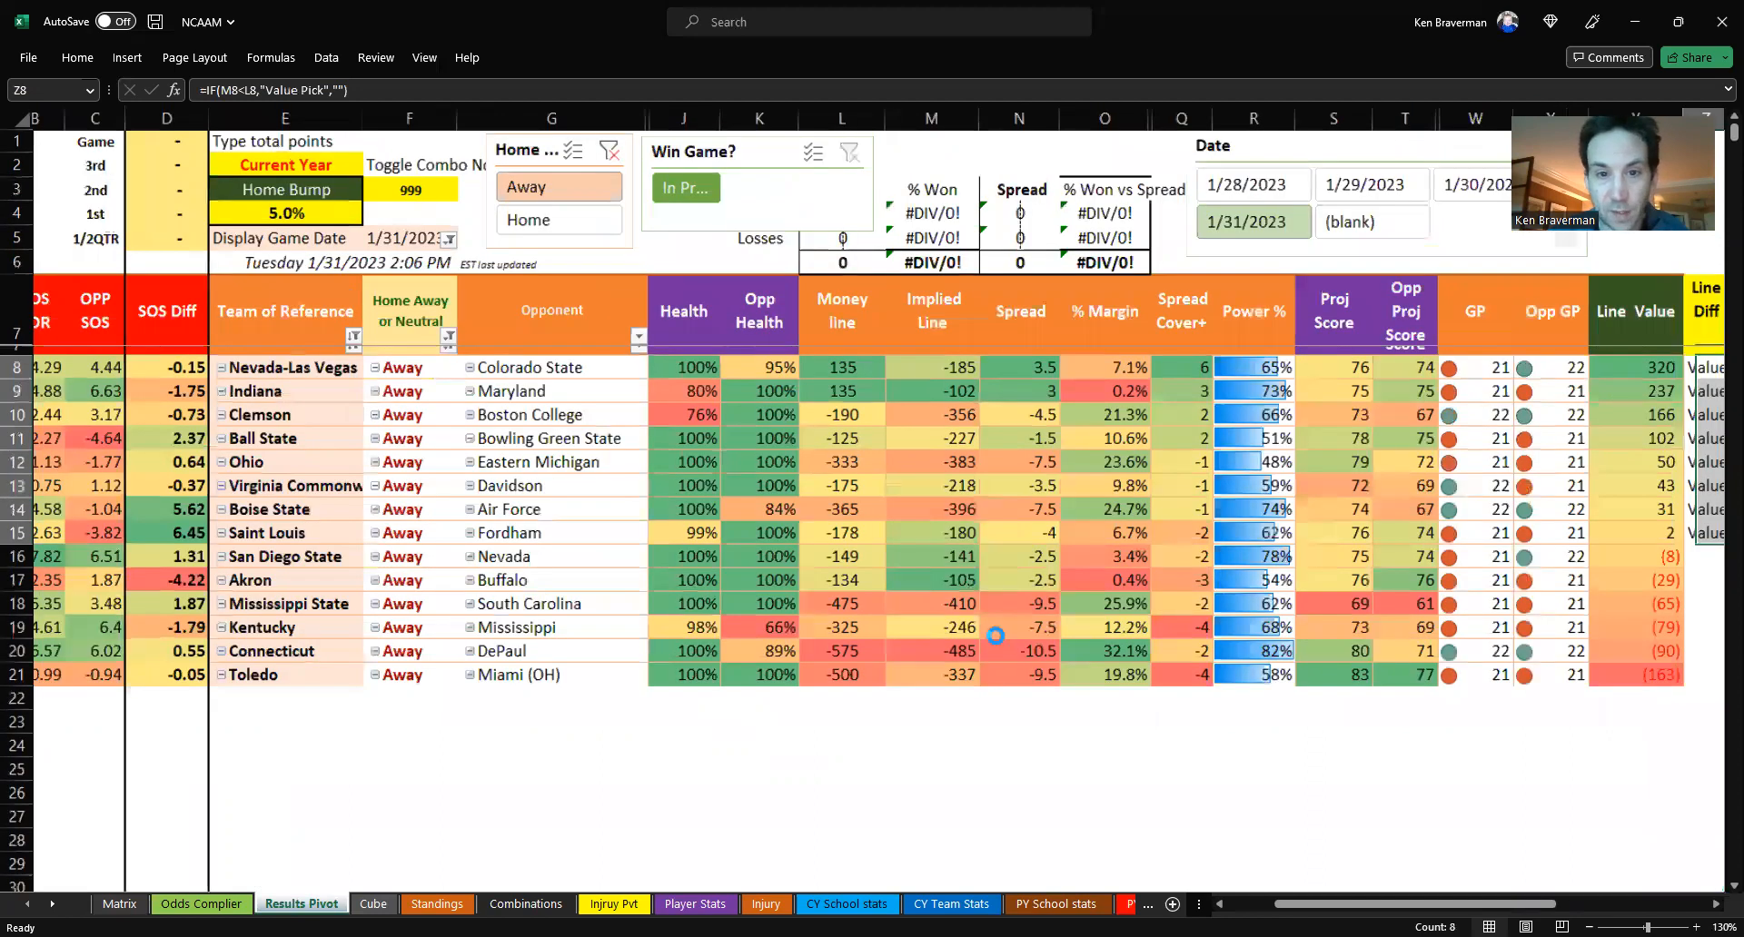
pyautogui.hscroll(3)
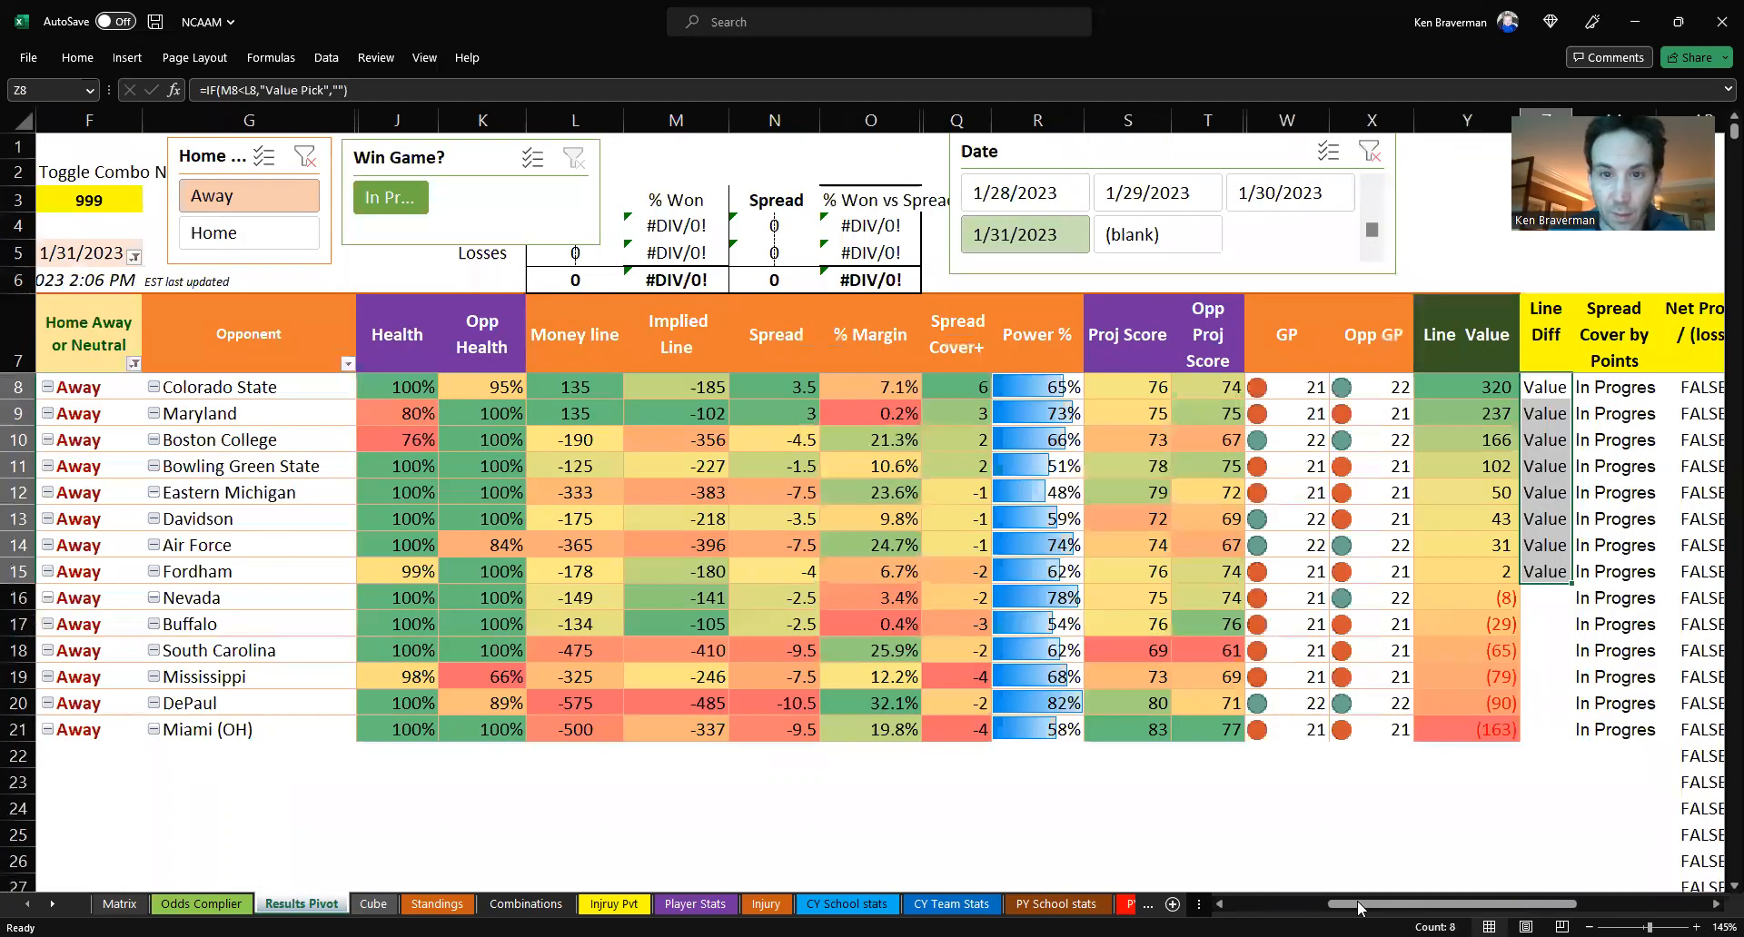
pyautogui.hscroll(-3)
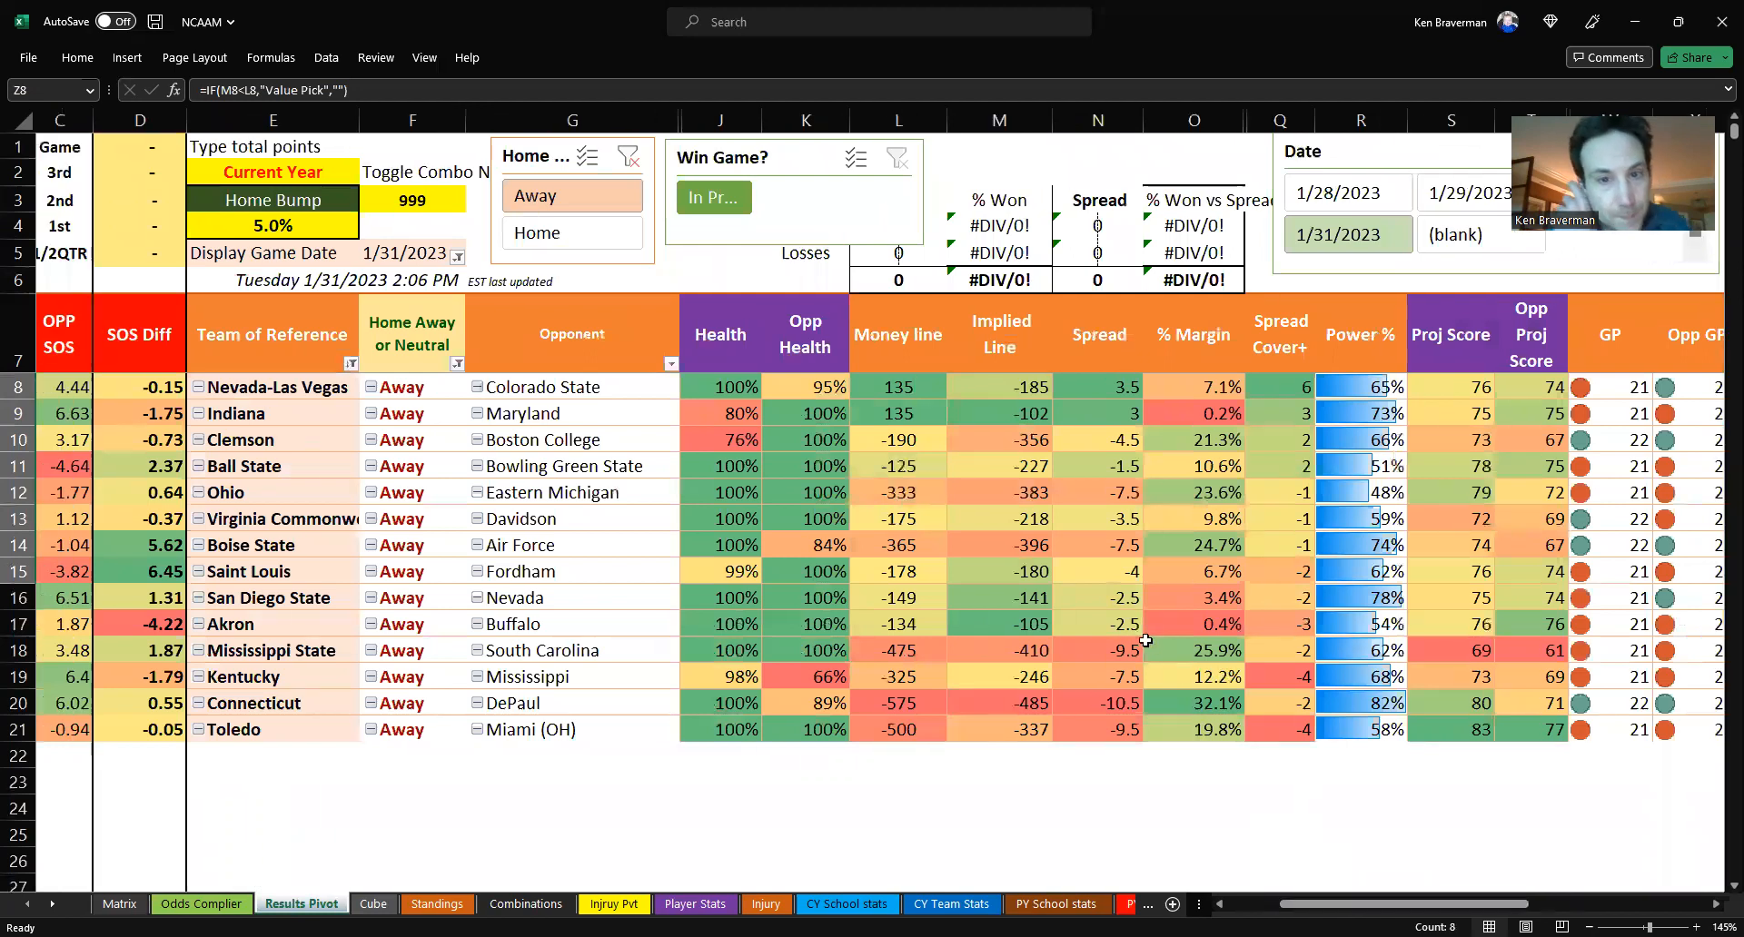
pyautogui.click(897, 387)
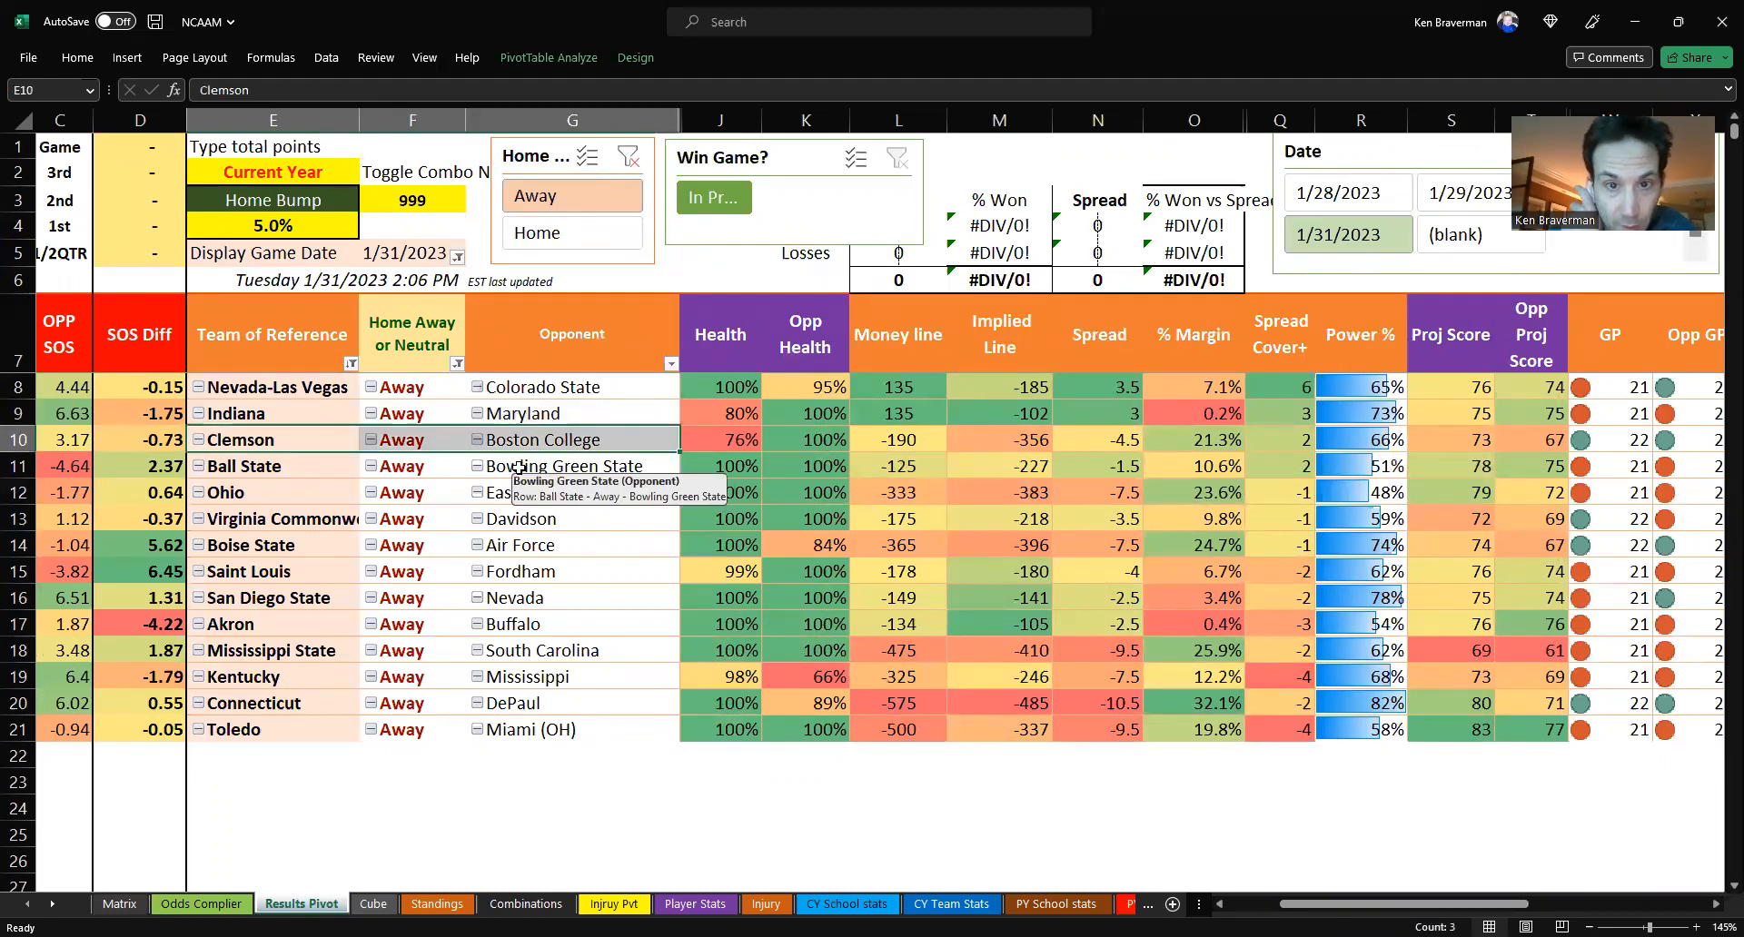
pyautogui.click(272, 386)
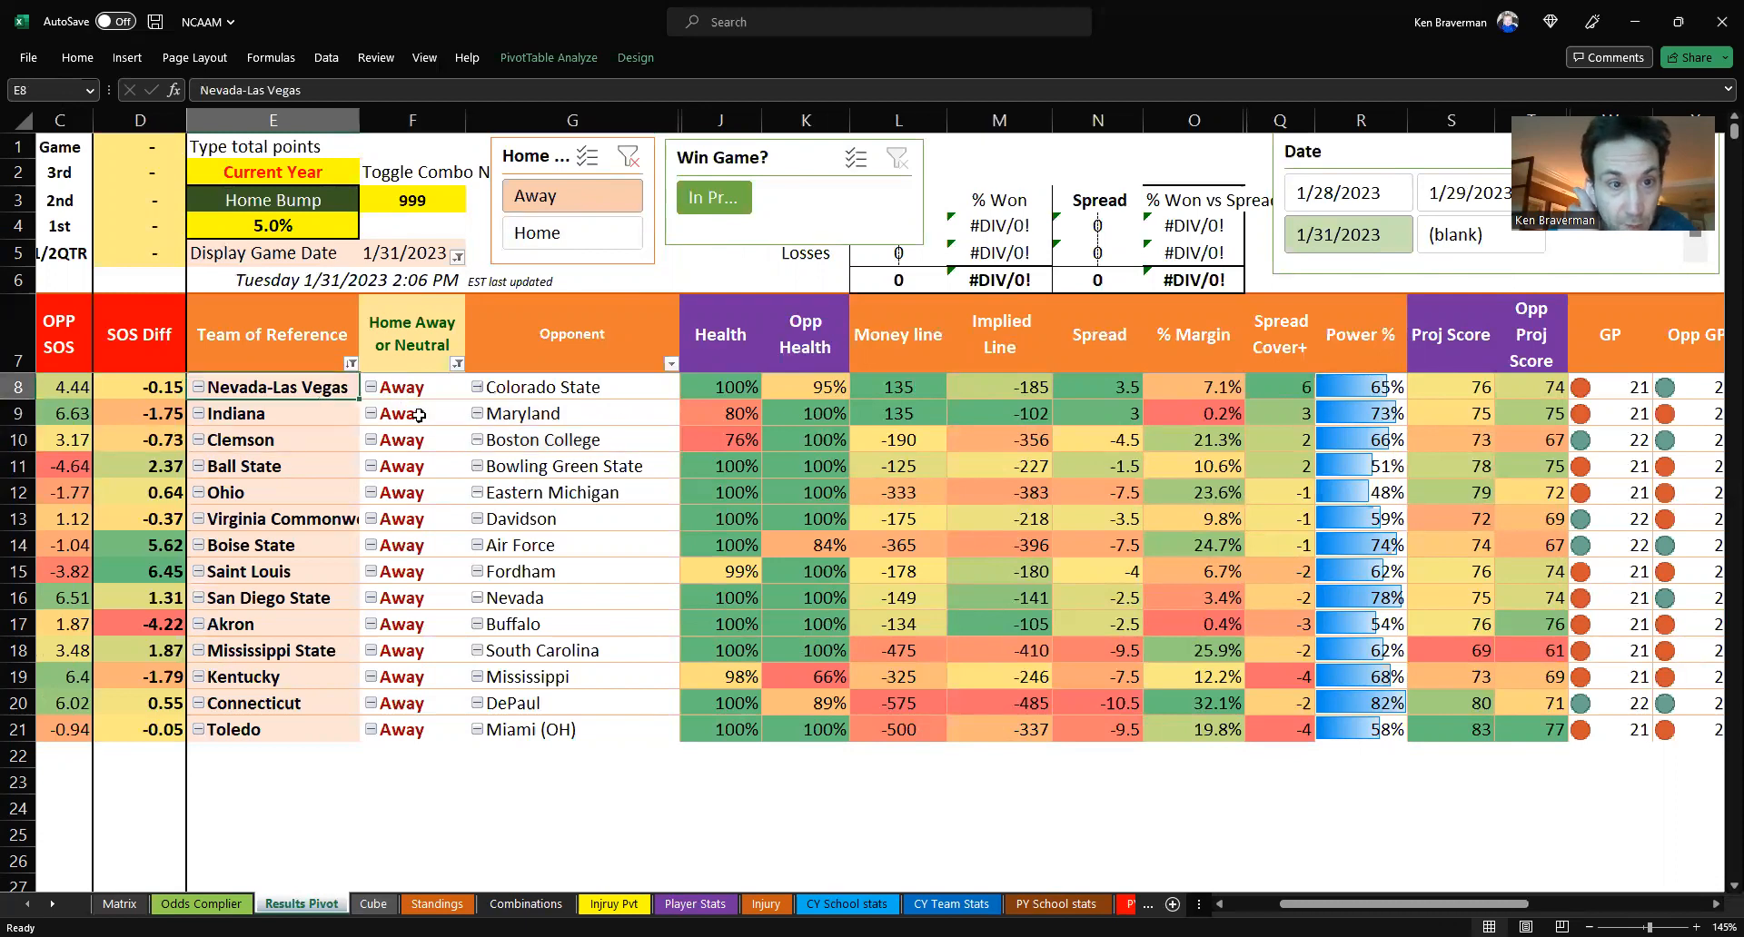
pyautogui.moveTo(417, 413)
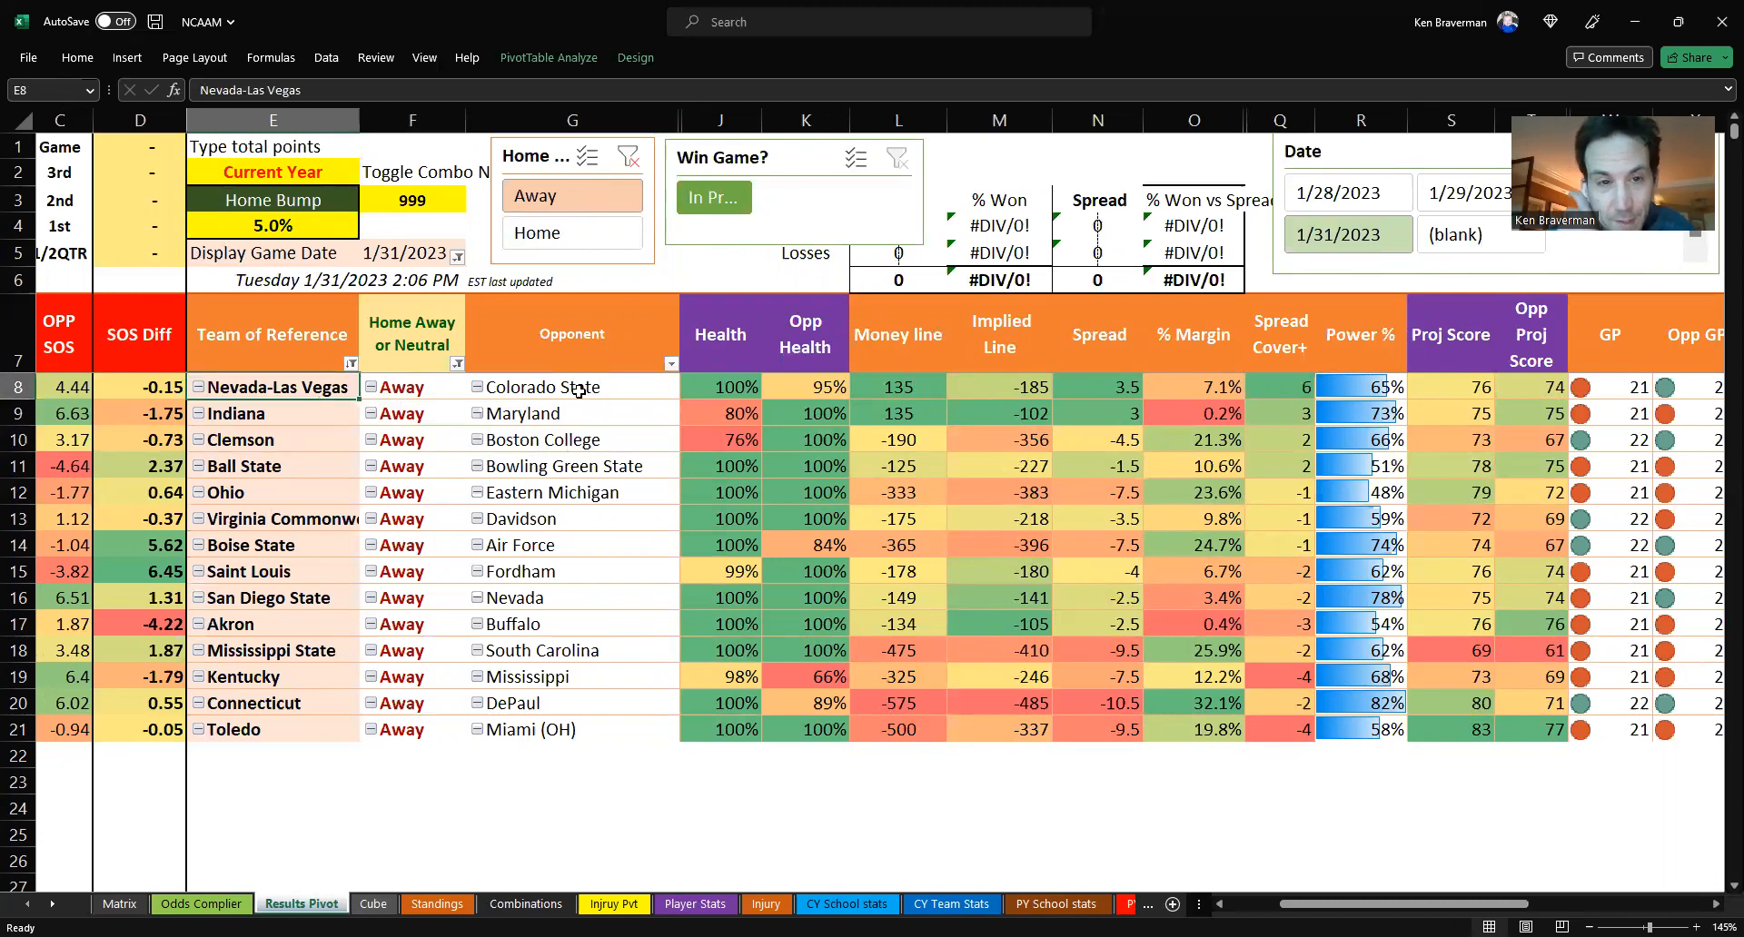
pyautogui.click(571, 387)
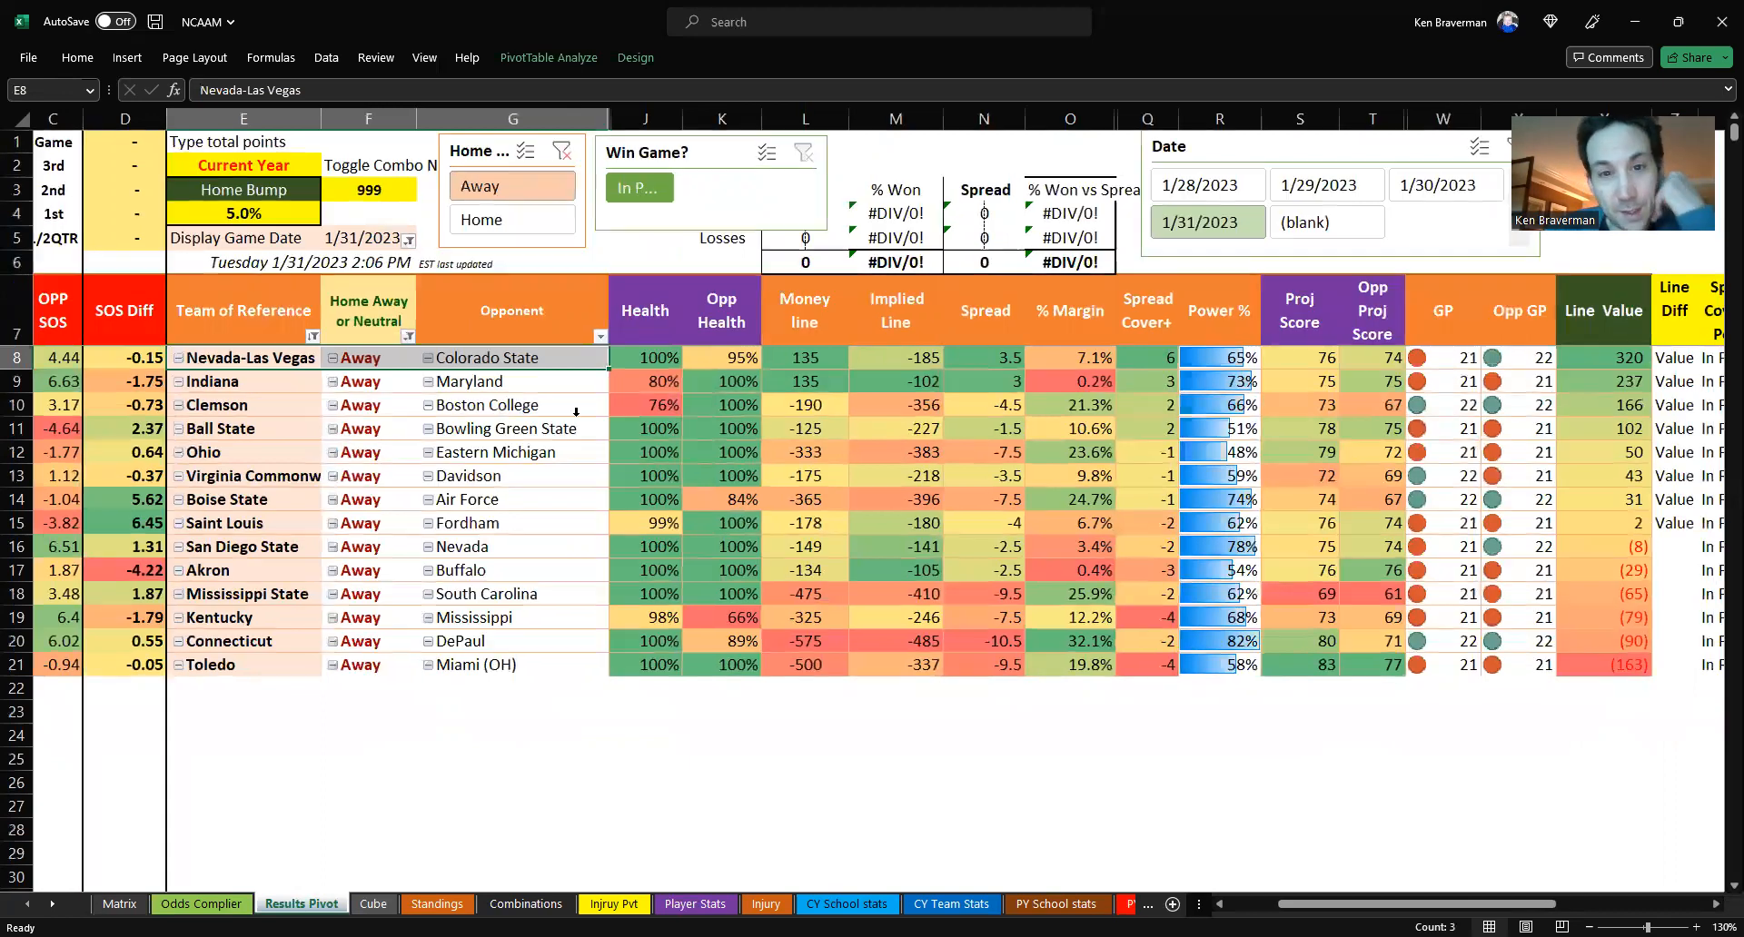
pyautogui.click(804, 357)
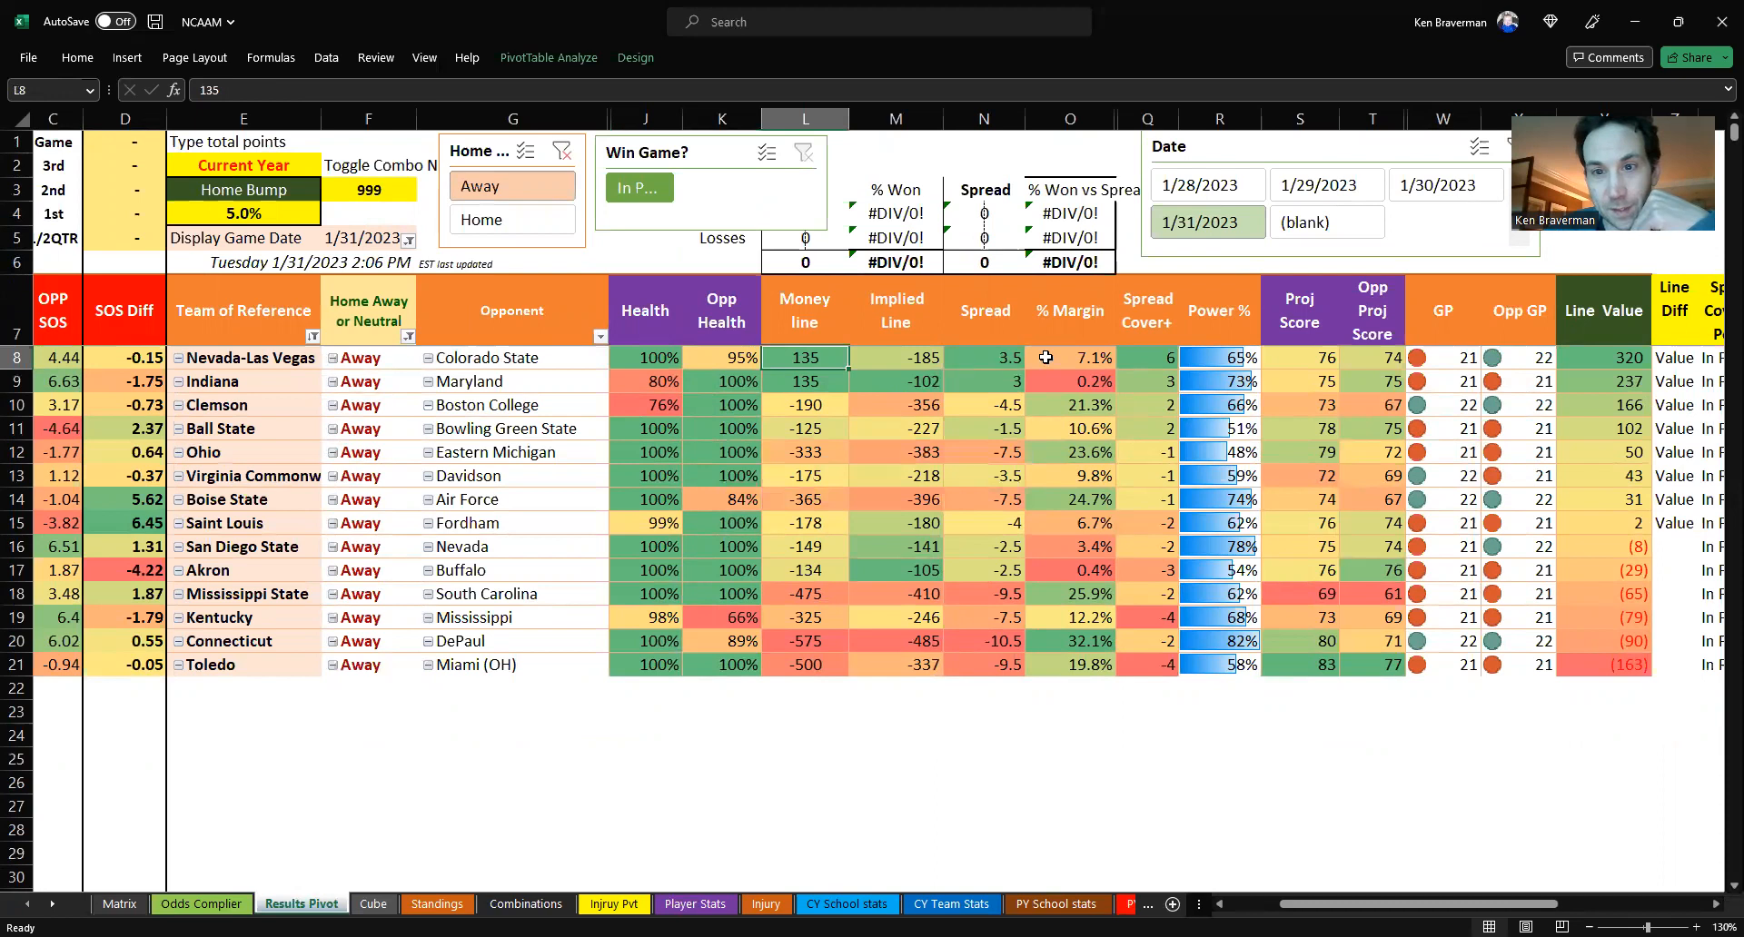
pyautogui.click(1069, 357)
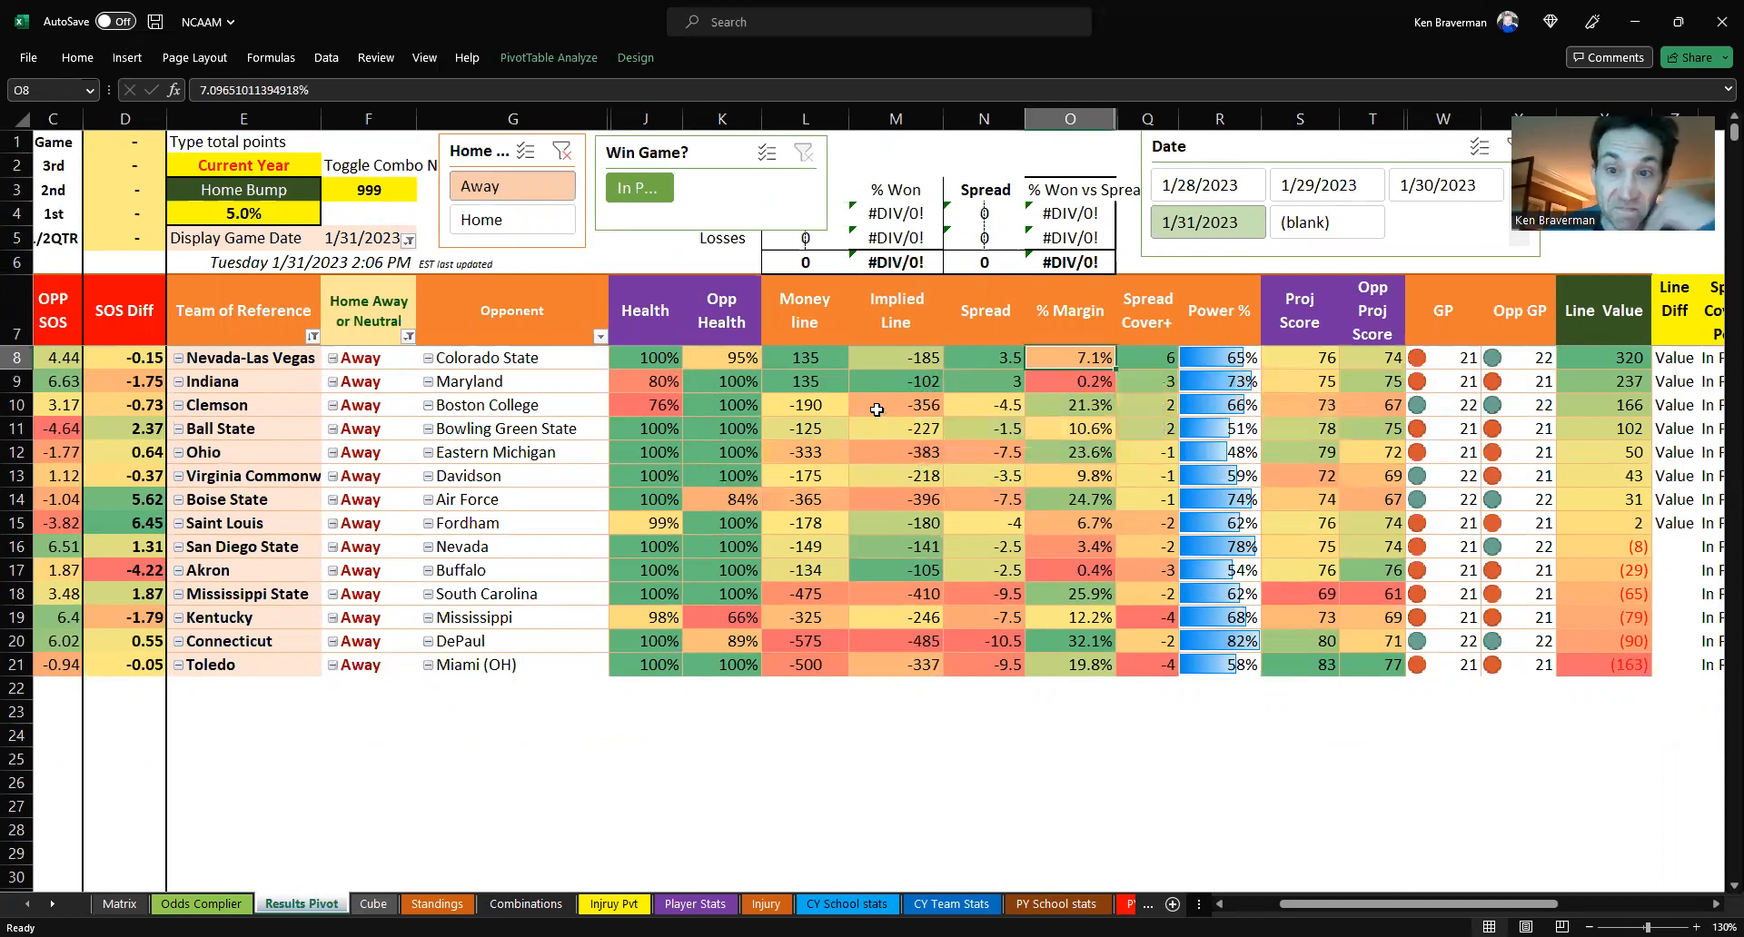
pyautogui.click(983, 357)
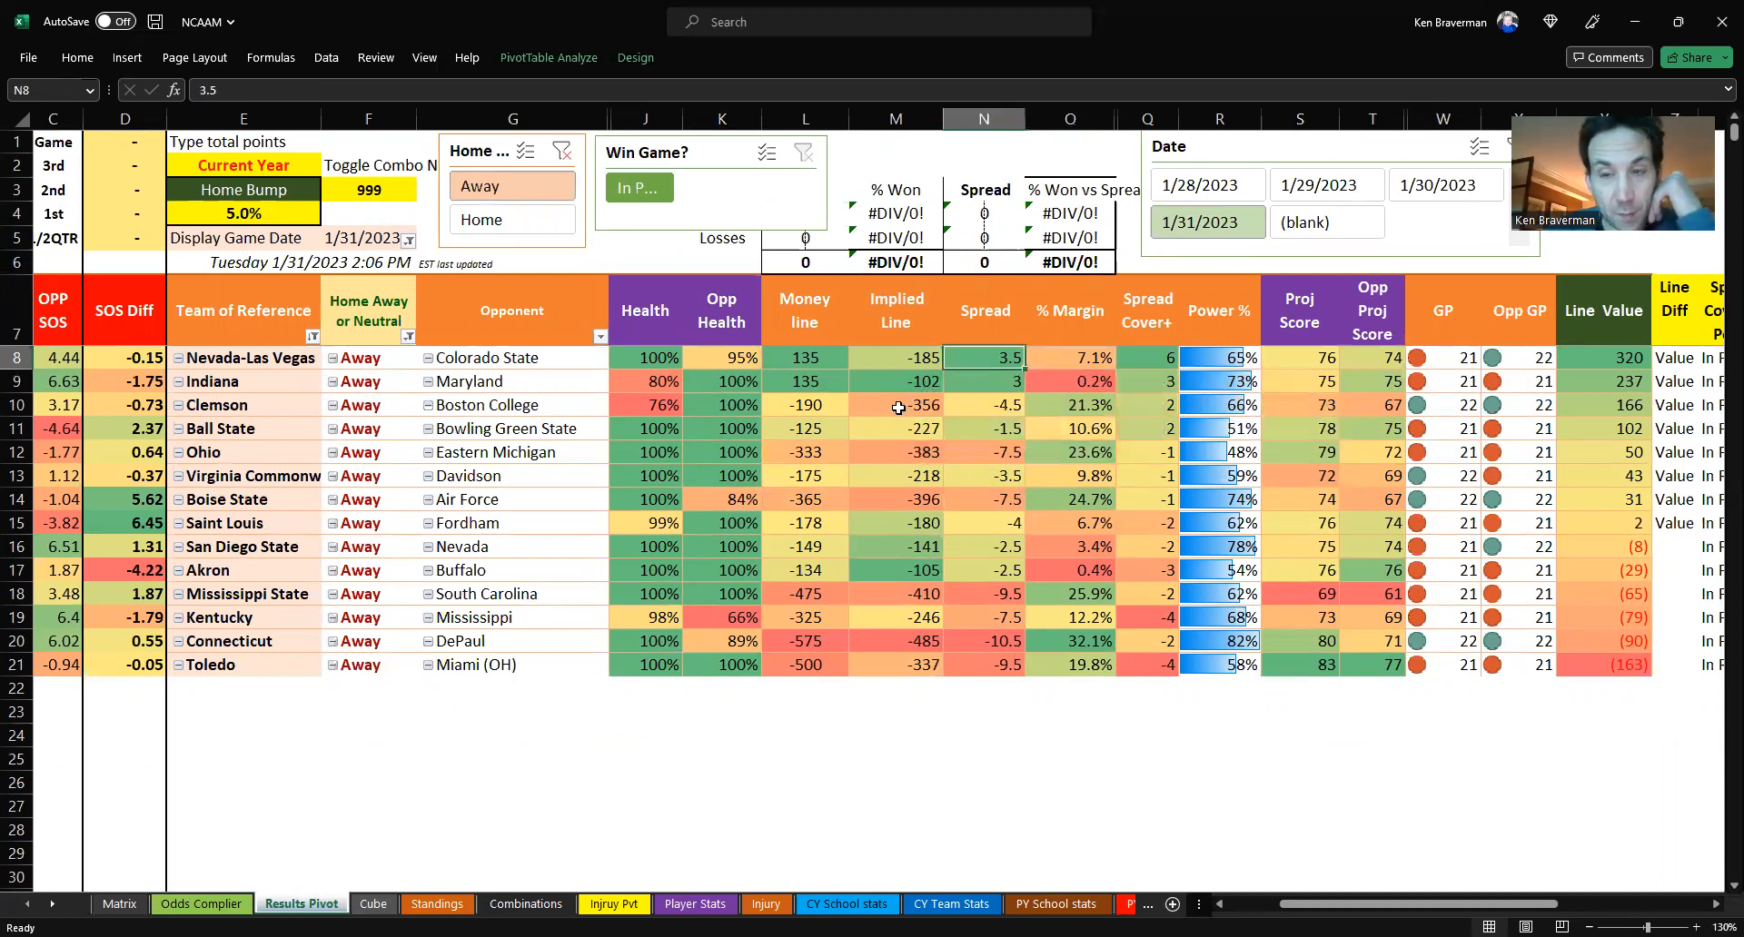
pyautogui.moveTo(803, 428)
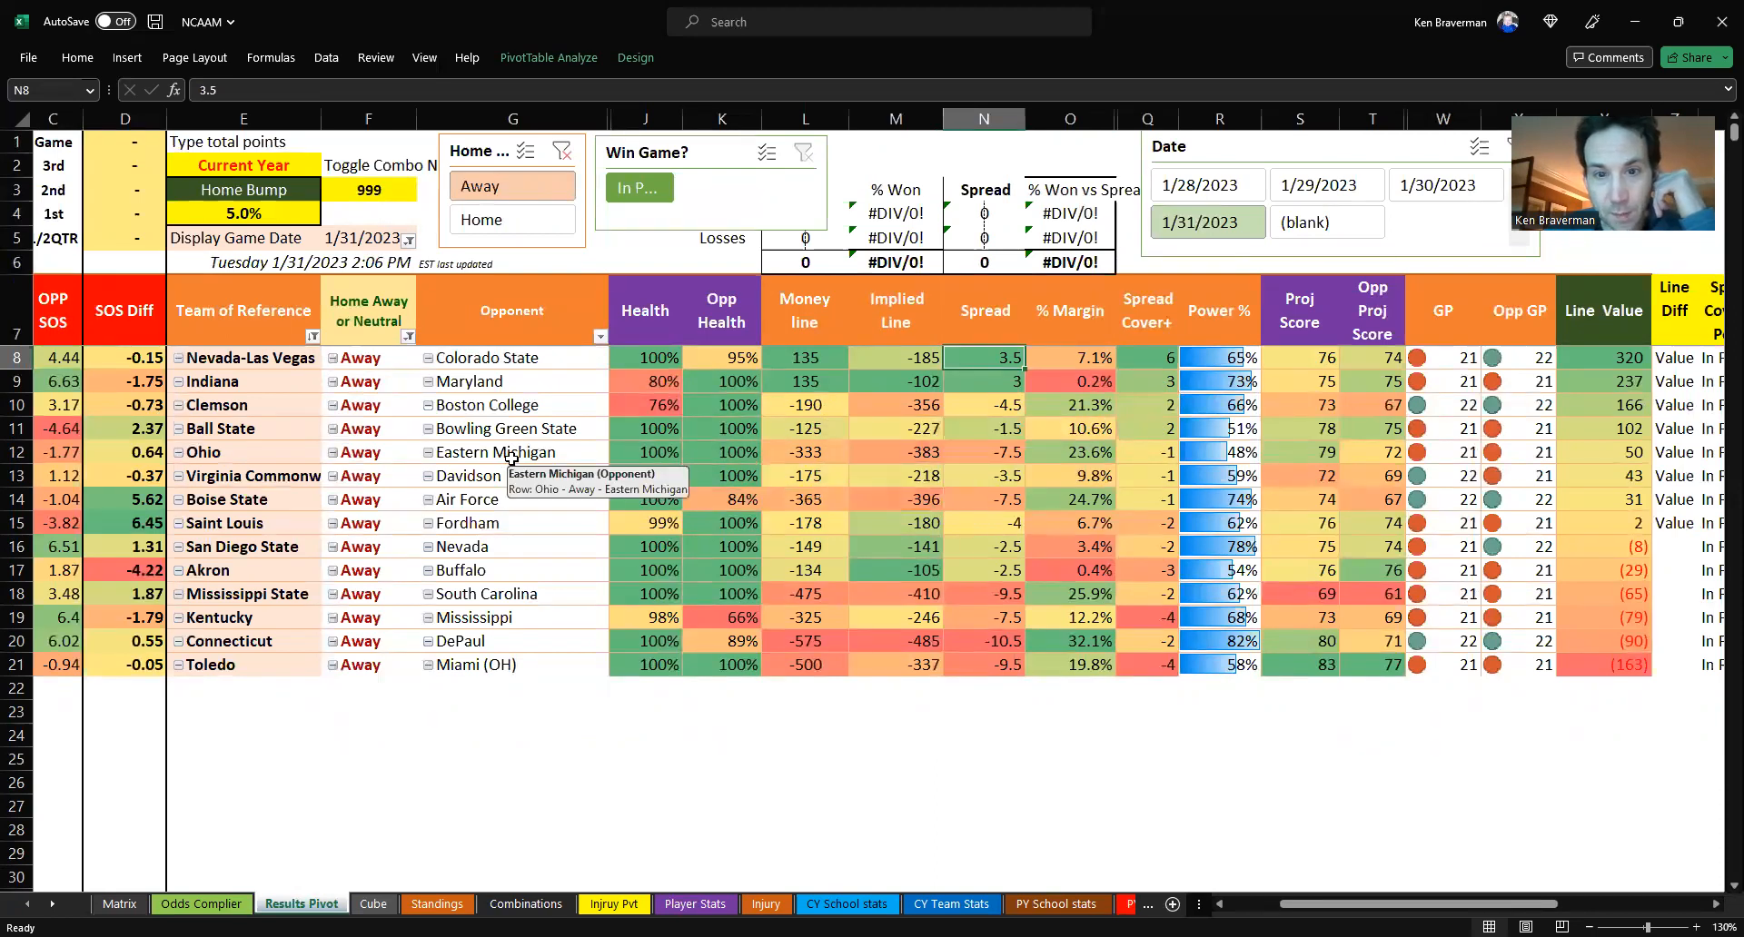
pyautogui.moveTo(533, 557)
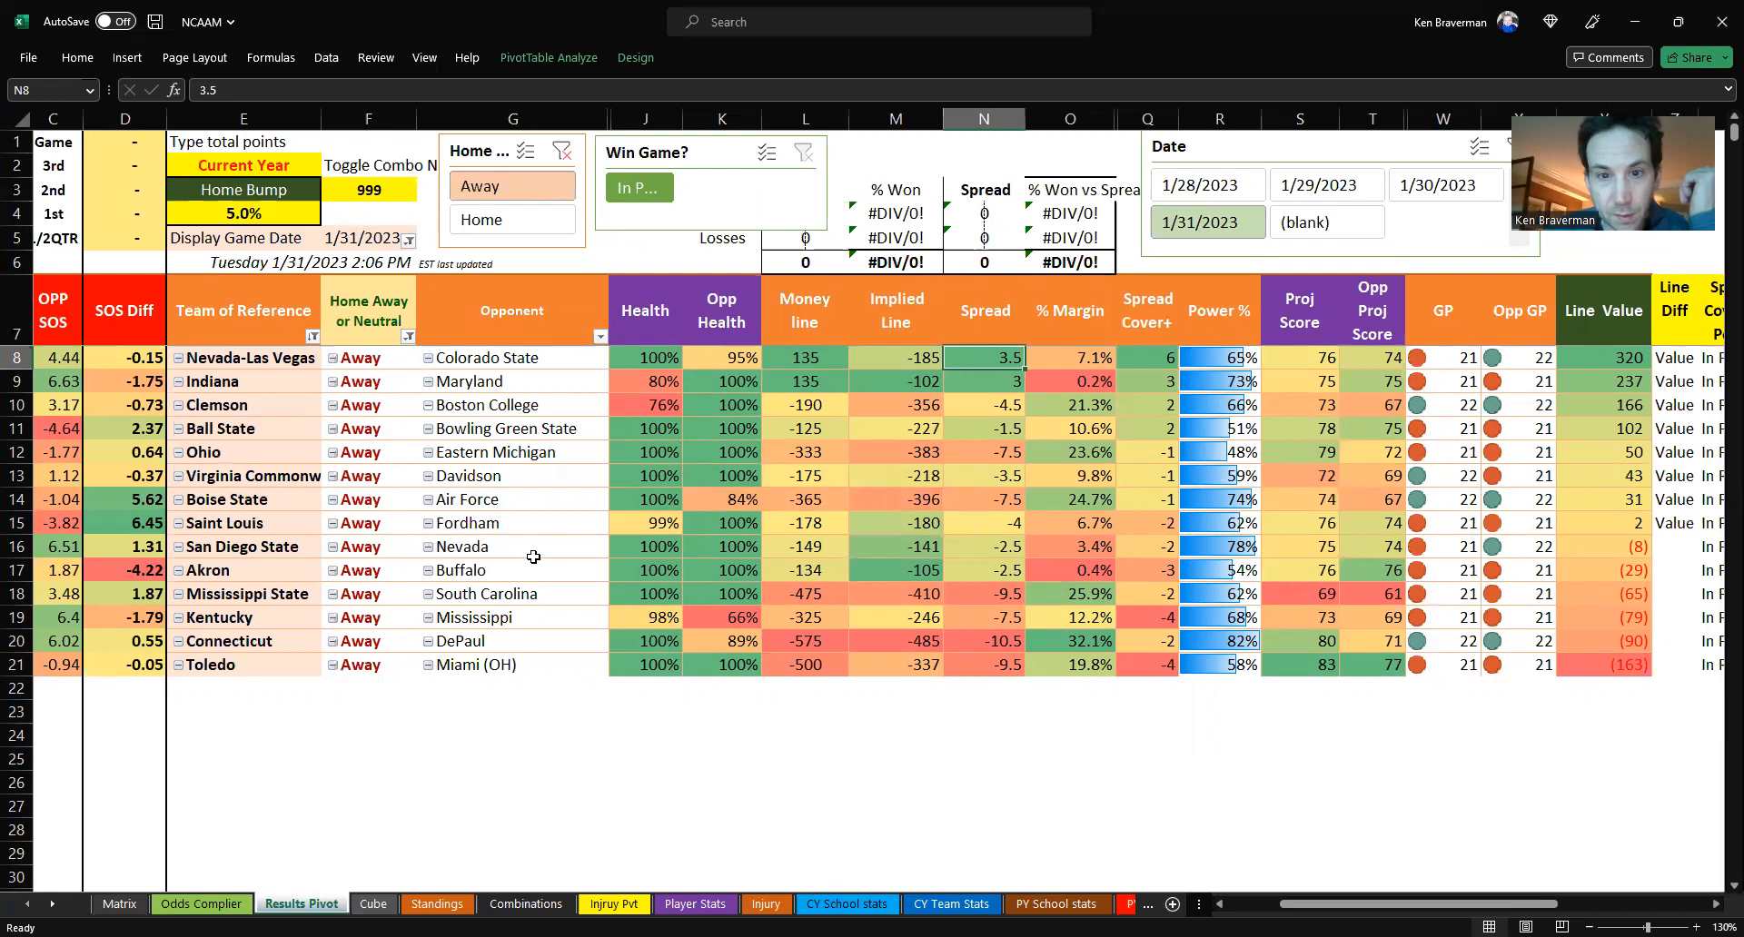
pyautogui.click(1219, 546)
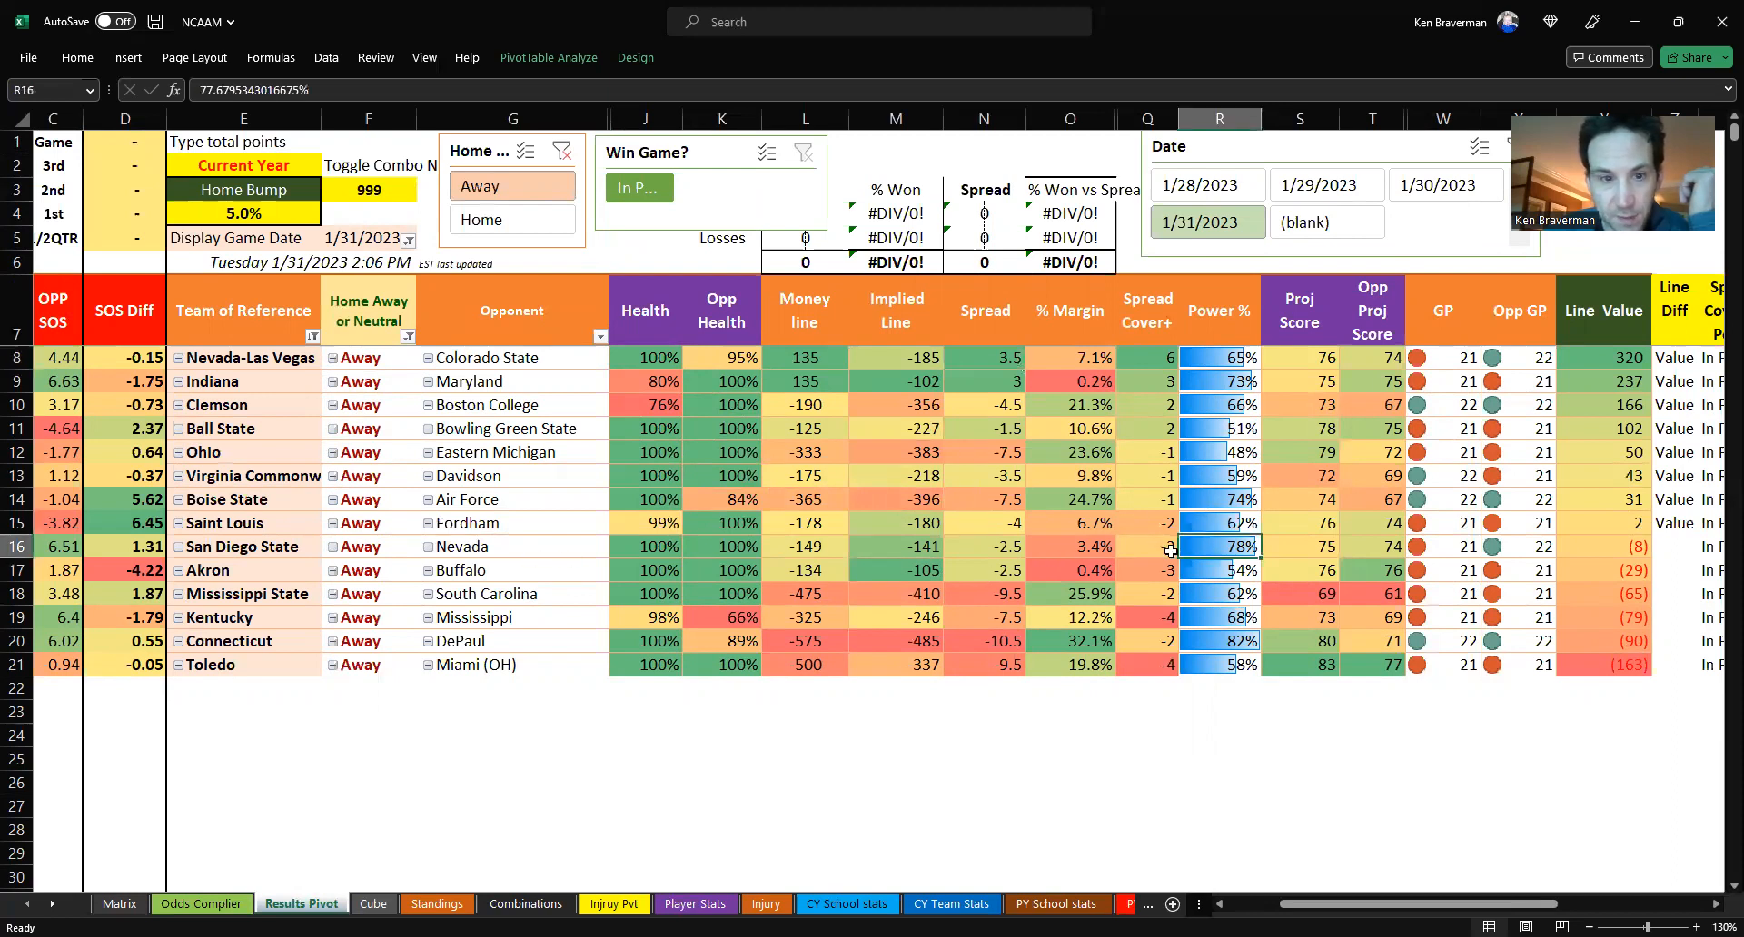
pyautogui.moveTo(242, 545); pyautogui.dragTo(722, 570)
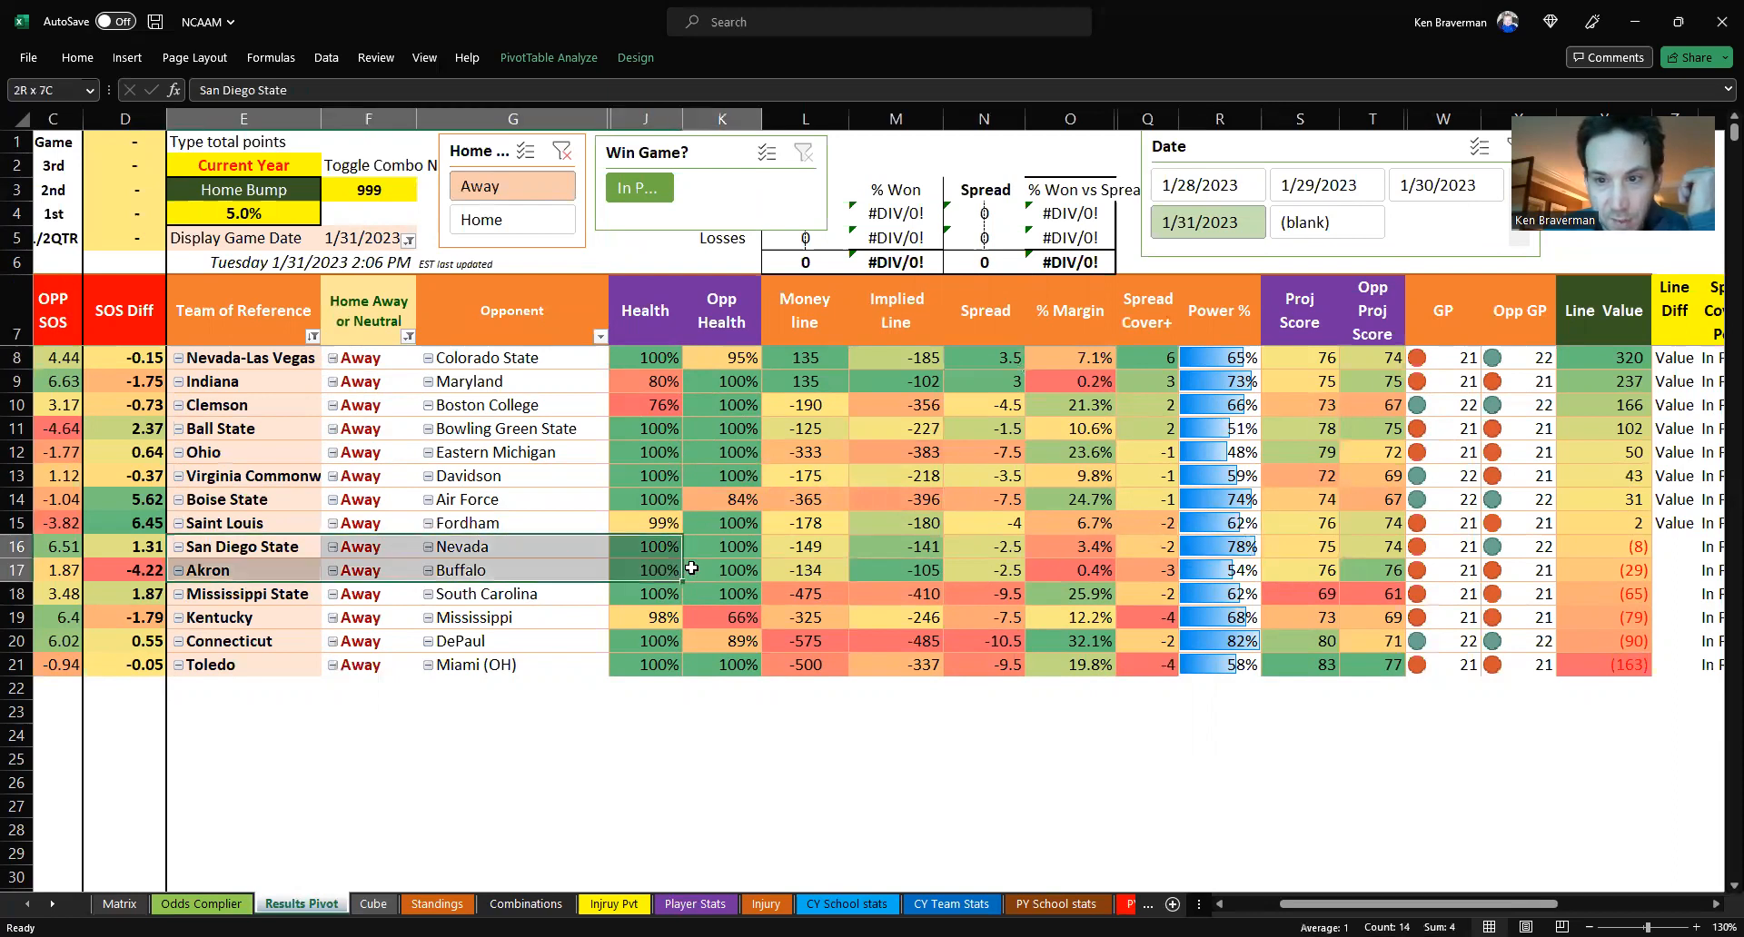
pyautogui.click(1070, 546)
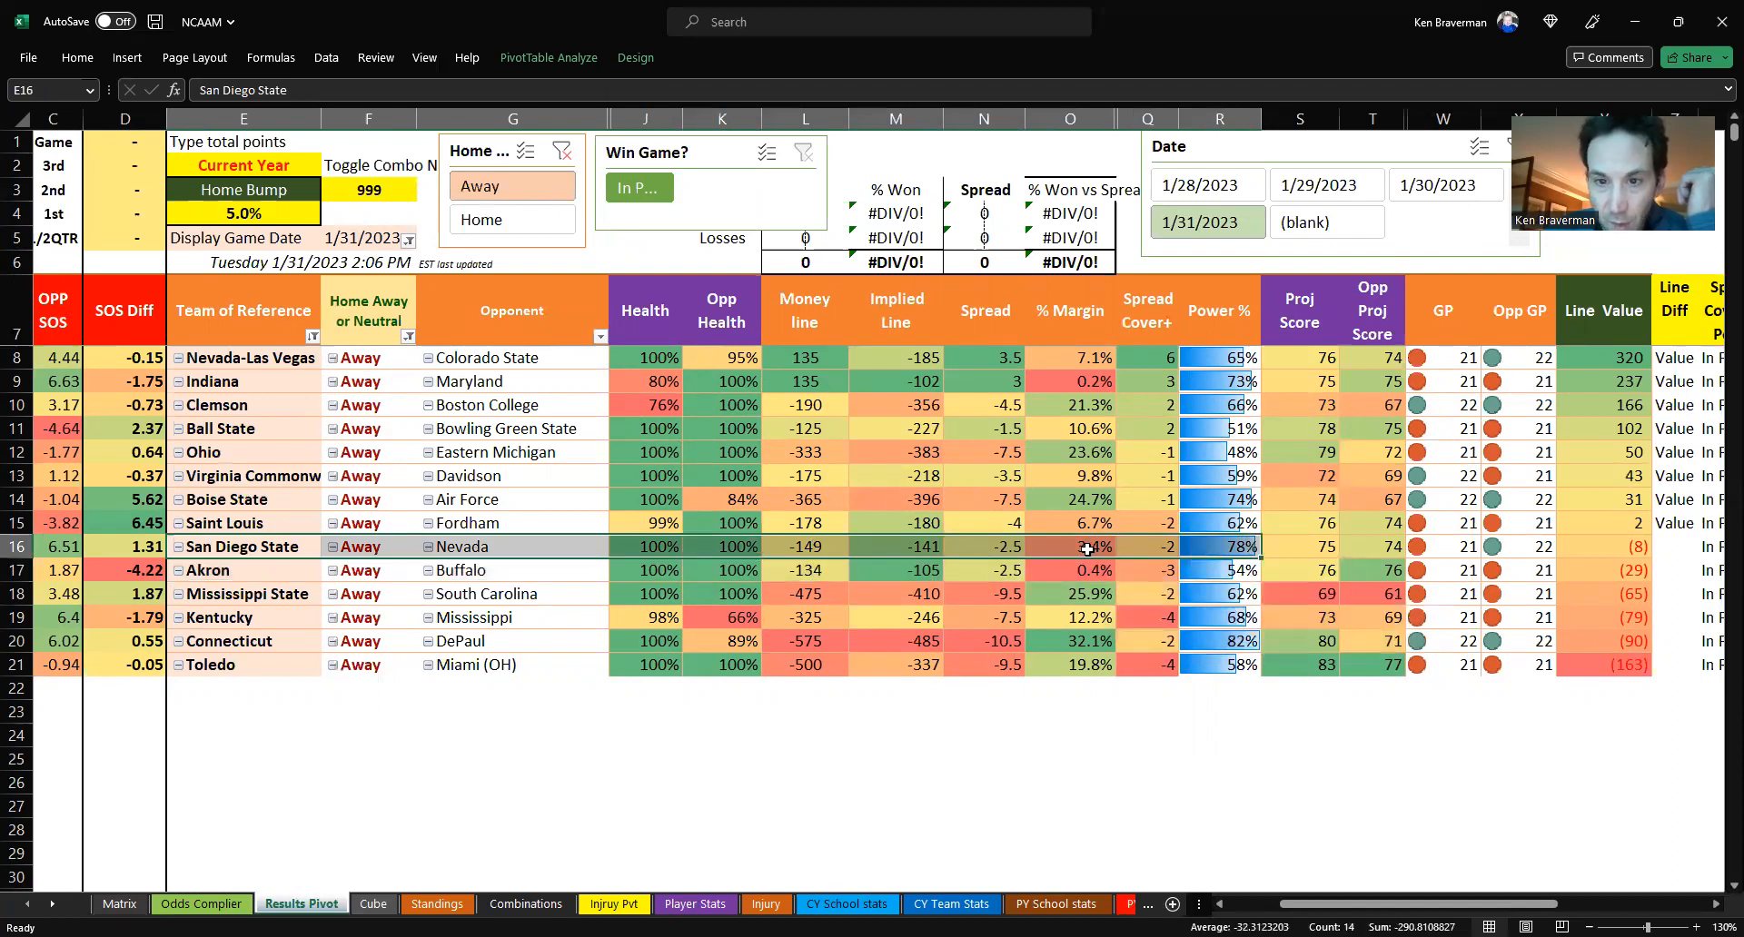
pyautogui.click(1070, 545)
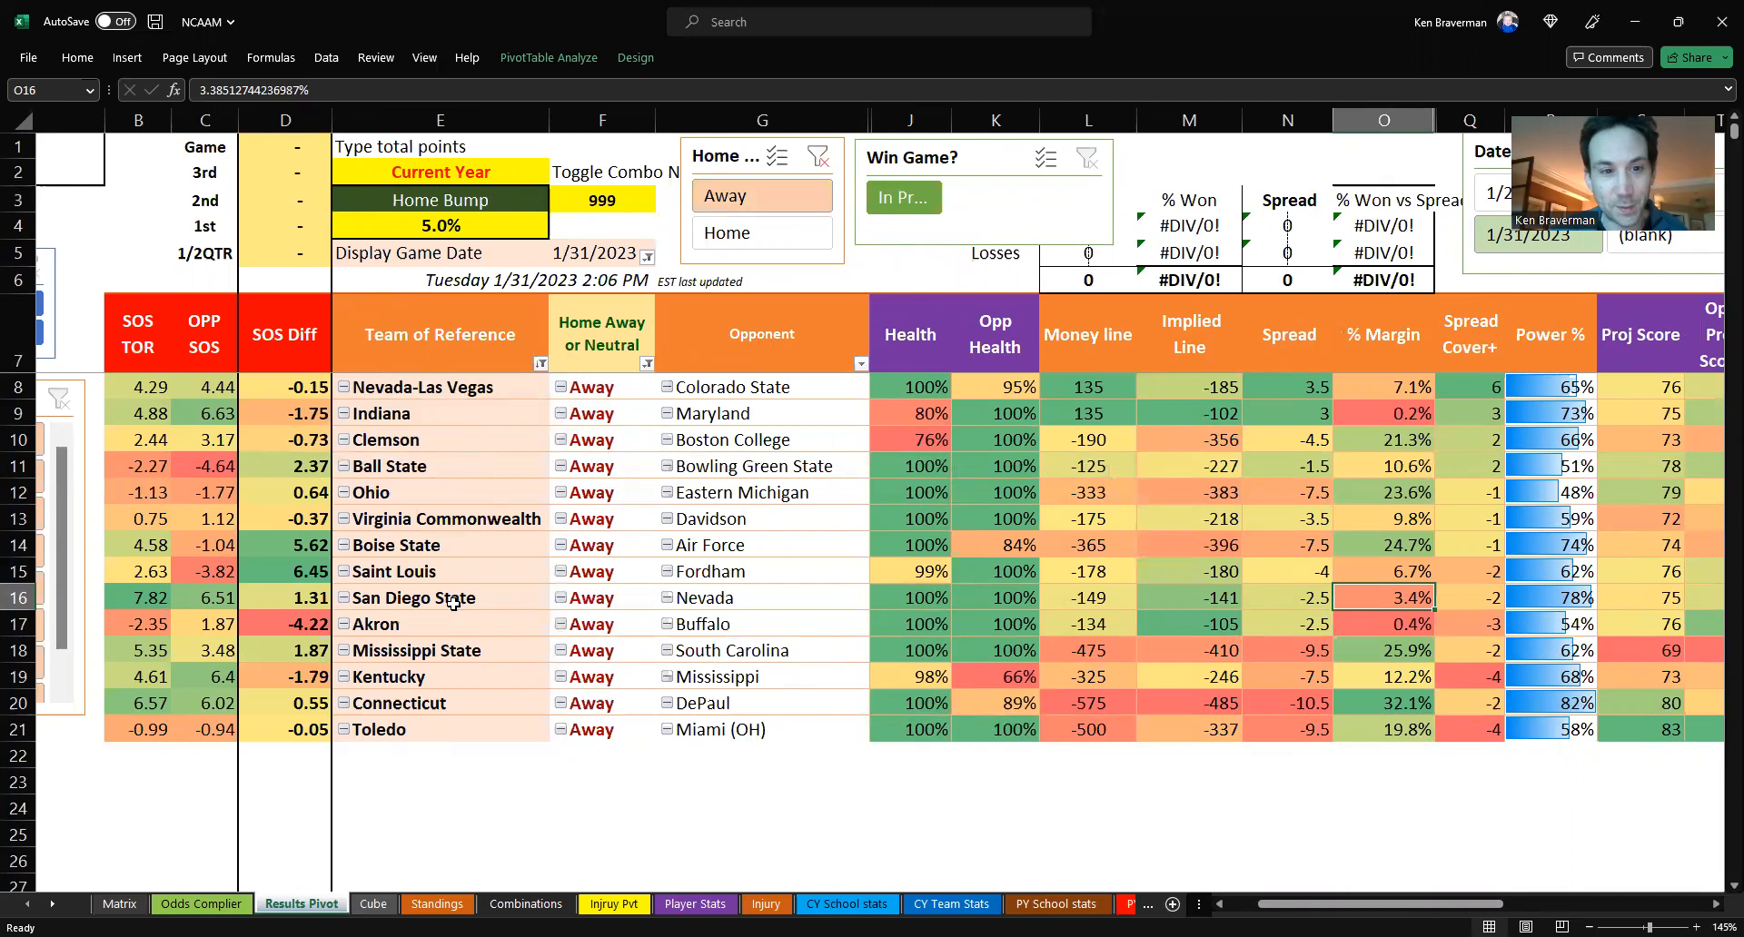
# - Check San Diego State's power rating and Connecticut's -575 moneyline, then reset Home/Away to home only
pyautogui.click(440, 597)
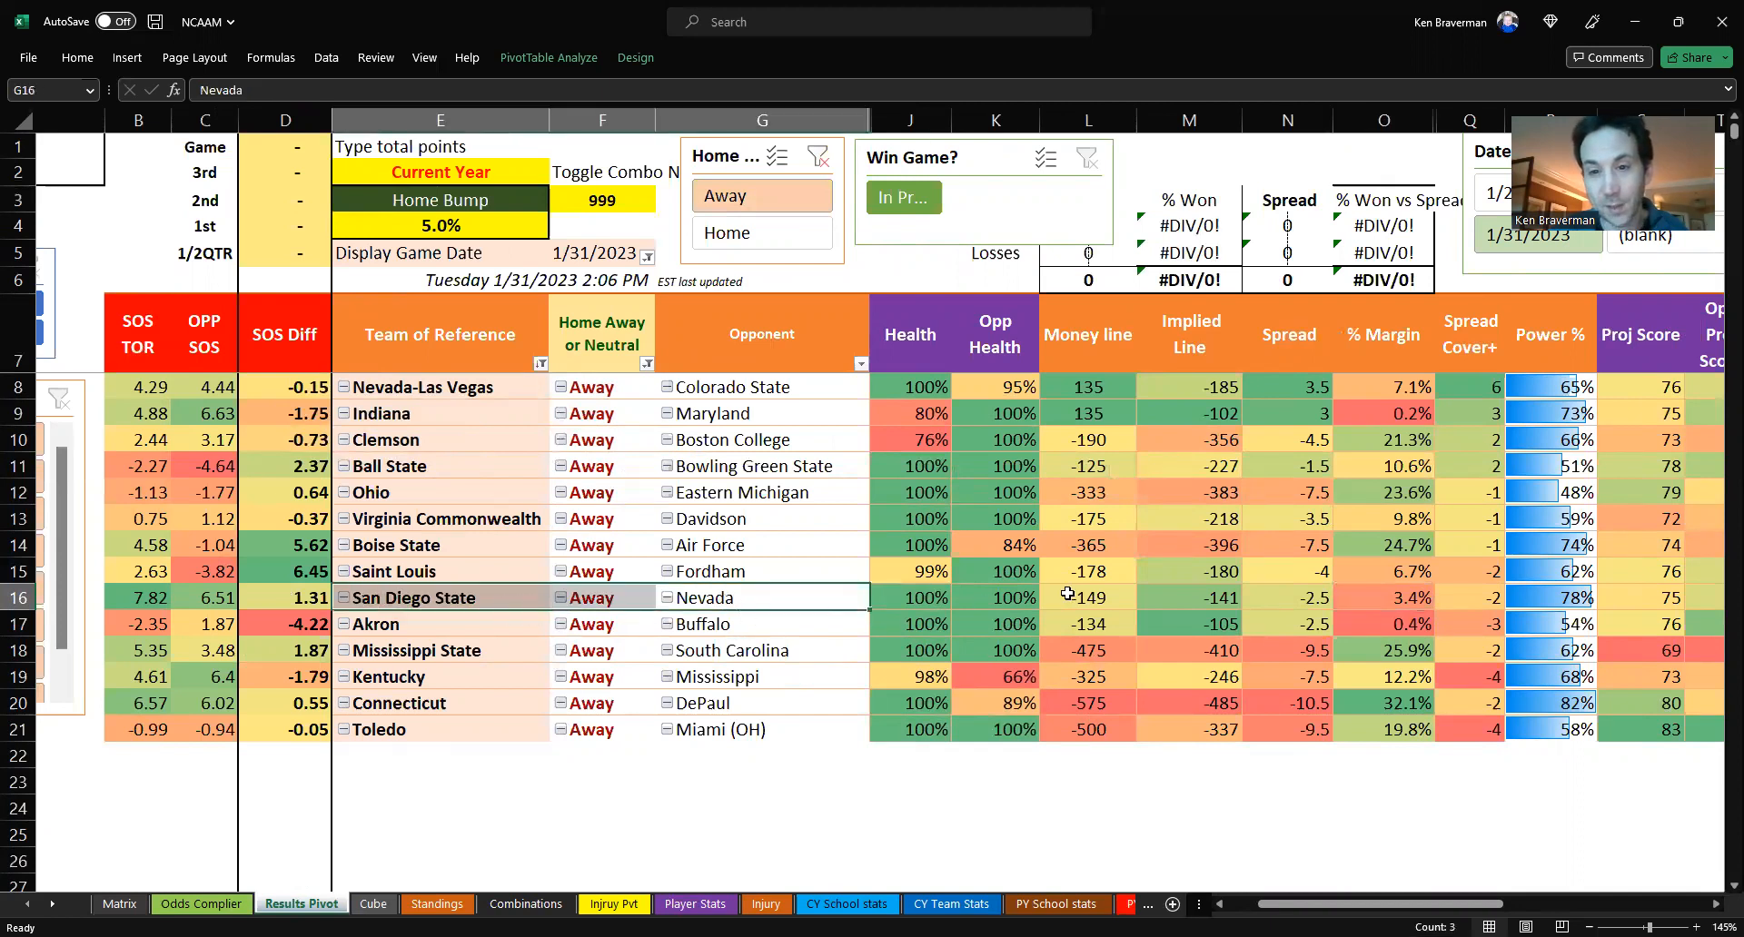
pyautogui.click(1086, 596)
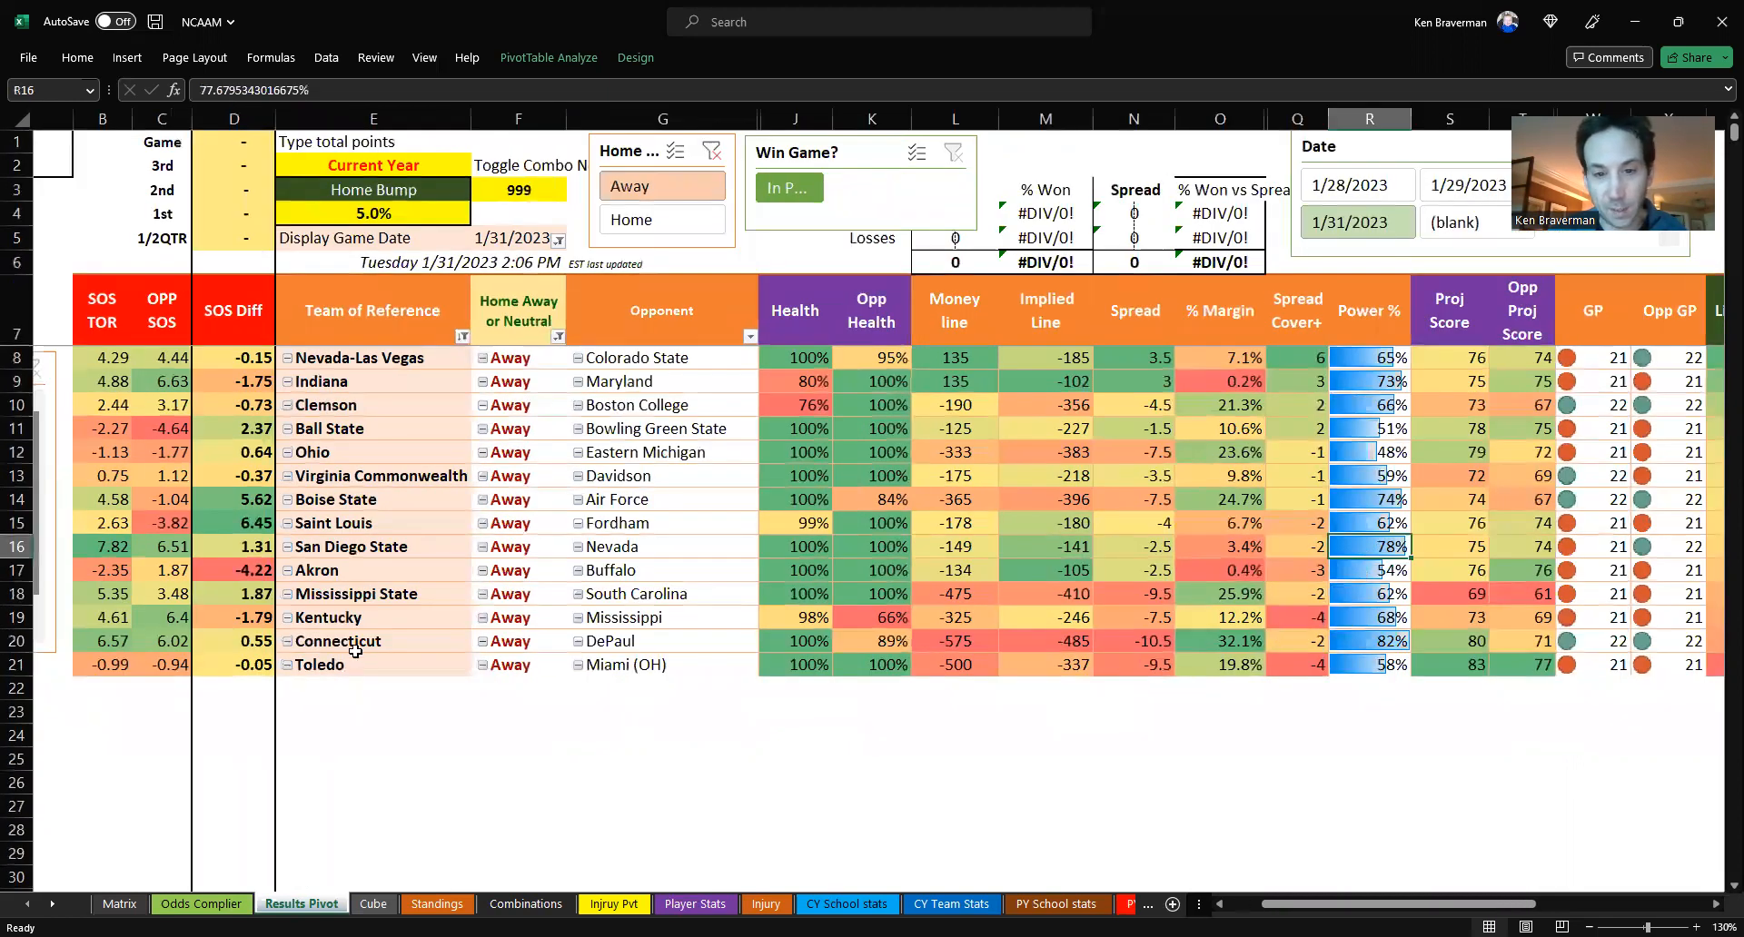
pyautogui.click(953, 640)
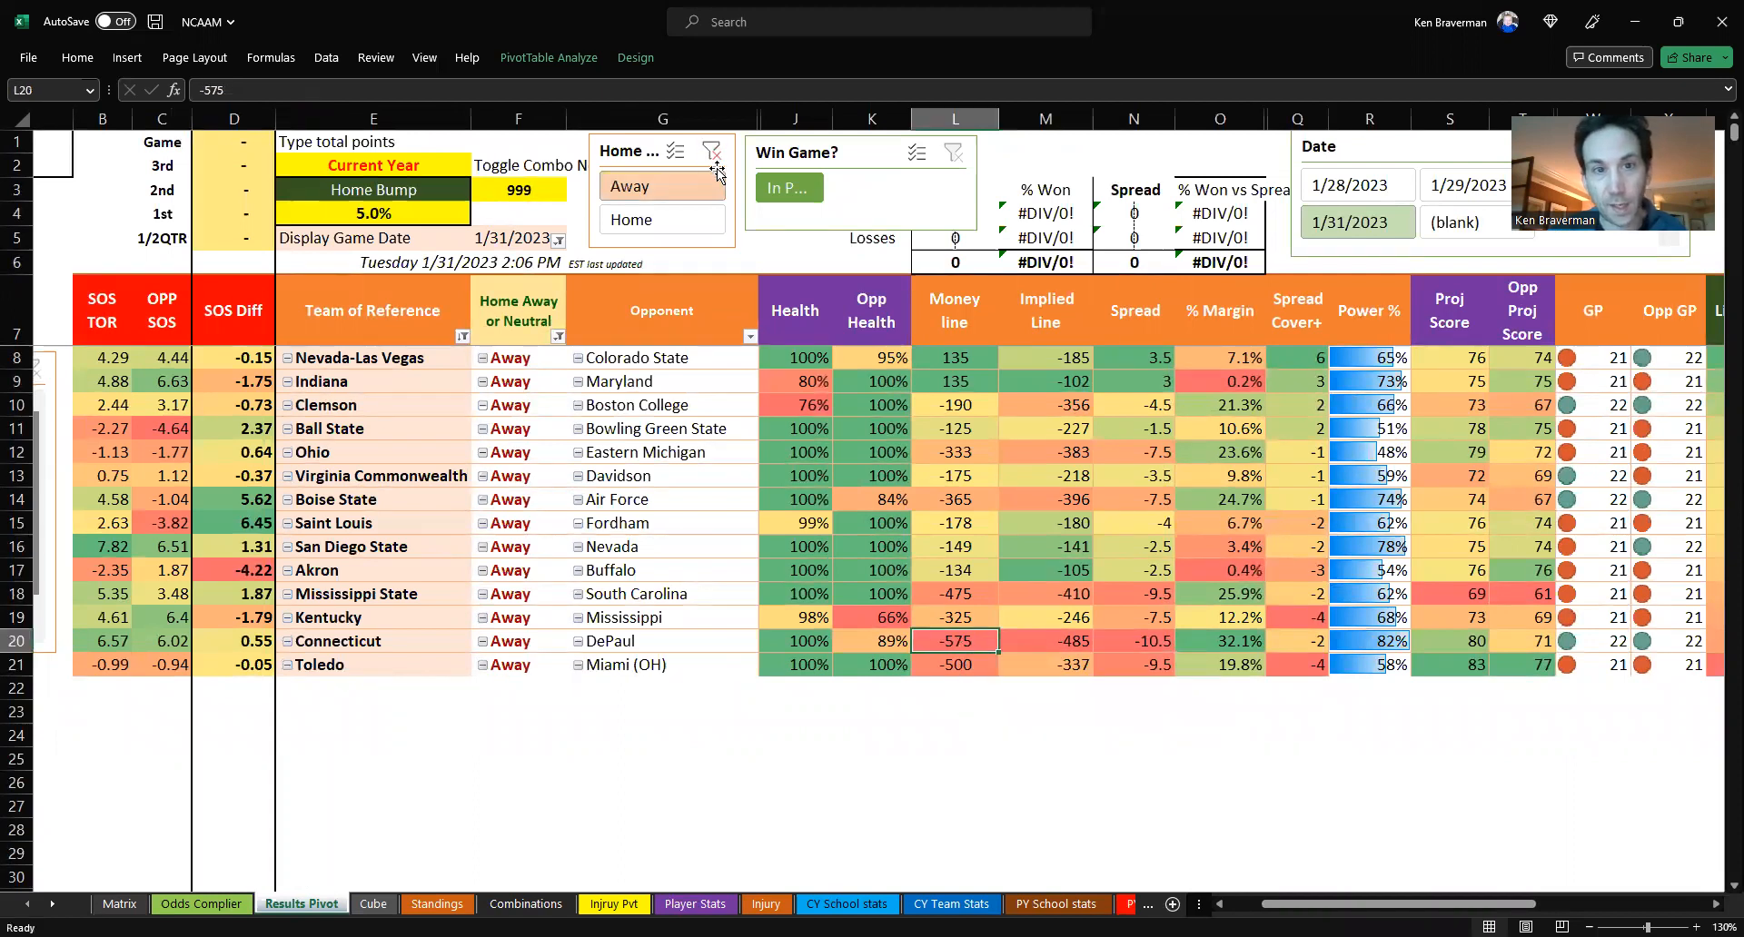
pyautogui.click(630, 219)
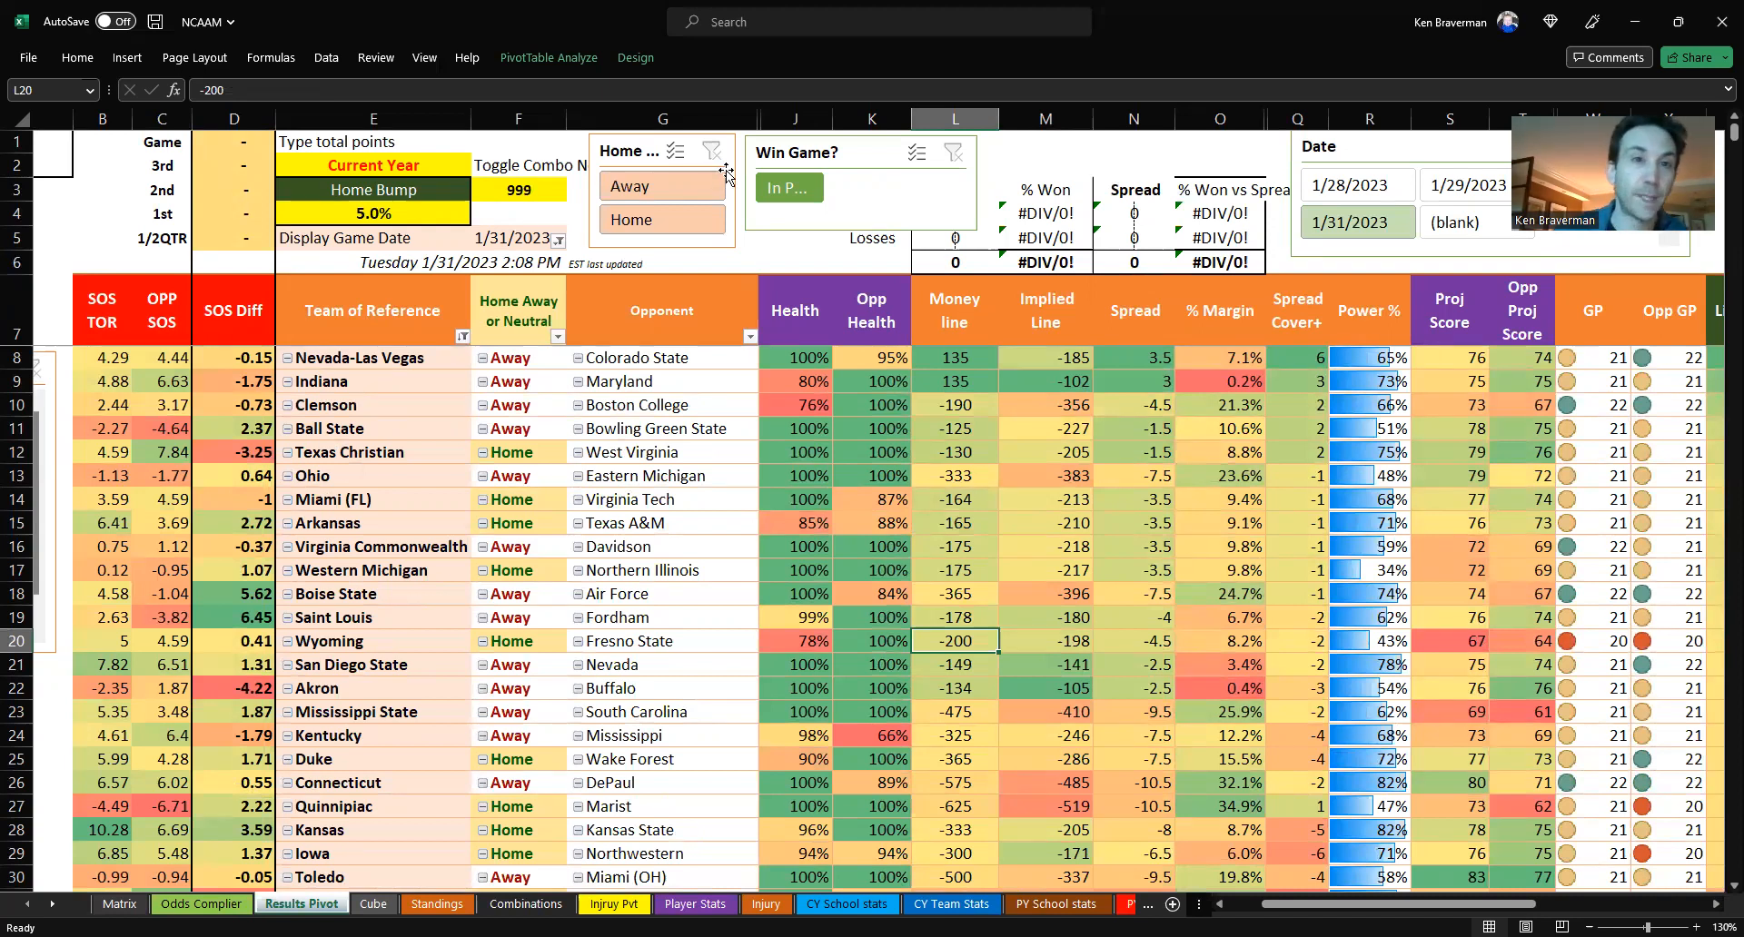
pyautogui.click(660, 219)
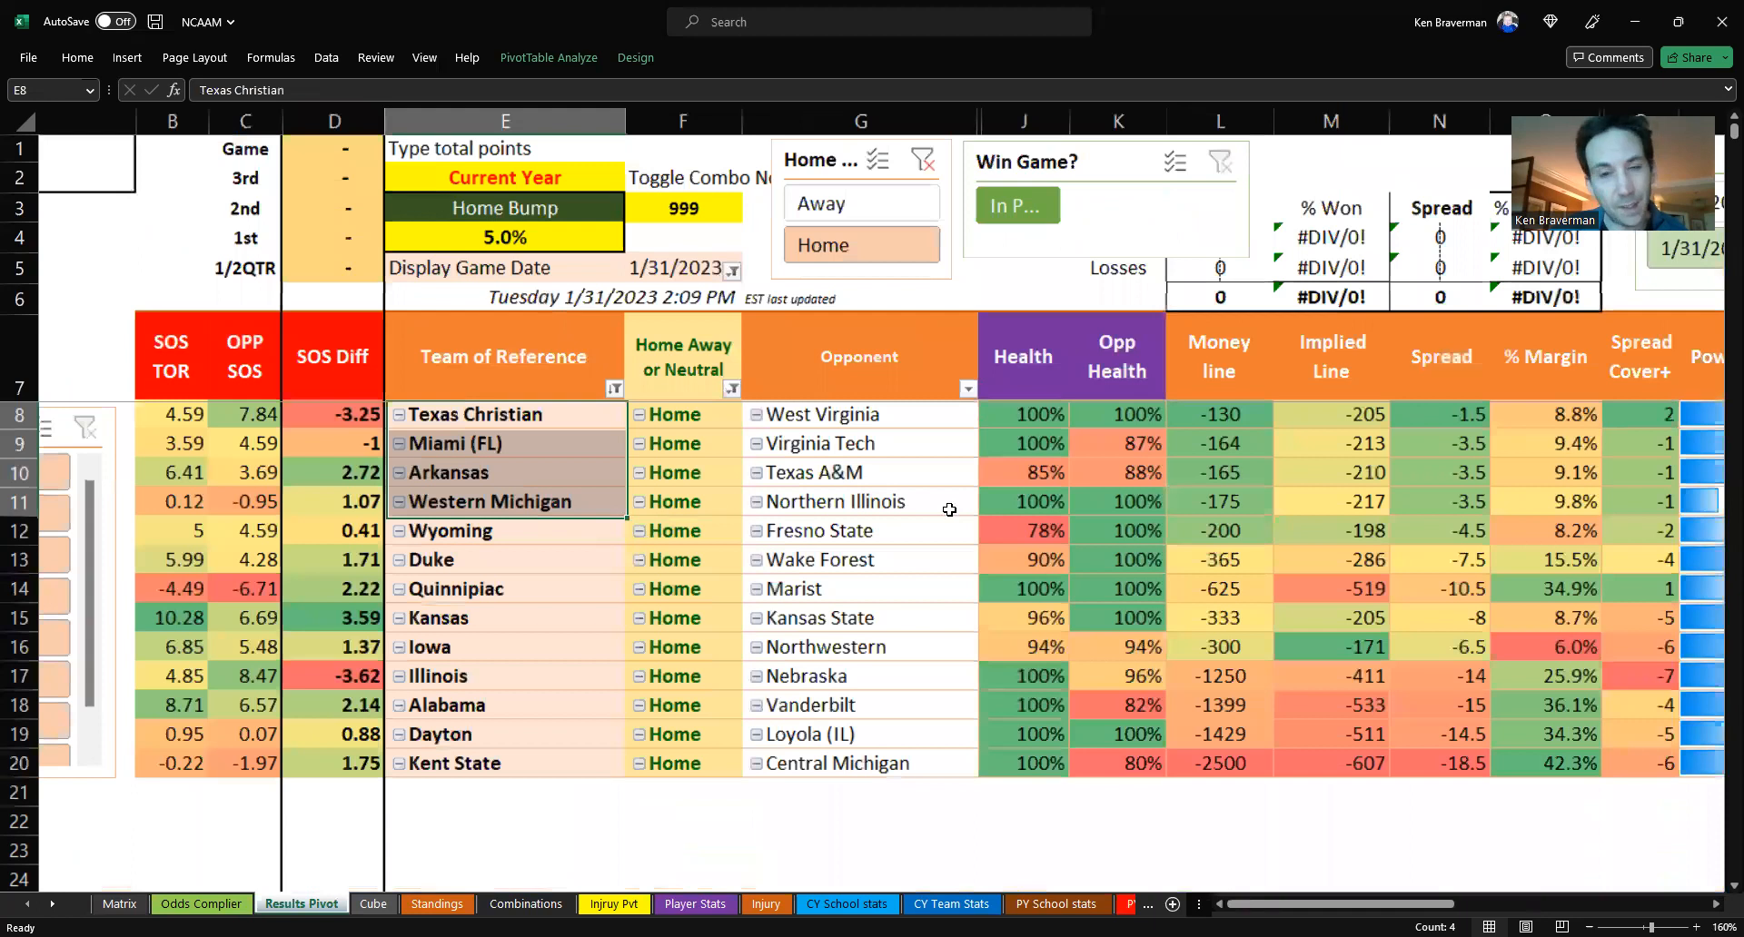
pyautogui.moveTo(1024, 475)
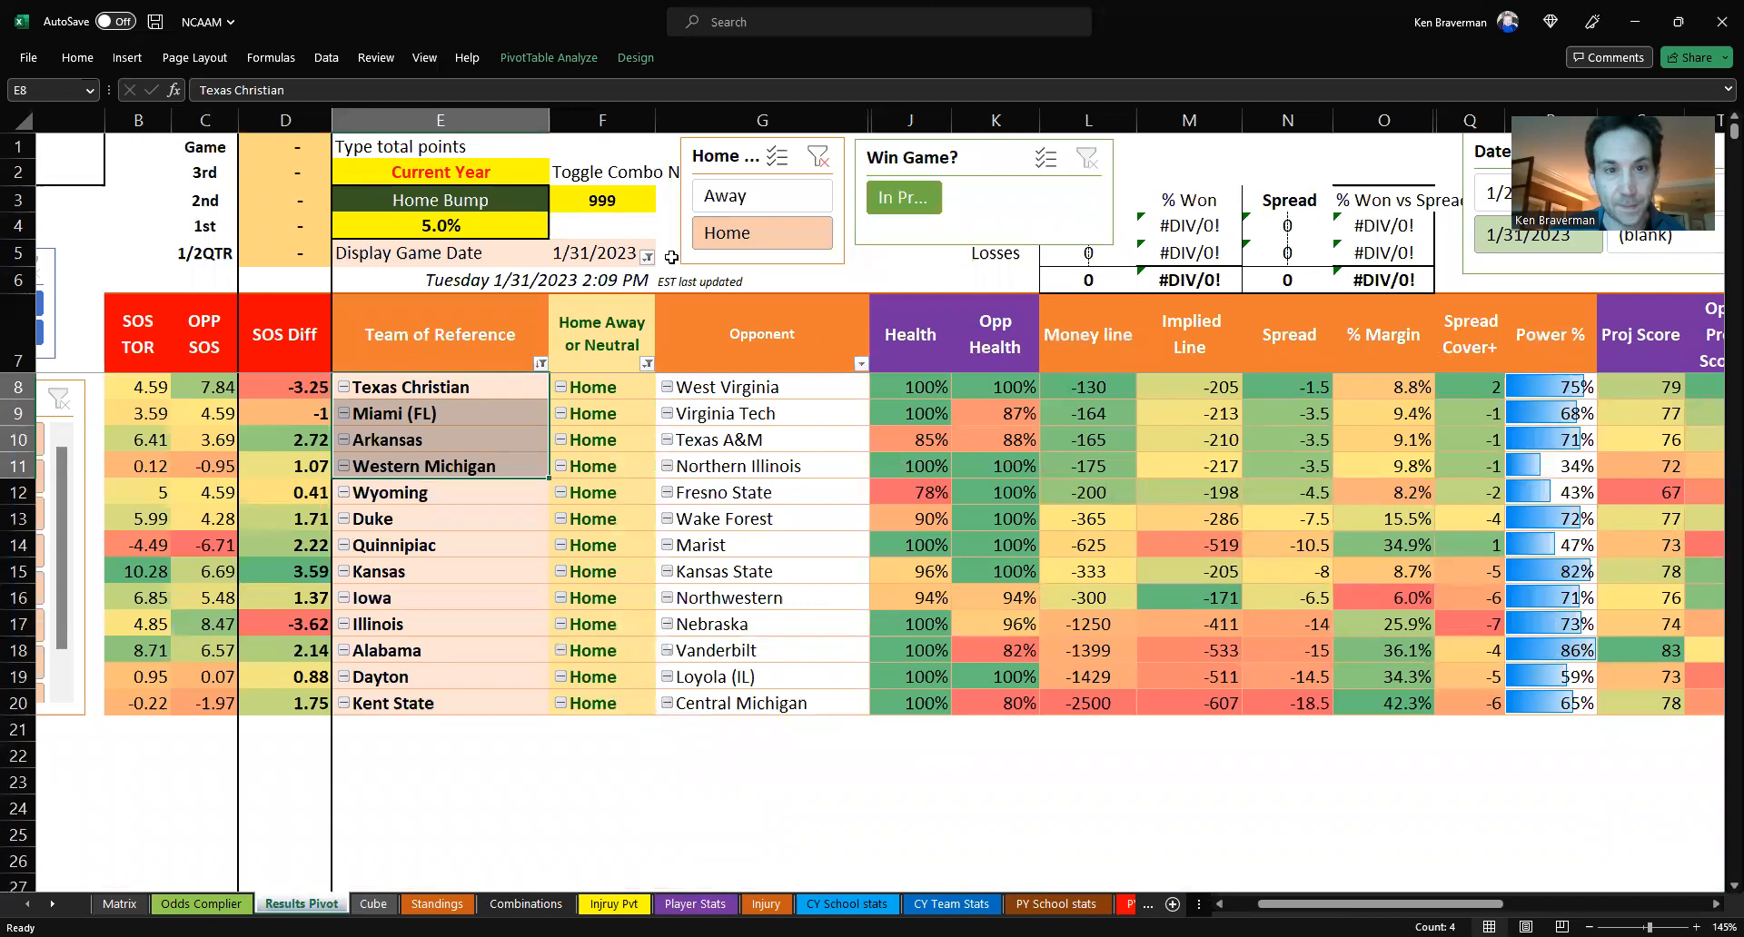
# - Filter the NCAAM pivot to away games, select Ball State, then move to the NBA workbook
pyautogui.click(728, 194)
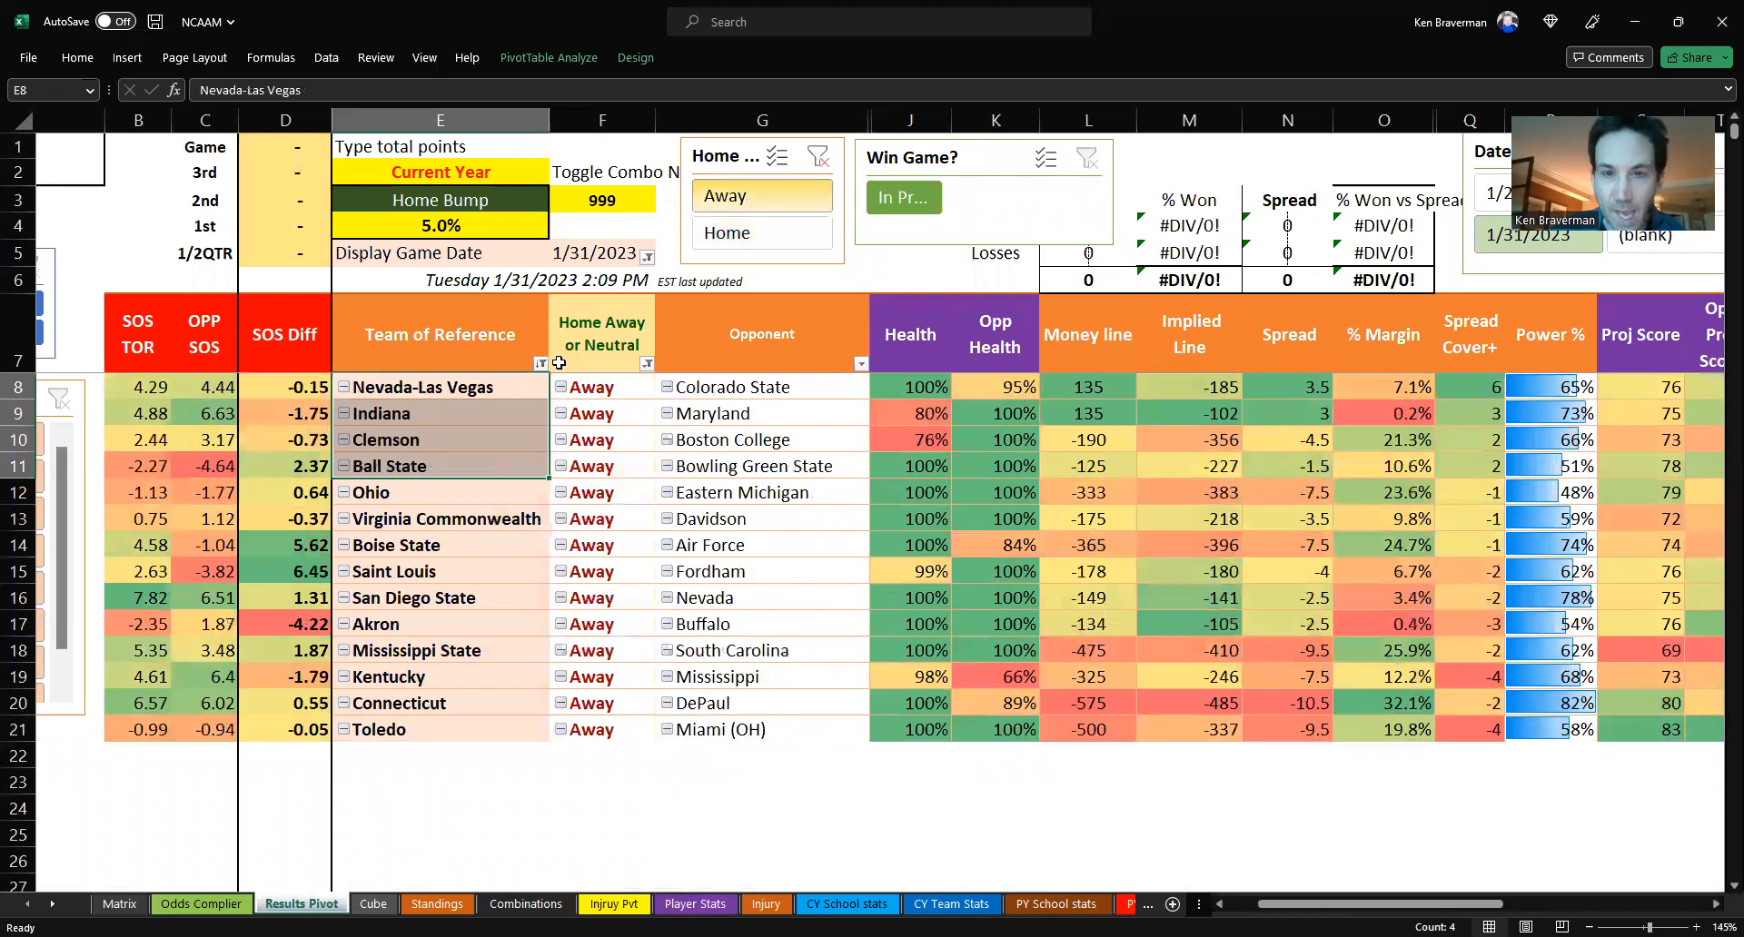
pyautogui.moveTo(480, 387)
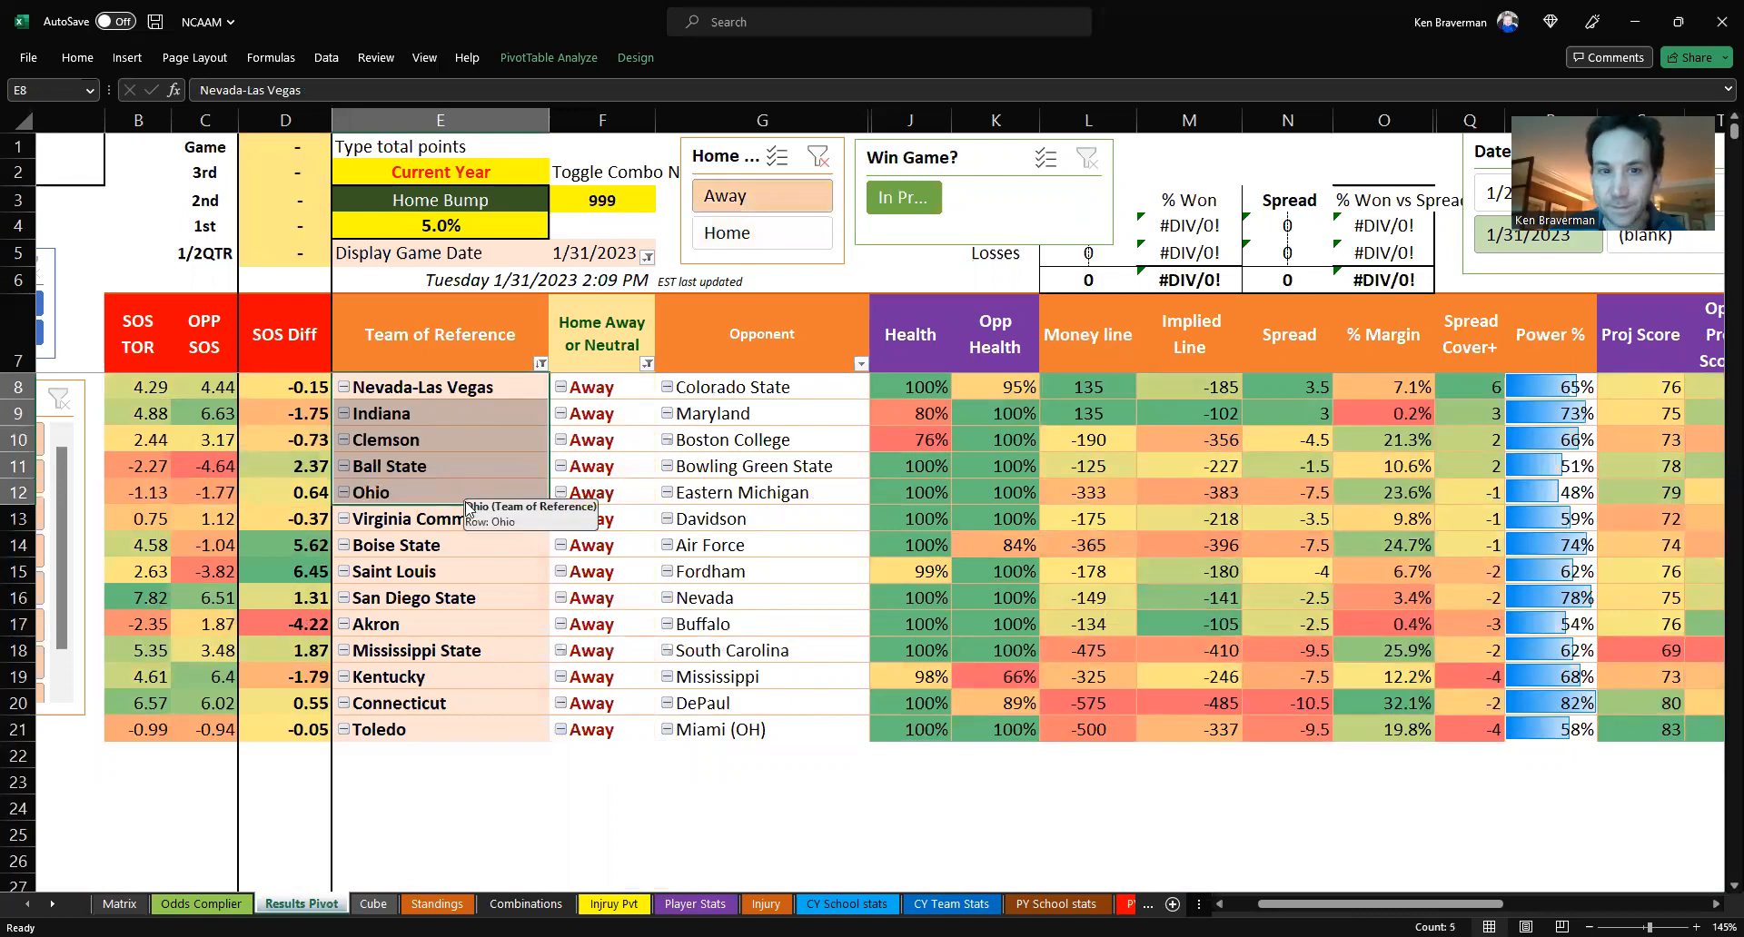
pyautogui.click(395, 466)
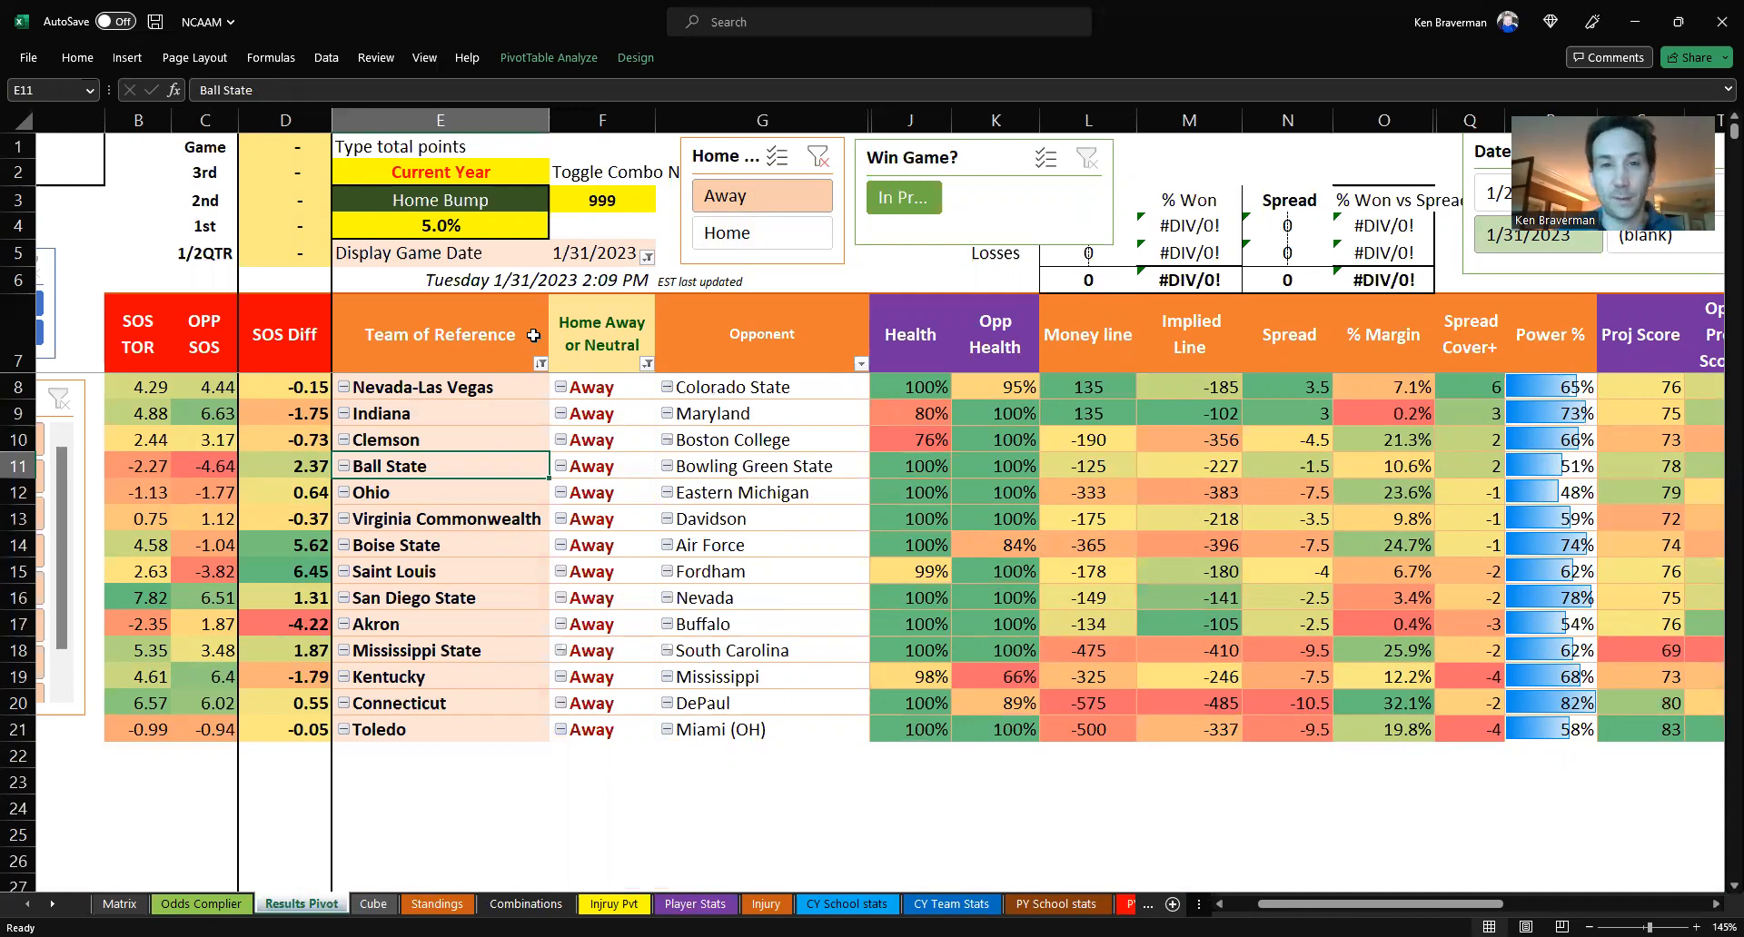
pyautogui.click(762, 233)
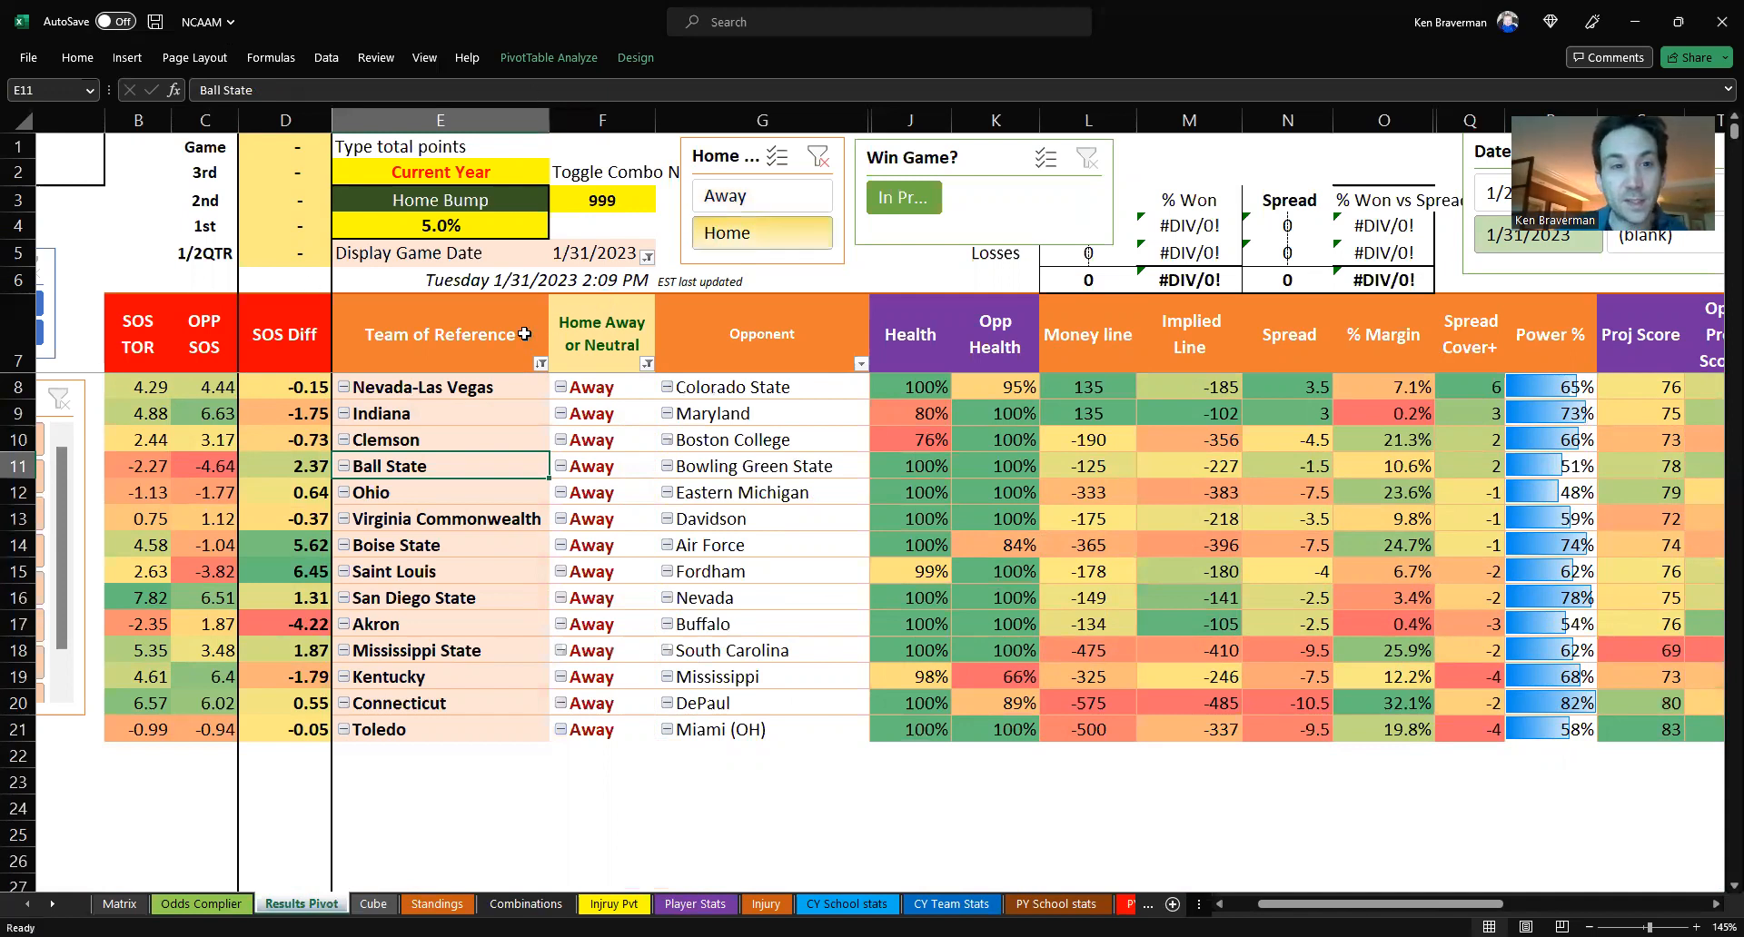
pyautogui.click(728, 232)
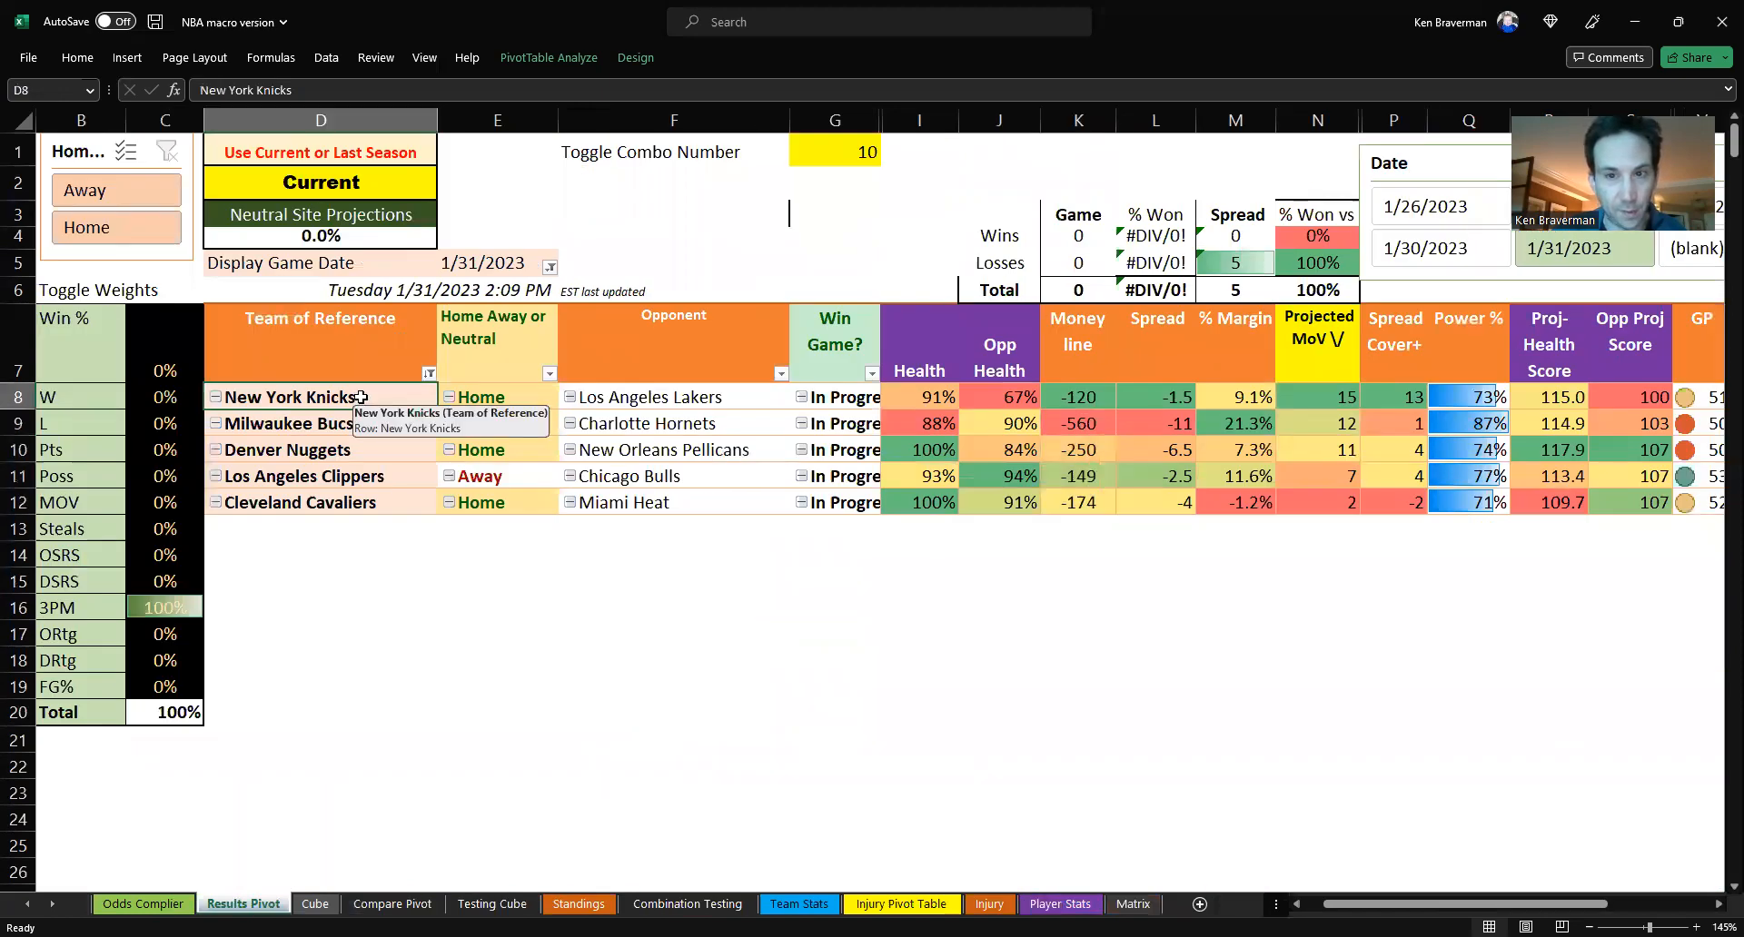
# - Look at the Knicks' opponent, the Los Angeles Lakers, then switch to the NHL workbook
pyautogui.click(673, 397)
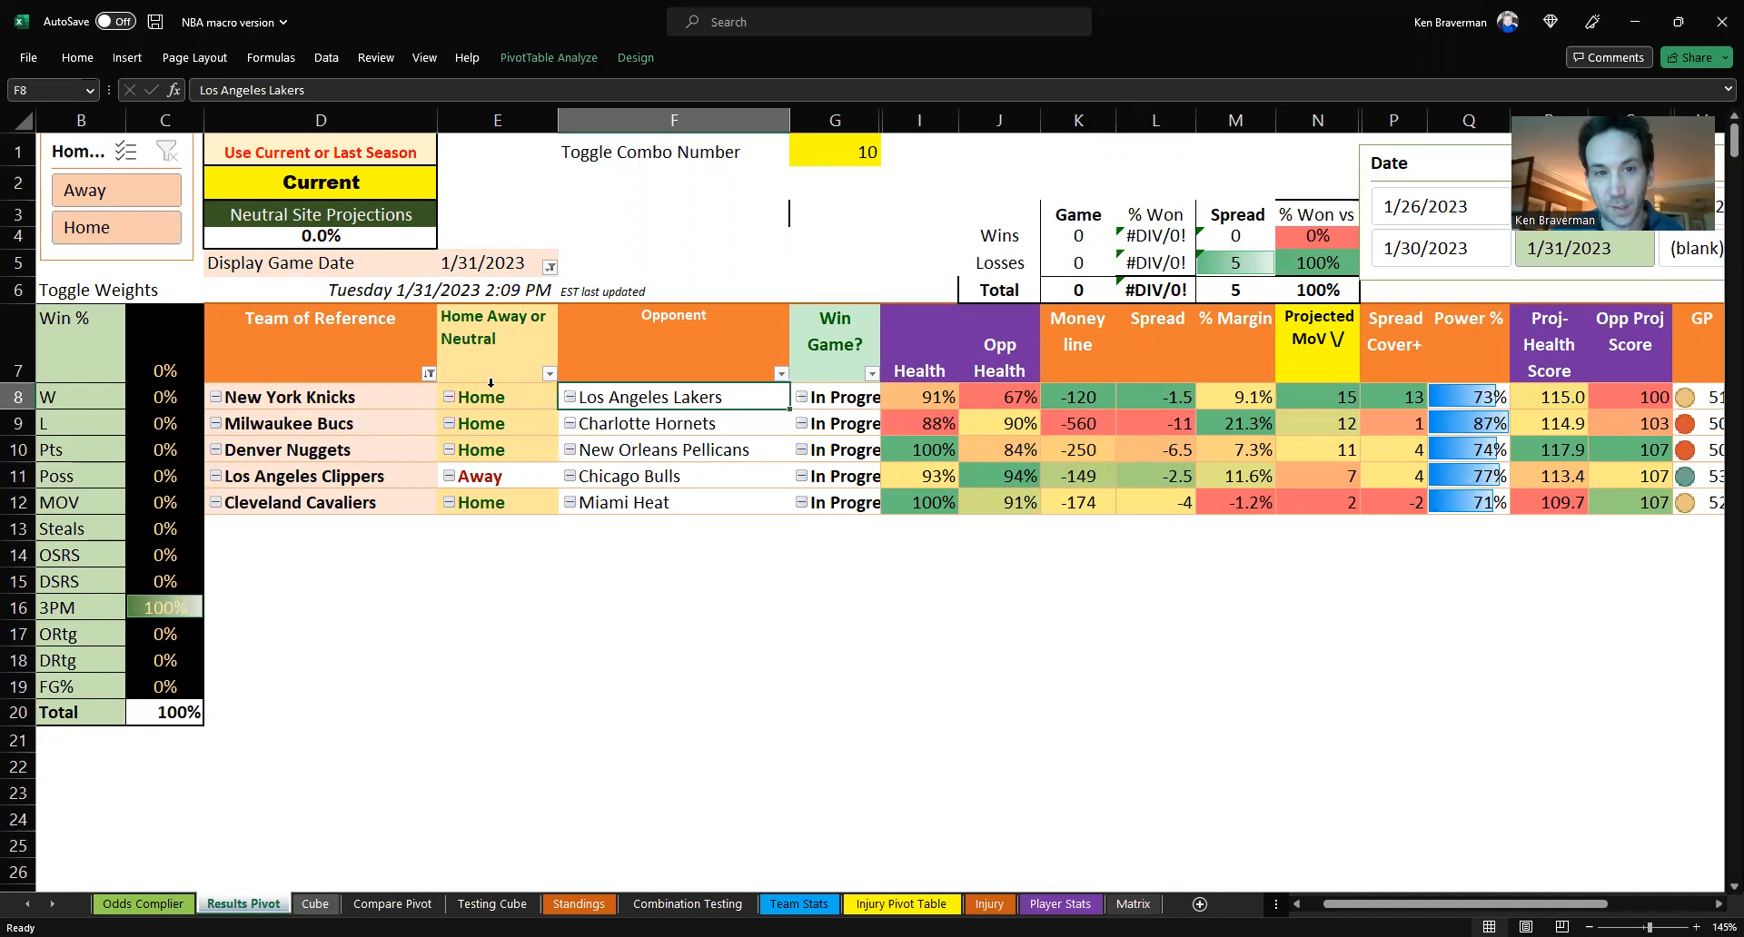
pyautogui.click(319, 397)
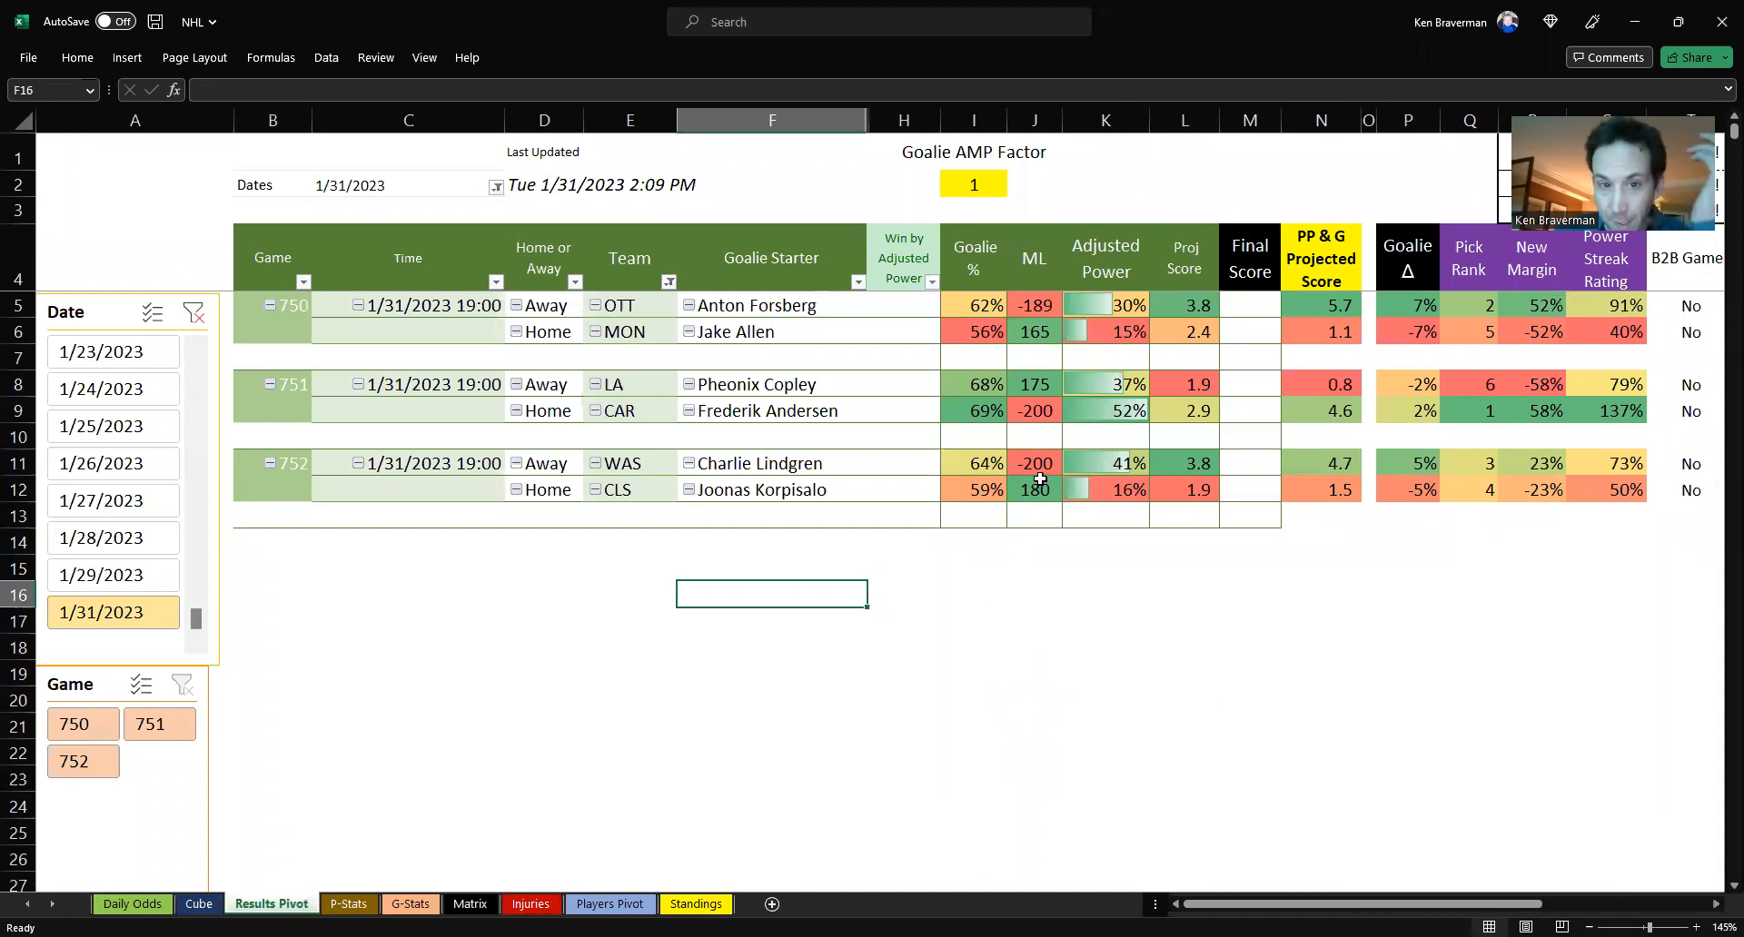
# - Review Washington's -200 moneyline and game 751 goalie percentages, then return to the NBA workbook
pyautogui.click(1033, 462)
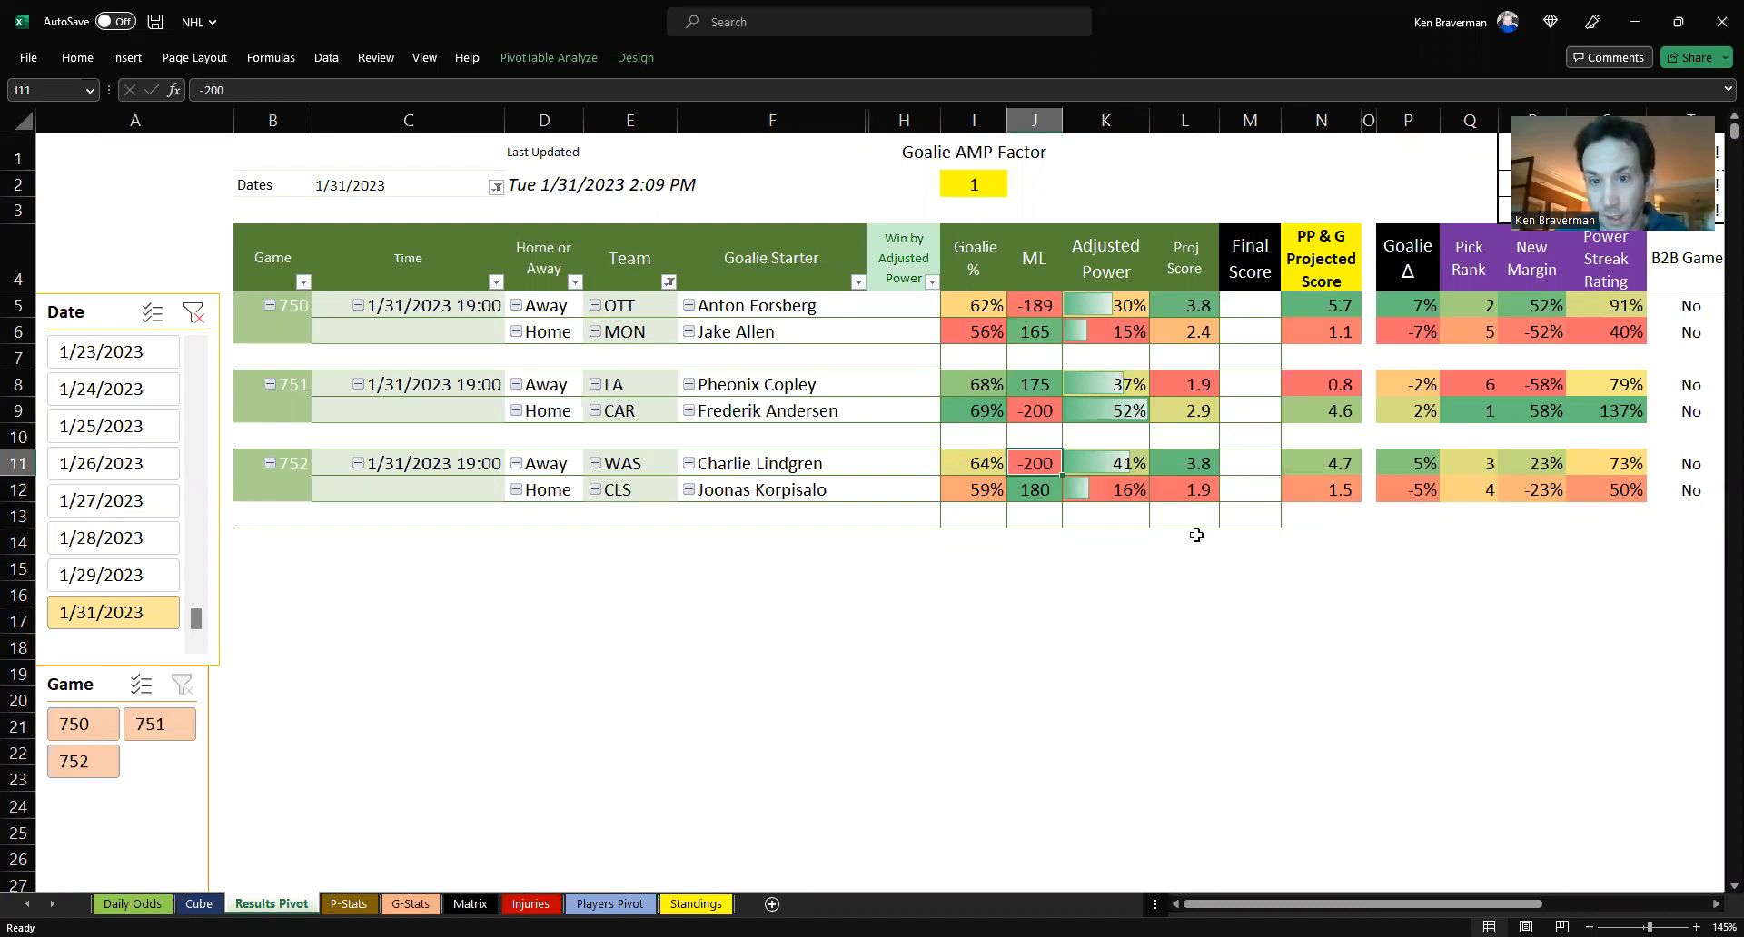
pyautogui.moveTo(1032, 462)
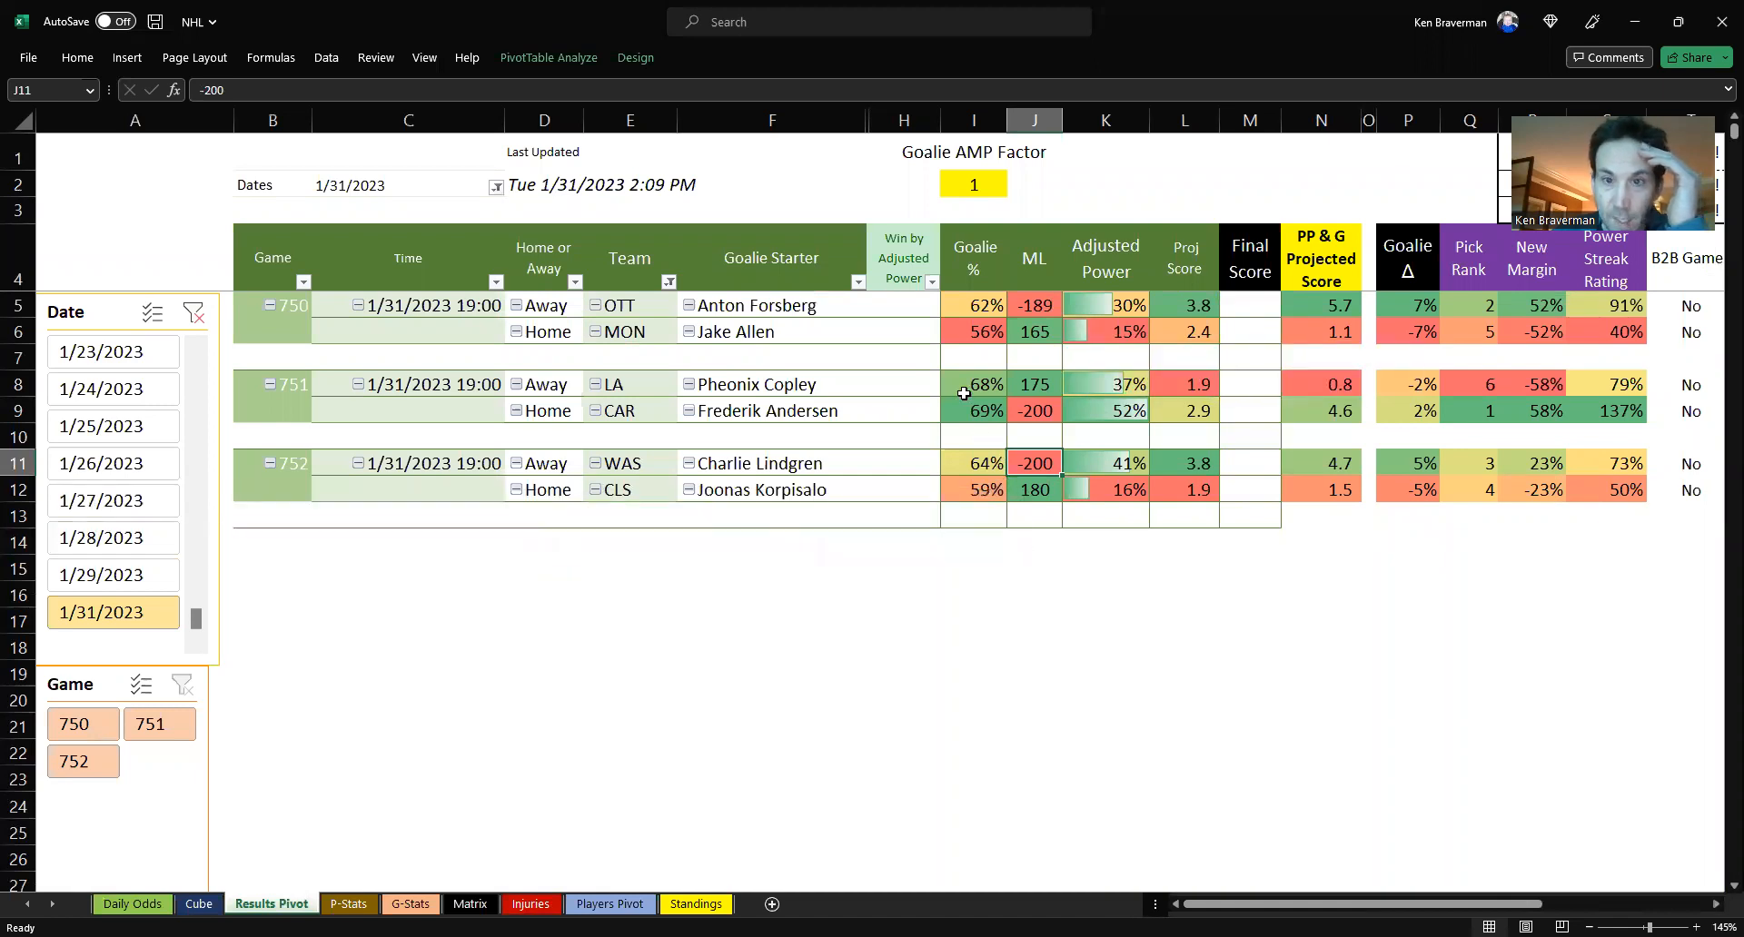
pyautogui.click(973, 383)
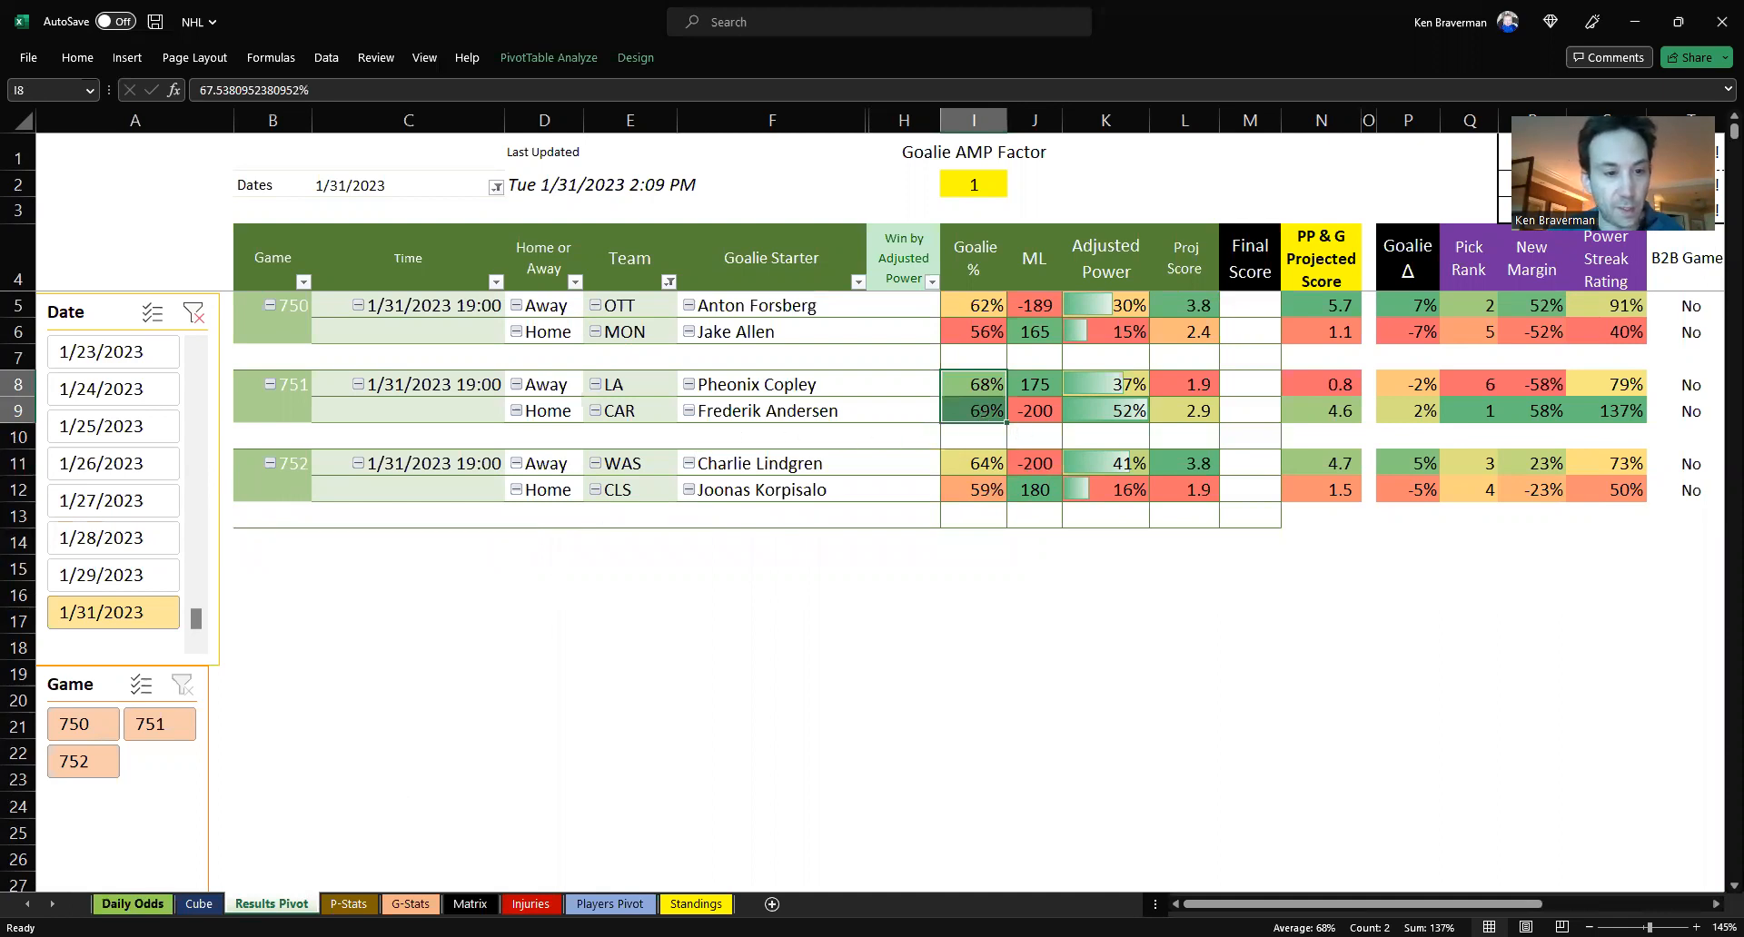
pyautogui.click(131, 902)
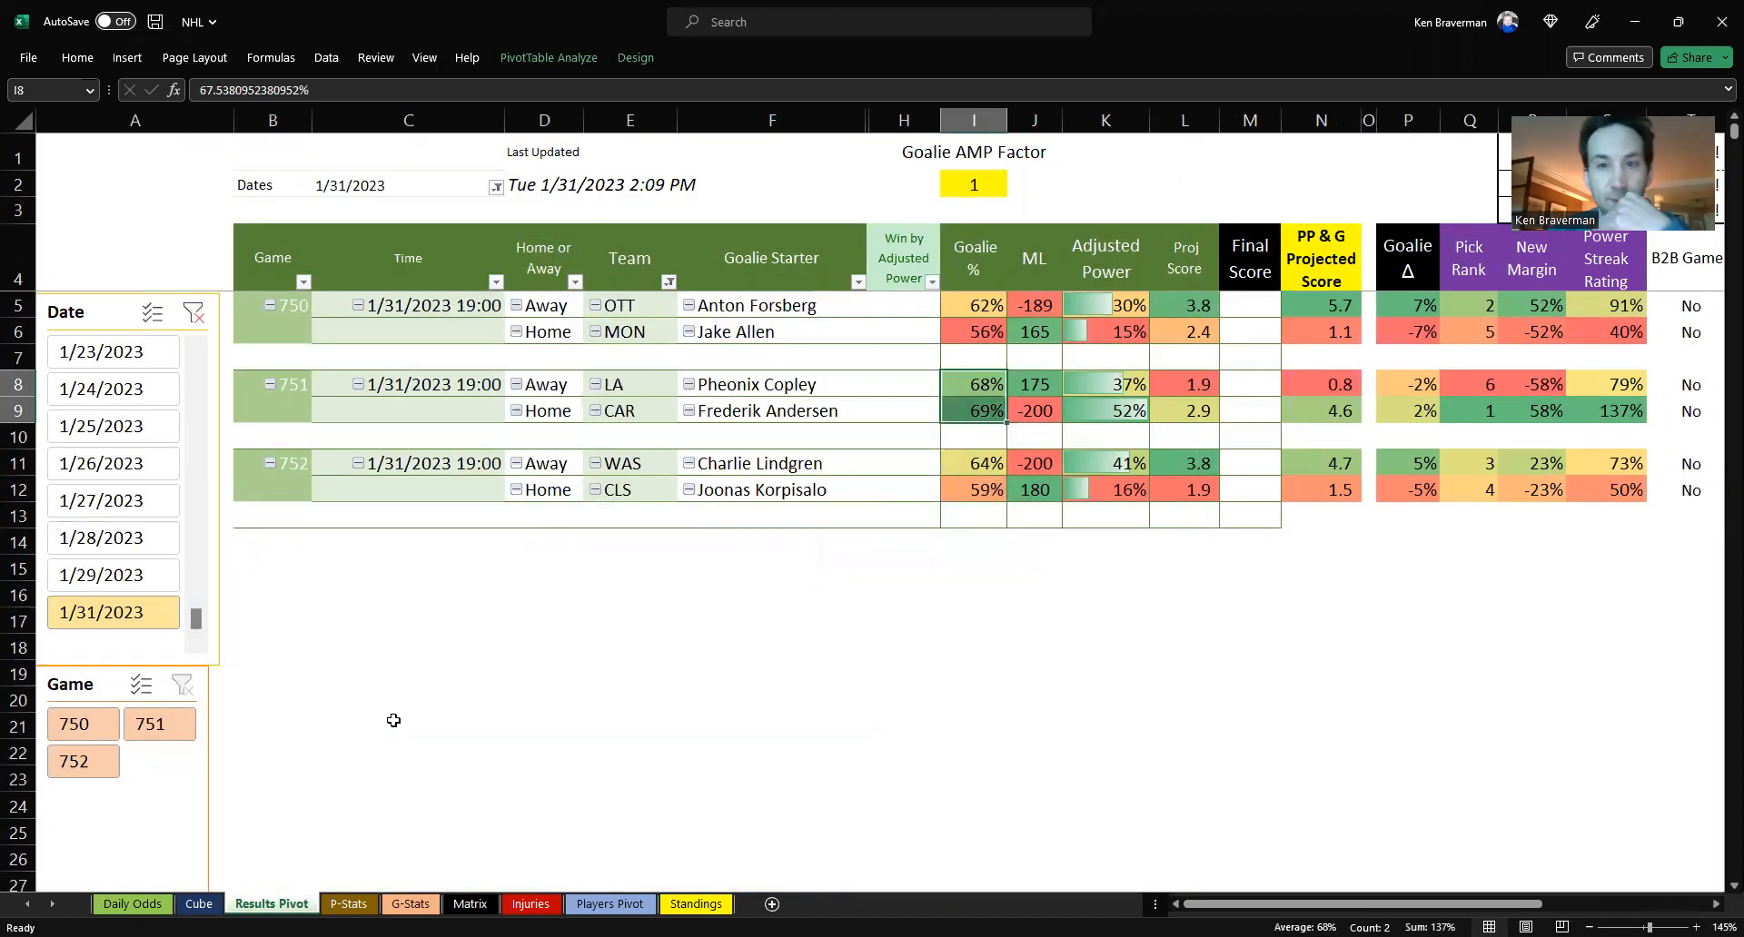
pyautogui.moveTo(1233, 585)
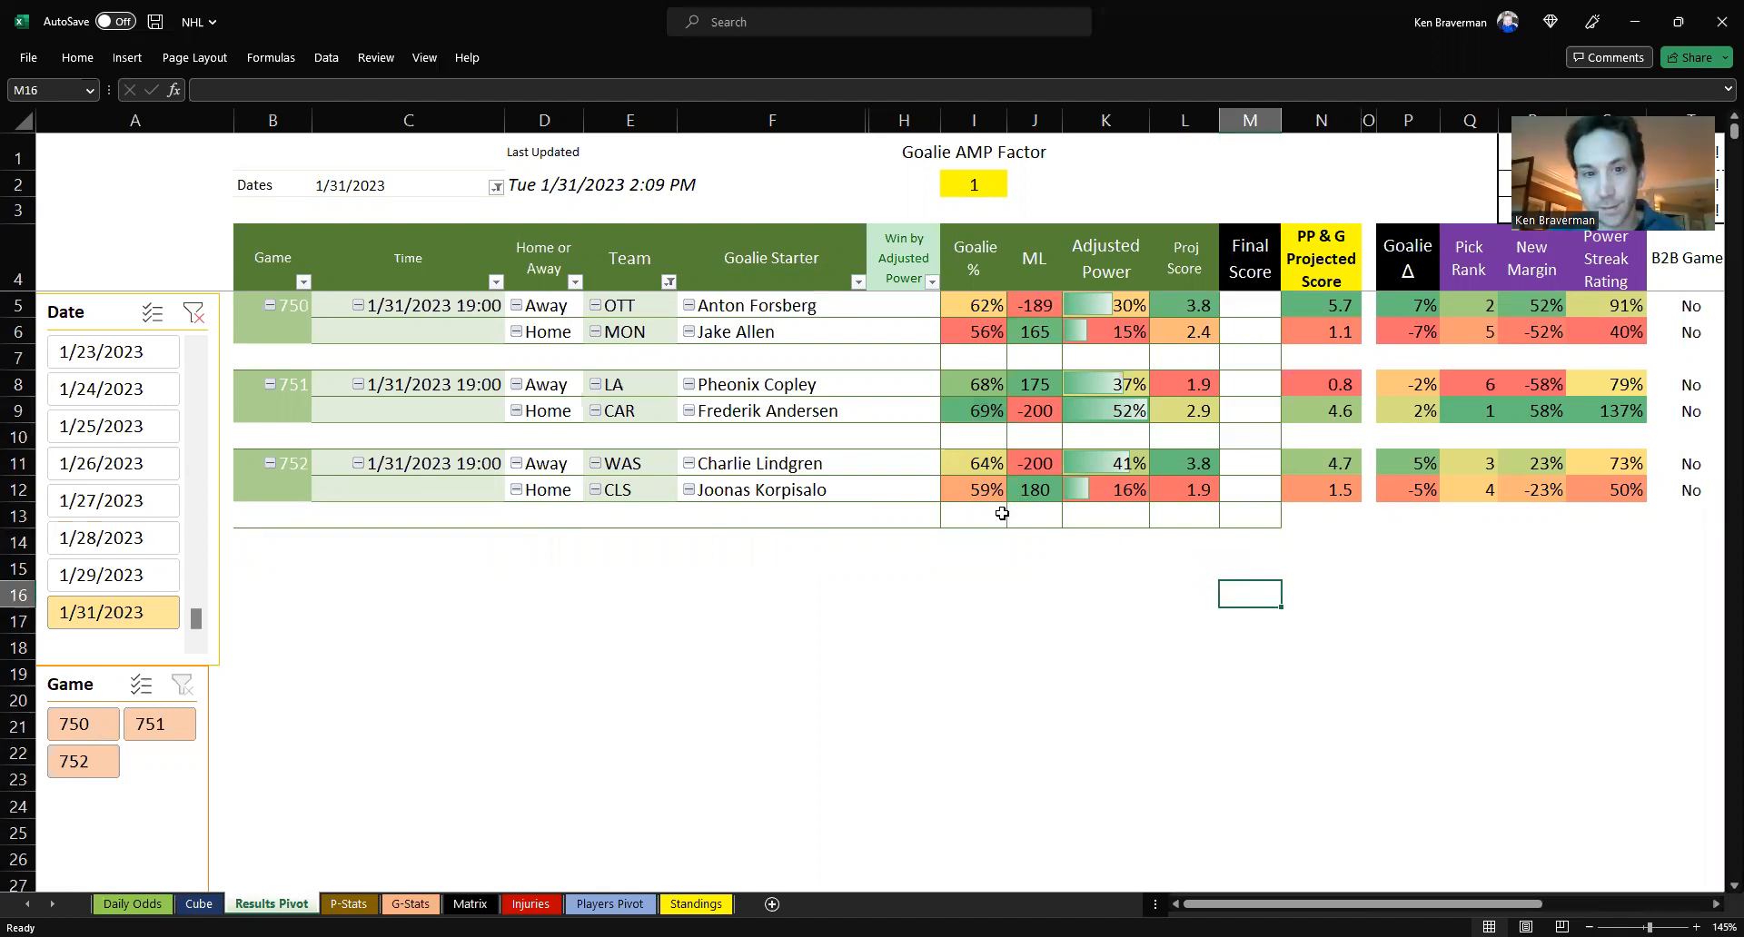
pyautogui.click(1034, 462)
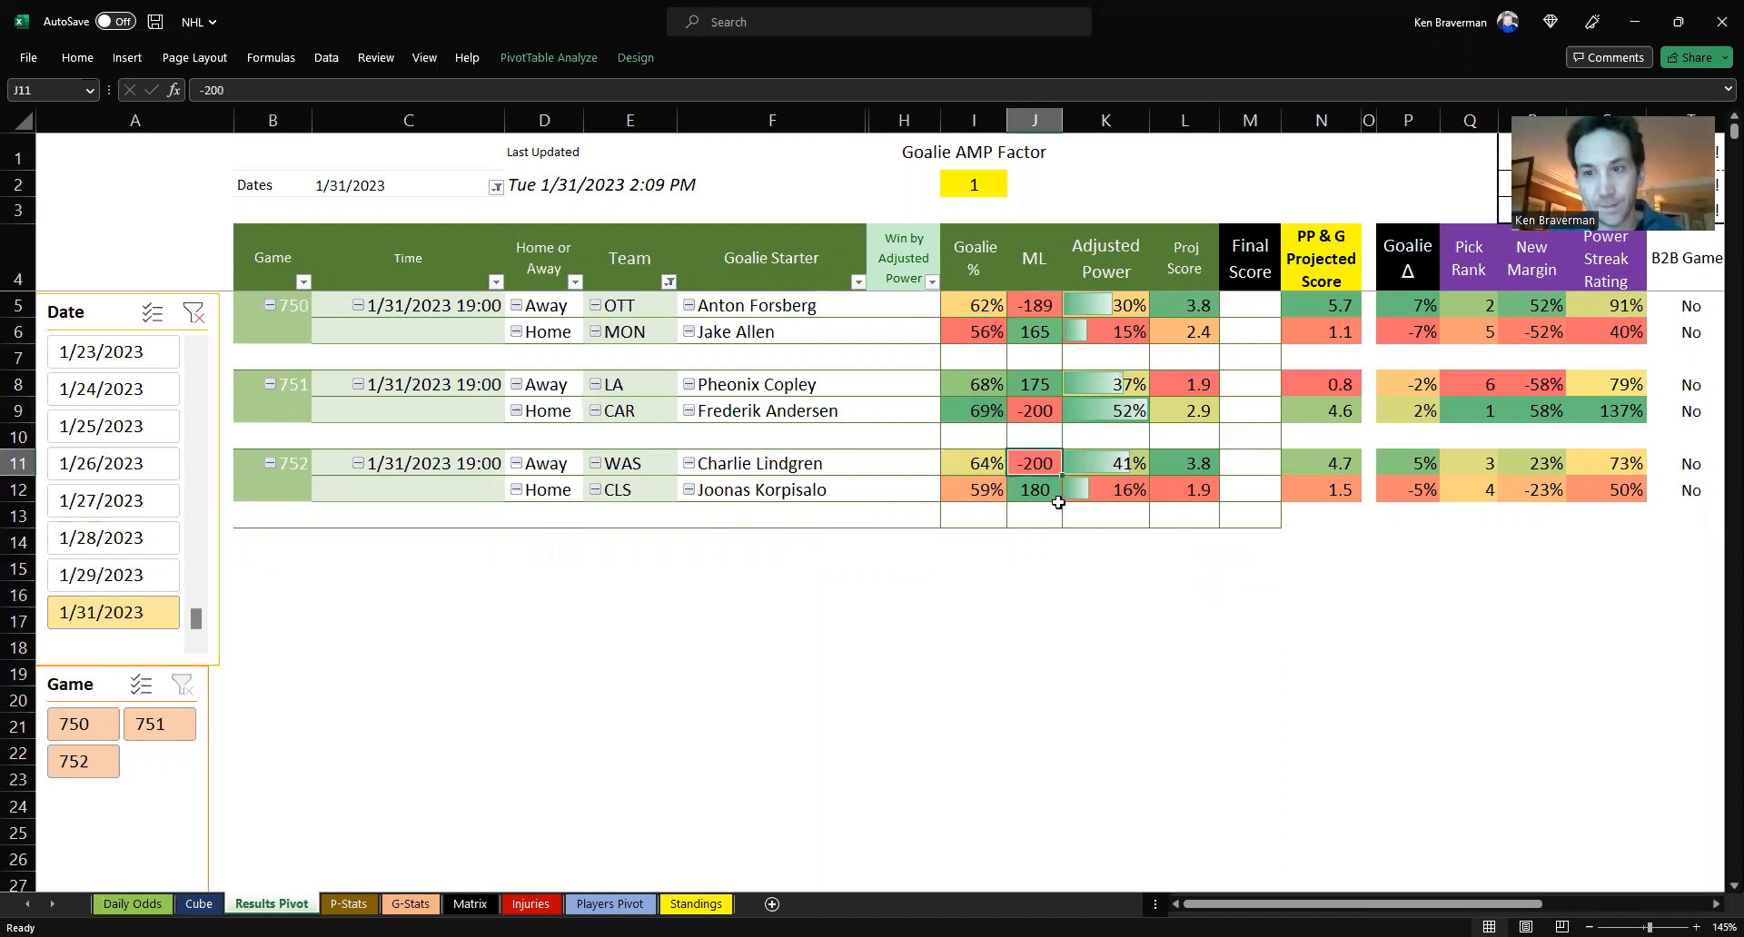
pyautogui.click(630, 463)
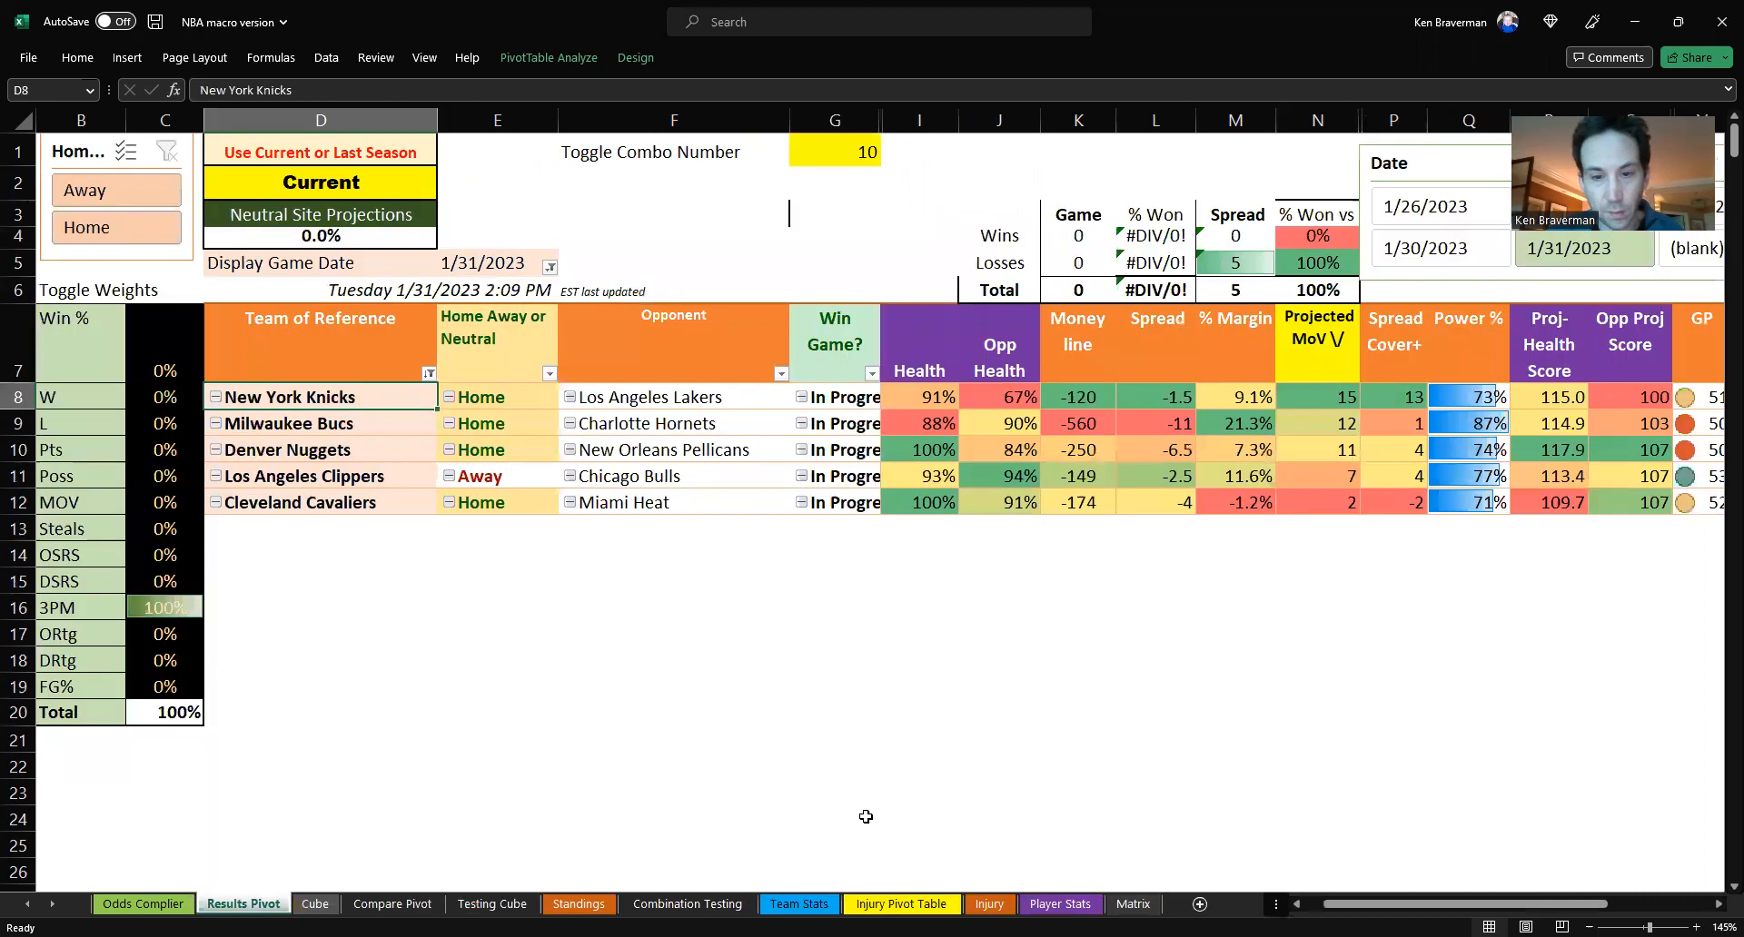
pyautogui.moveTo(839, 863)
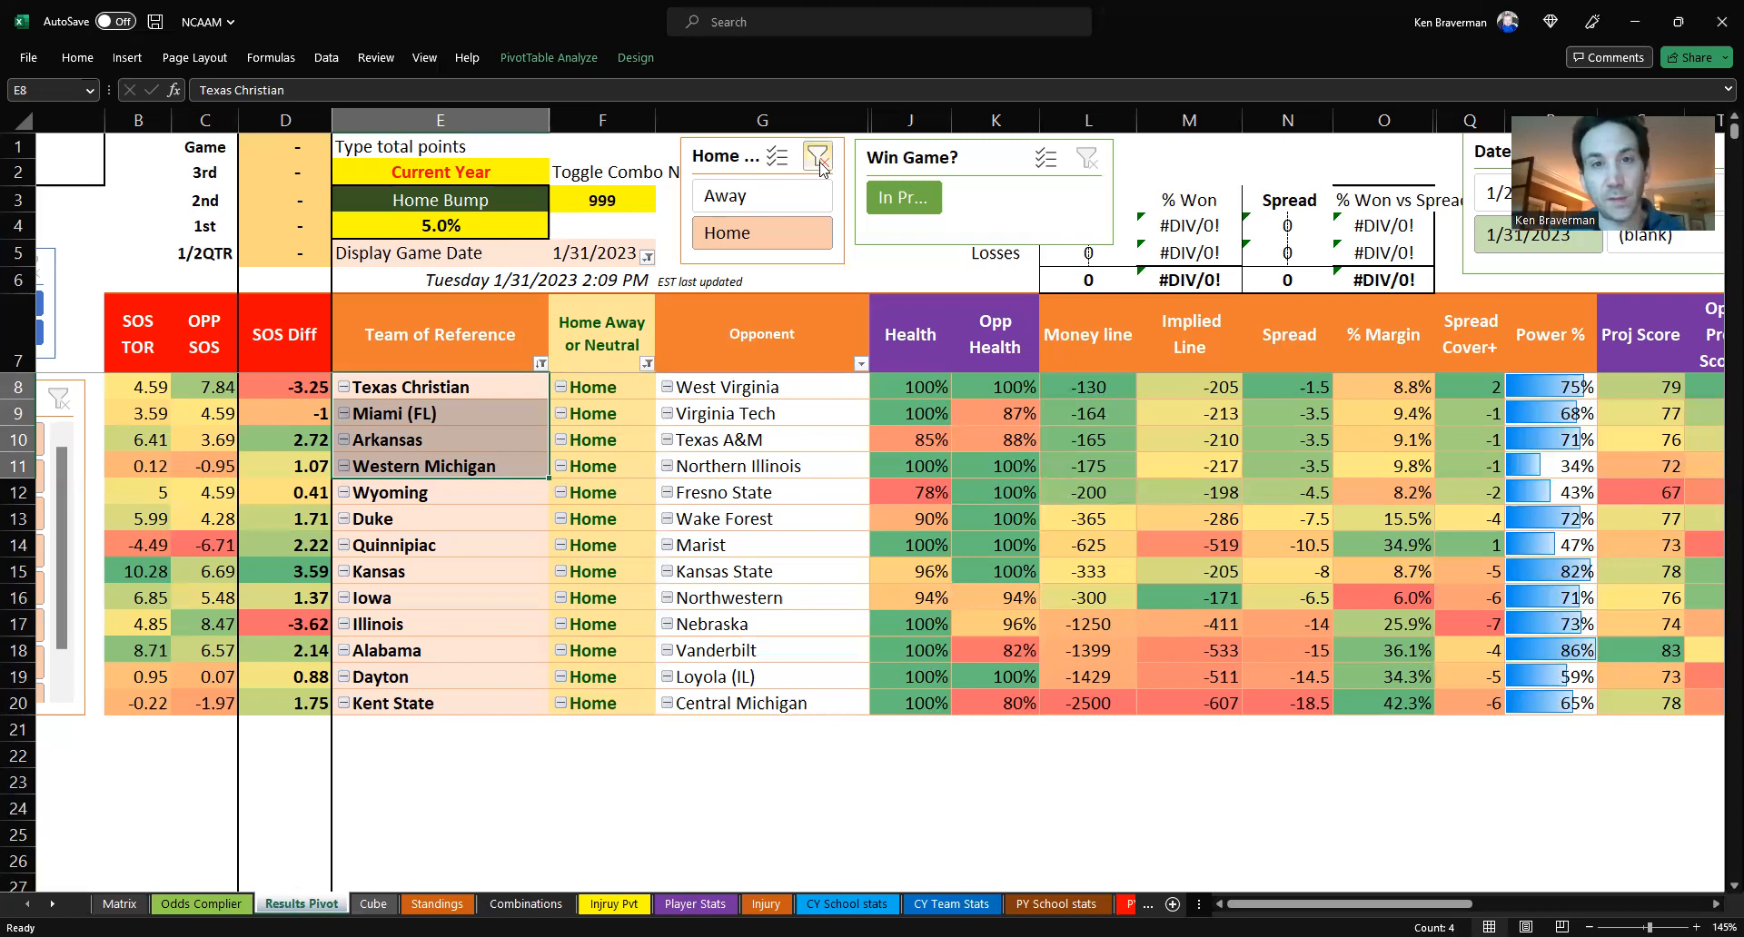
pyautogui.moveTo(818, 158)
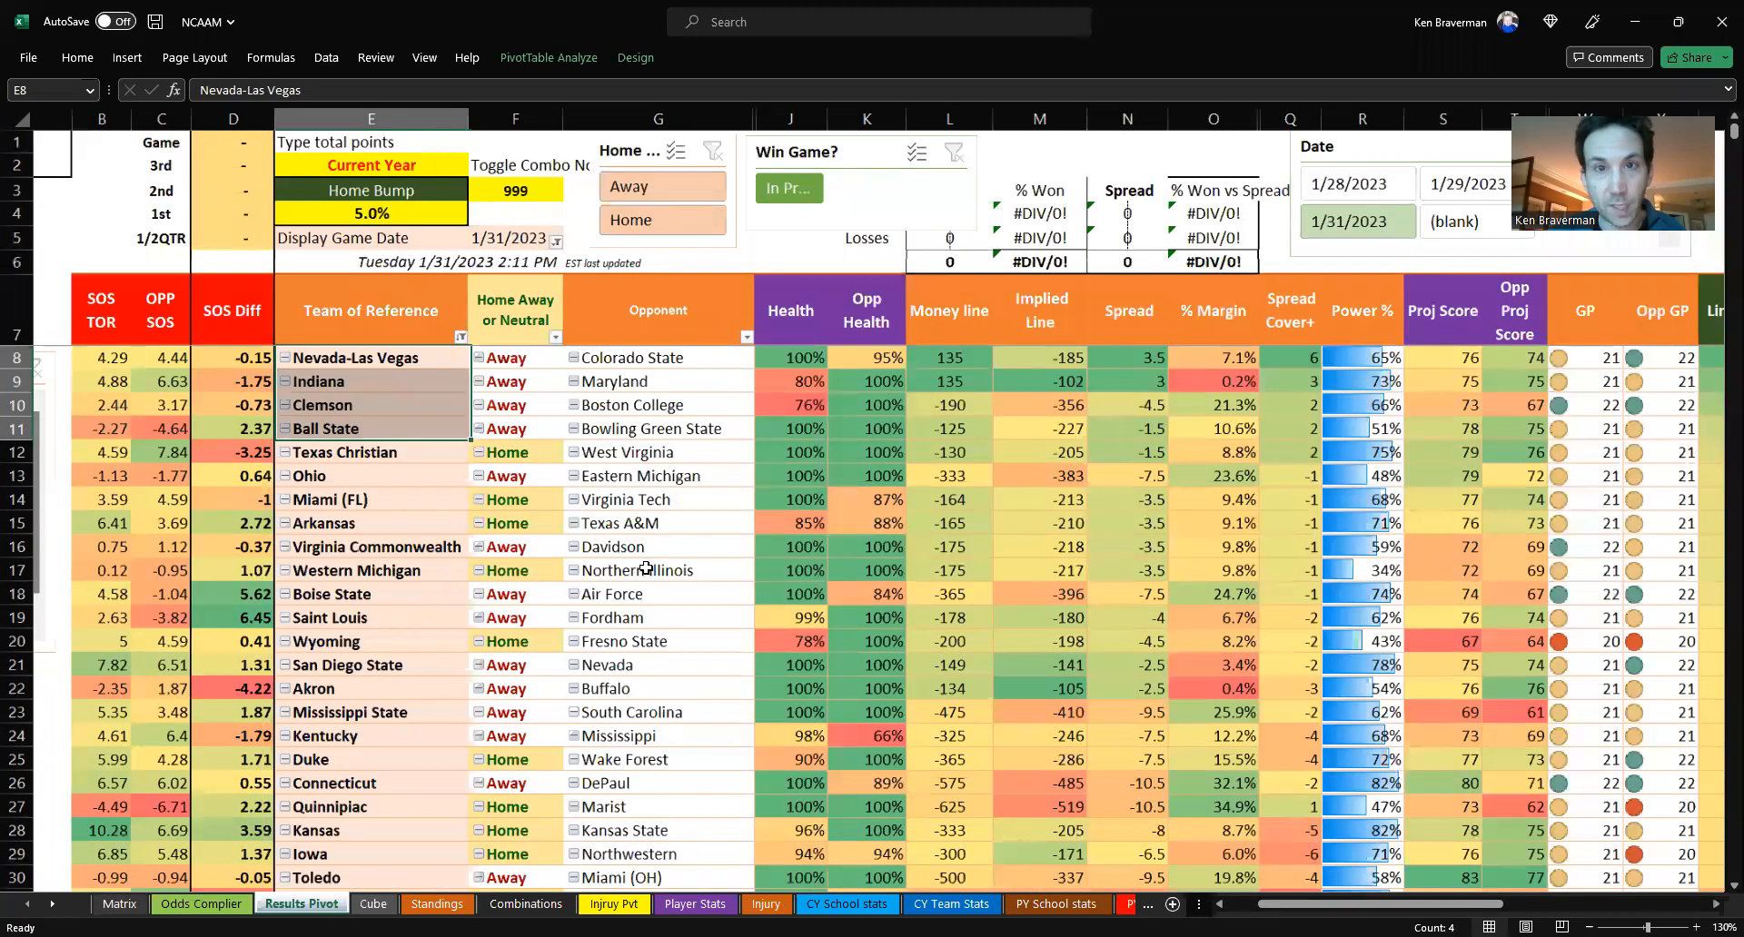
# - Scroll the NCAAM Results Pivot right toward the Home/Away slicer
pyautogui.hscroll(3)
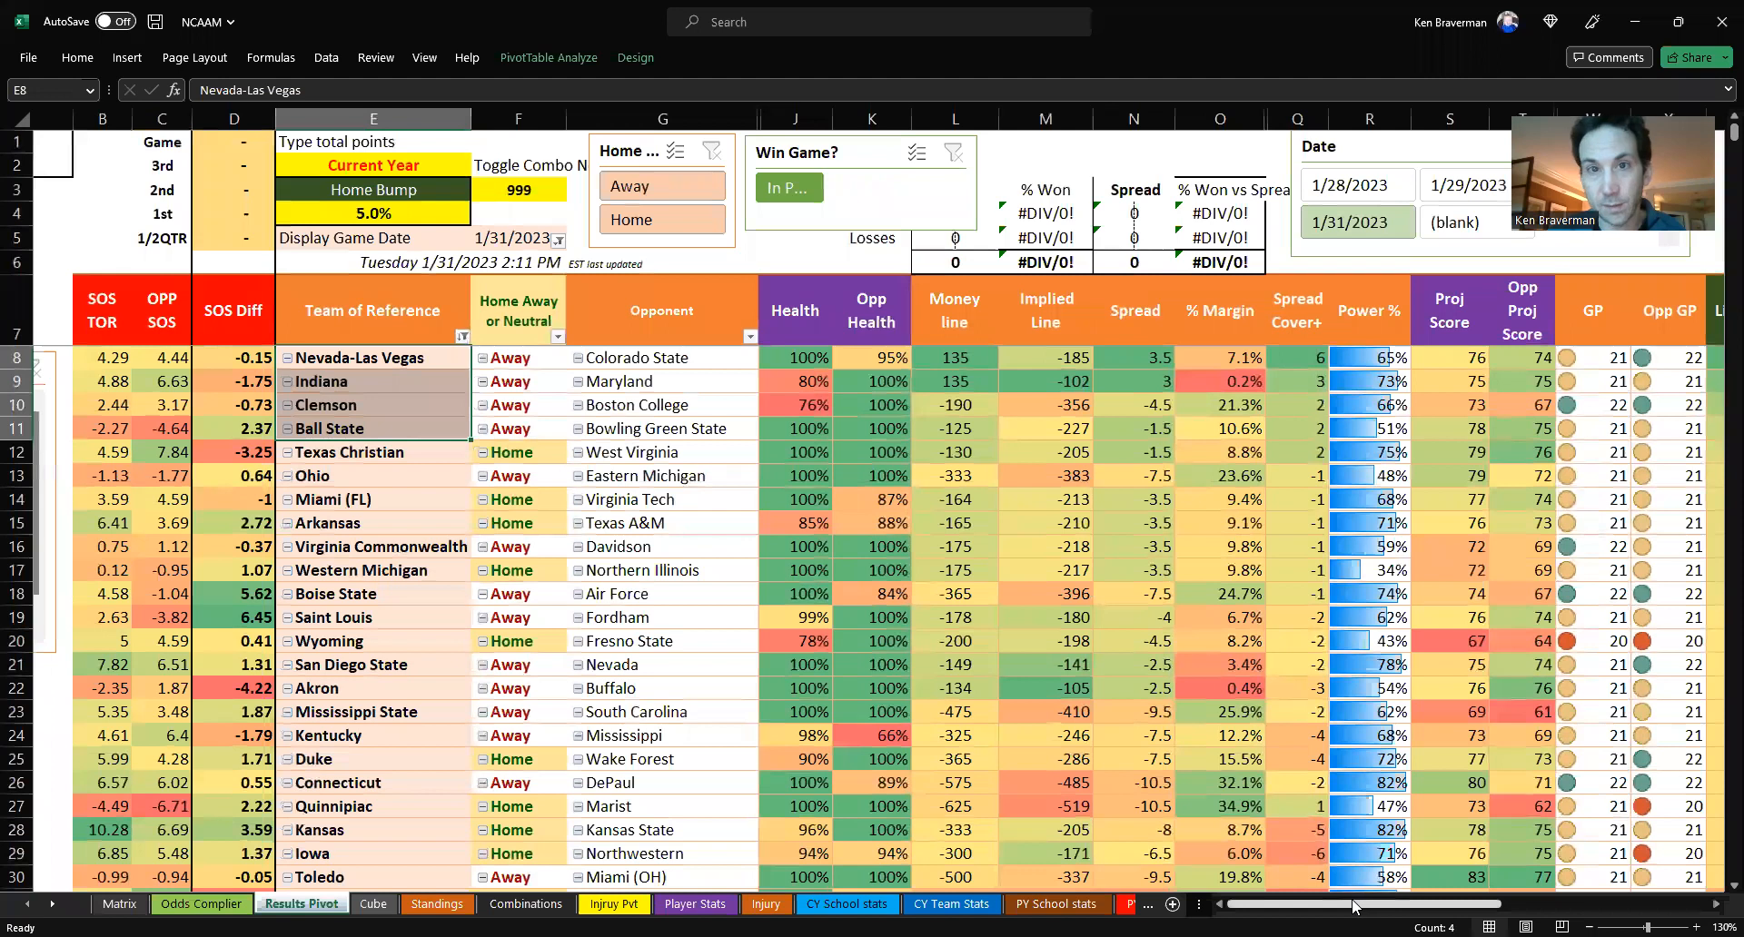